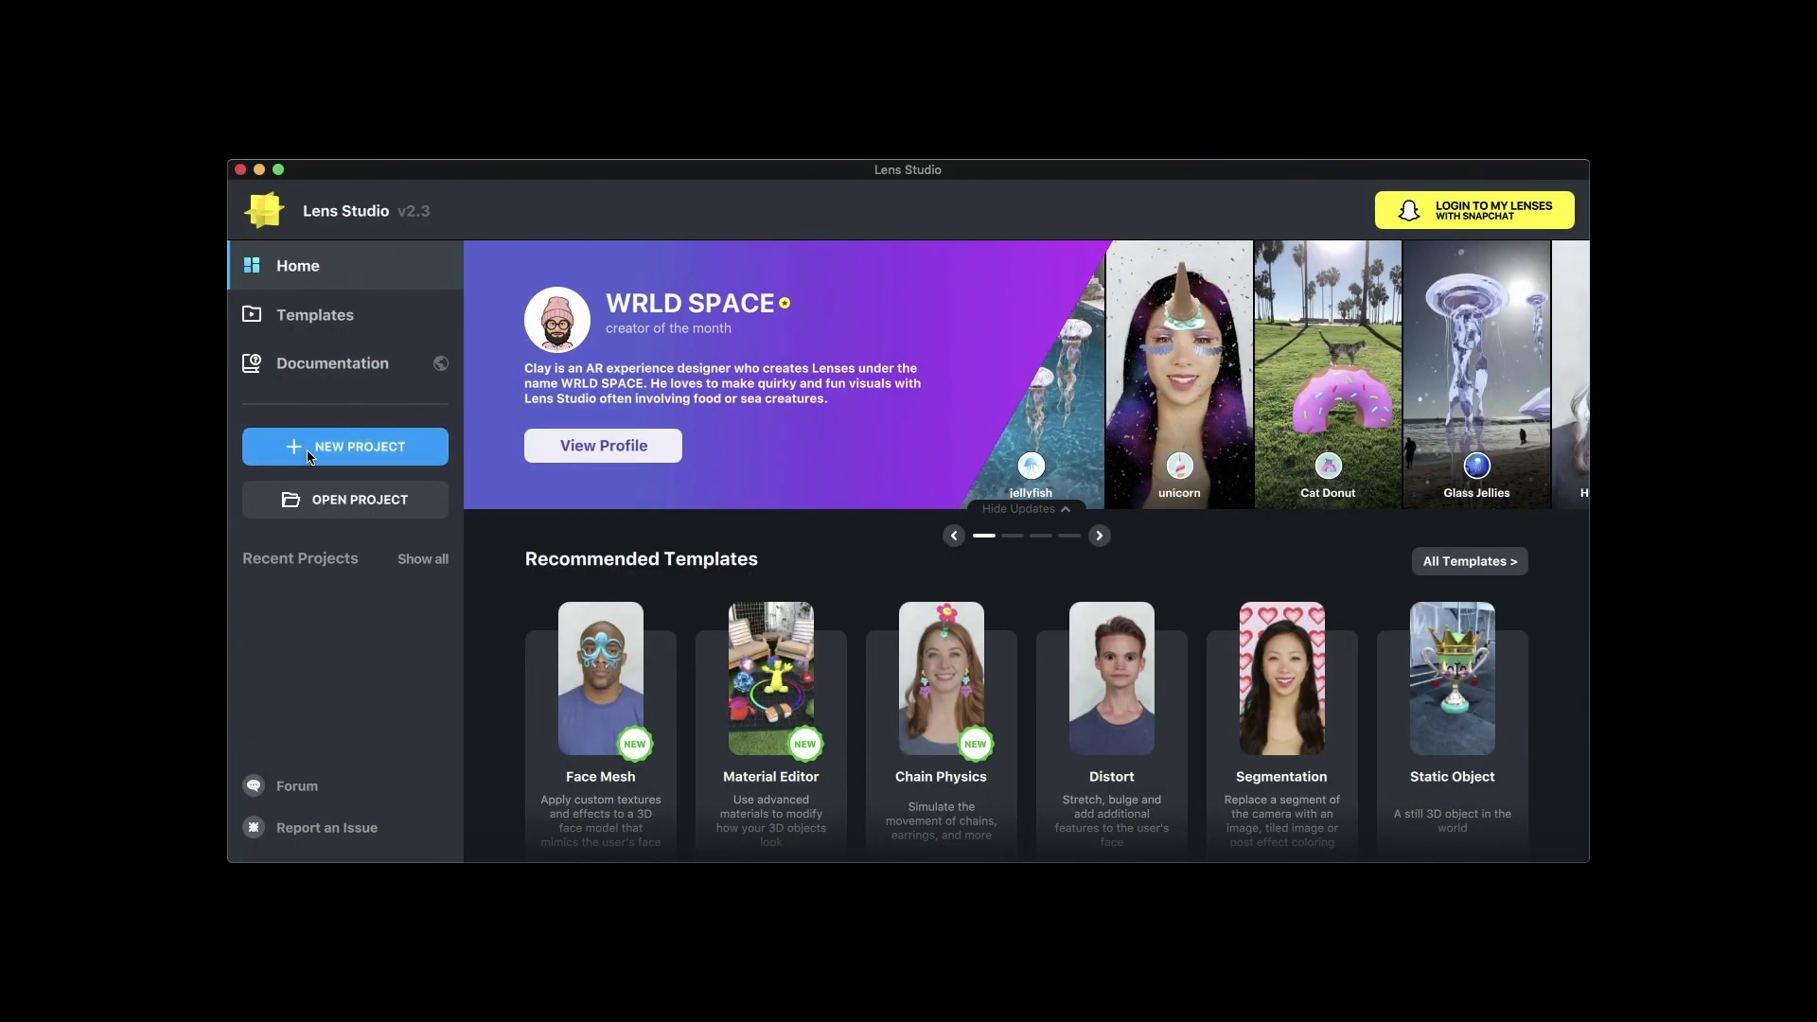
# - Create a new blank project and add a Sphere object to the scene
pyautogui.click(345, 446)
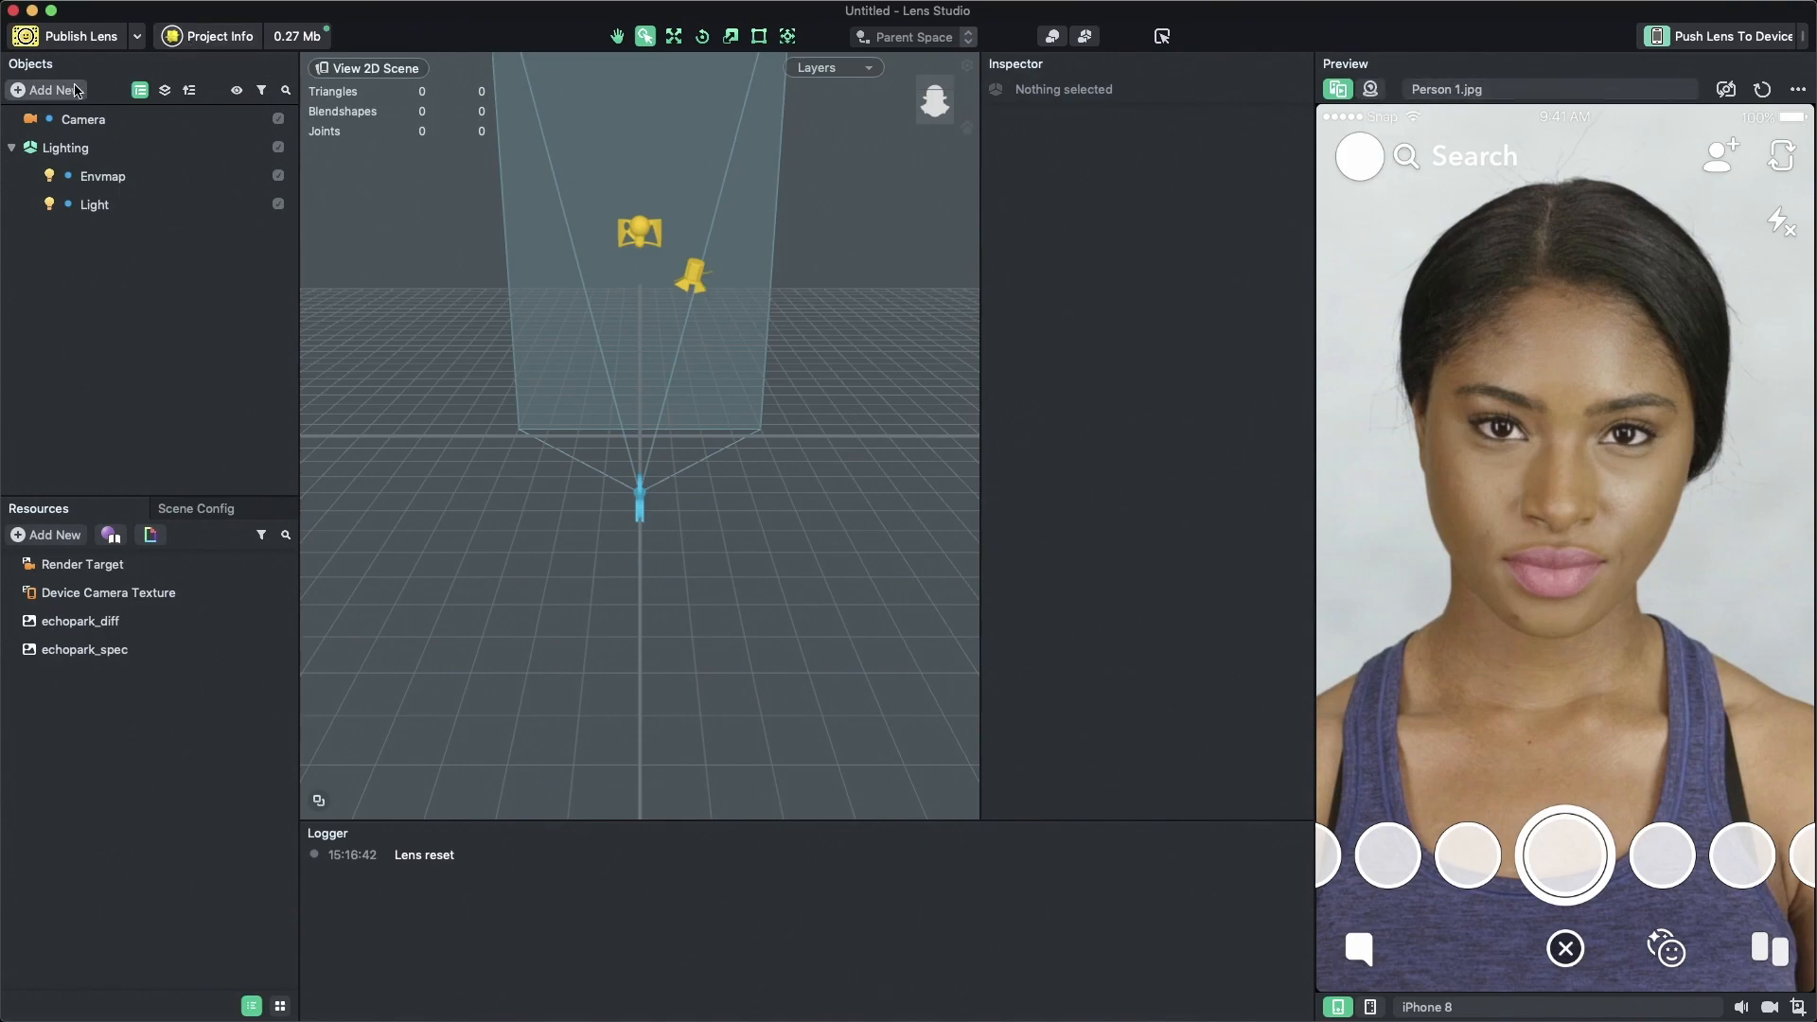
pyautogui.click(47, 91)
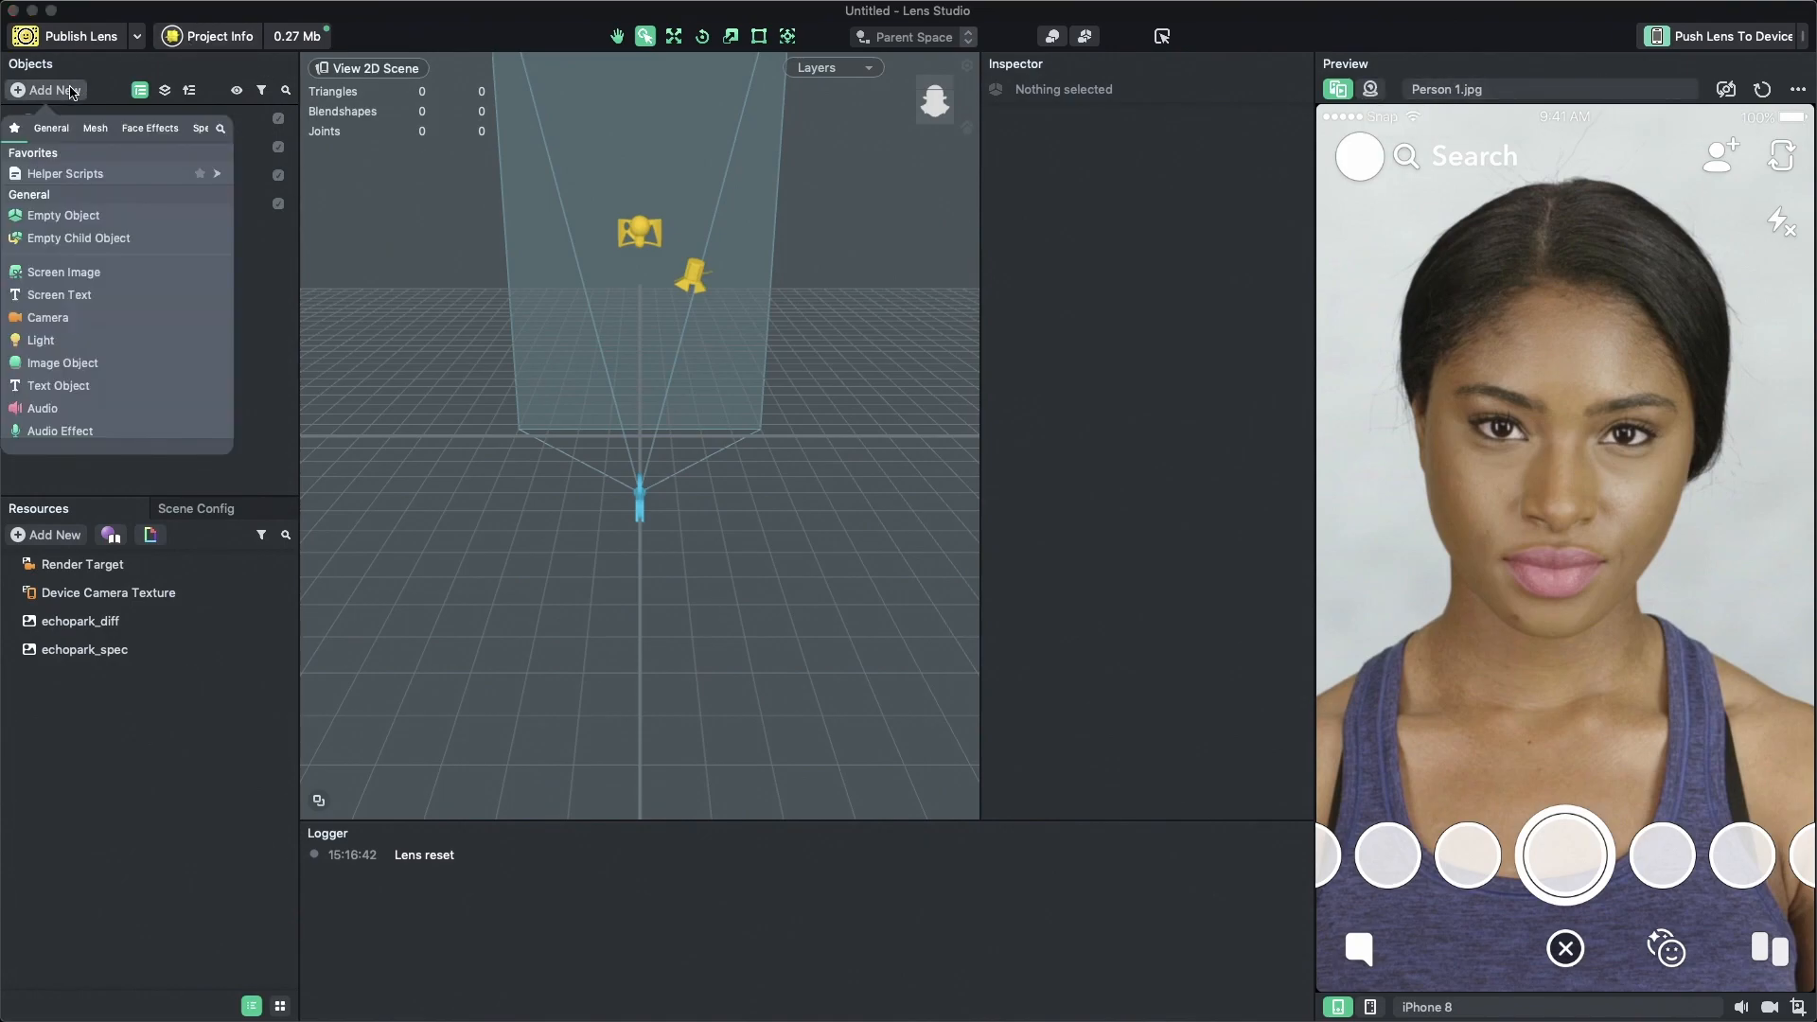
pyautogui.write('sphere')
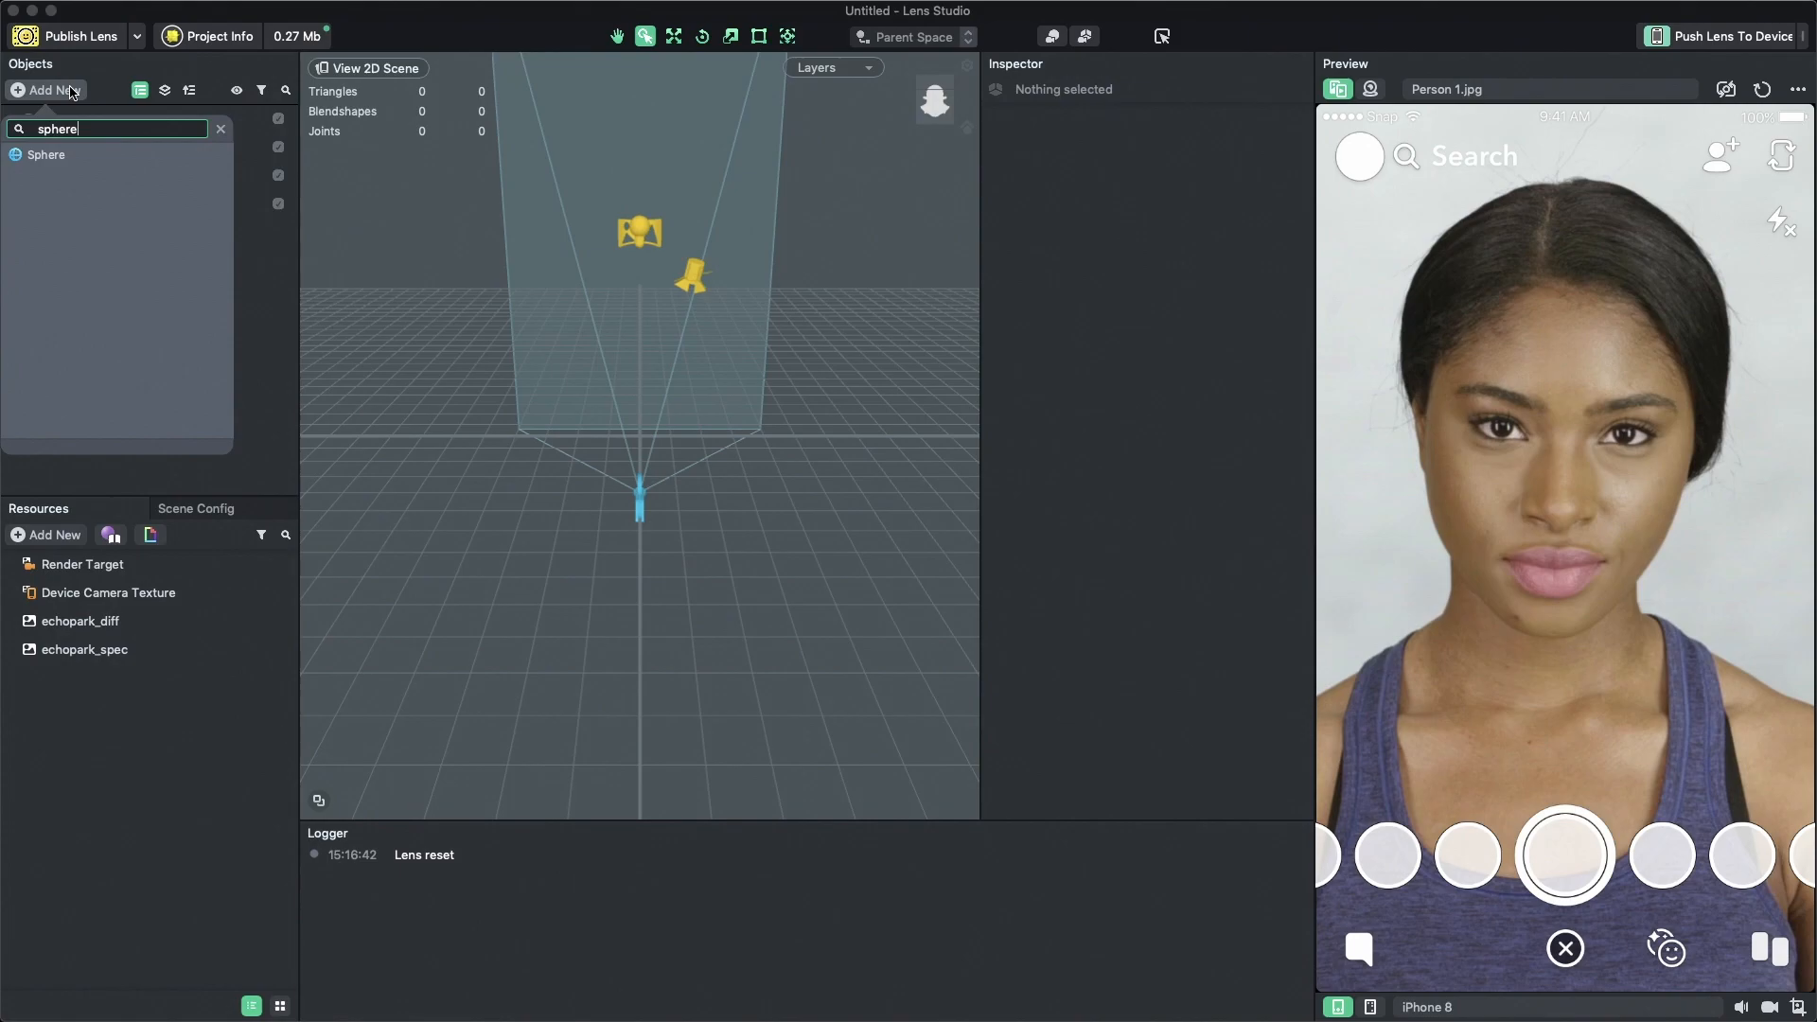
pyautogui.click(45, 154)
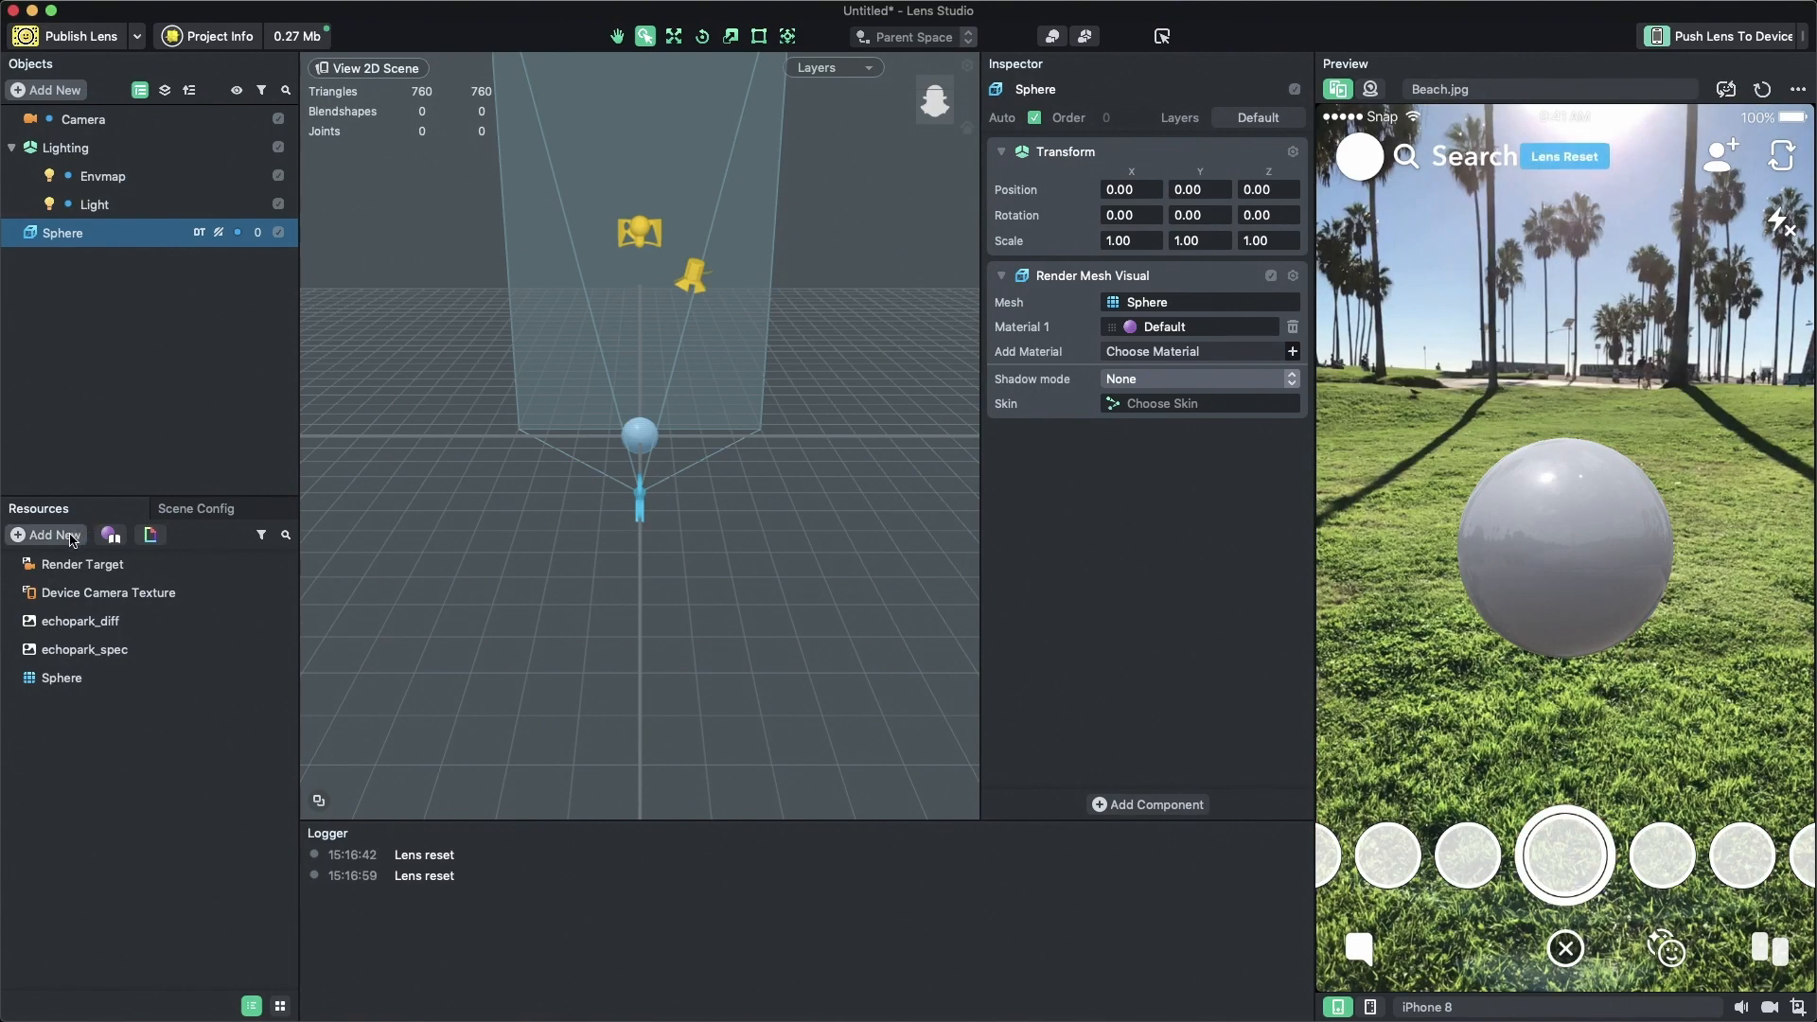
# - Create a Graph Empty material resource and assign it to the sphere's Material 1 slot
pyautogui.click(1564, 155)
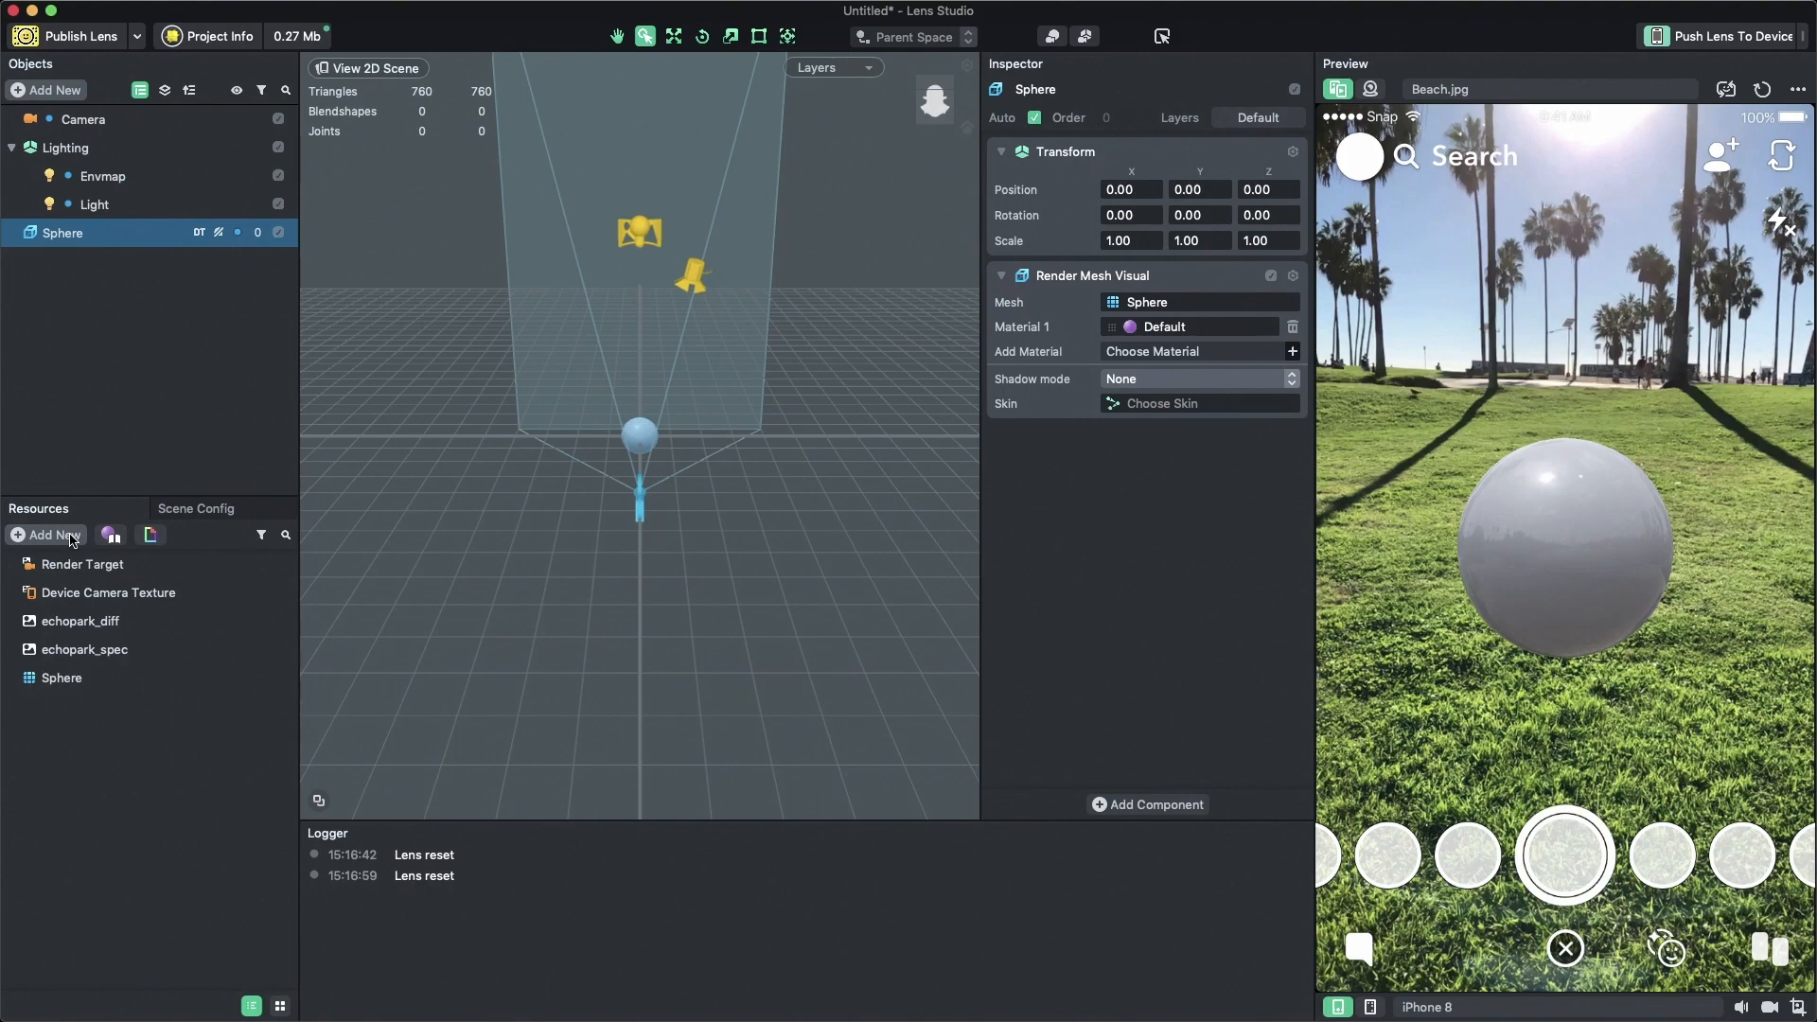
pyautogui.click(47, 534)
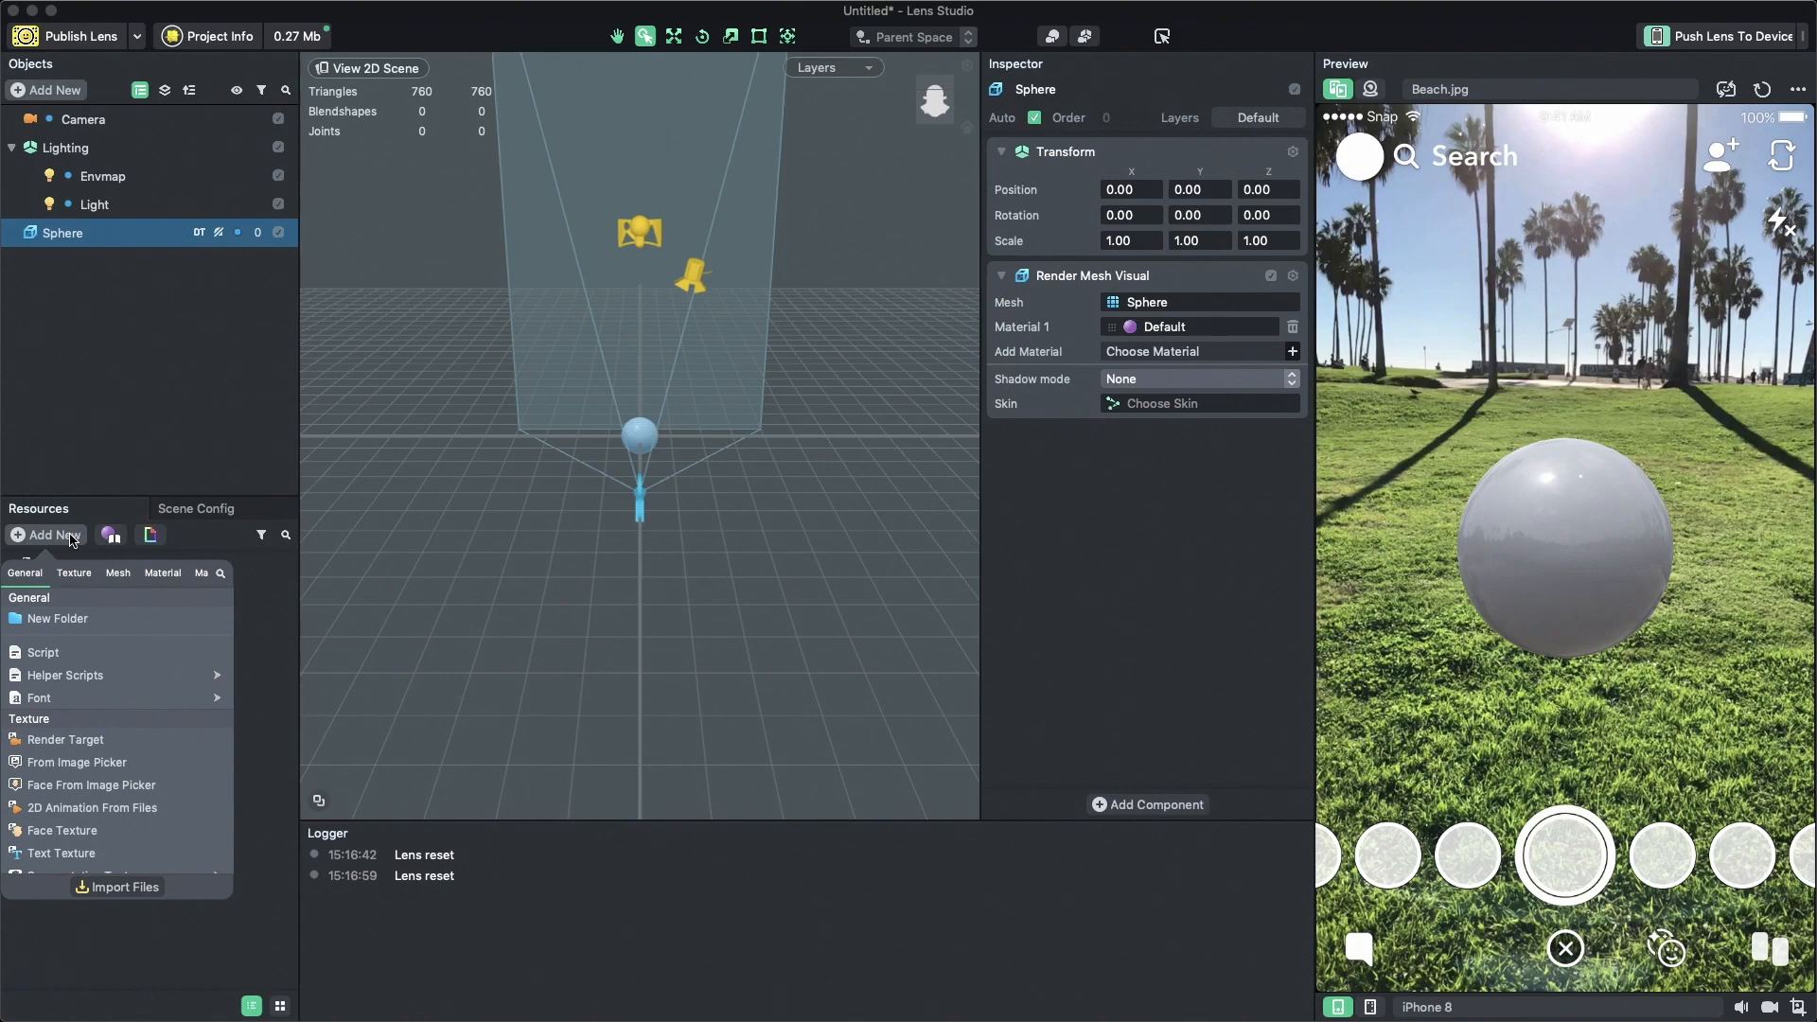
pyautogui.write('gra')
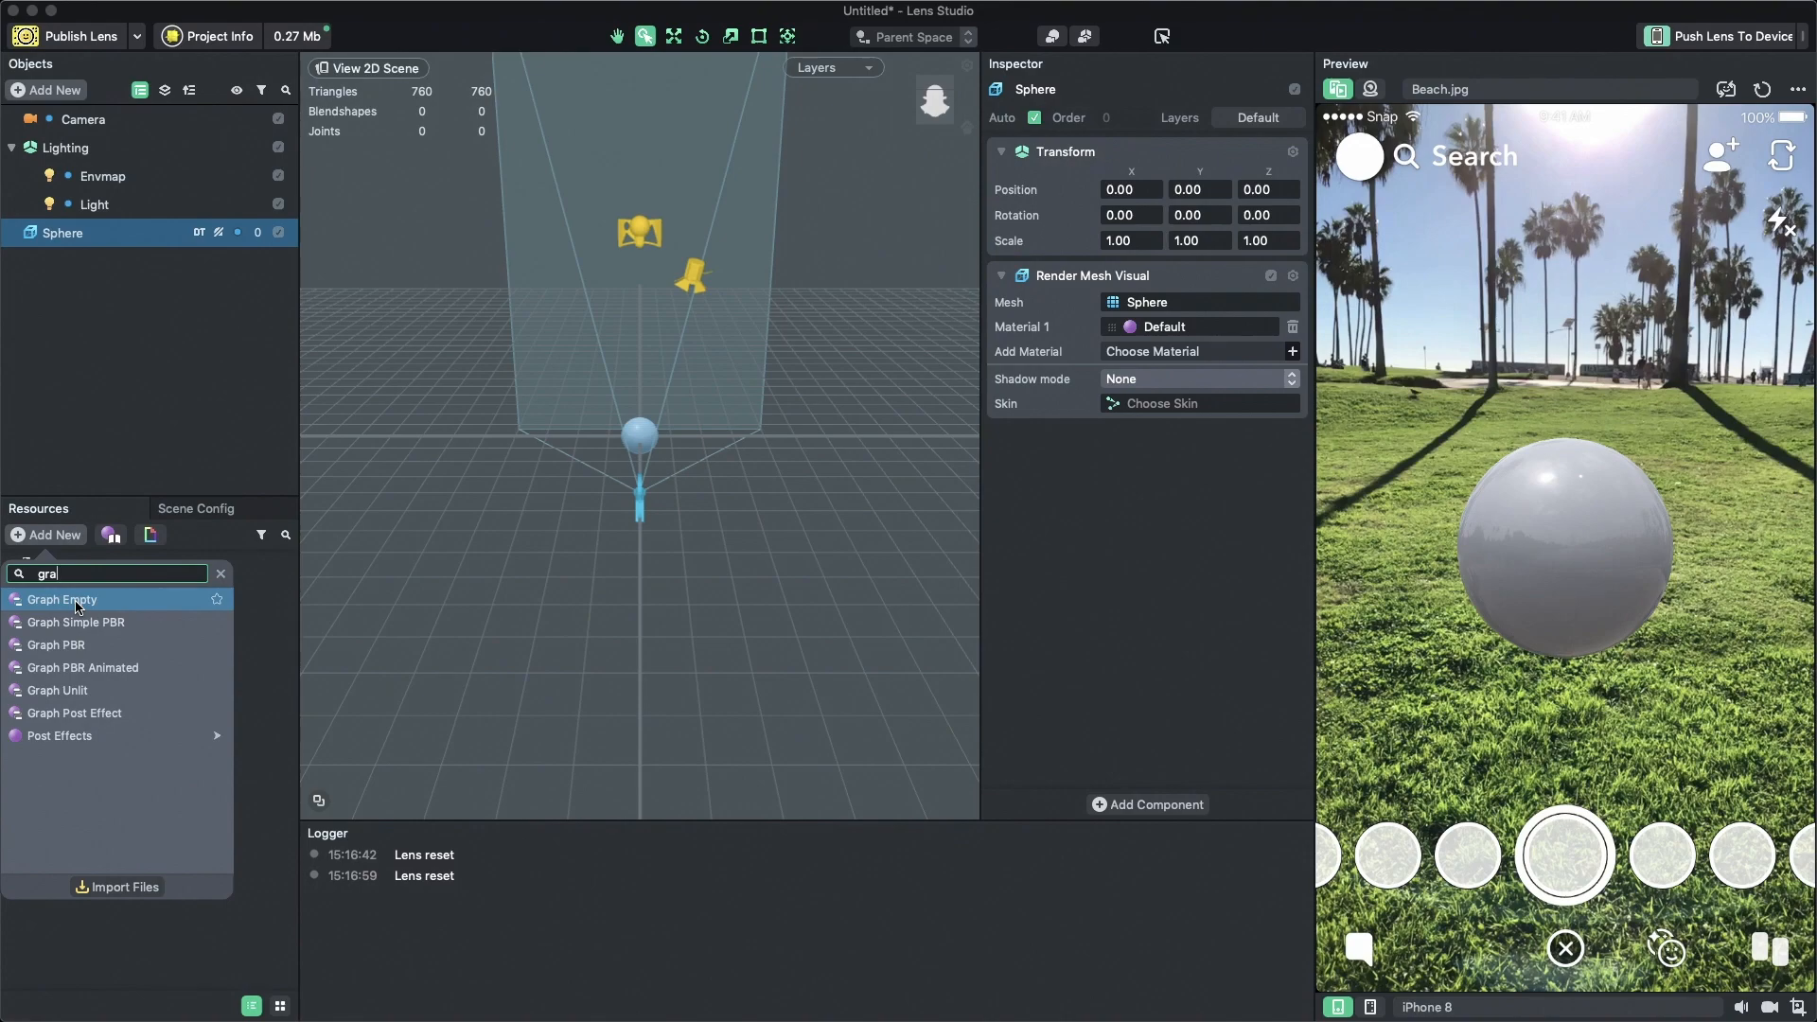
pyautogui.click(221, 573)
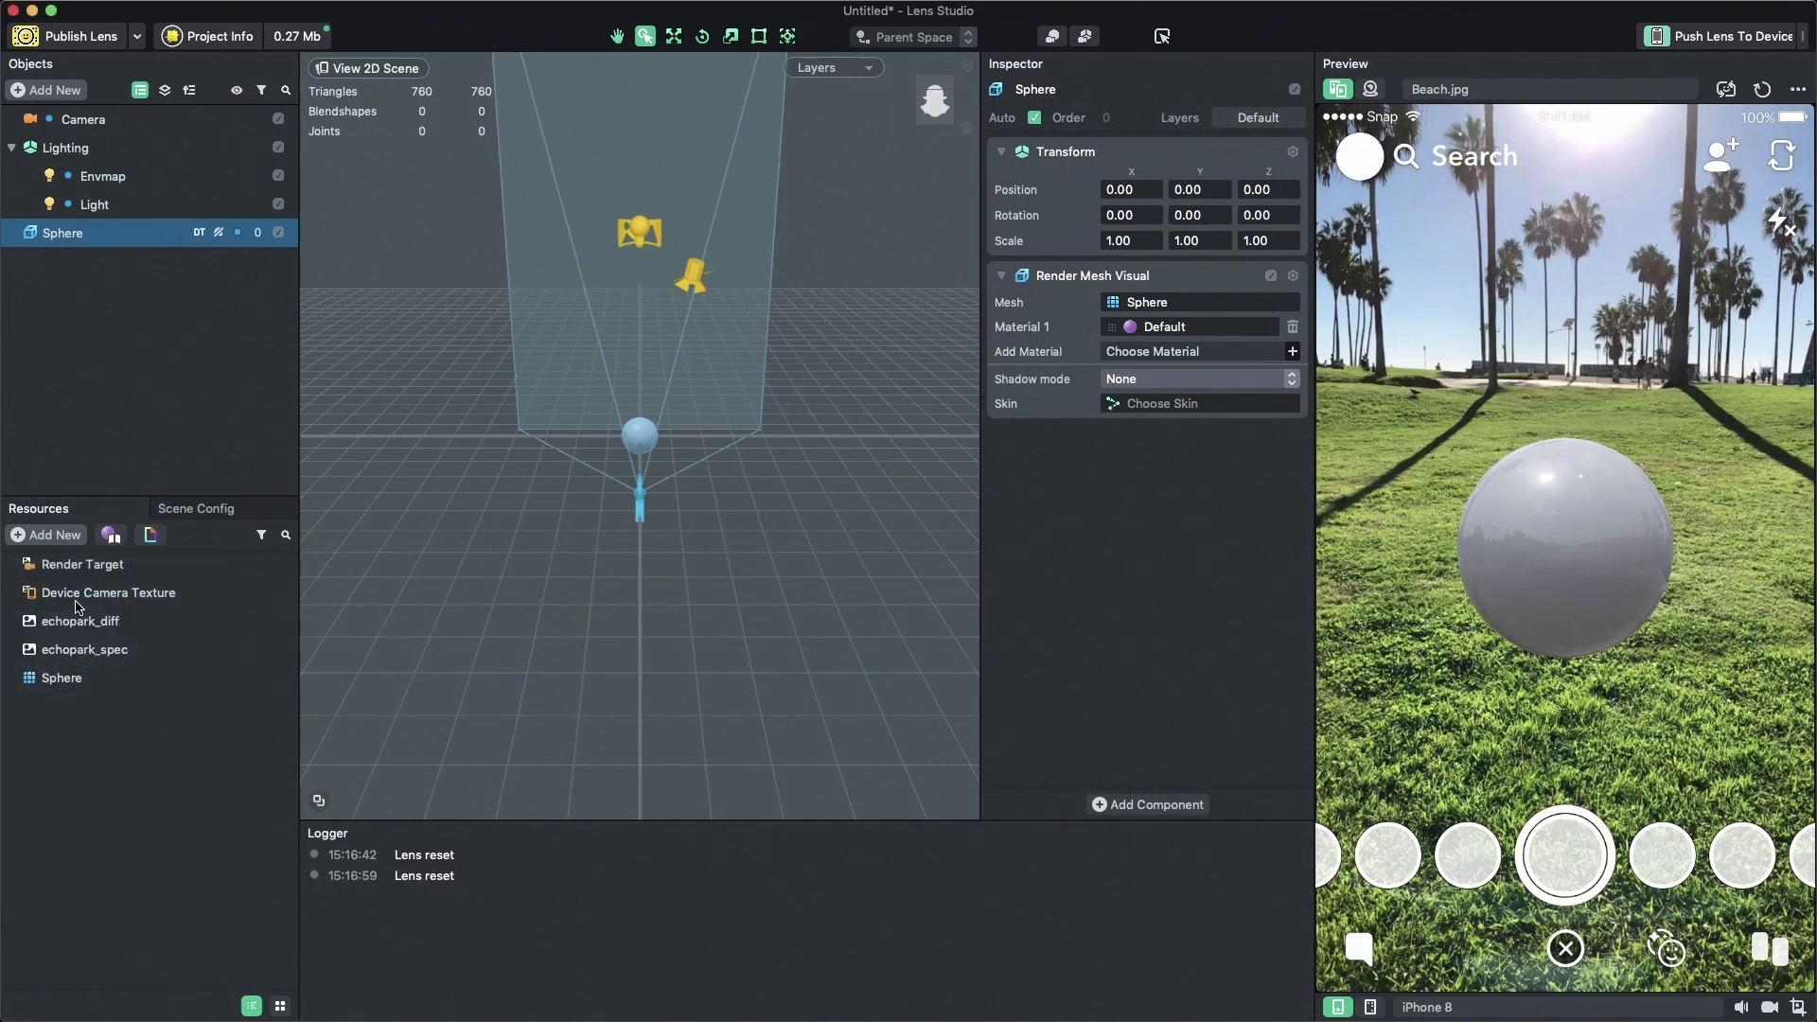
pyautogui.click(78, 707)
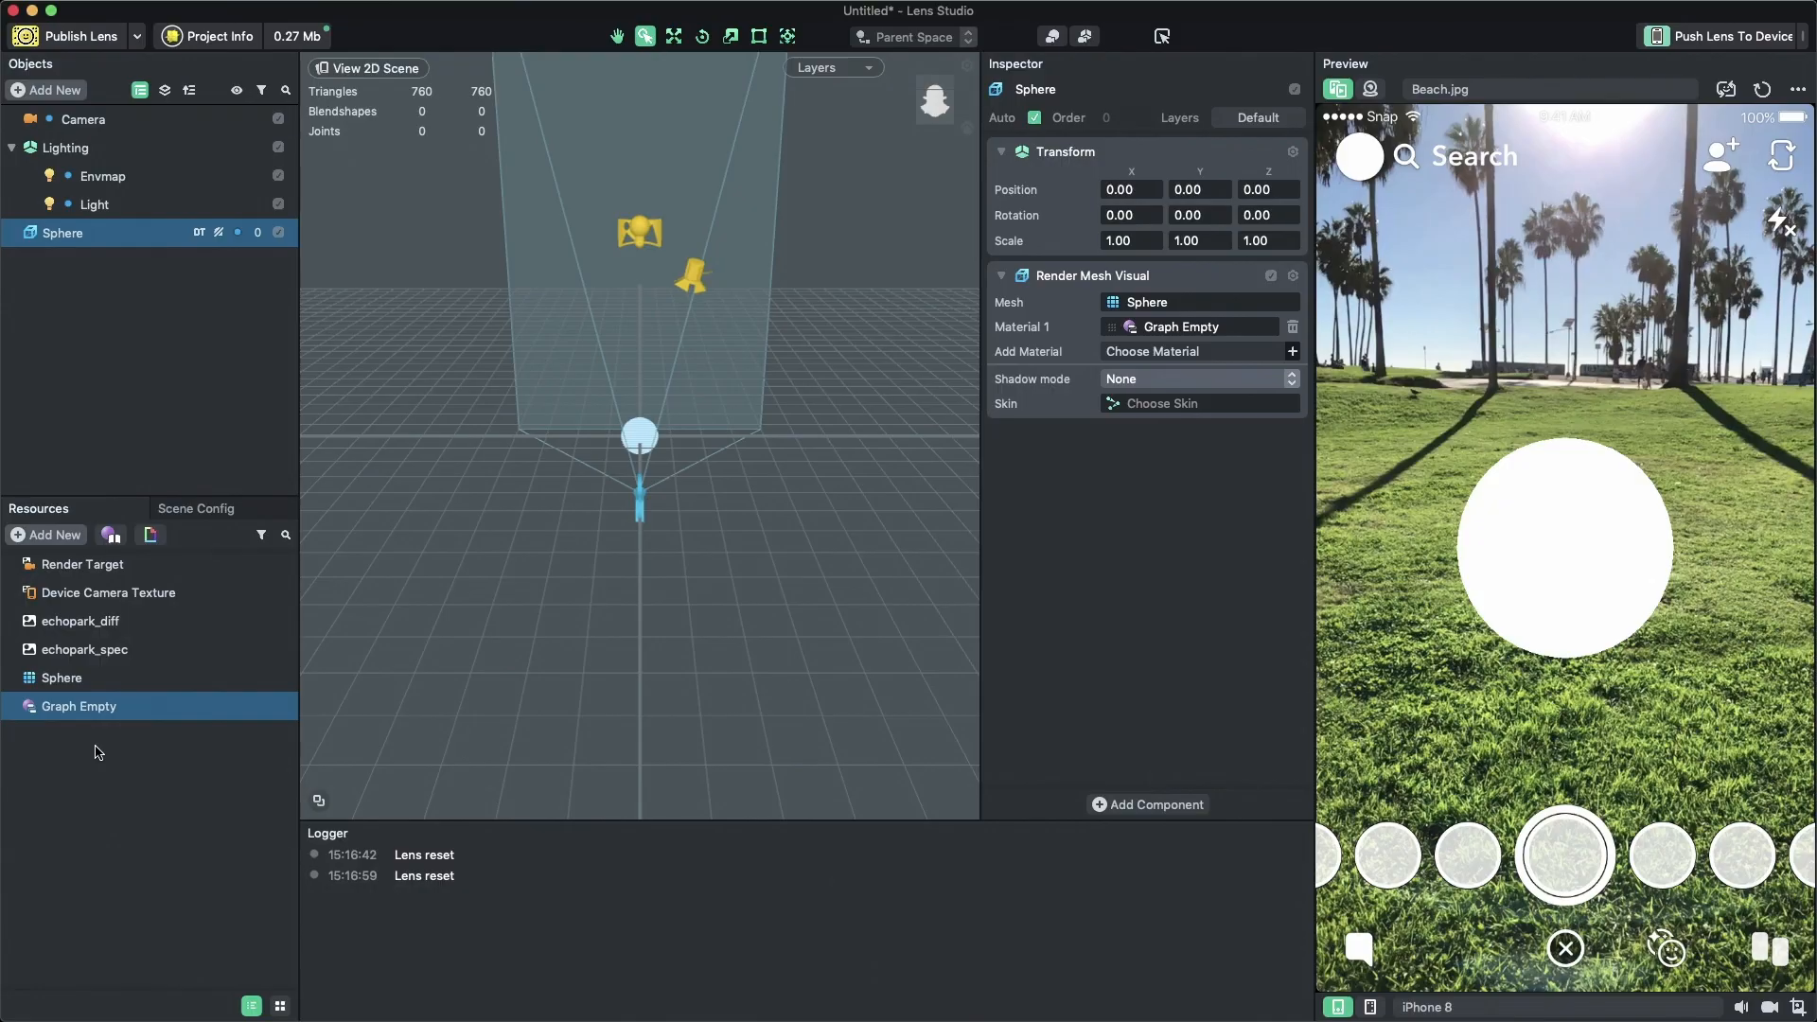
pyautogui.moveTo(104, 715)
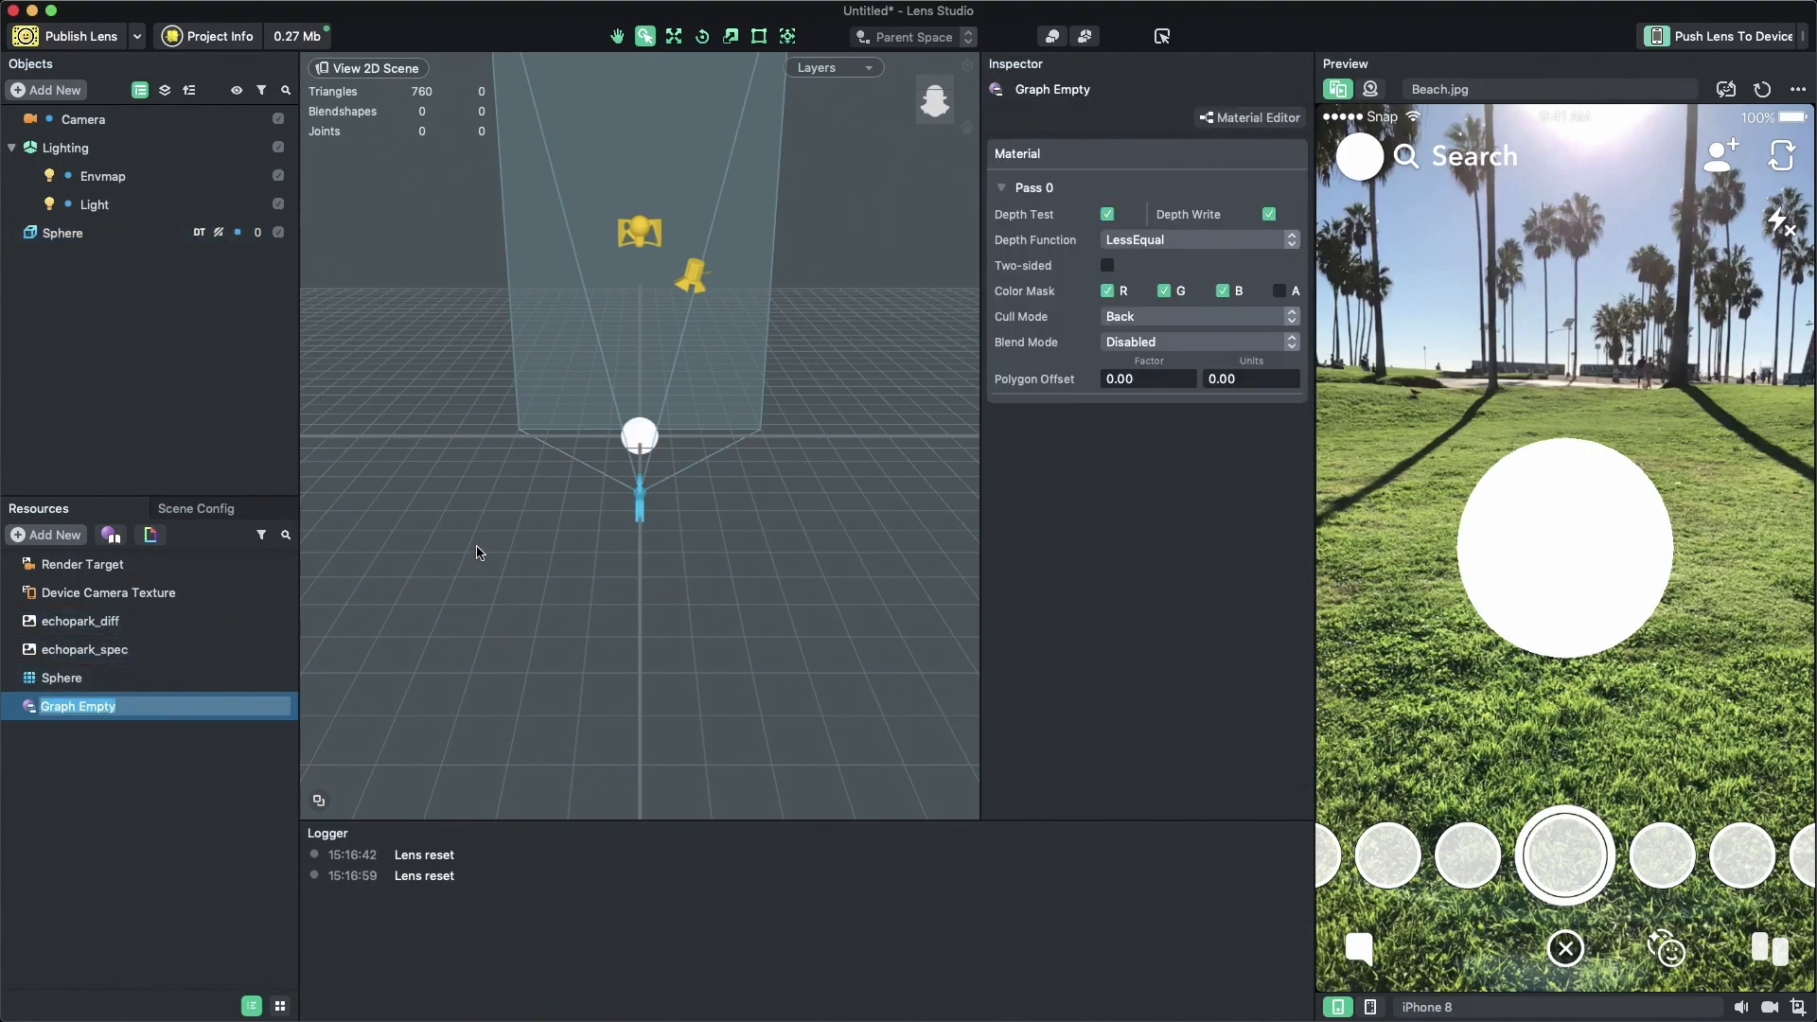
# - Open Graph Empty in the Material Editor, docked below the scene view
pyautogui.click(1249, 117)
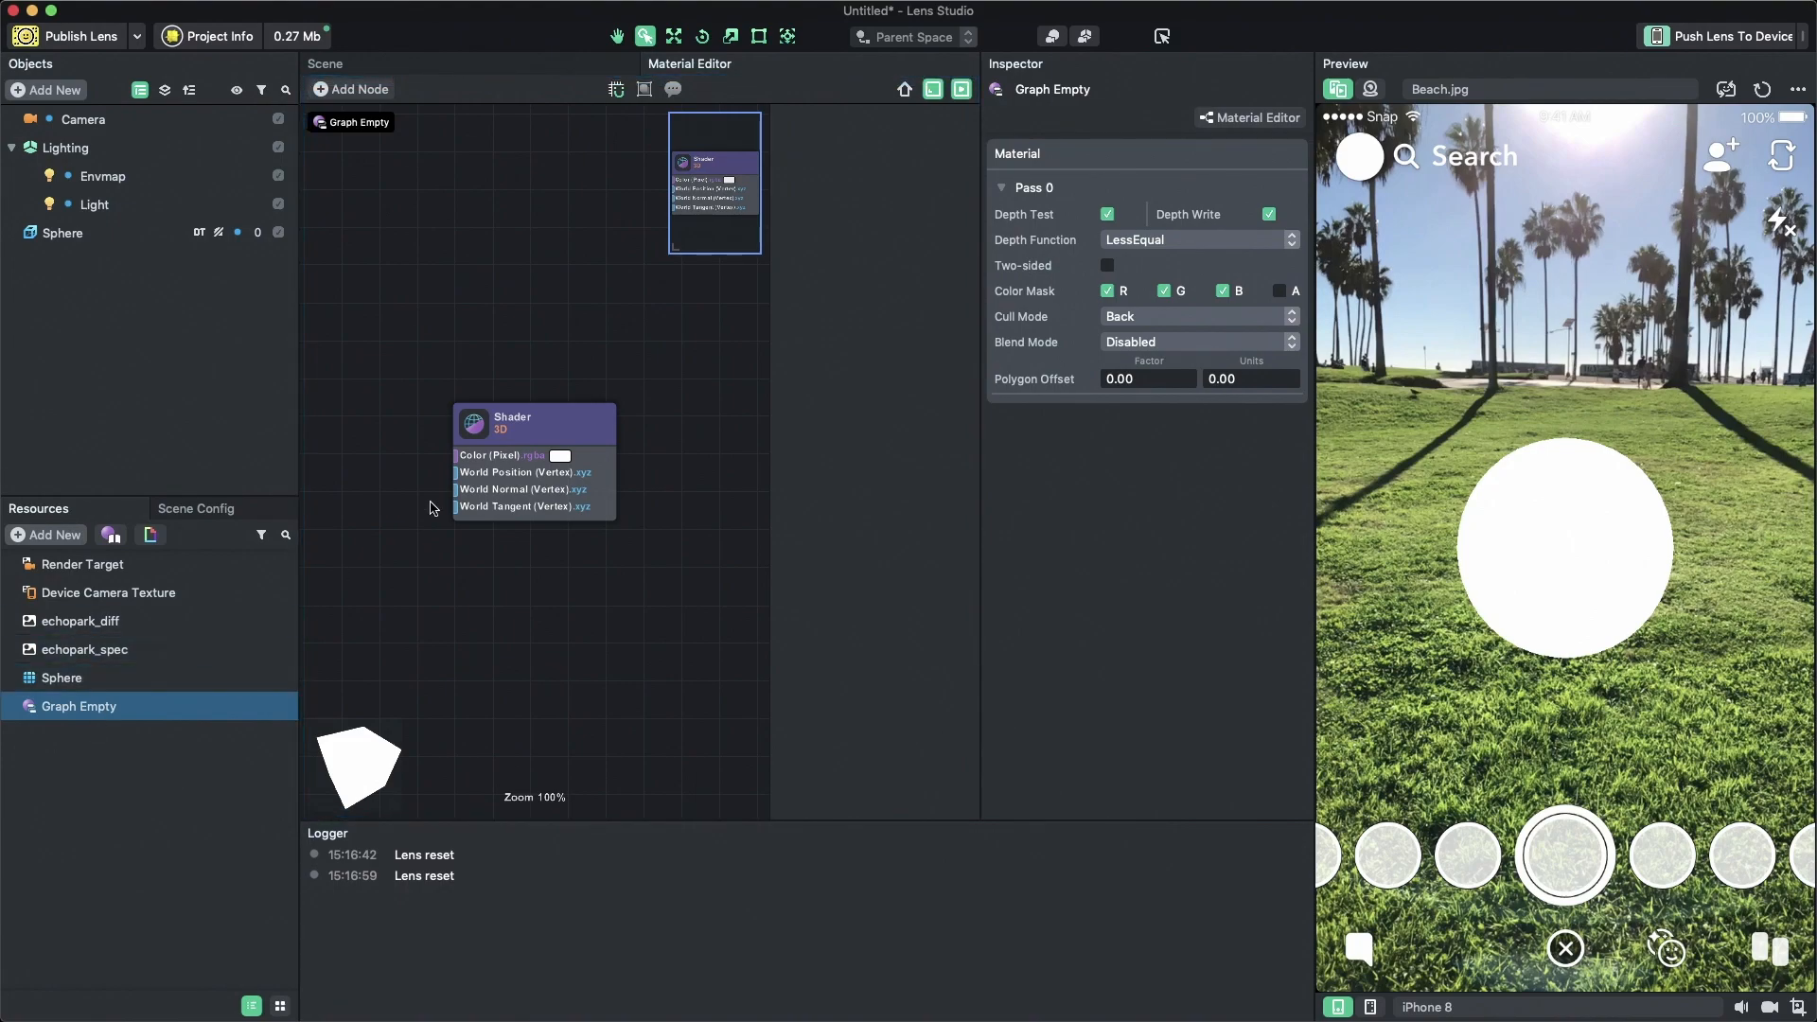
pyautogui.moveTo(775, 65)
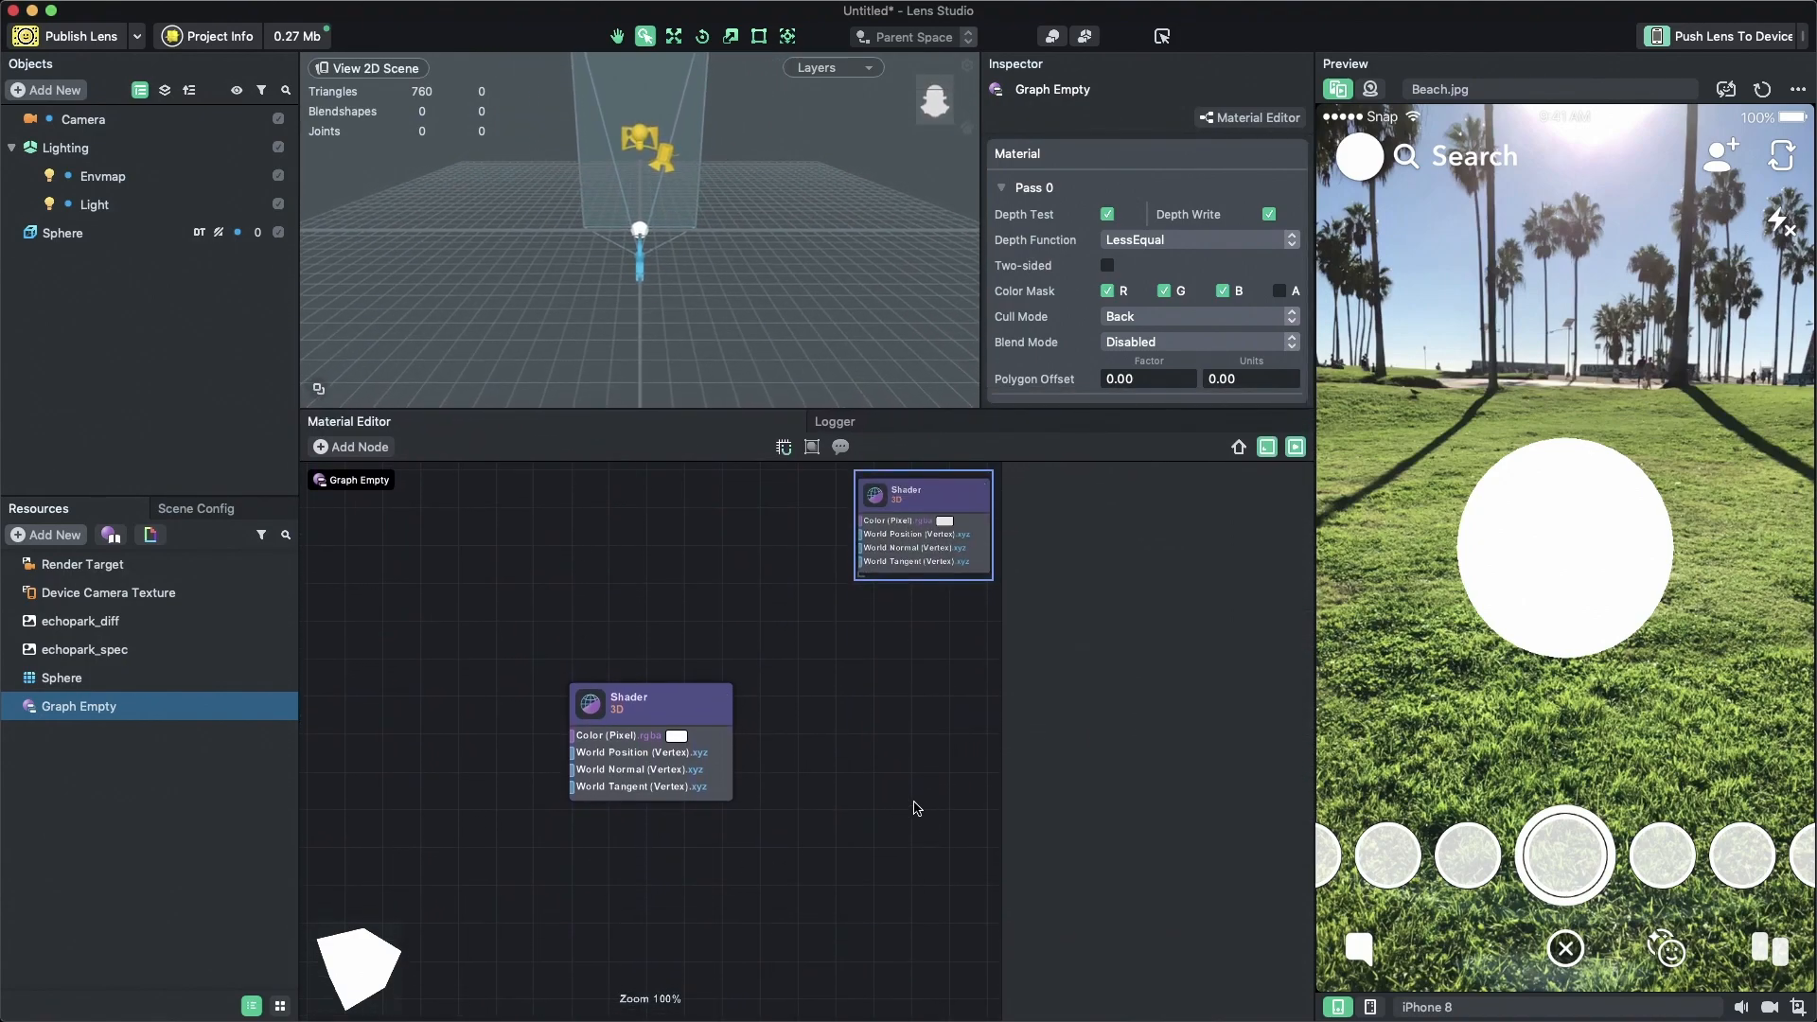
# - Zoom into the material graph and select the Shader node to show its properties
pyautogui.moveTo(650, 703); pyautogui.dragTo(551, 696)
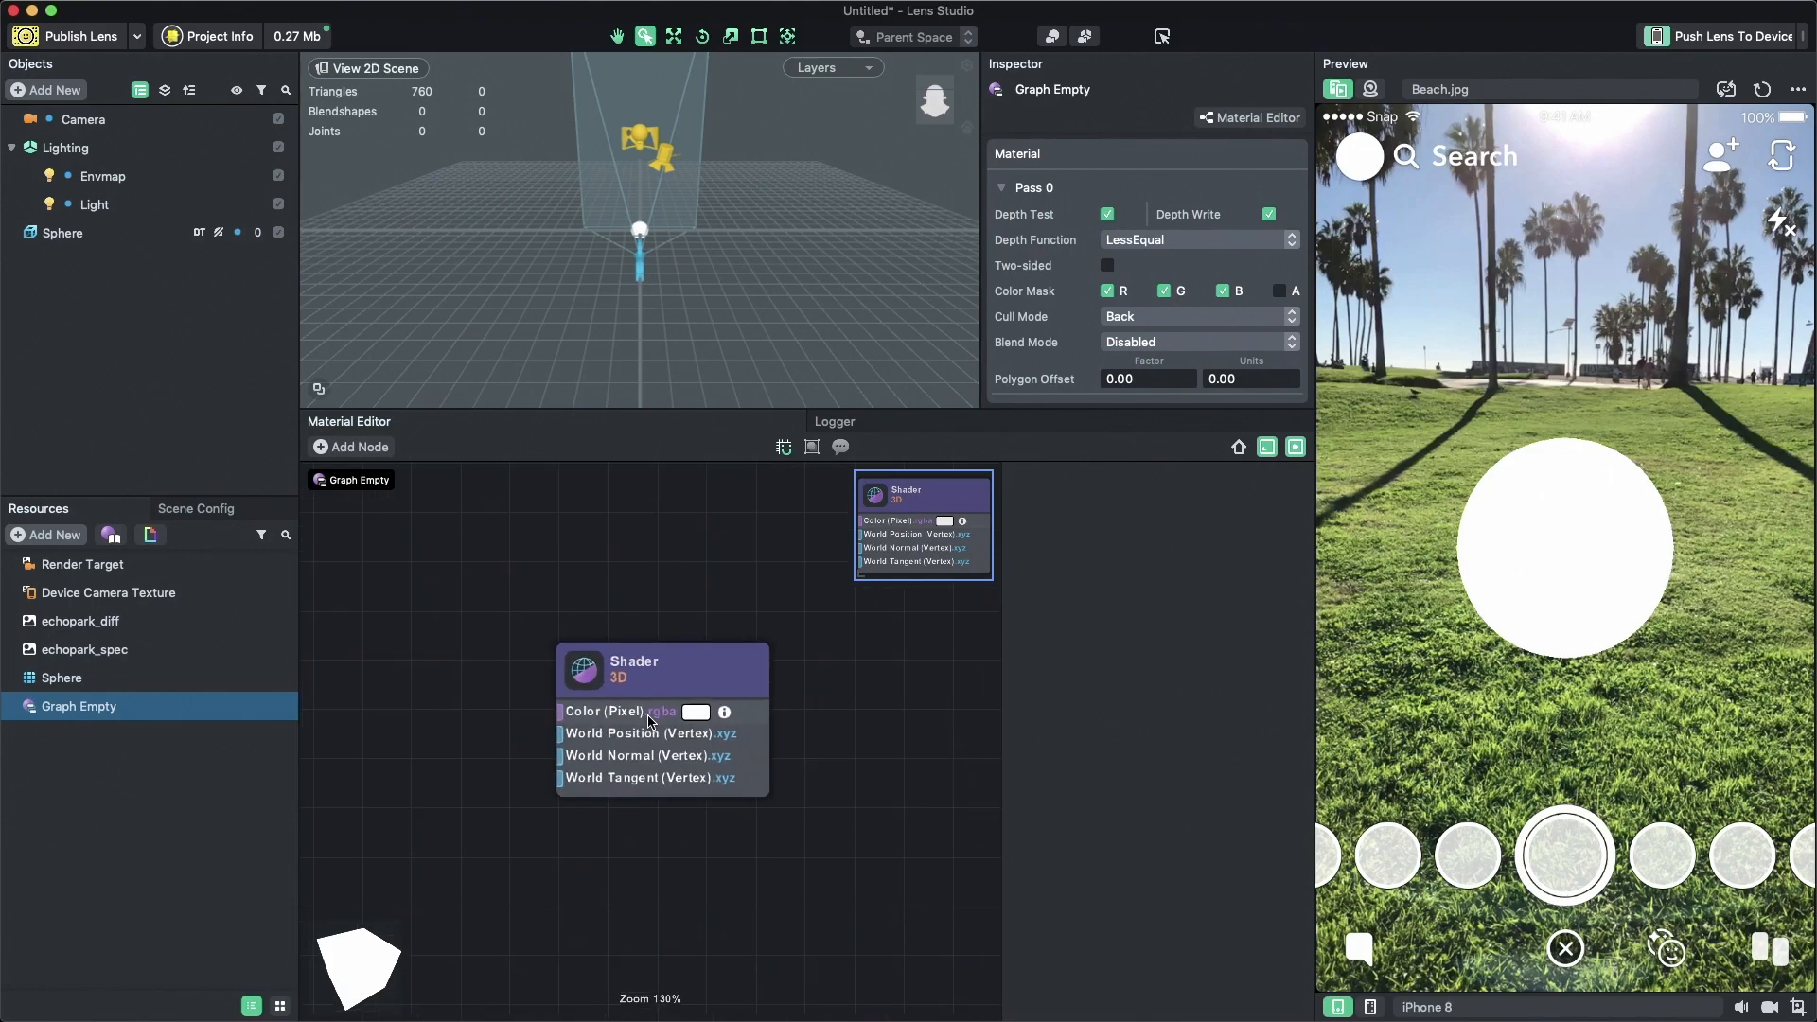
pyautogui.scroll(-3)
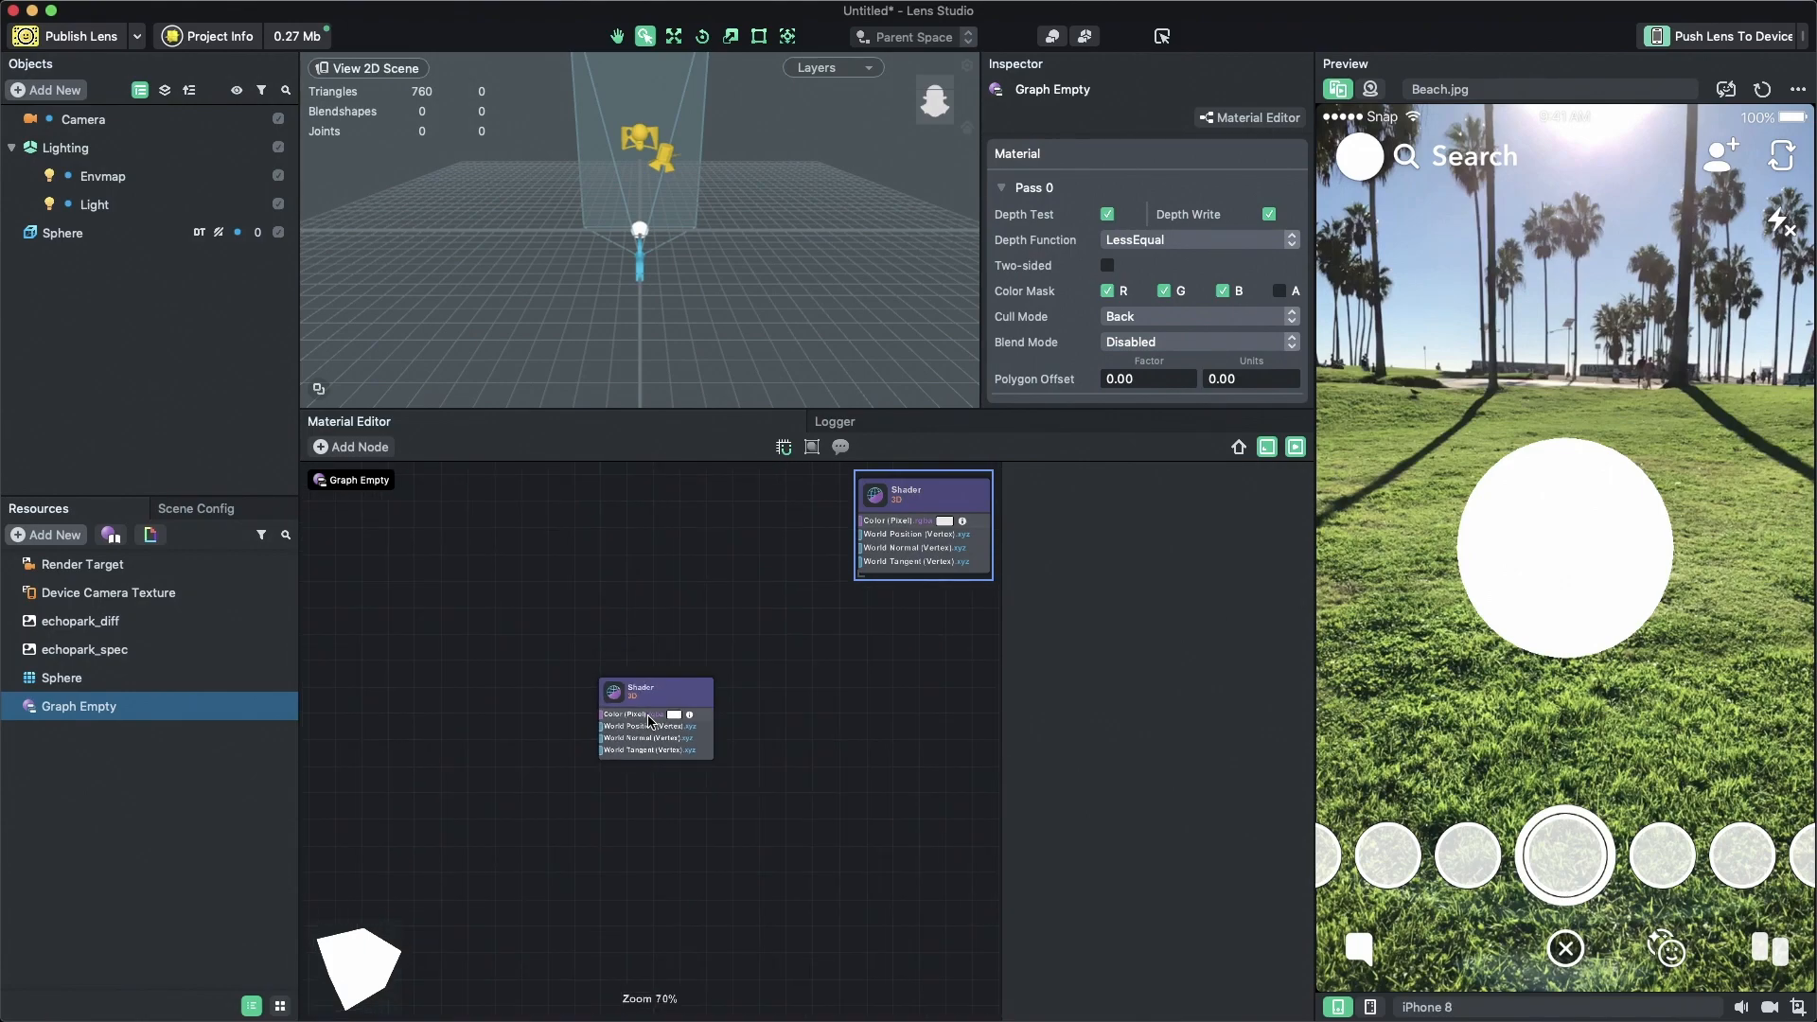
pyautogui.click(655, 687)
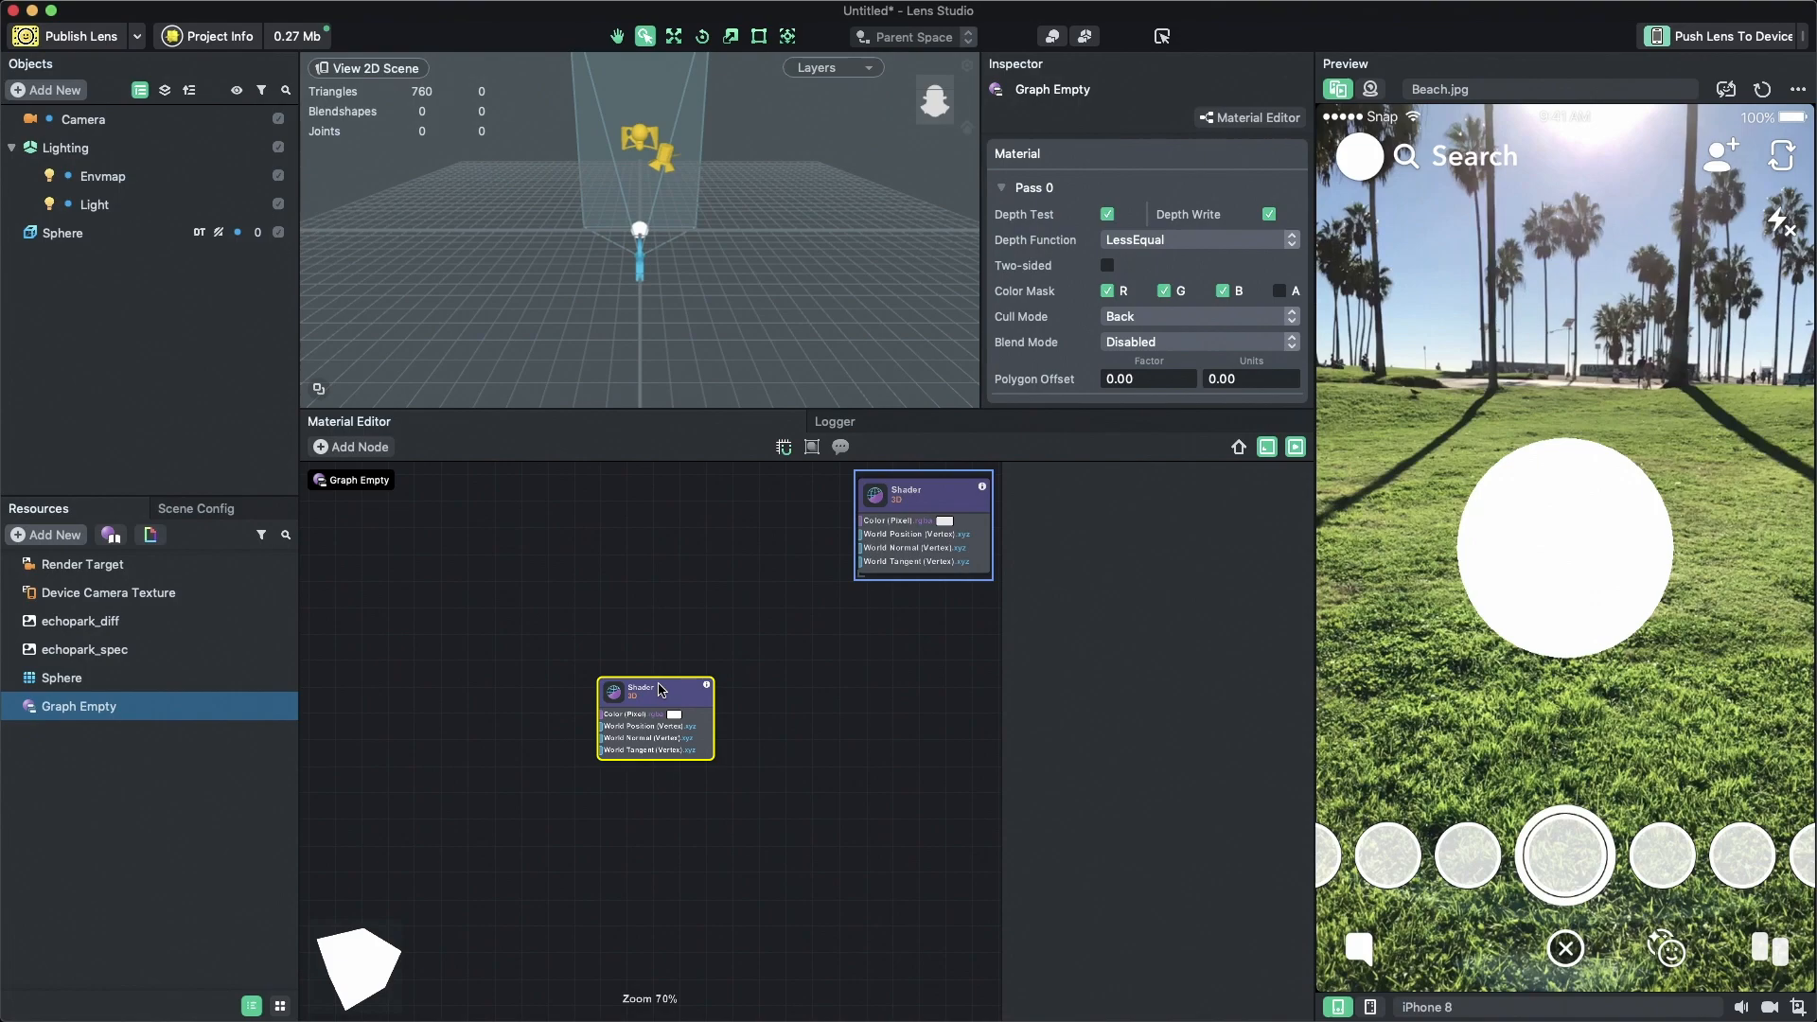
pyautogui.click(655, 690)
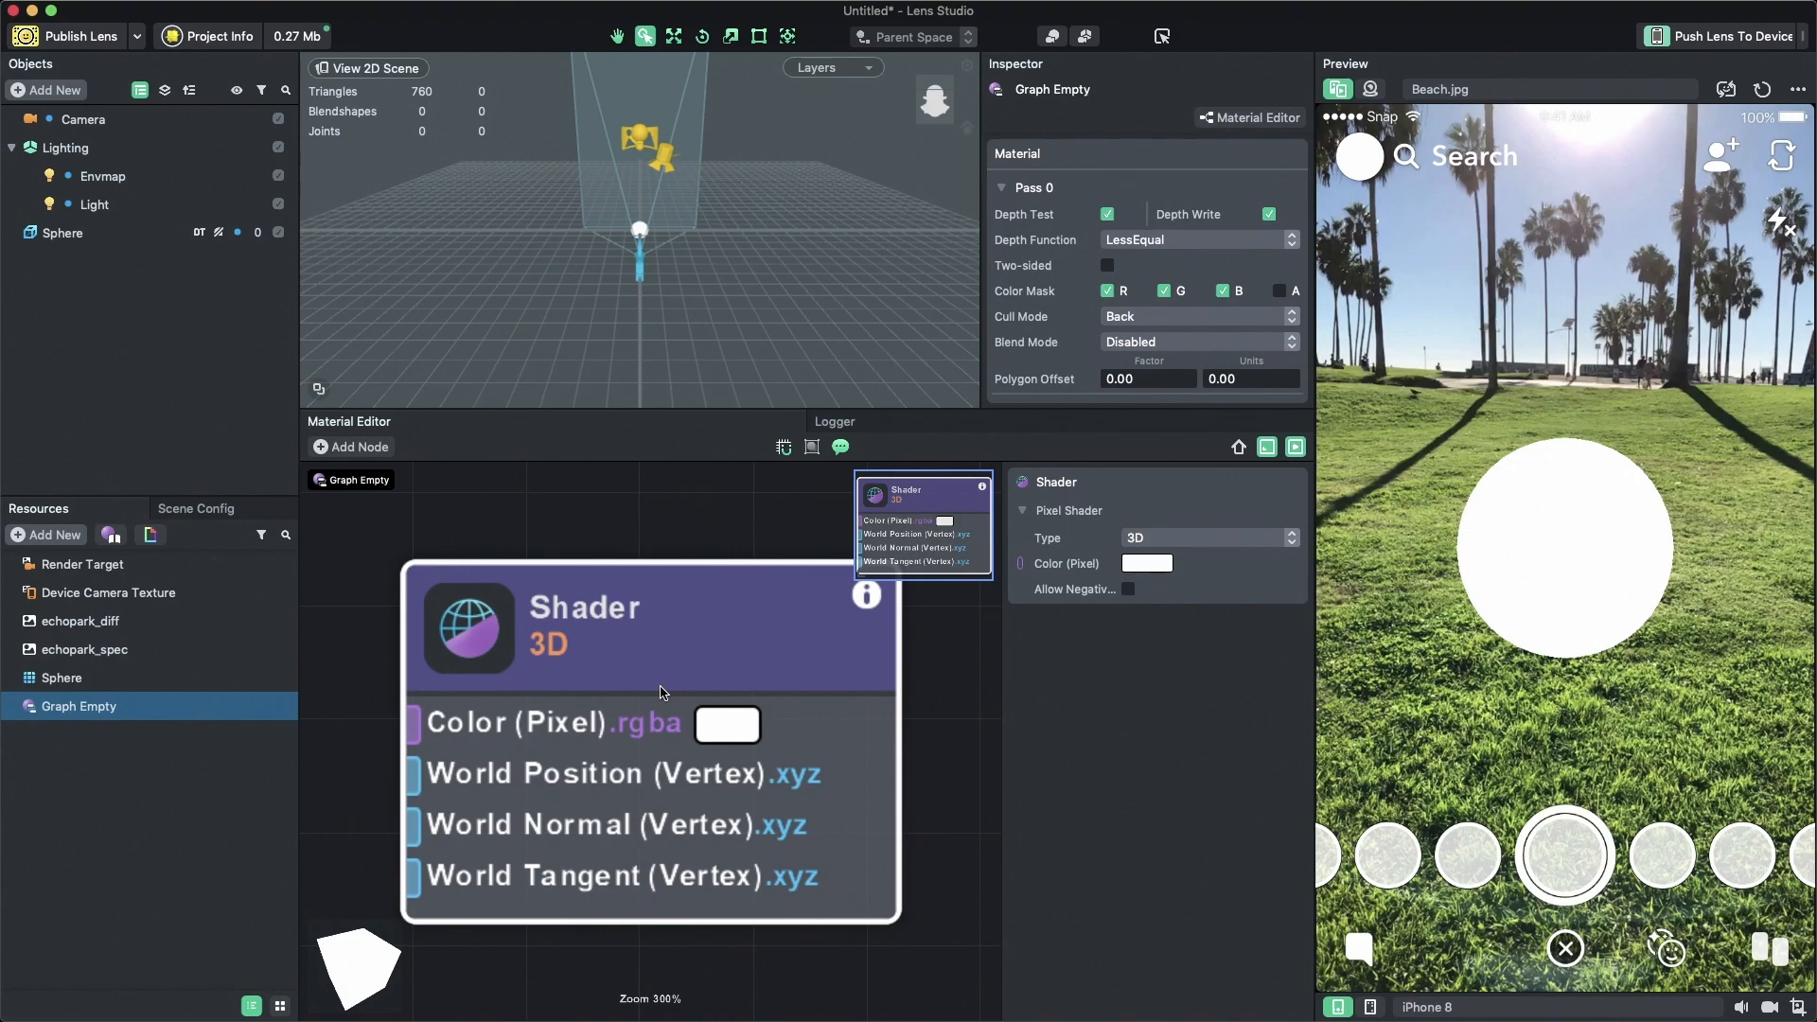
pyautogui.moveTo(634, 774)
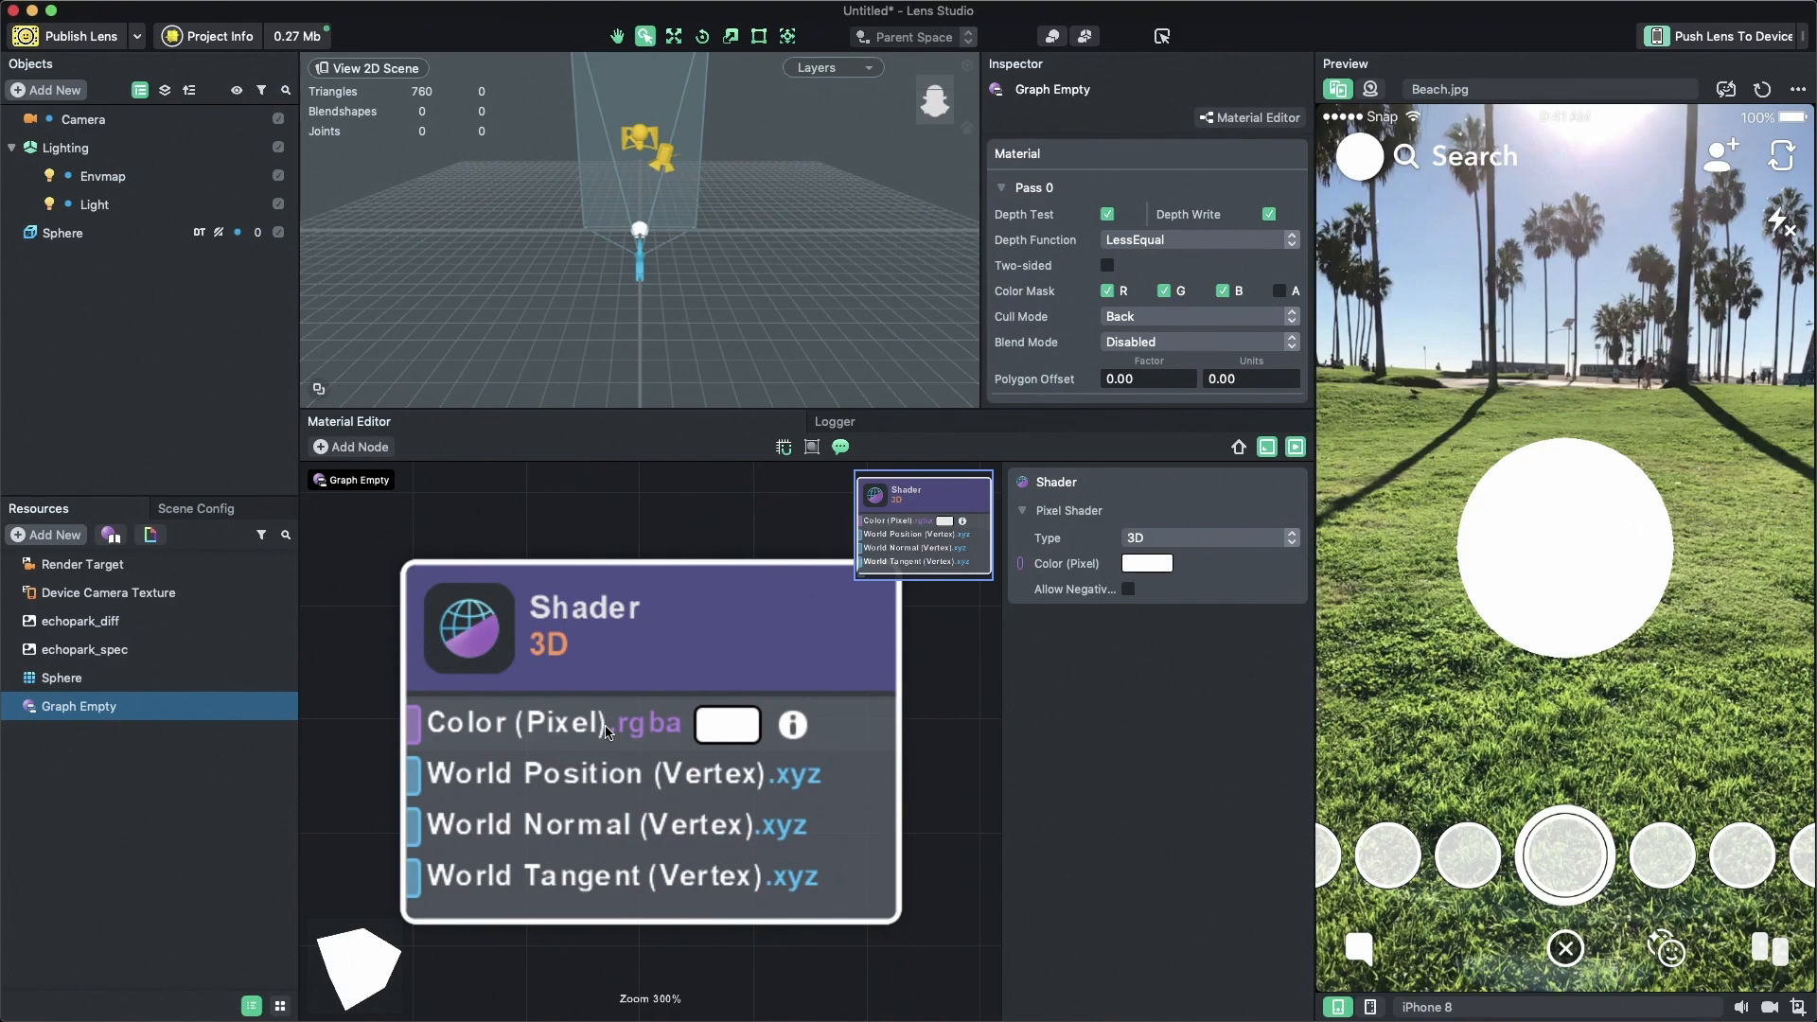
pyautogui.moveTo(365, 777)
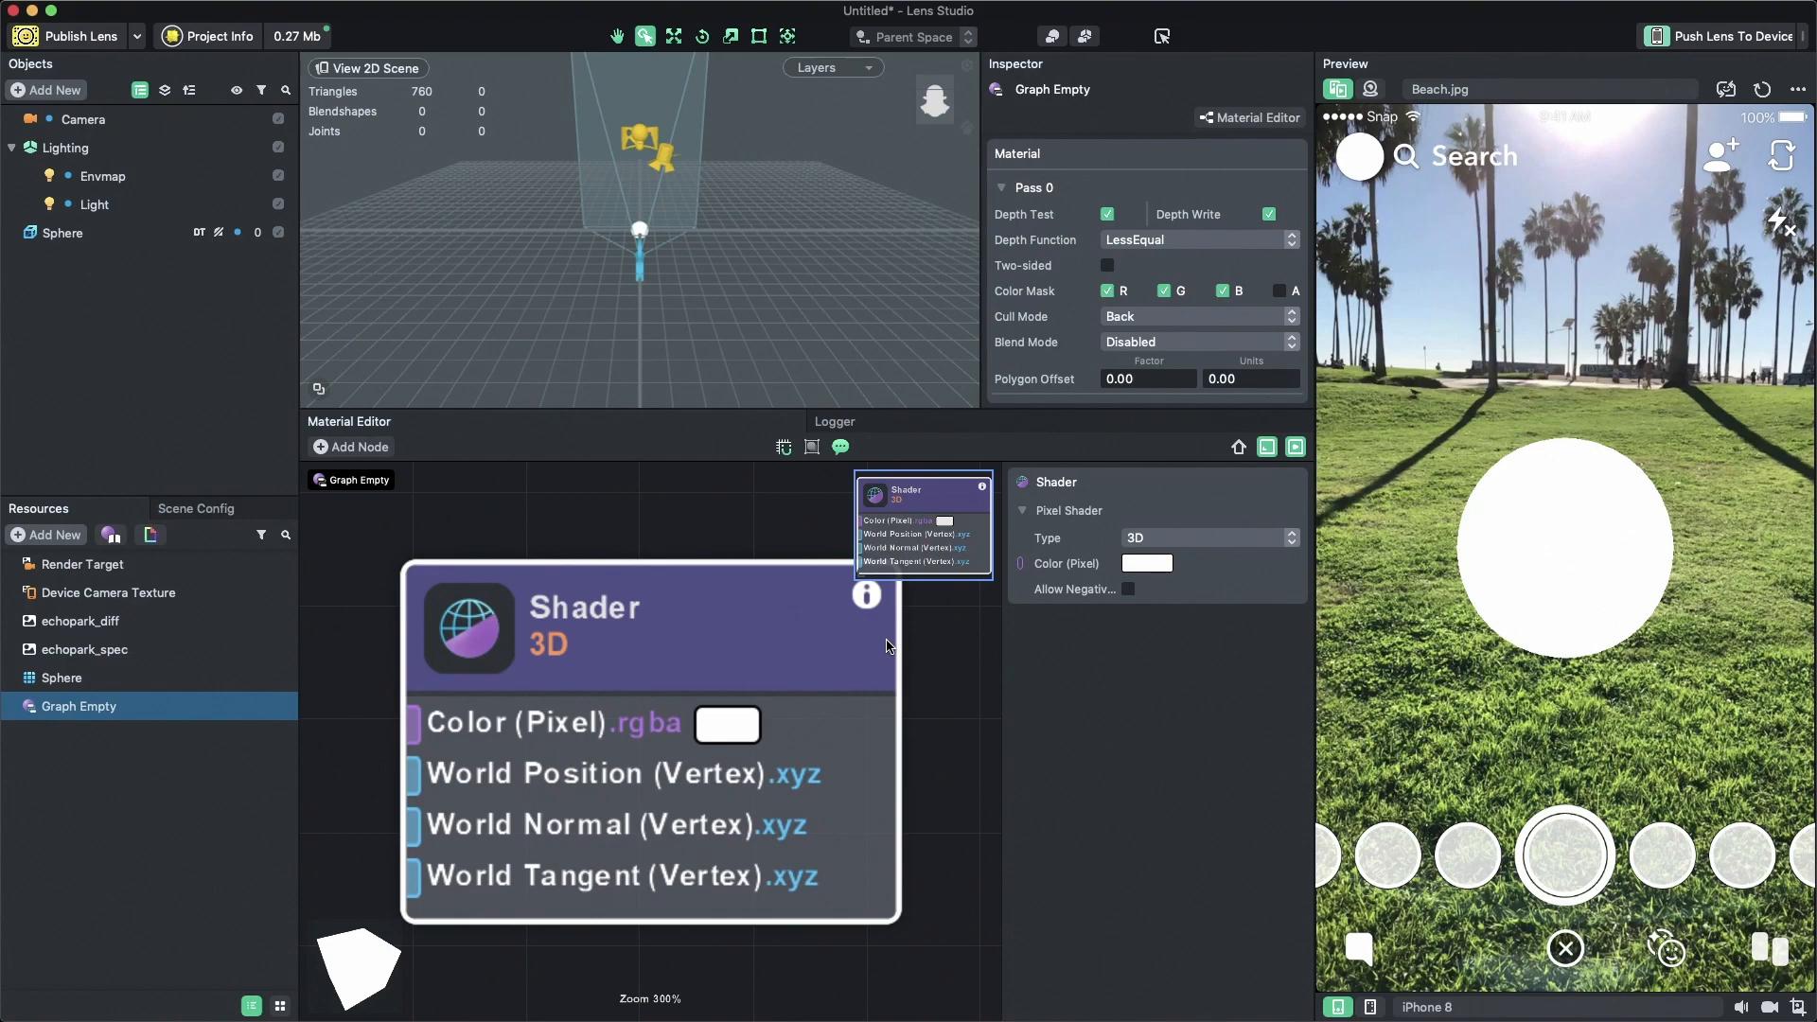
pyautogui.moveTo(732, 625)
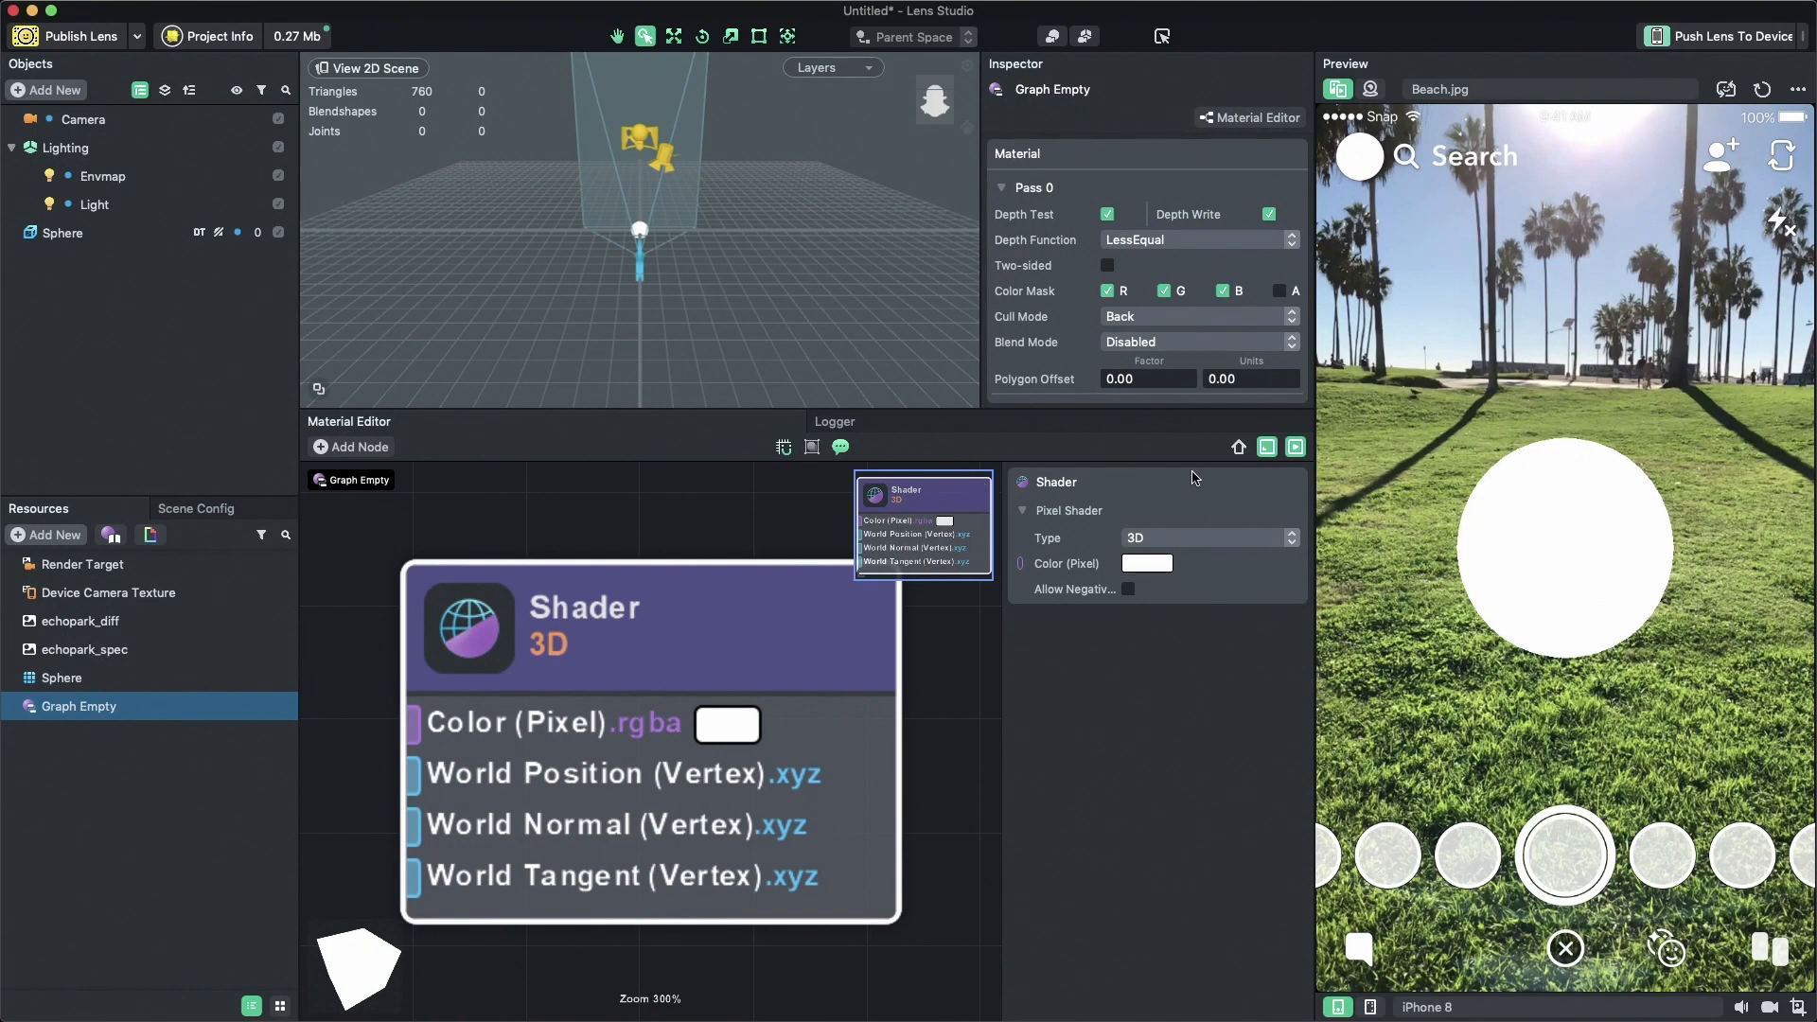
pyautogui.moveTo(1038, 735)
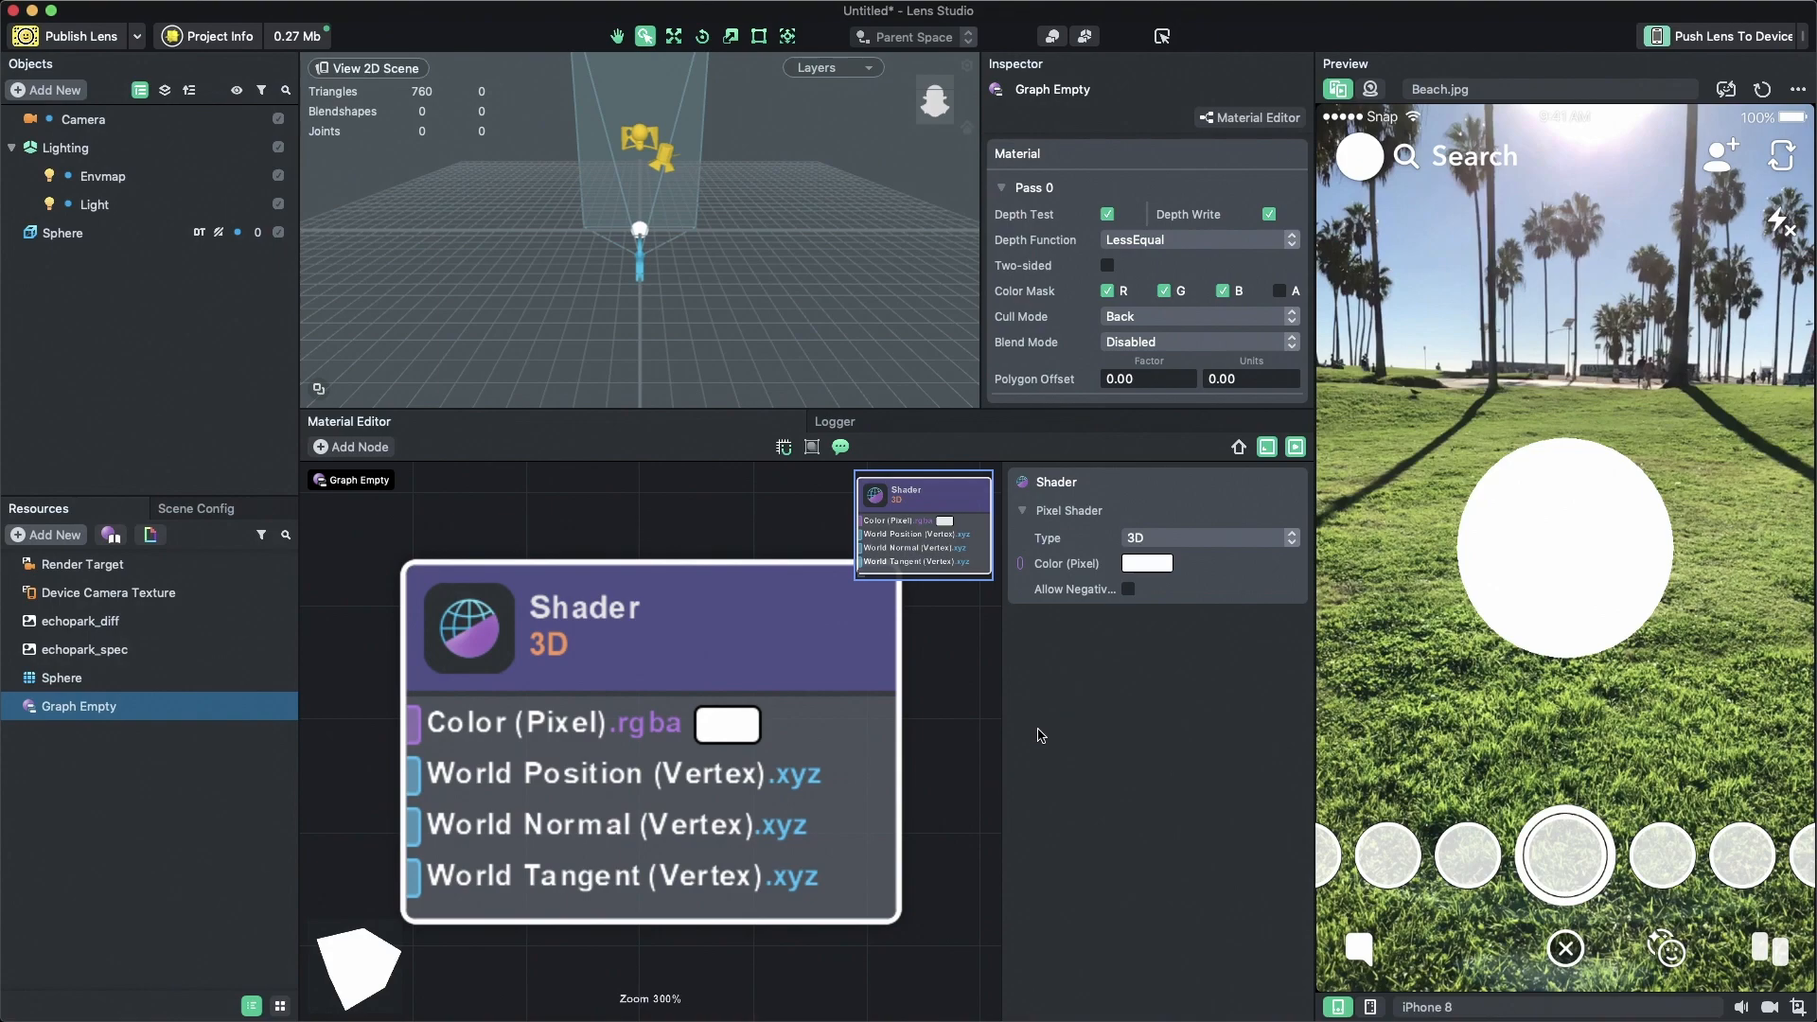
# - Set the Shader node's Color (Pixel) to Turquoise
pyautogui.moveTo(650, 626); pyautogui.dragTo(805, 625)
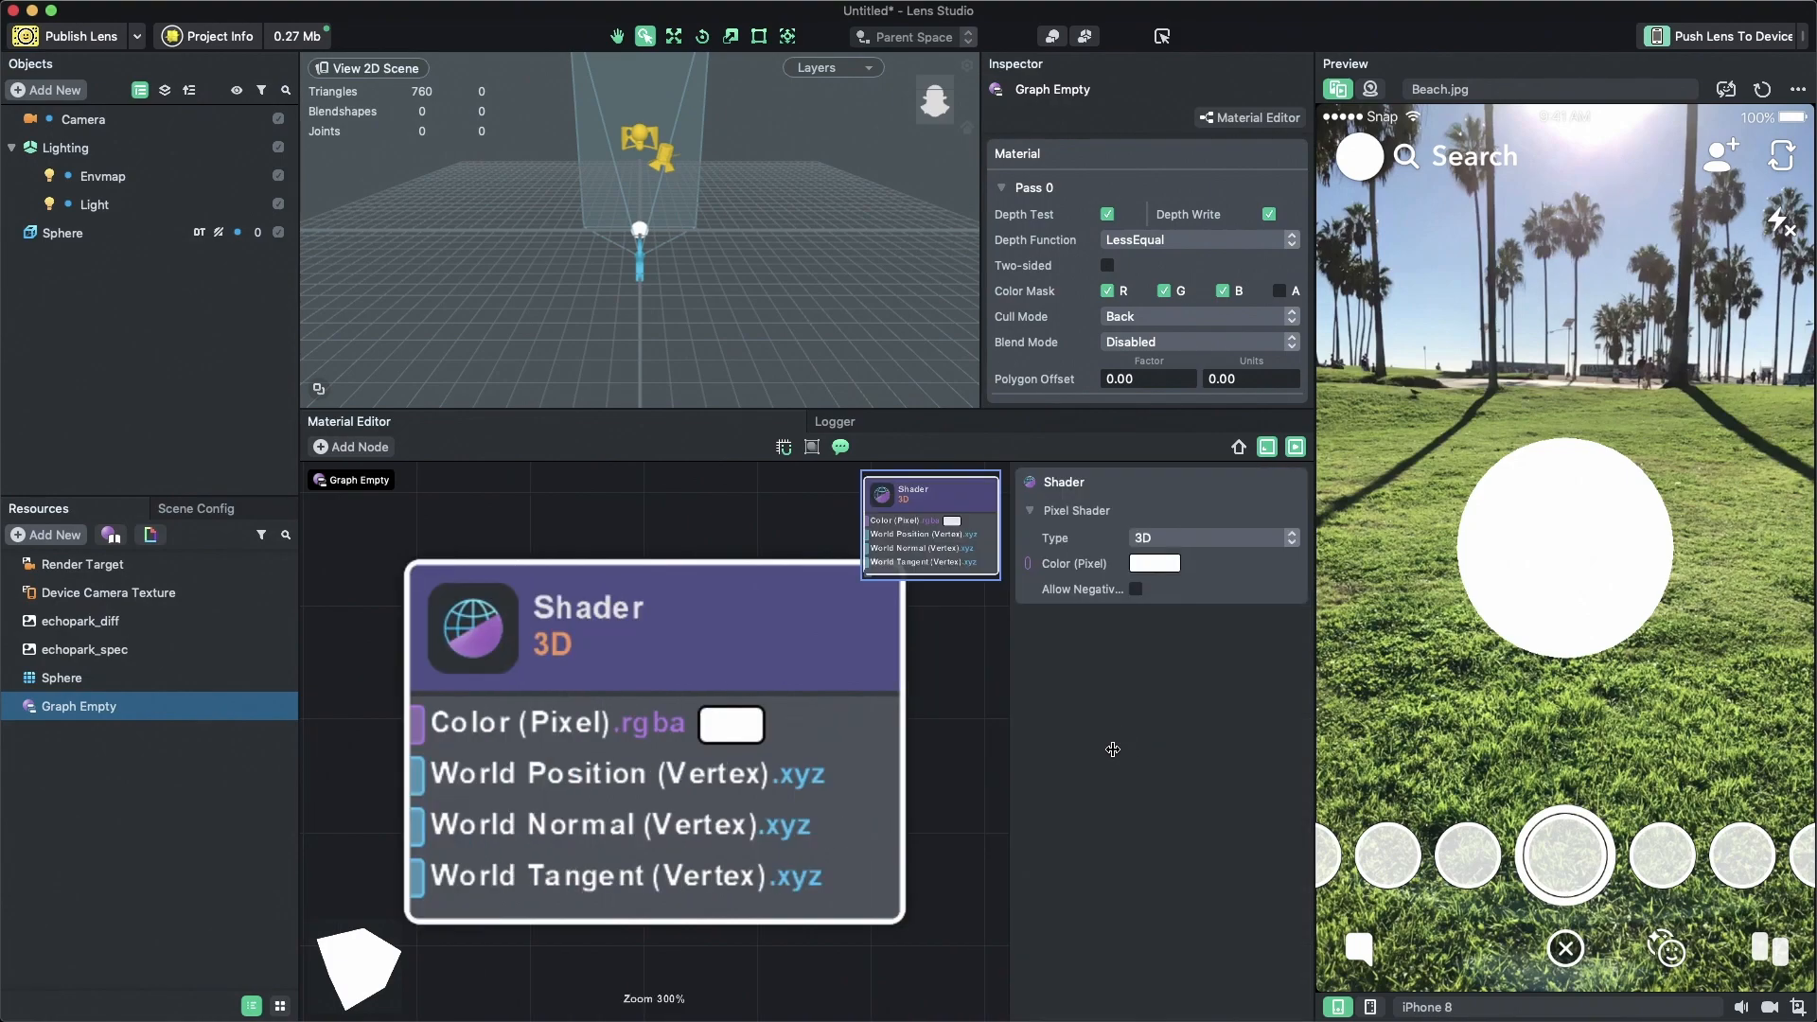
pyautogui.moveTo(1115, 755)
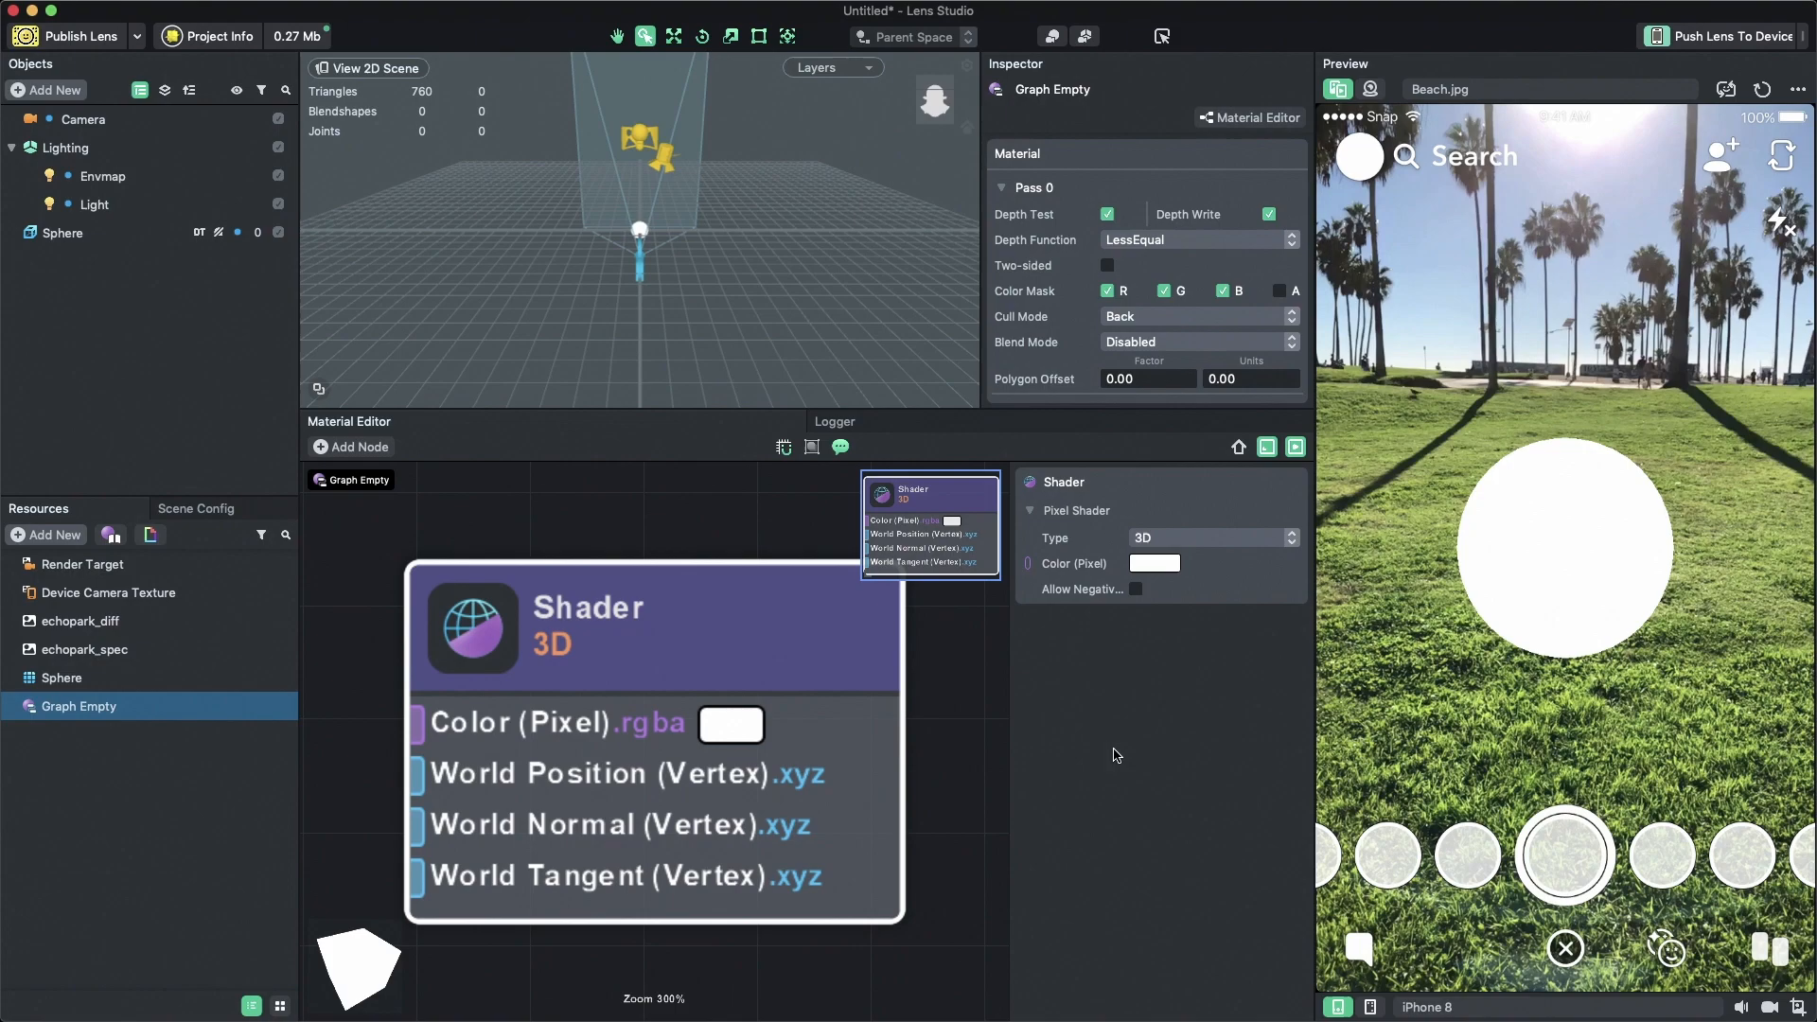
pyautogui.click(1155, 564)
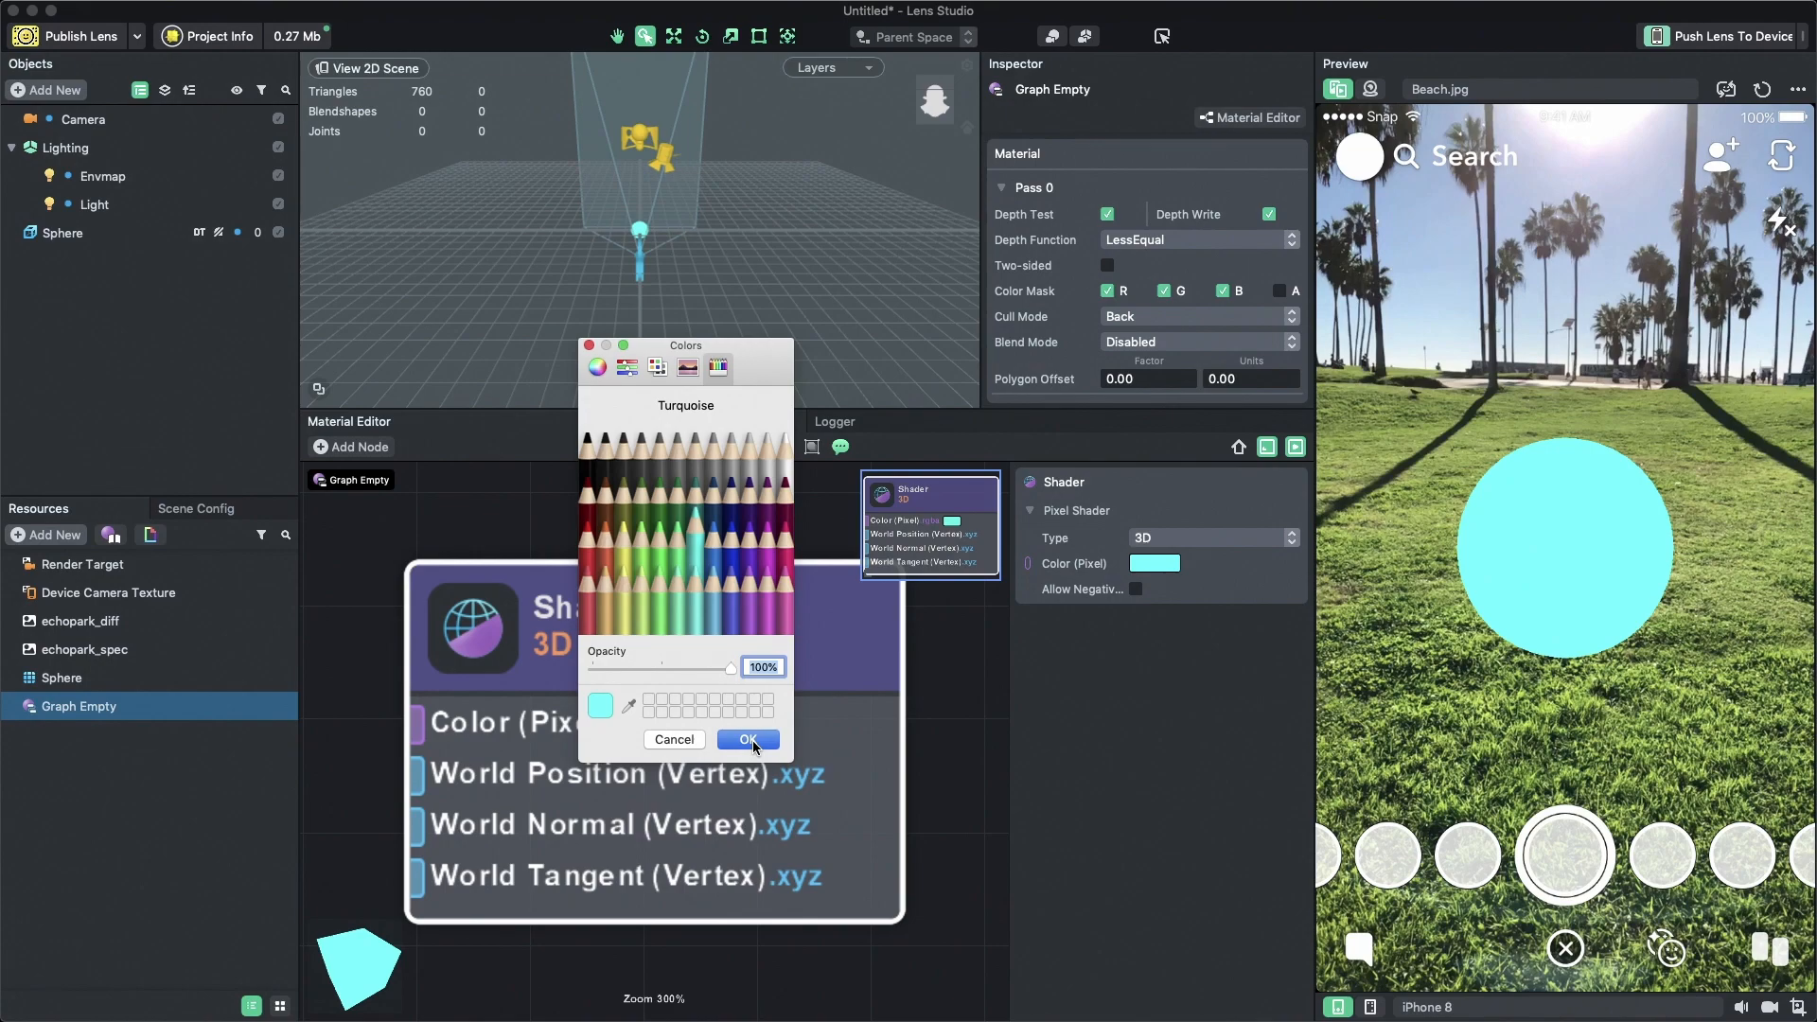
pyautogui.click(746, 740)
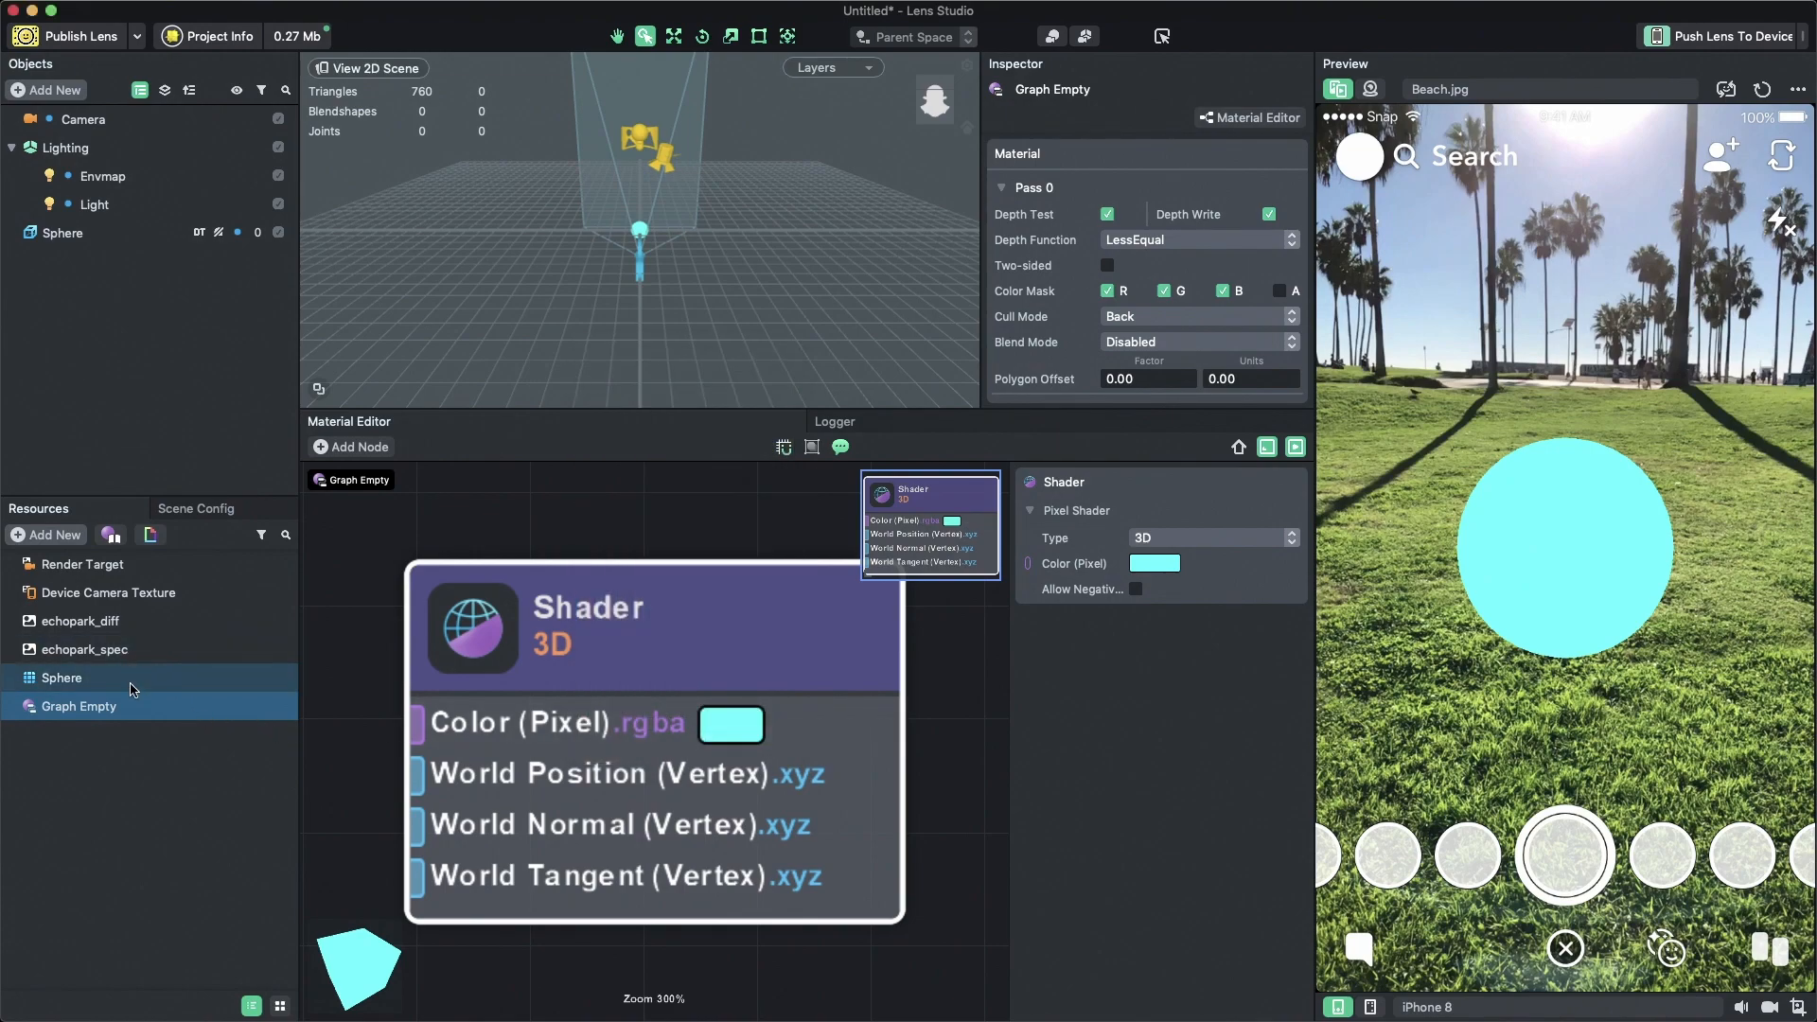
pyautogui.click(77, 706)
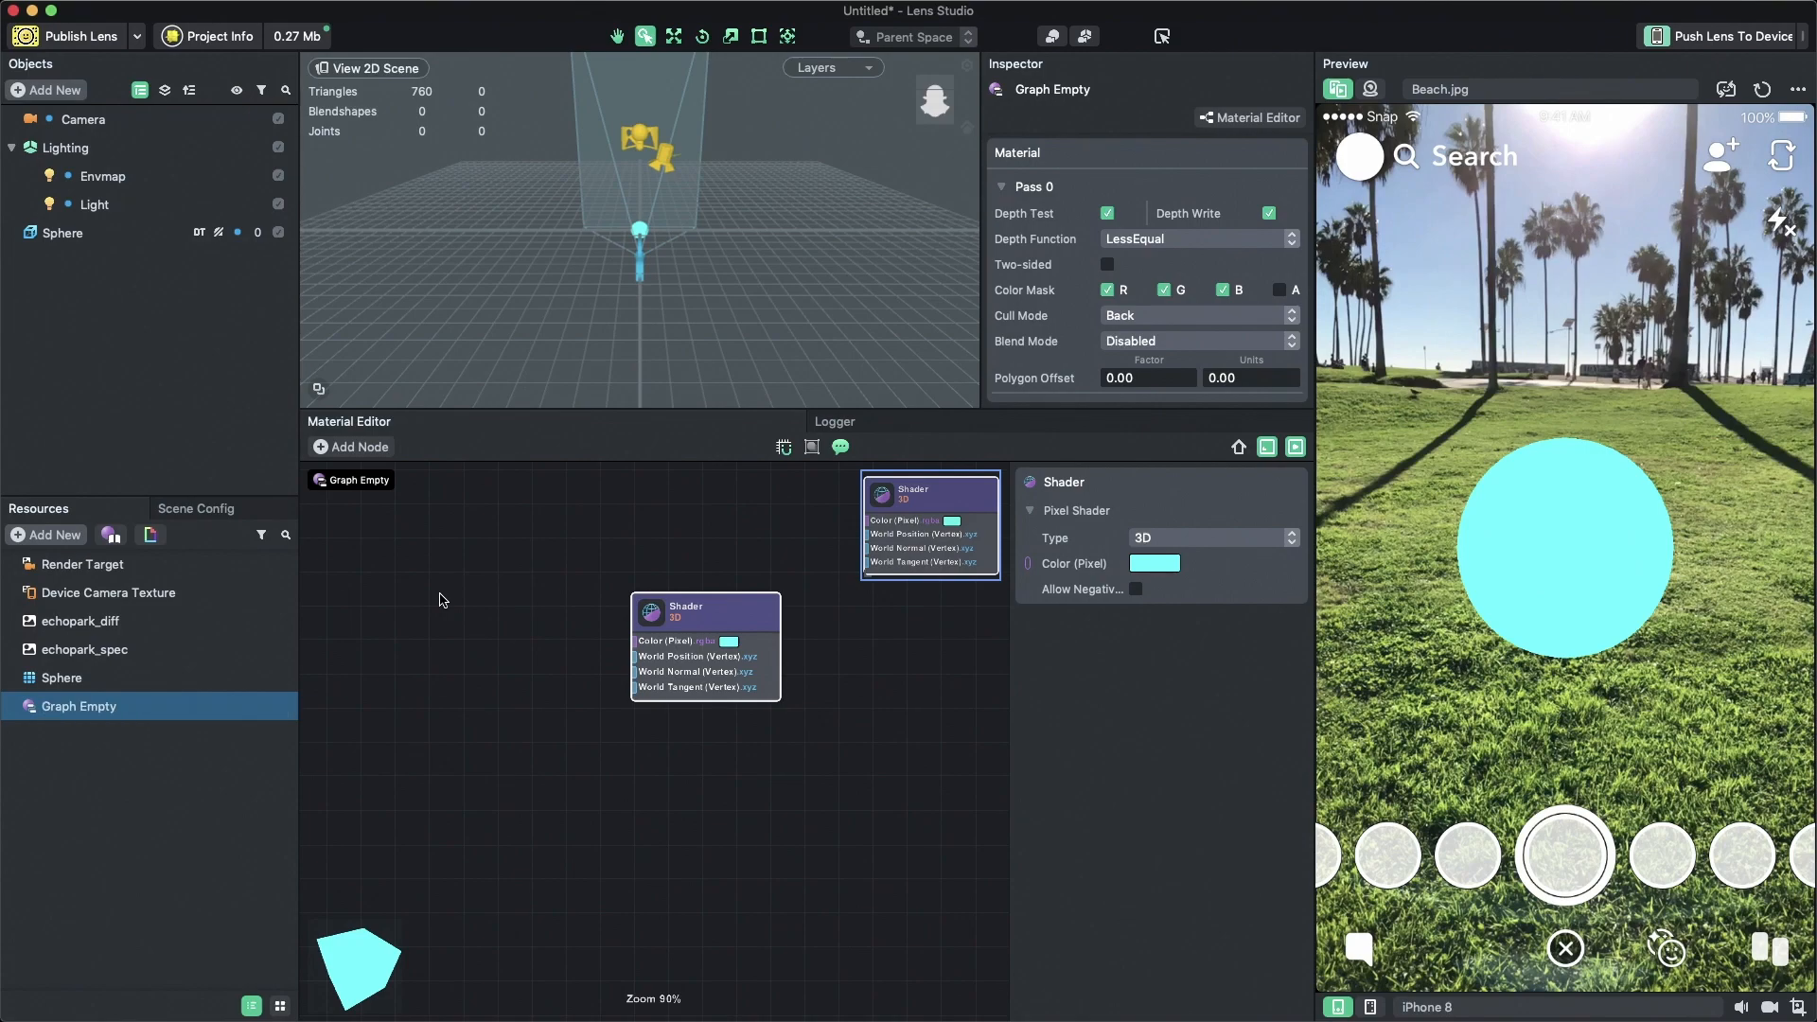
# - Add a Color Parameter node, Custom Color, to the material graph via the 'color' search
pyautogui.rightClick(440, 599)
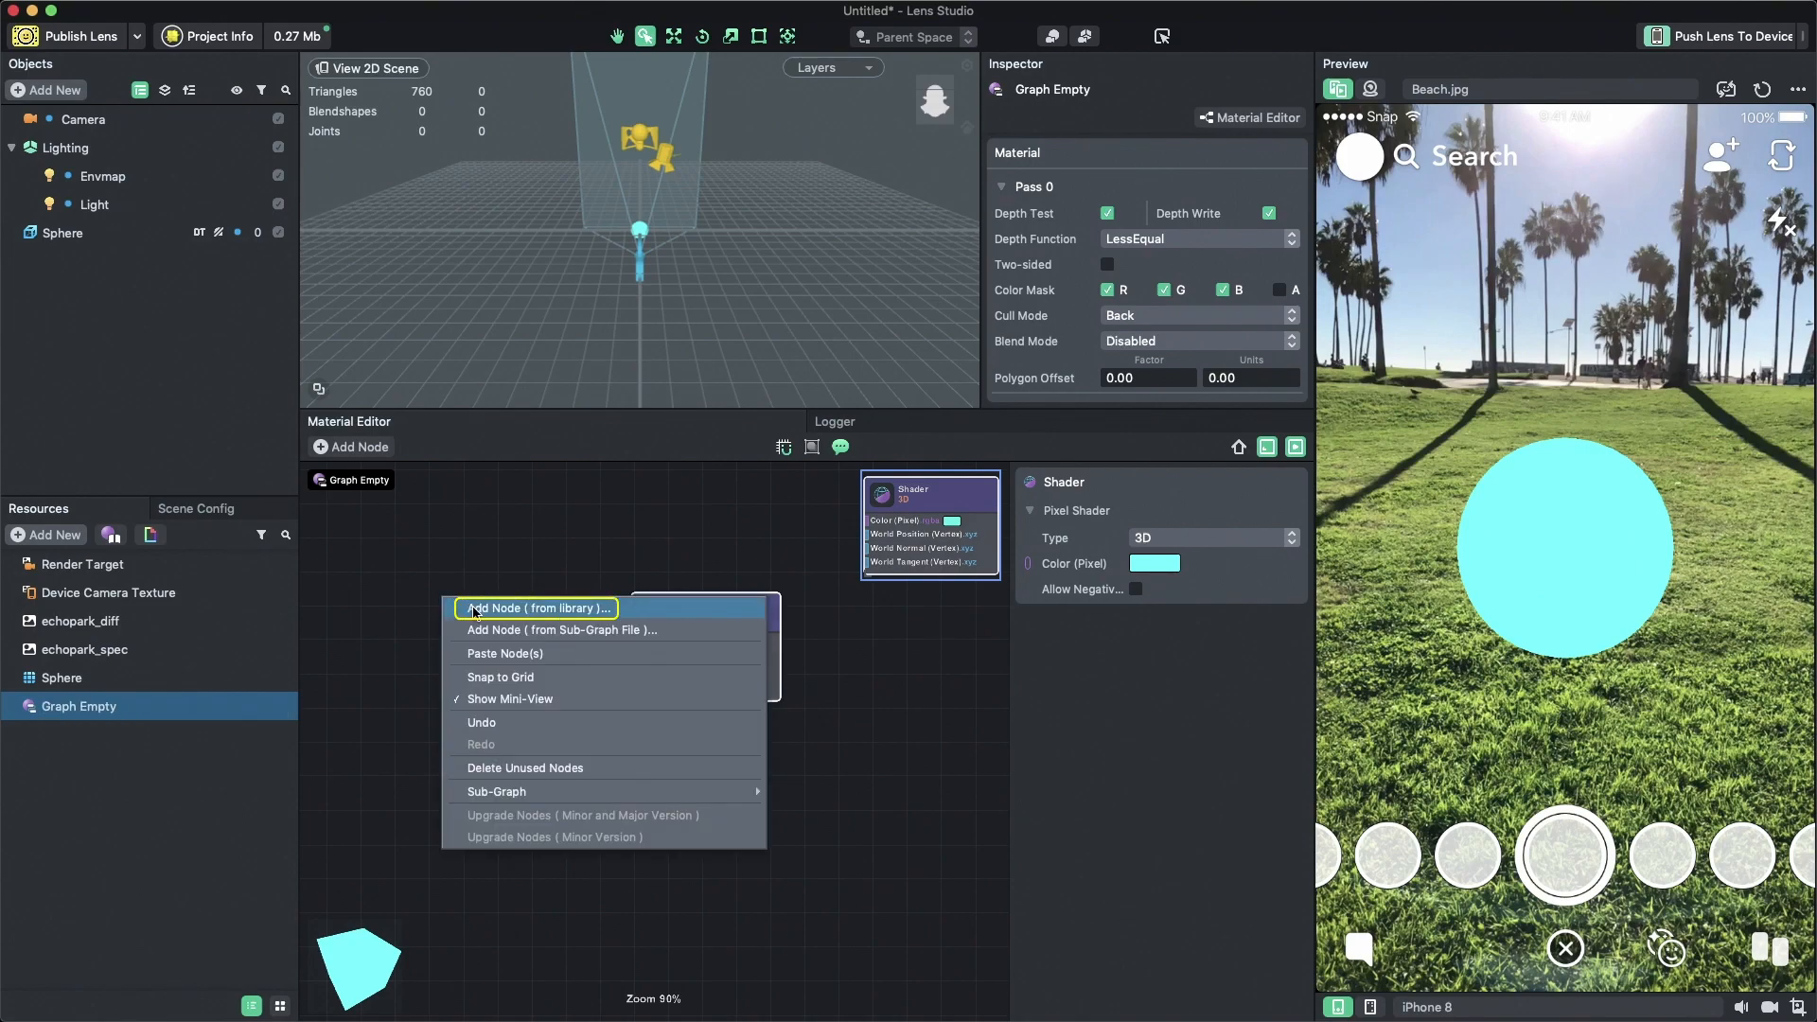
pyautogui.click(536, 608)
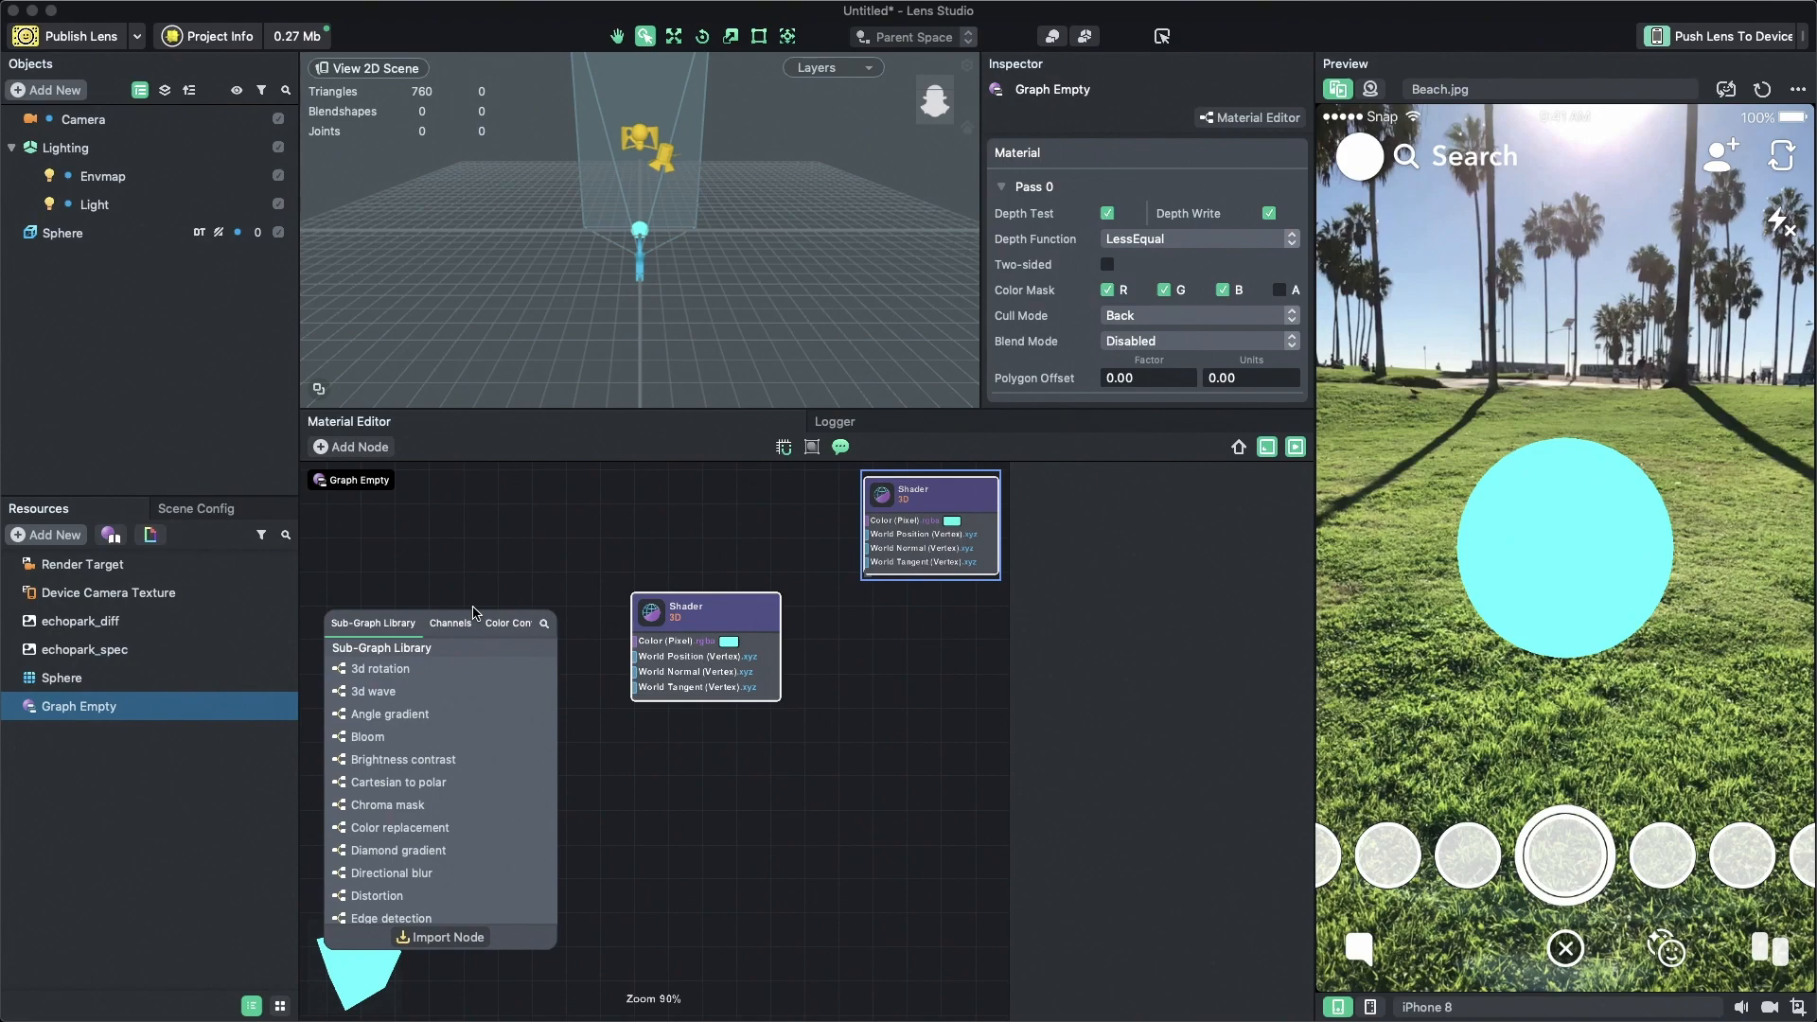
pyautogui.write('para')
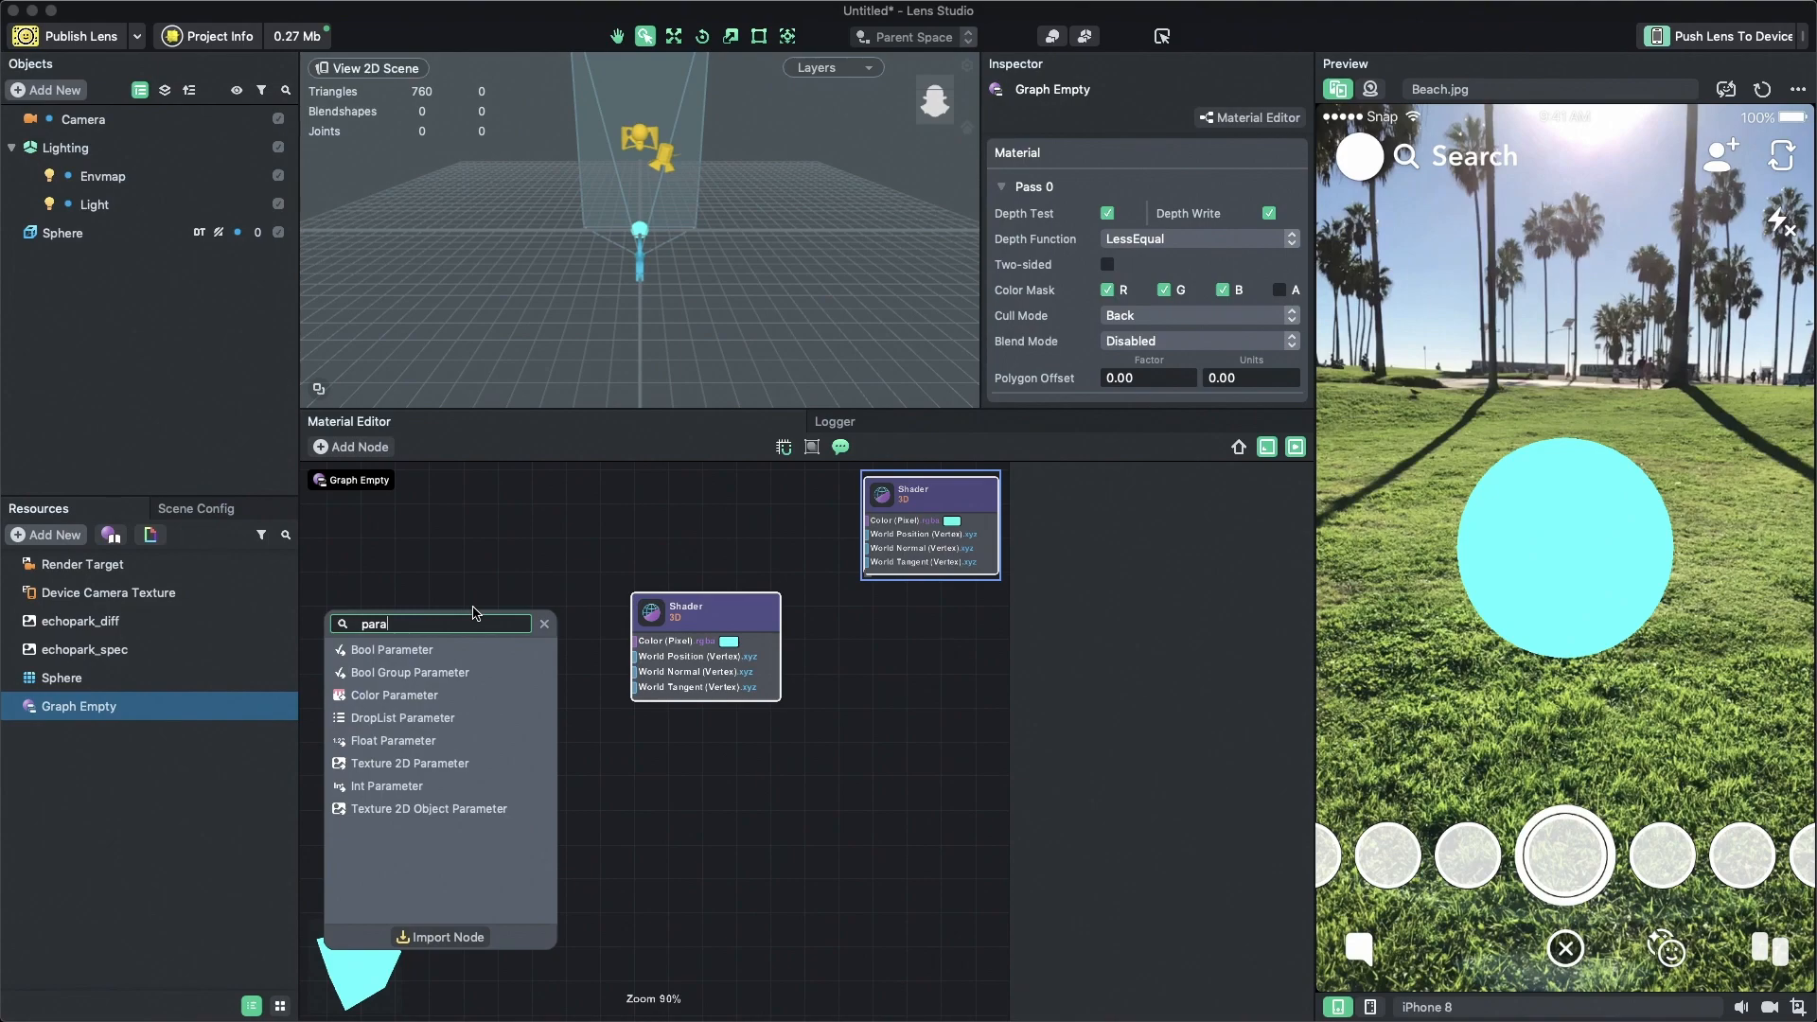
pyautogui.click(434, 623)
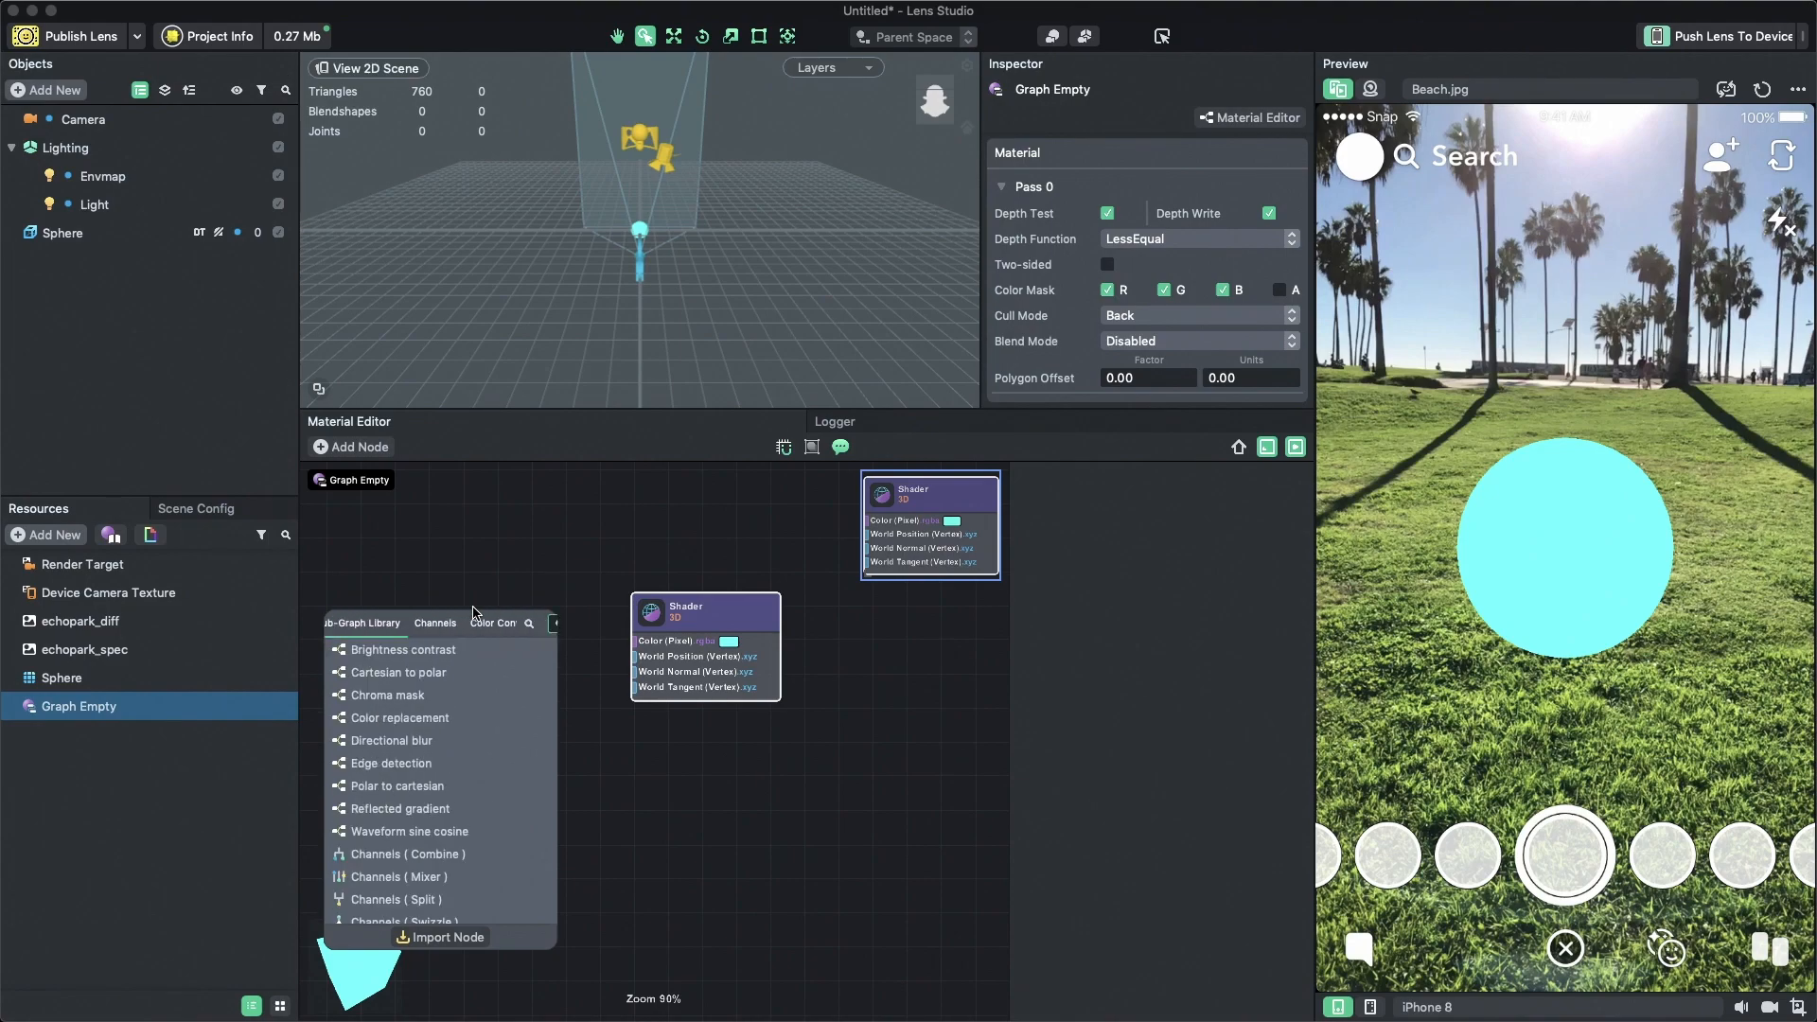
pyautogui.write('color')
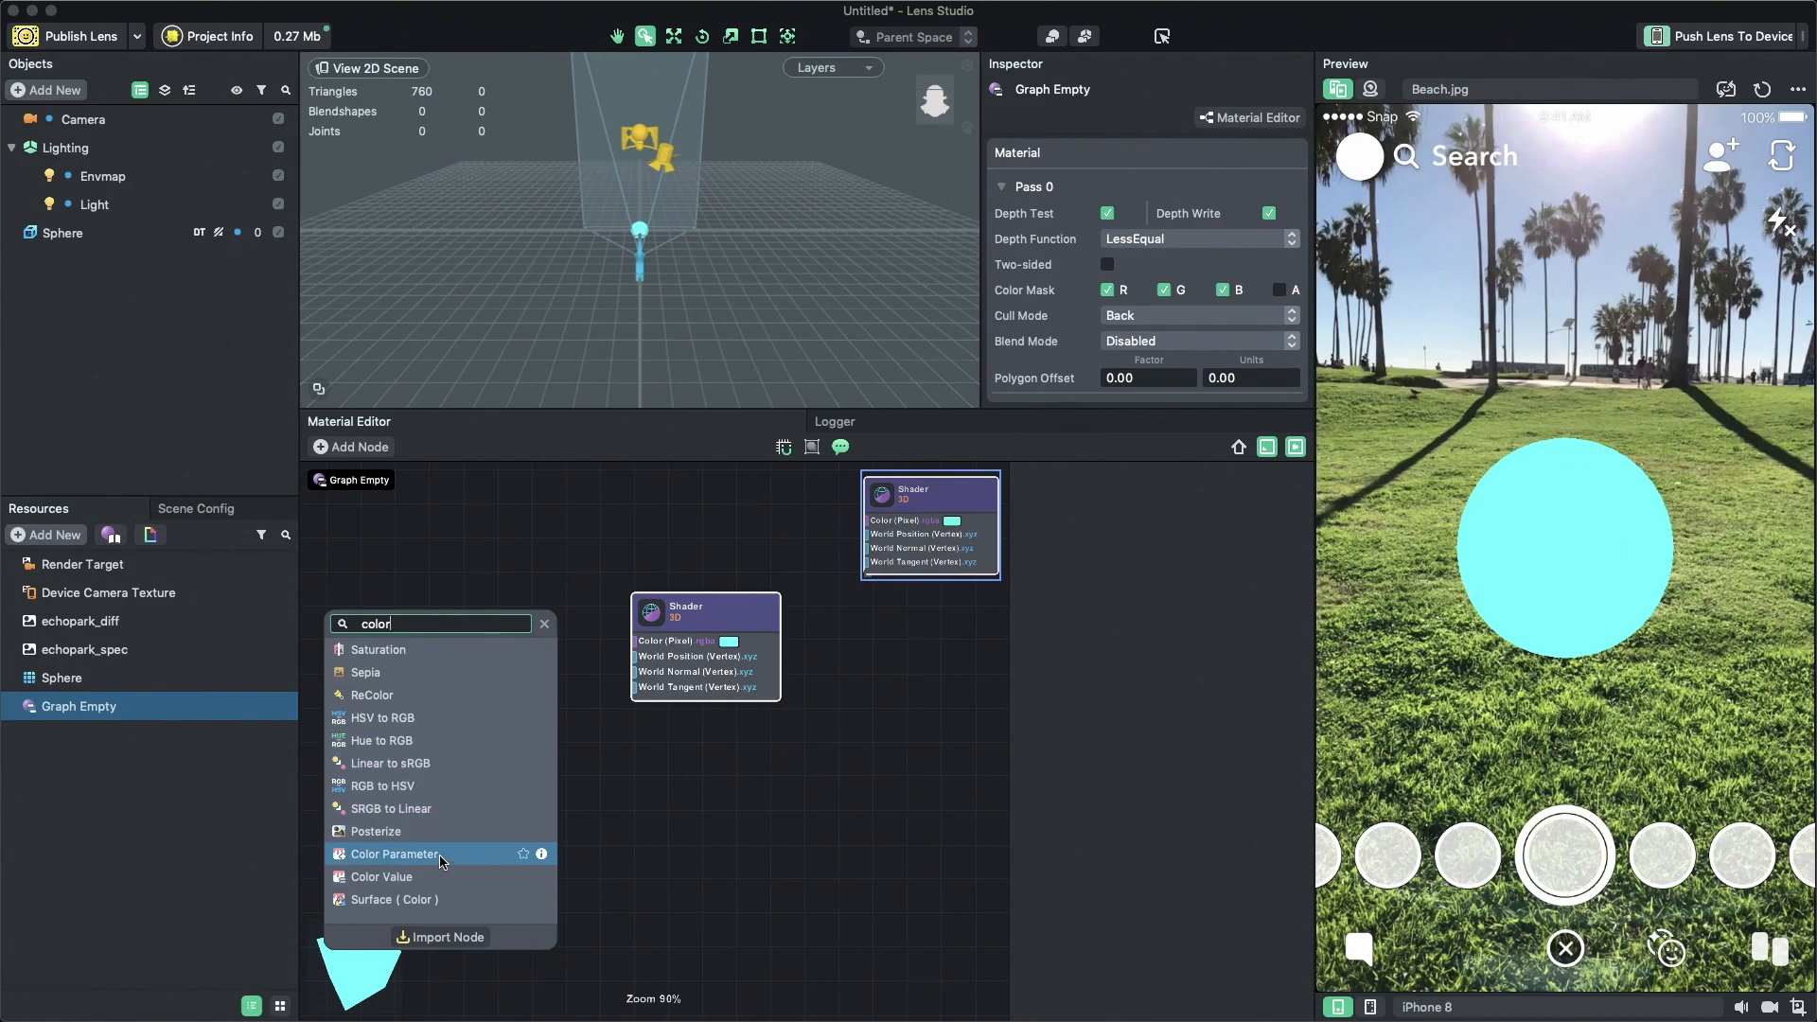
pyautogui.click(393, 854)
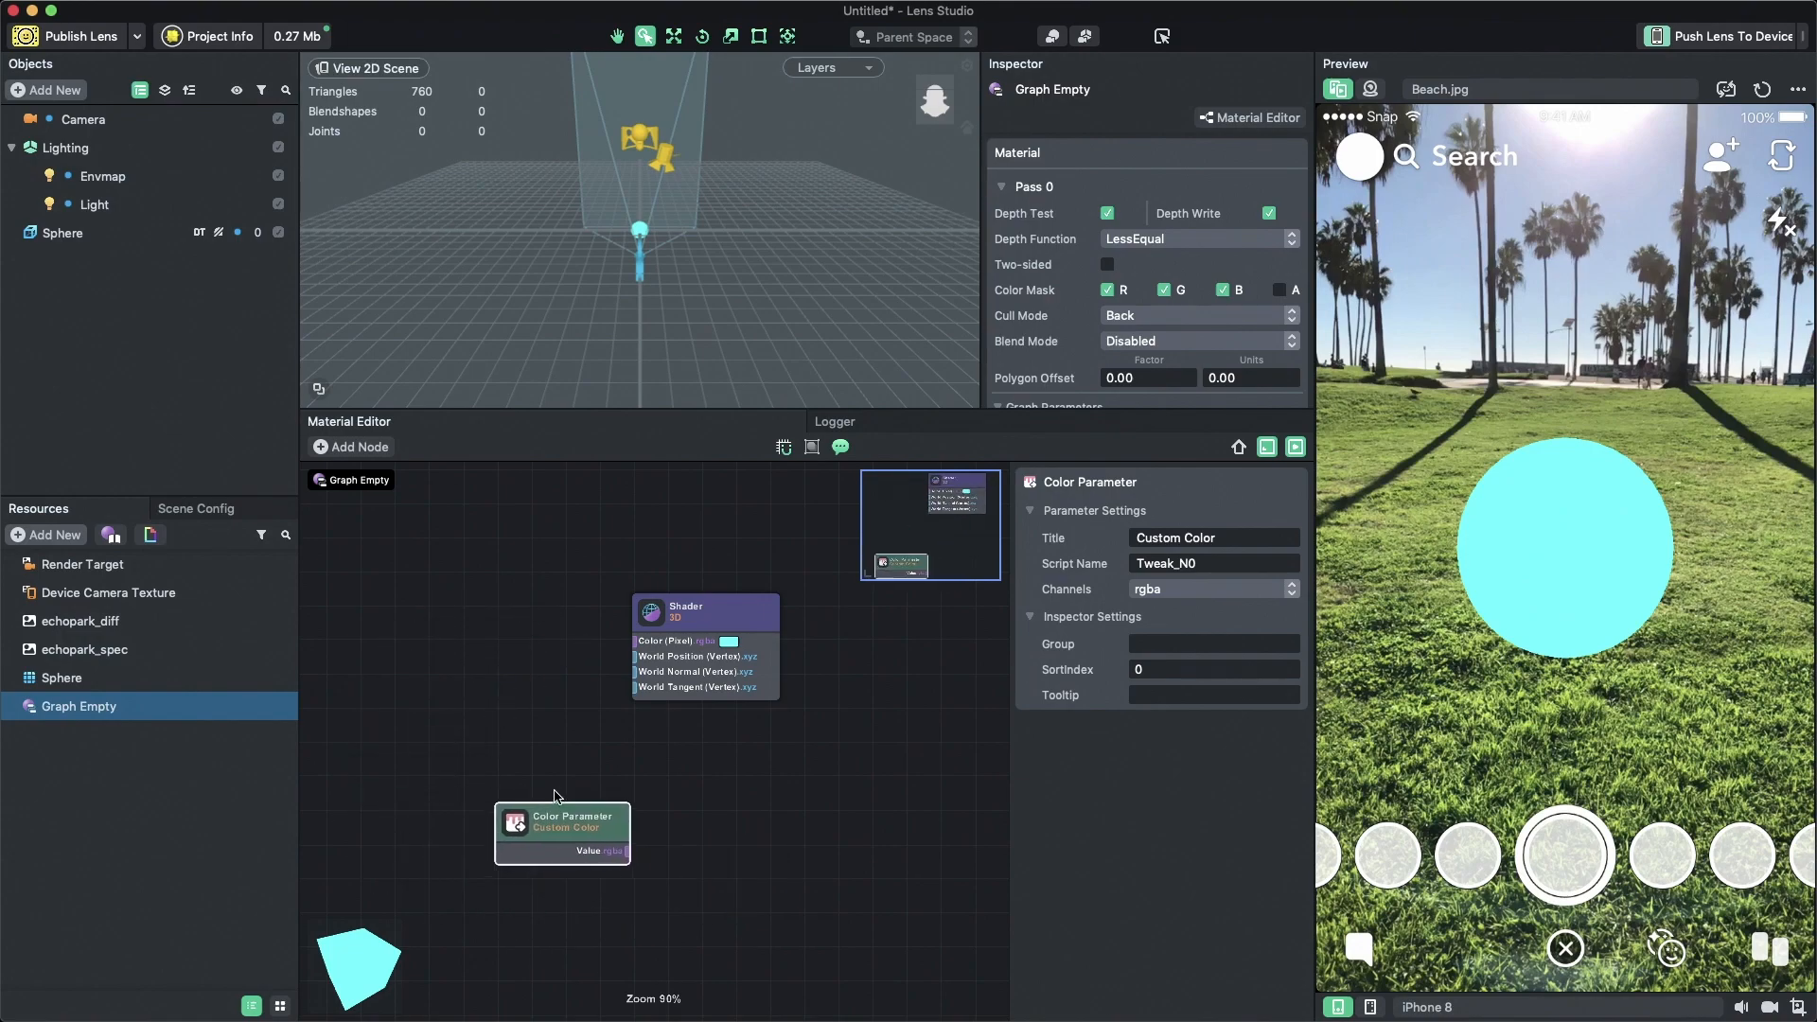
# - Wire Custom Color's Value into Shader Color (Pixel) and set it to Turquoise
pyautogui.moveTo(563, 817); pyautogui.dragTo(444, 626)
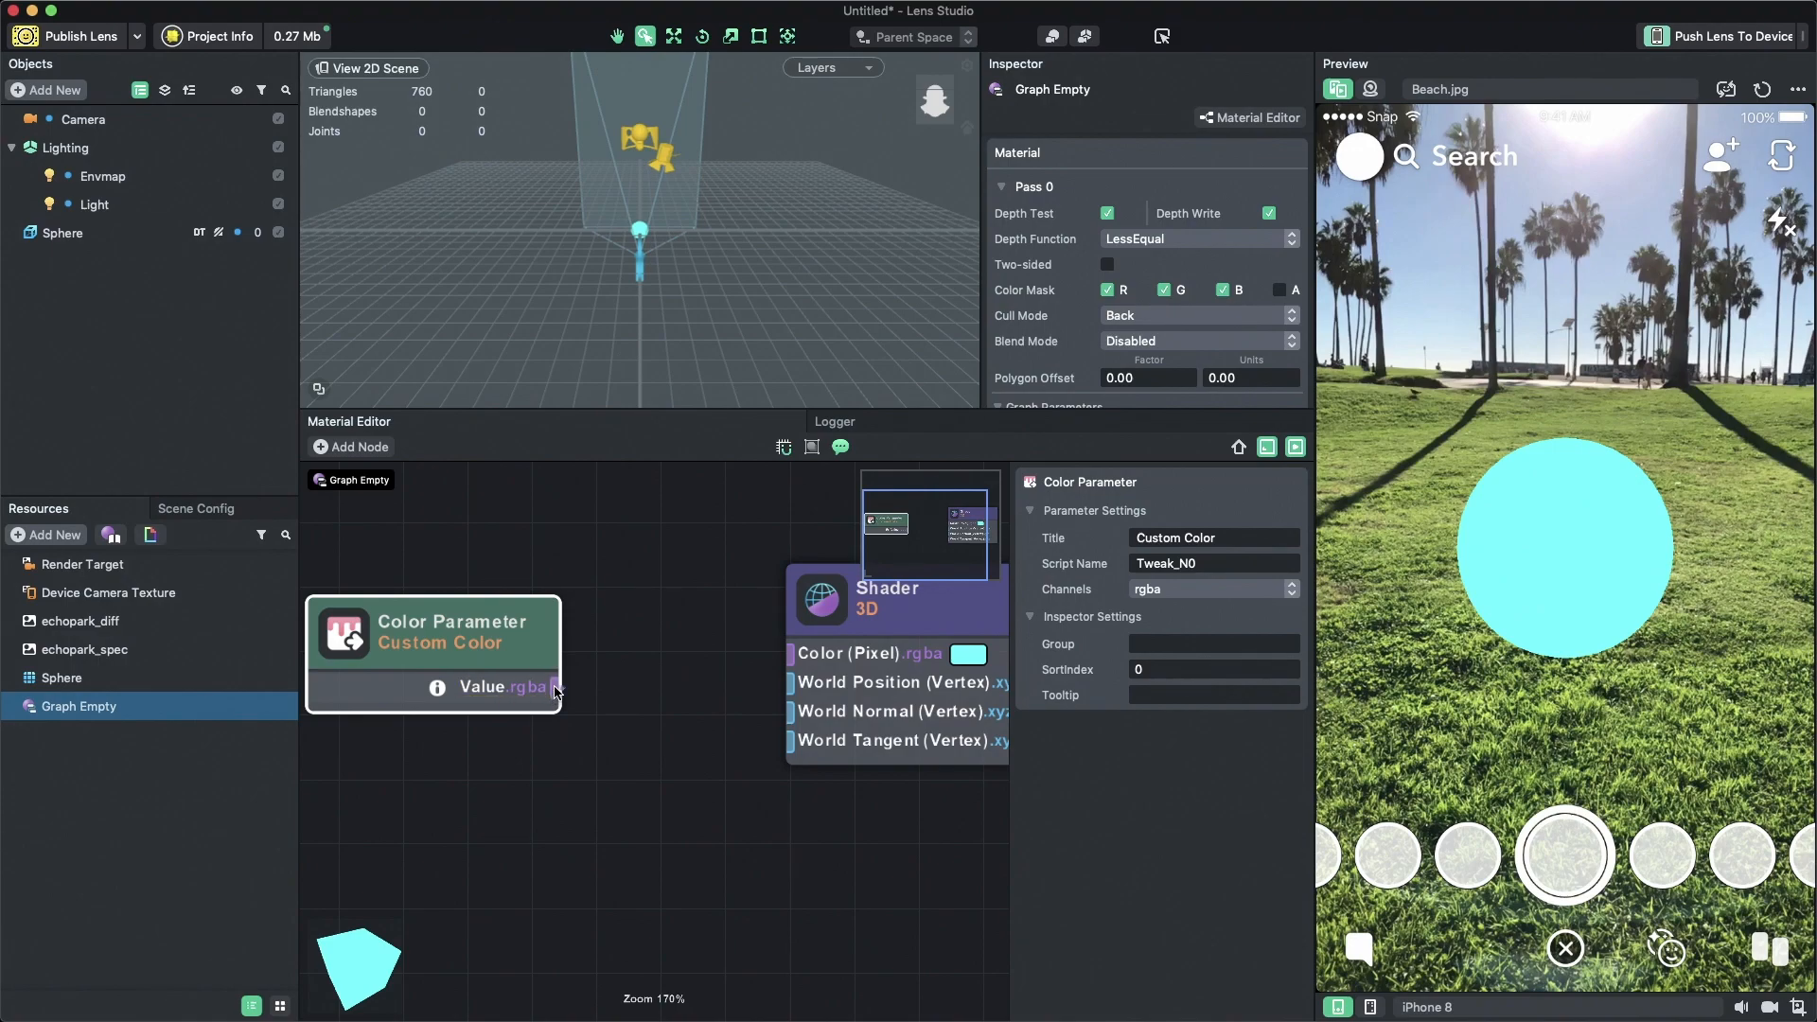
pyautogui.moveTo(554, 686); pyautogui.dragTo(785, 653)
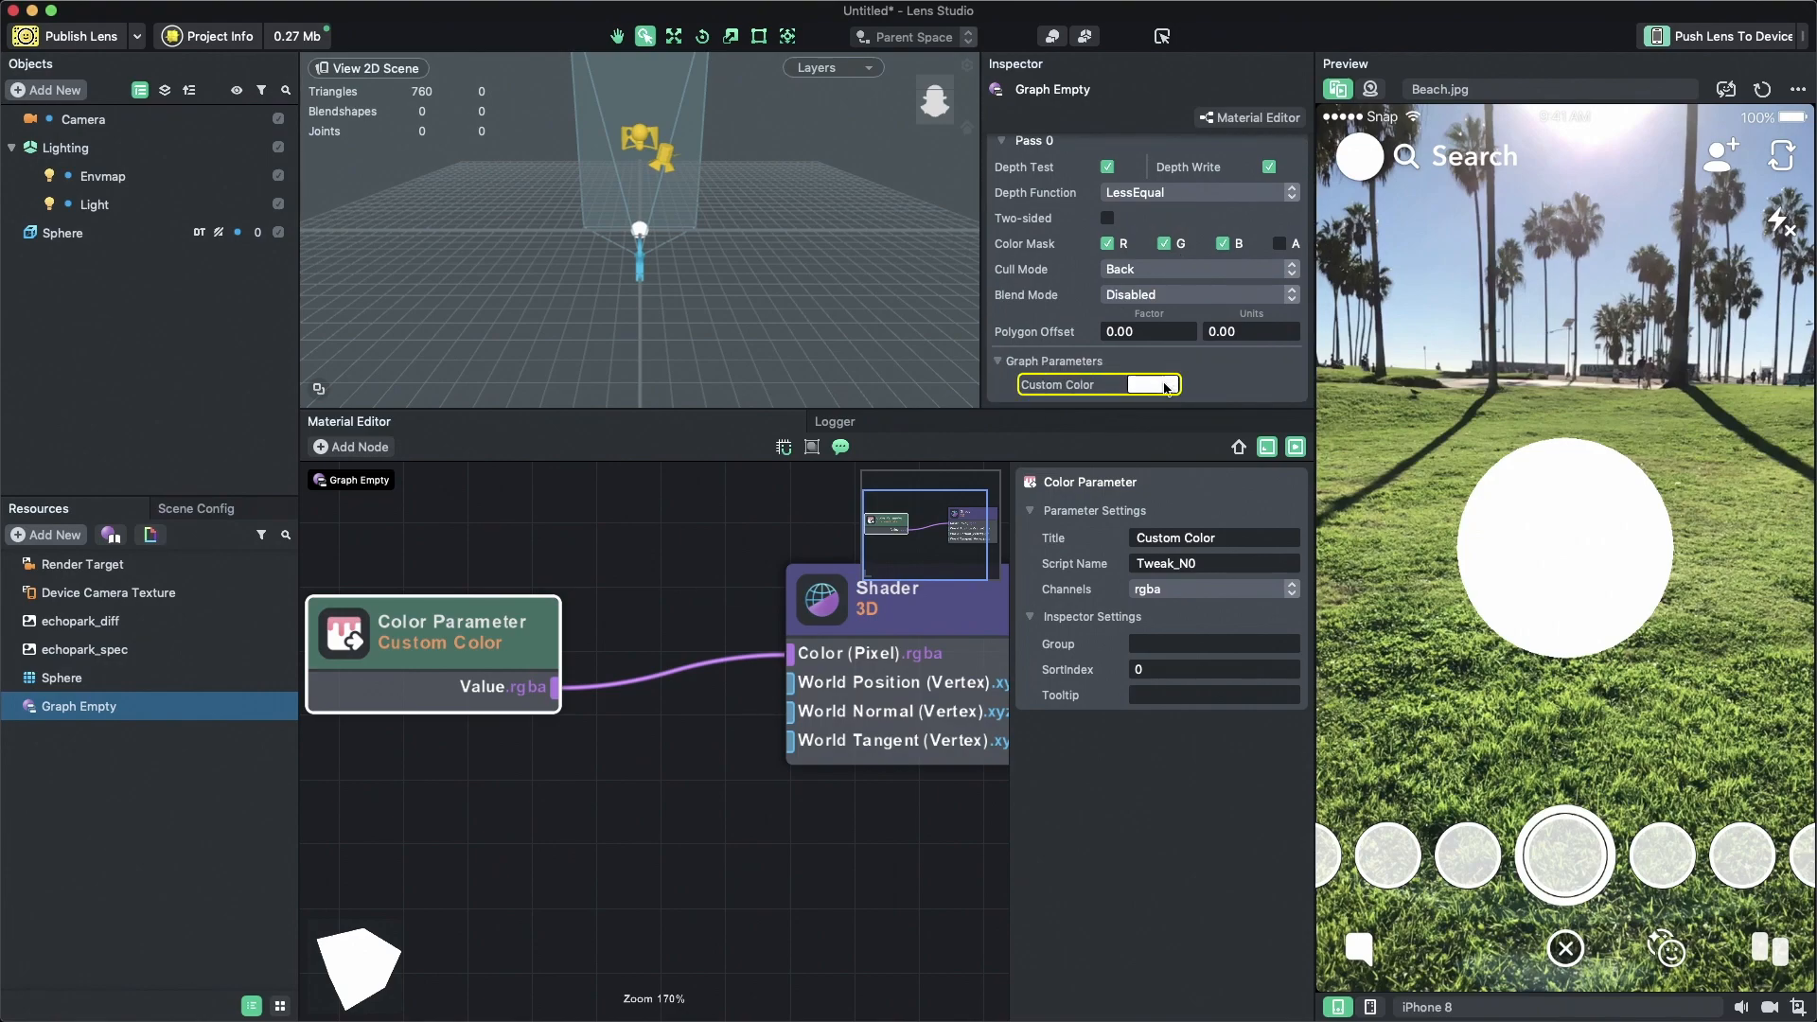
pyautogui.click(1150, 383)
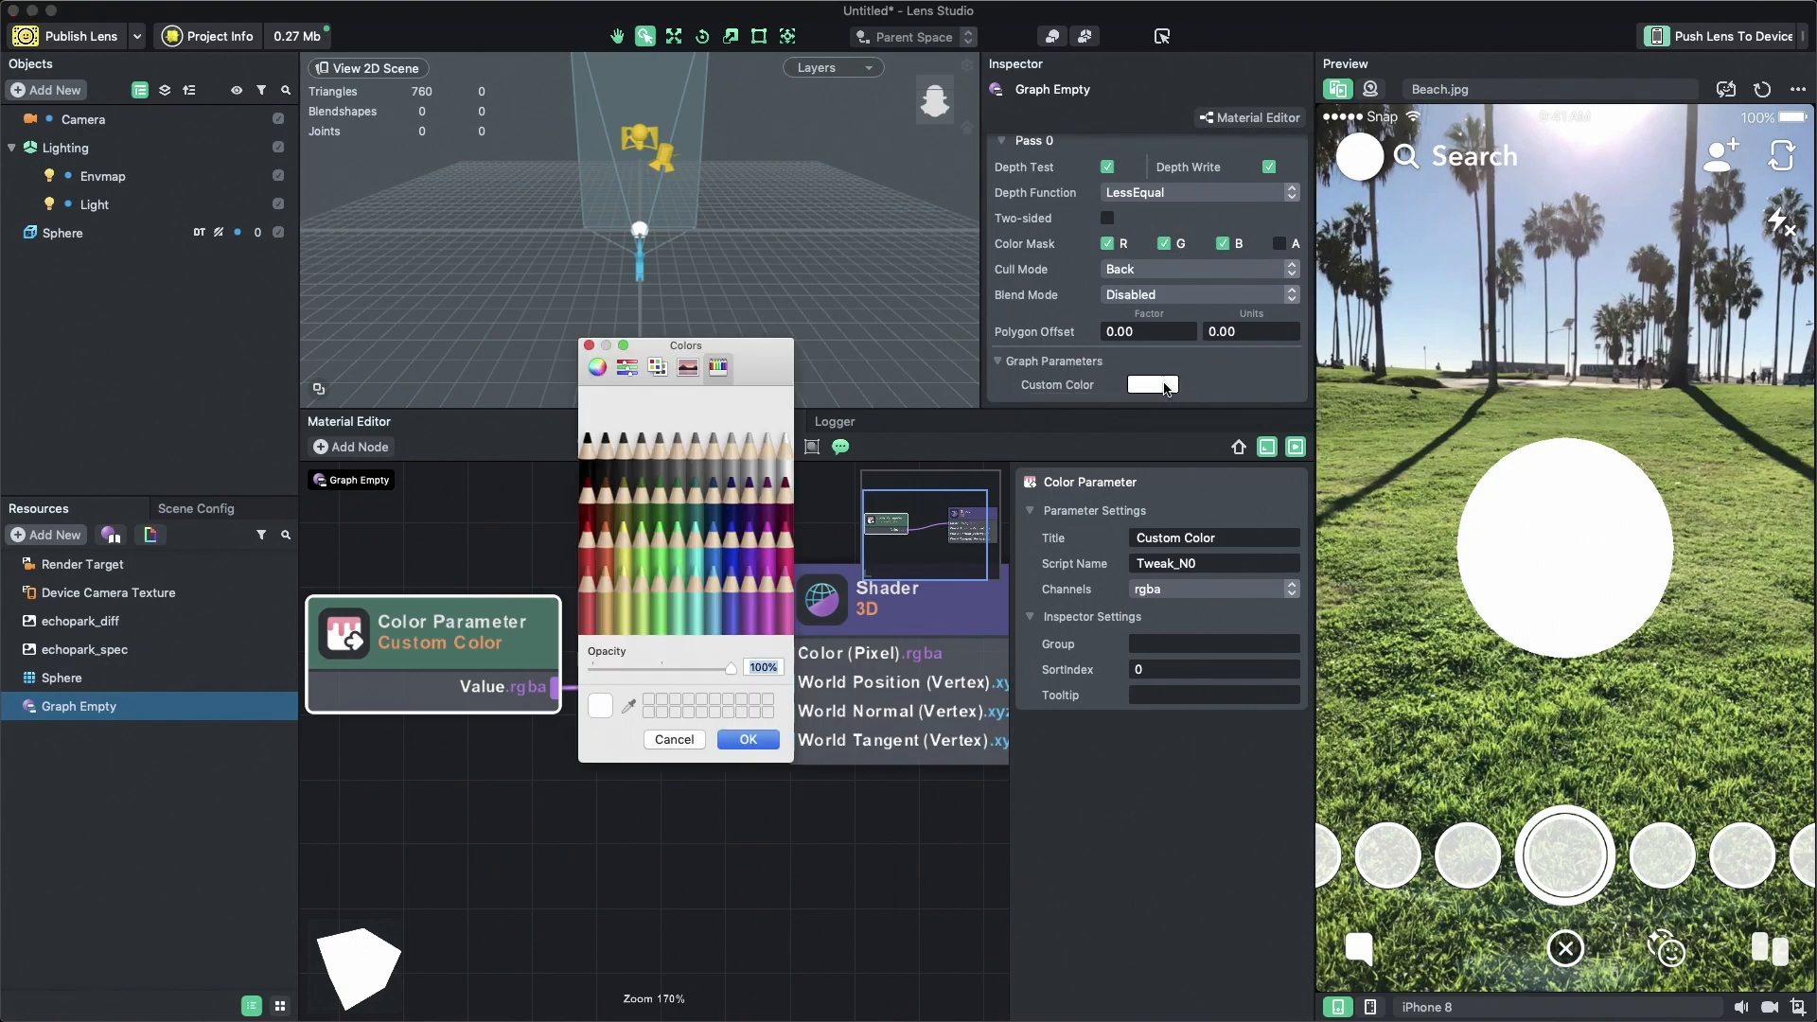
pyautogui.click(701, 563)
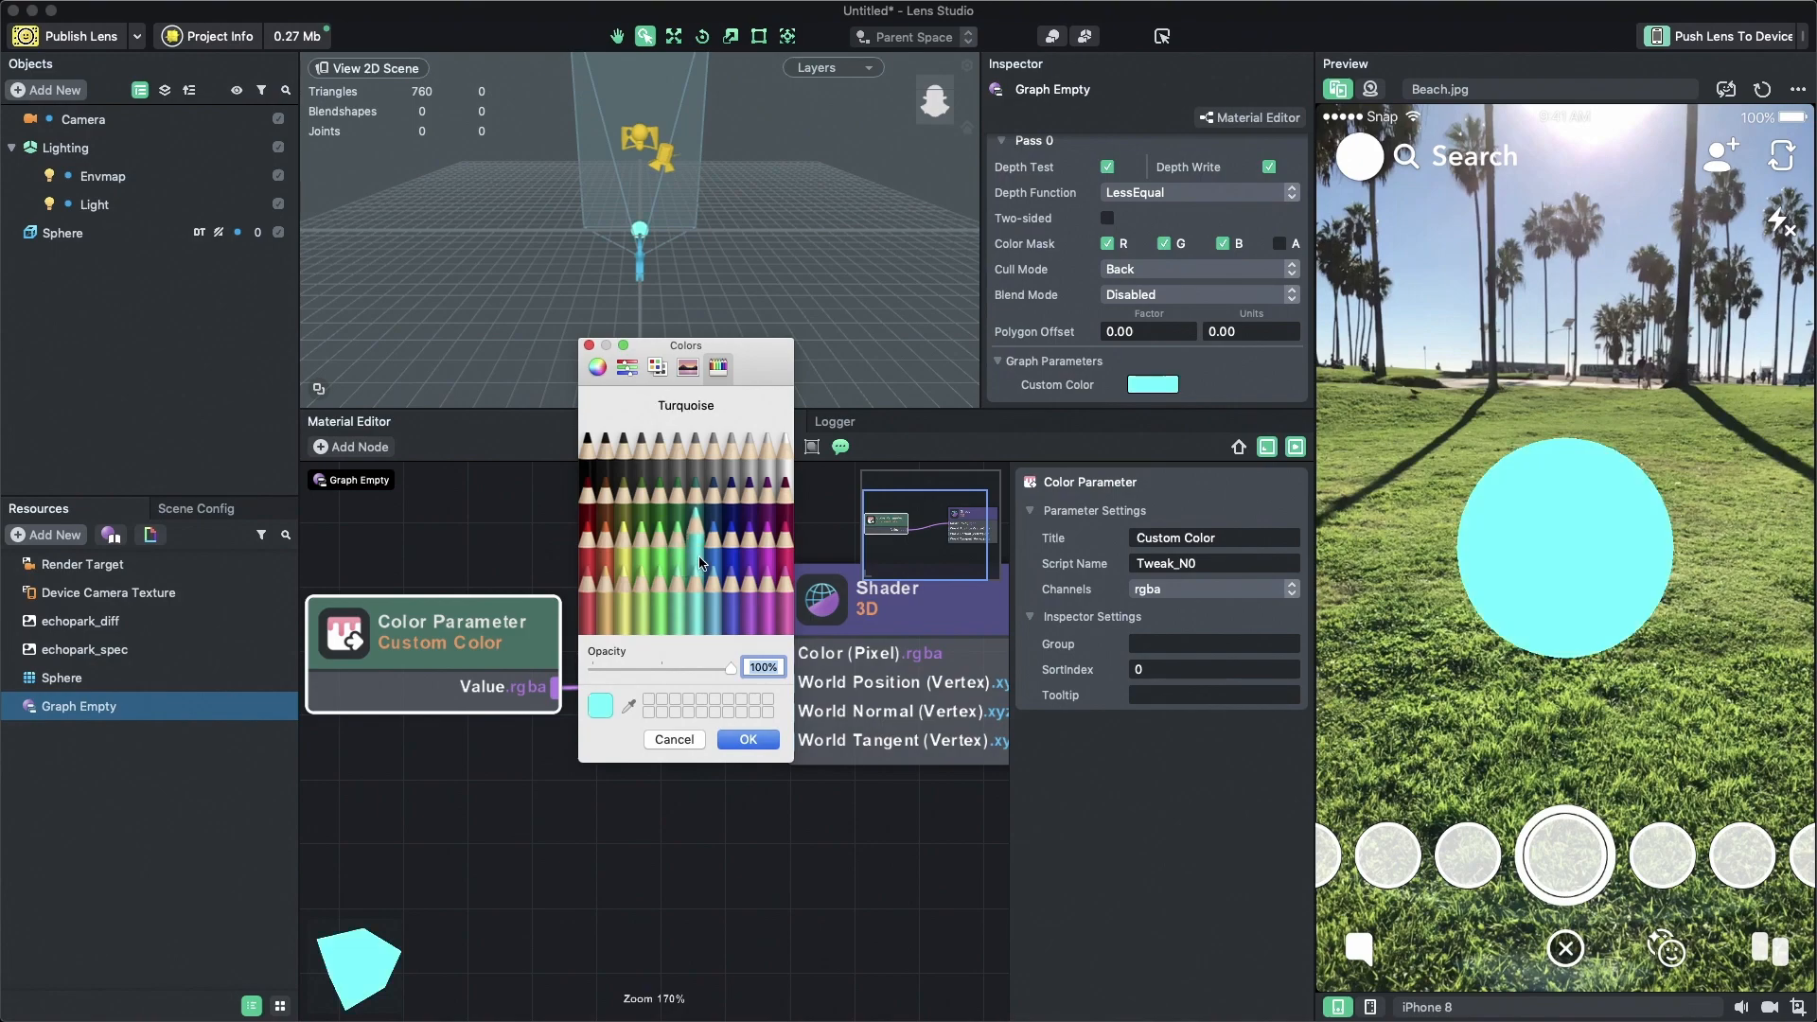
pyautogui.click(747, 739)
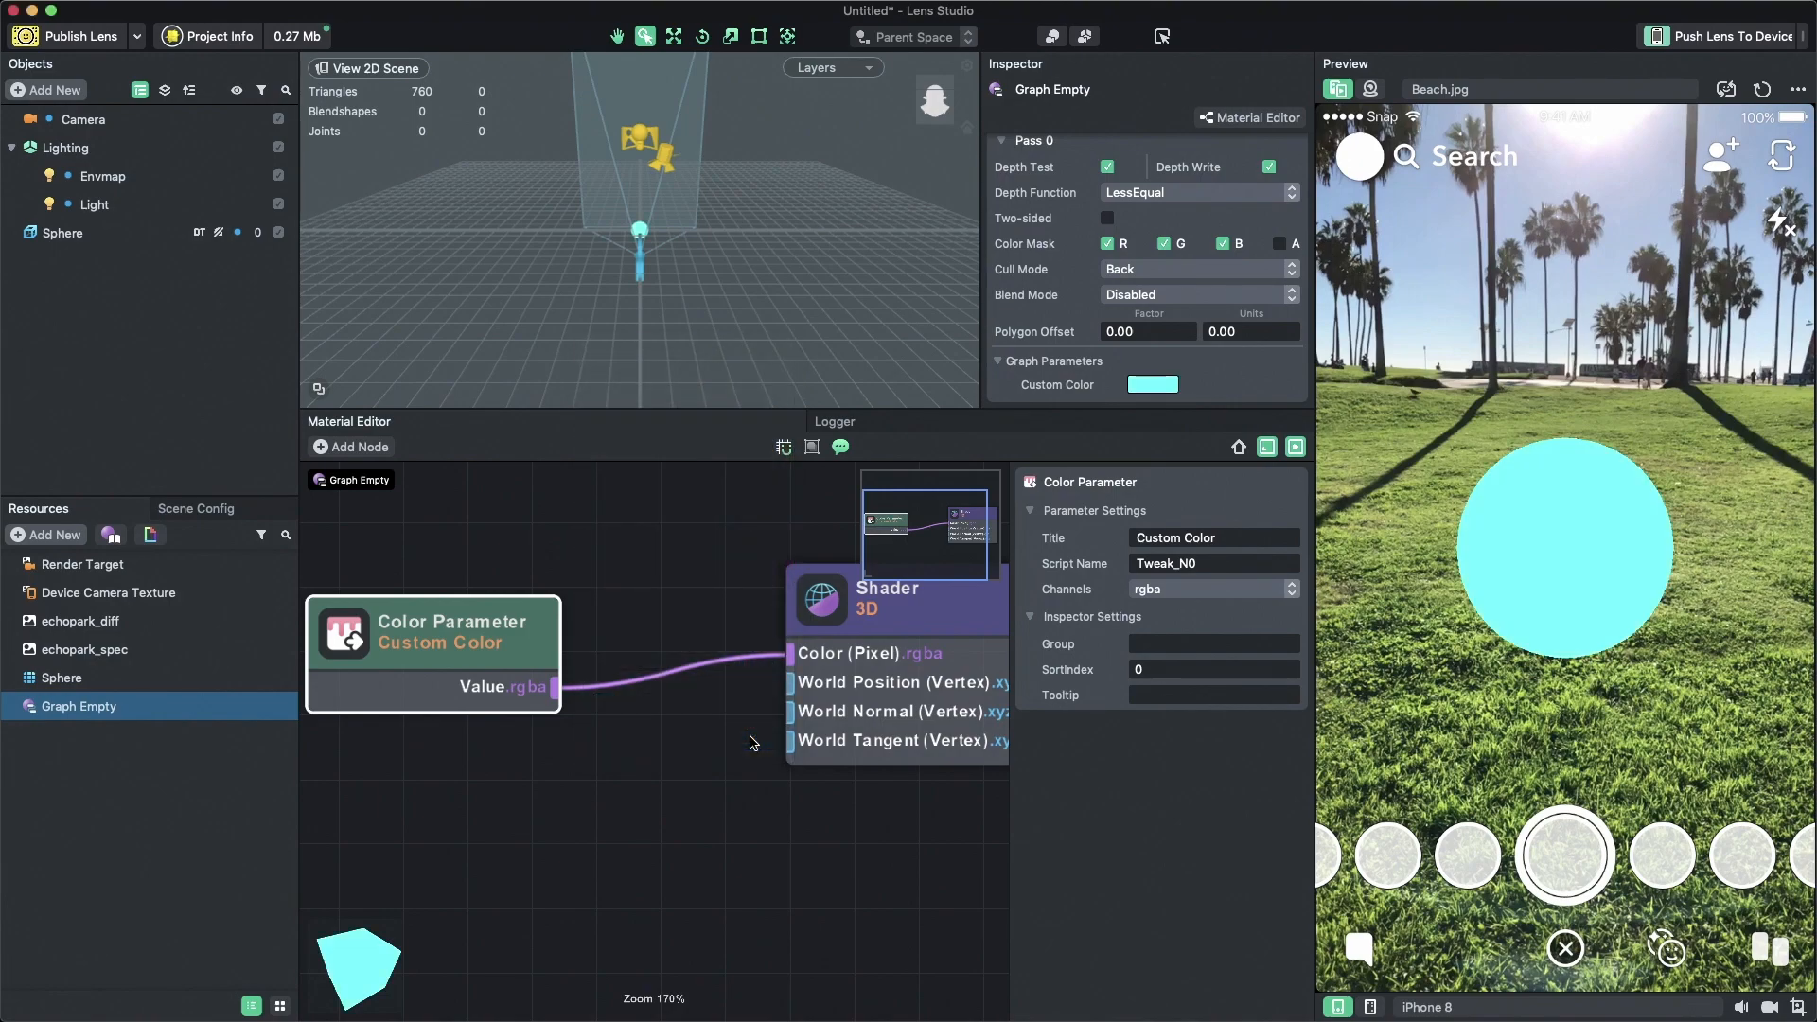
pyautogui.moveTo(1224, 554)
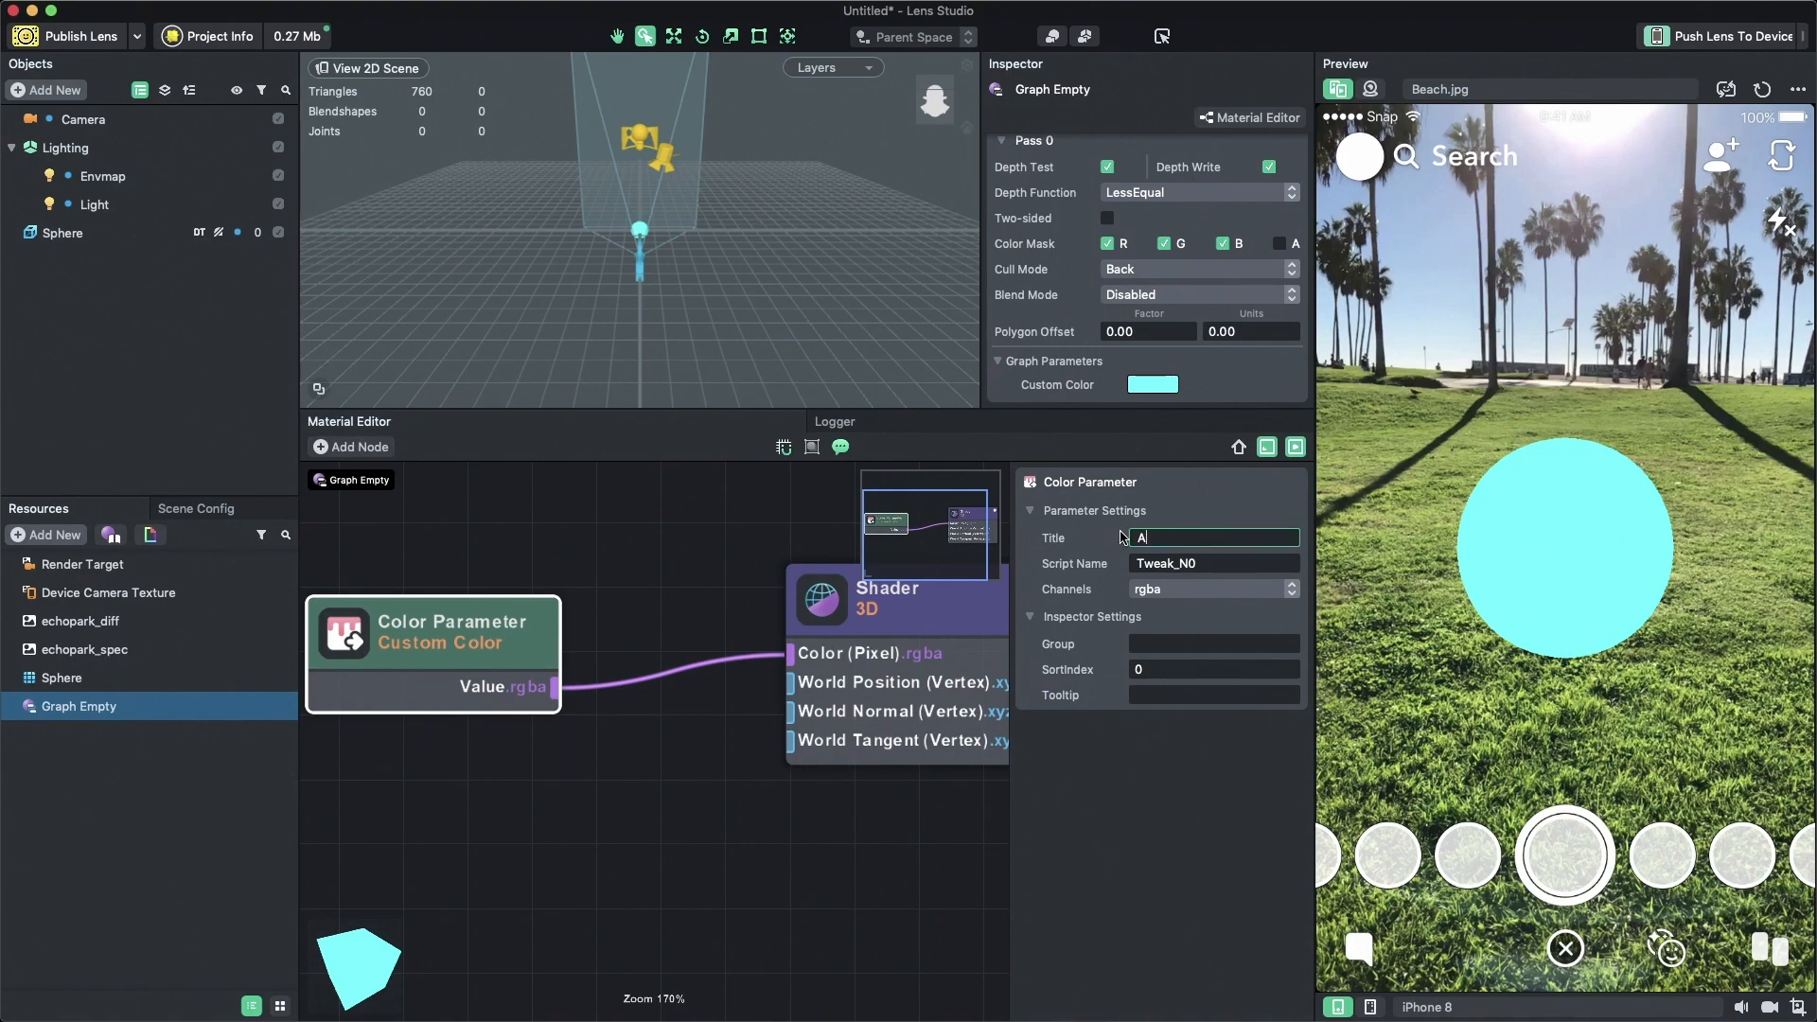
# - Set the Color Parameter's Title to 'Albedo'
pyautogui.write('Albedo')
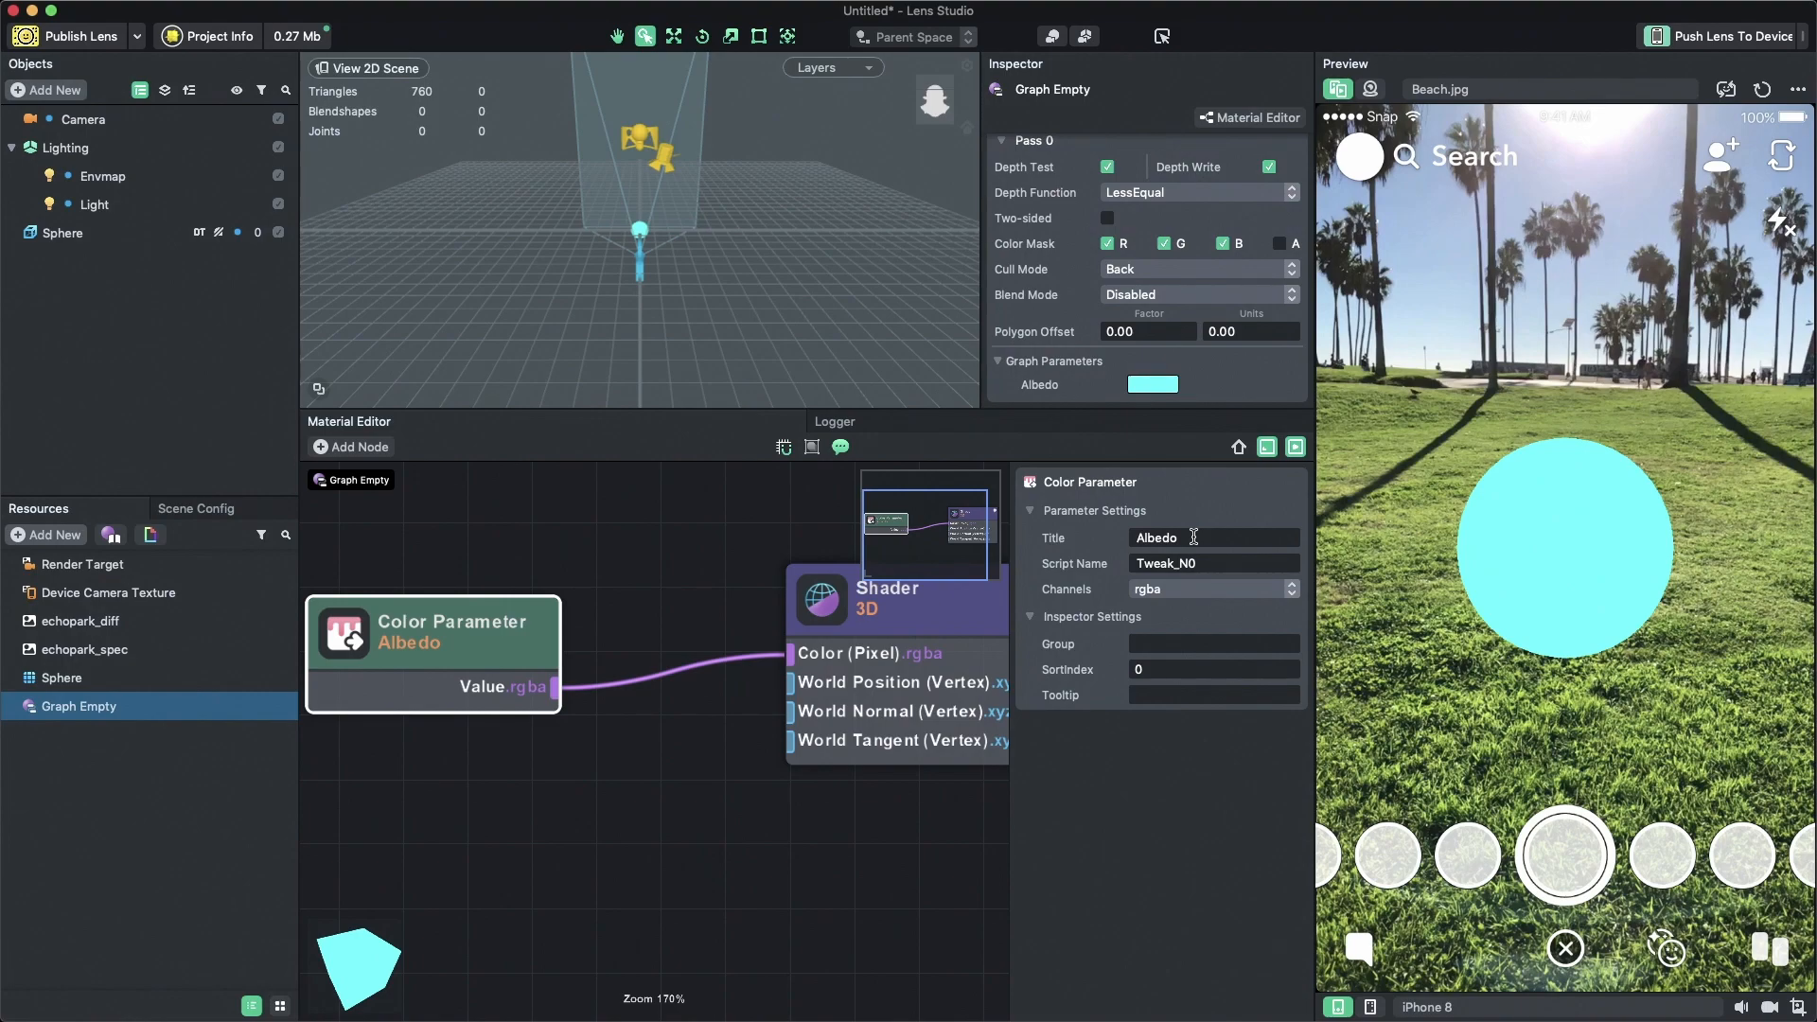
pyautogui.moveTo(750, 618)
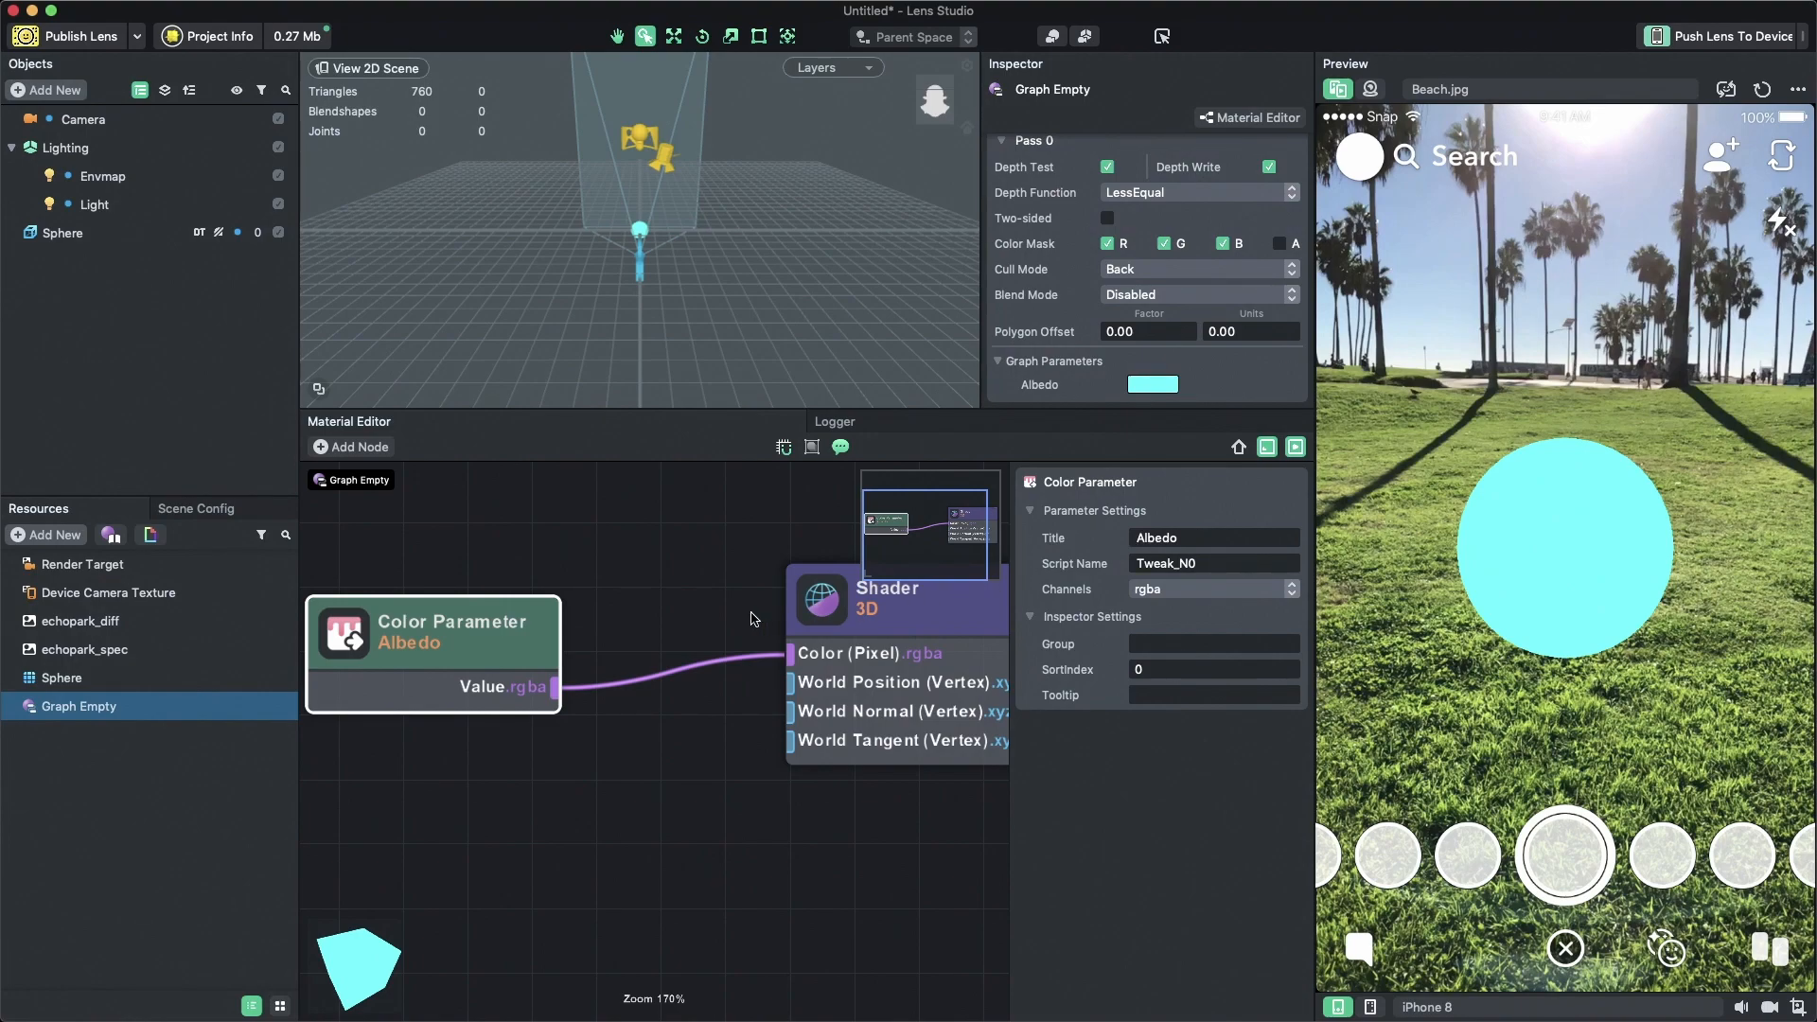
pyautogui.moveTo(704, 613)
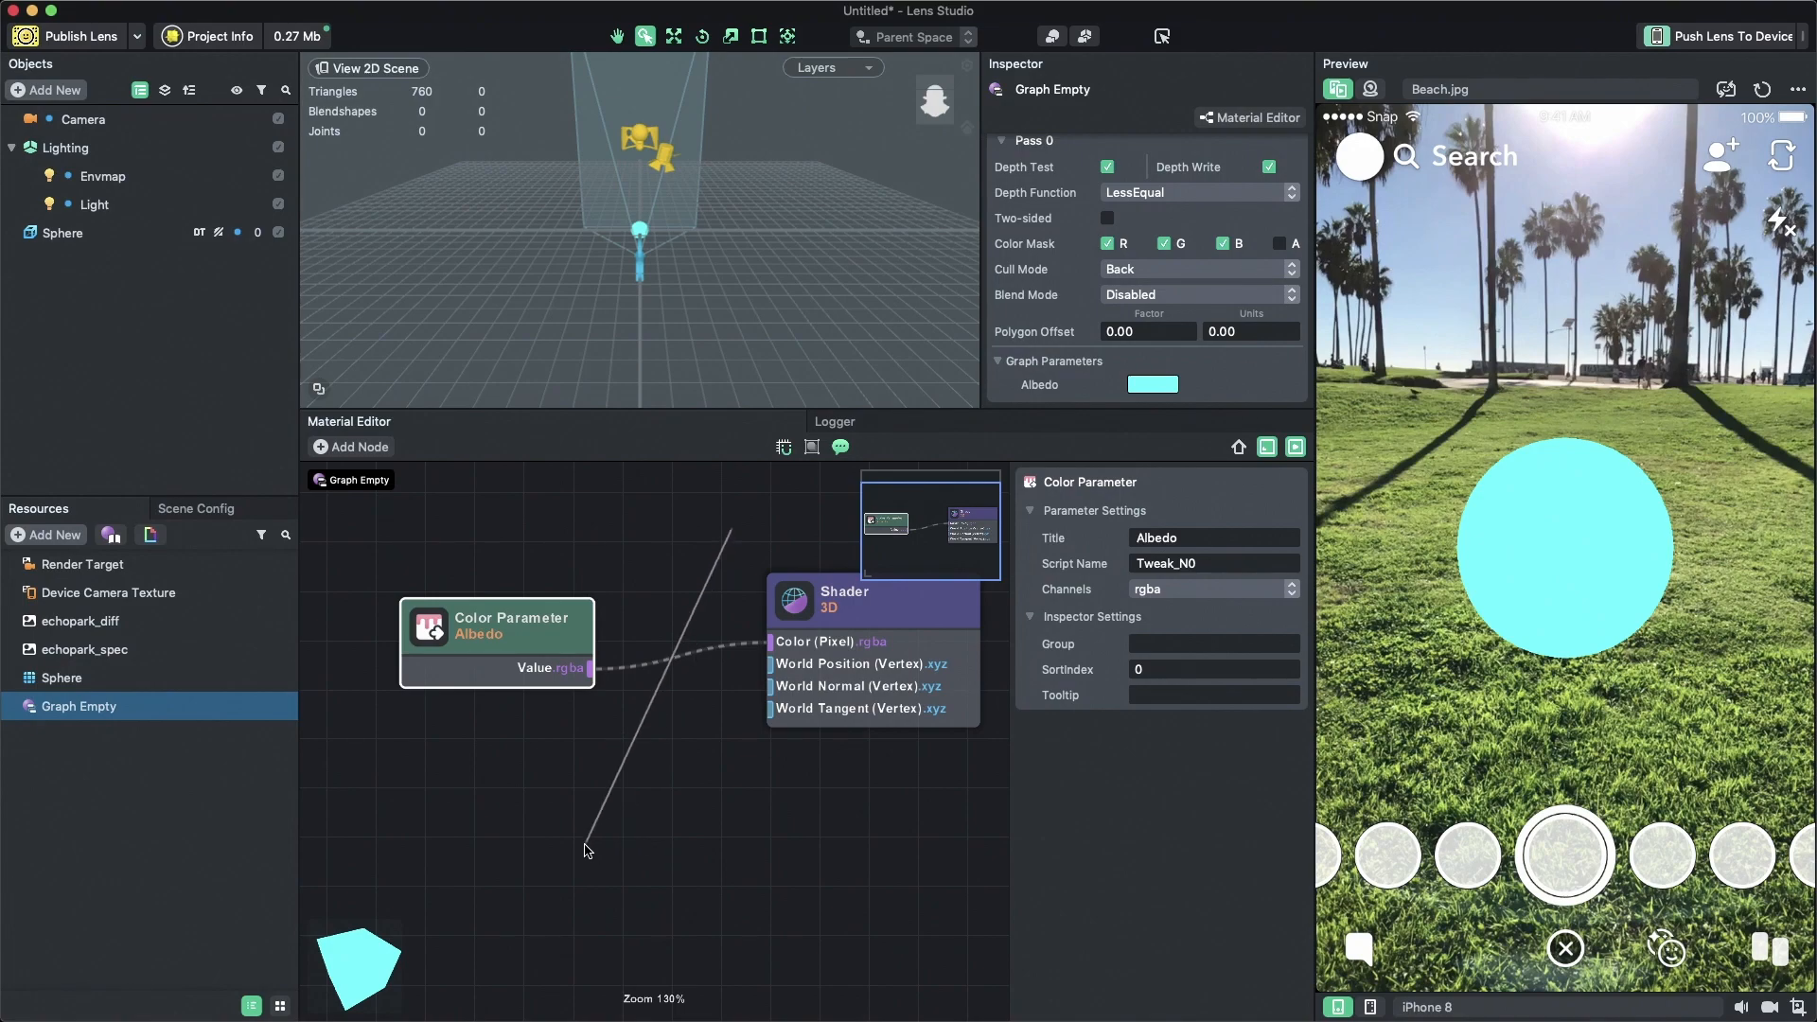
pyautogui.moveTo(592, 847)
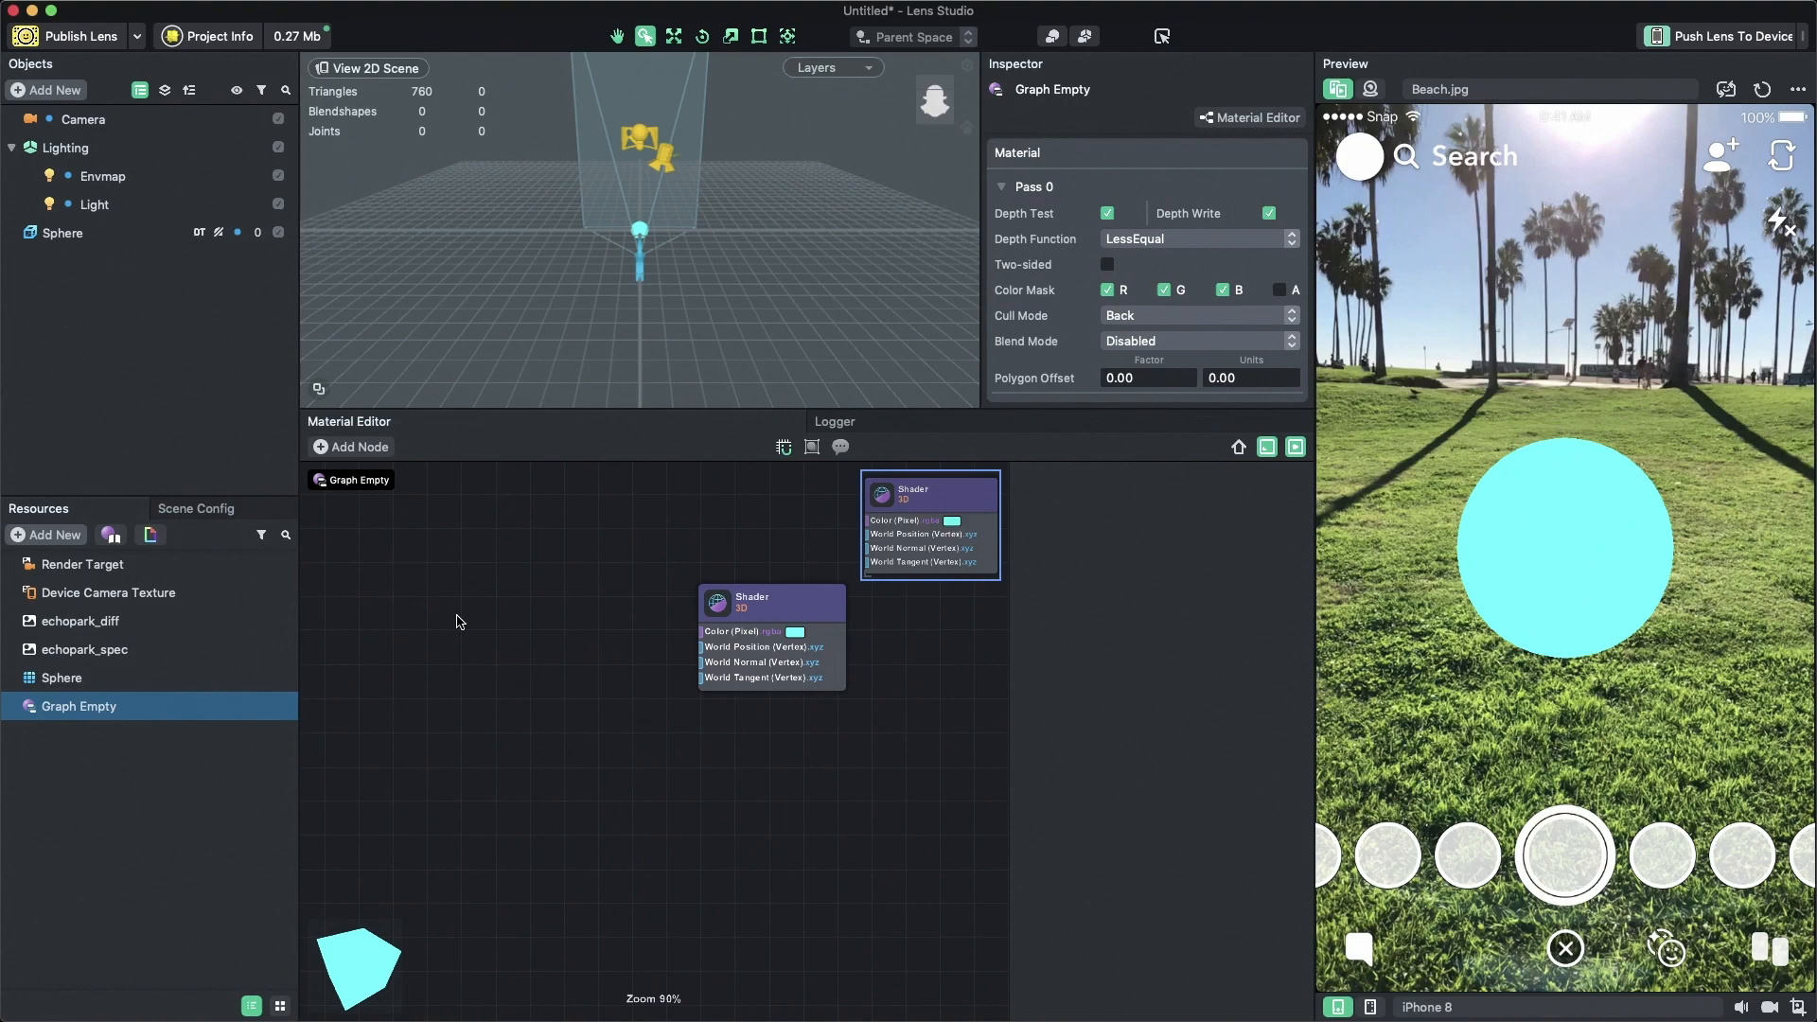
# - Add a Texture 2D Parameter feeding the shader's pixel colour, titled 'Texture A'
pyautogui.click(350, 445)
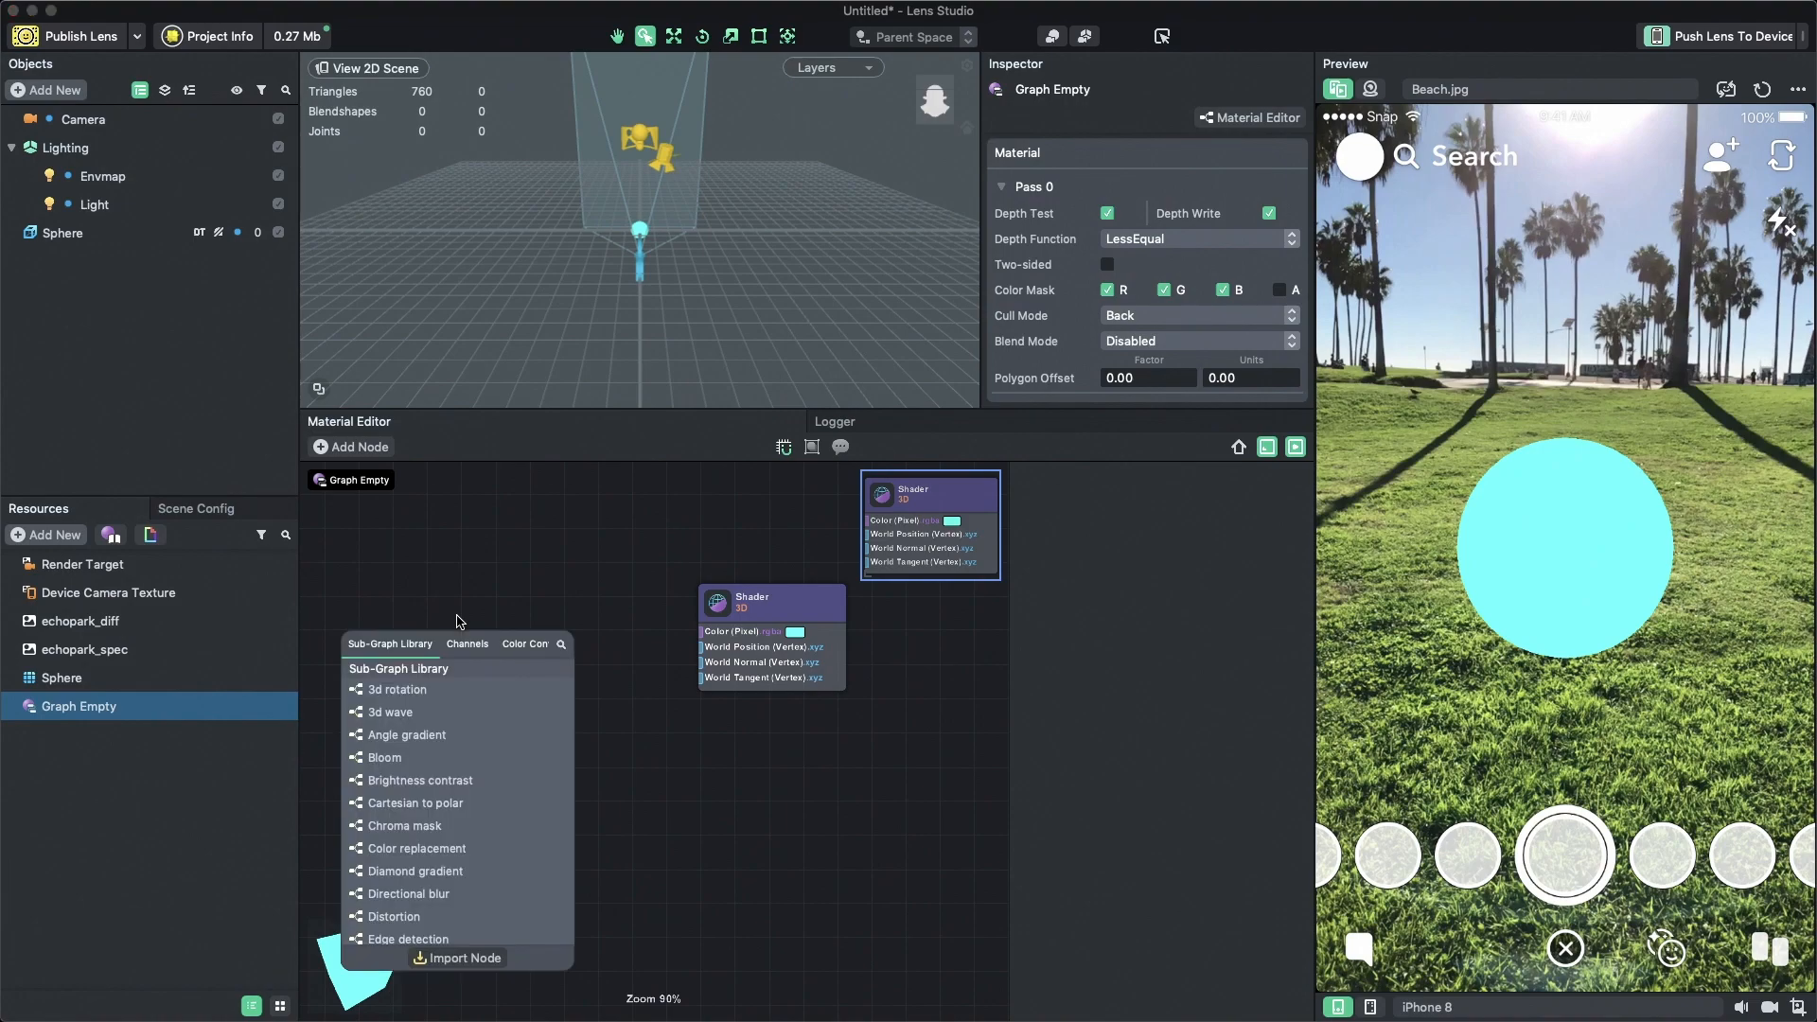
pyautogui.write('text')
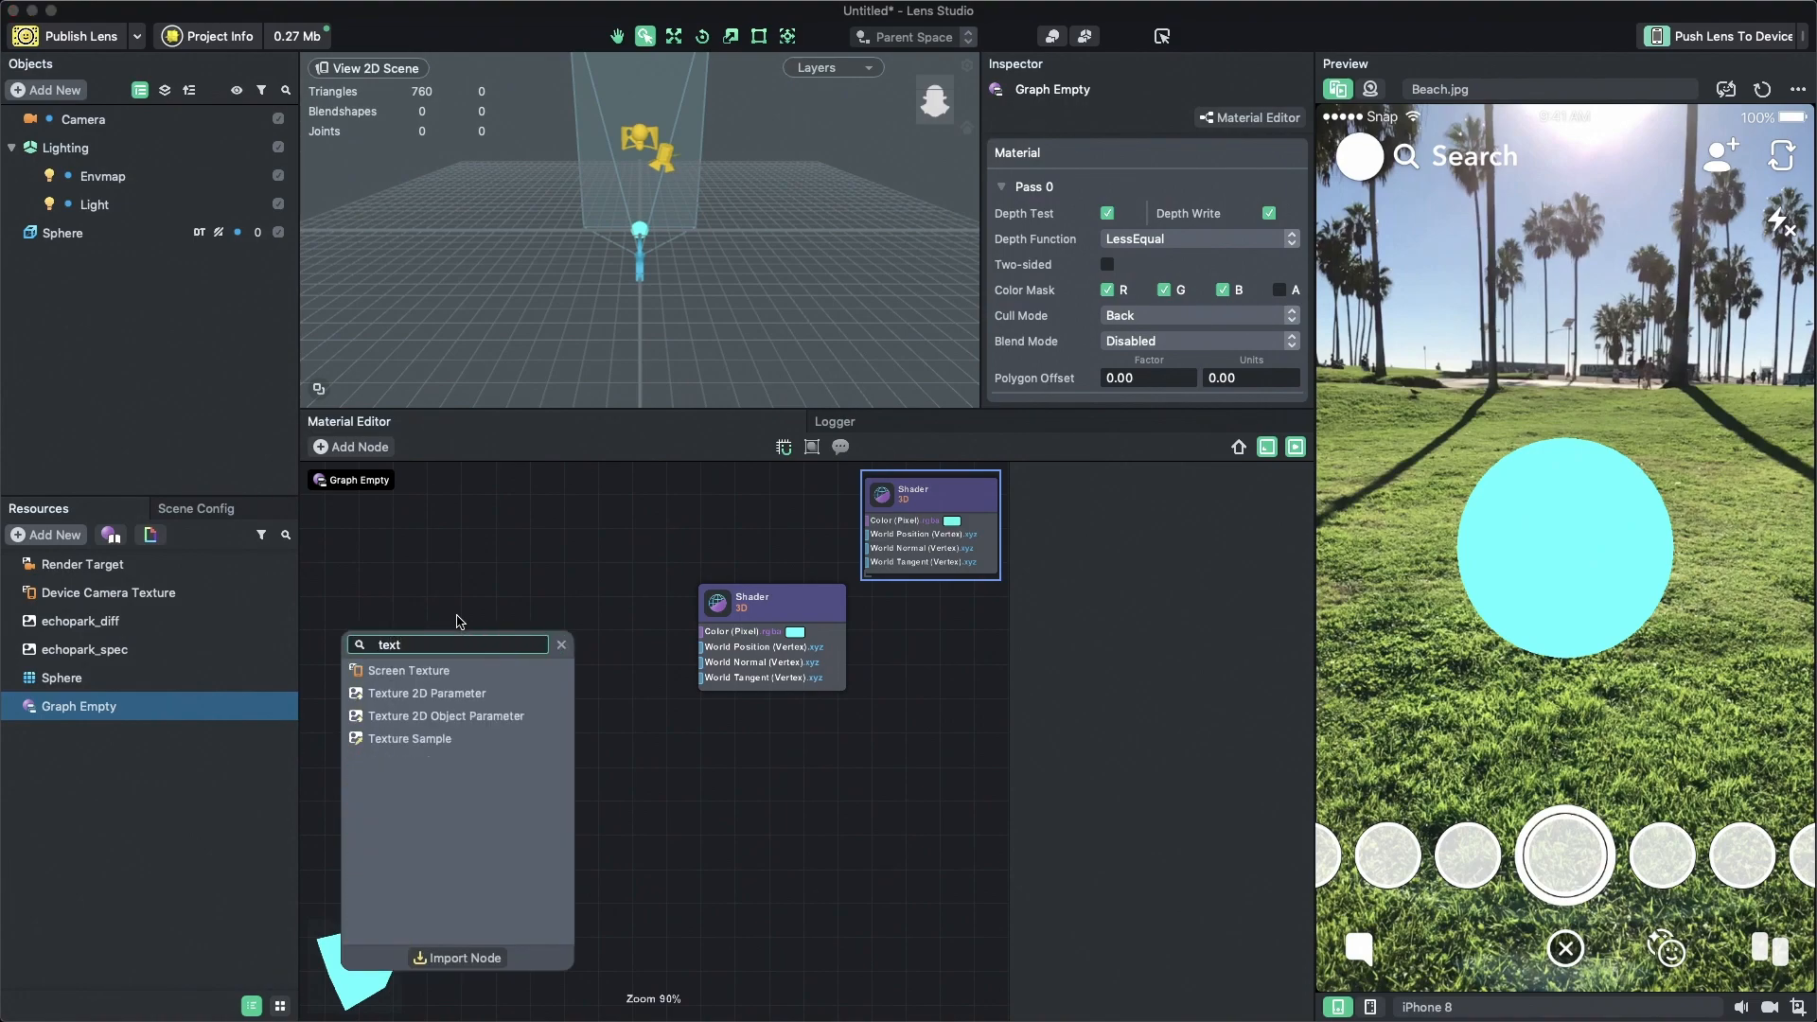
pyautogui.moveTo(440, 693)
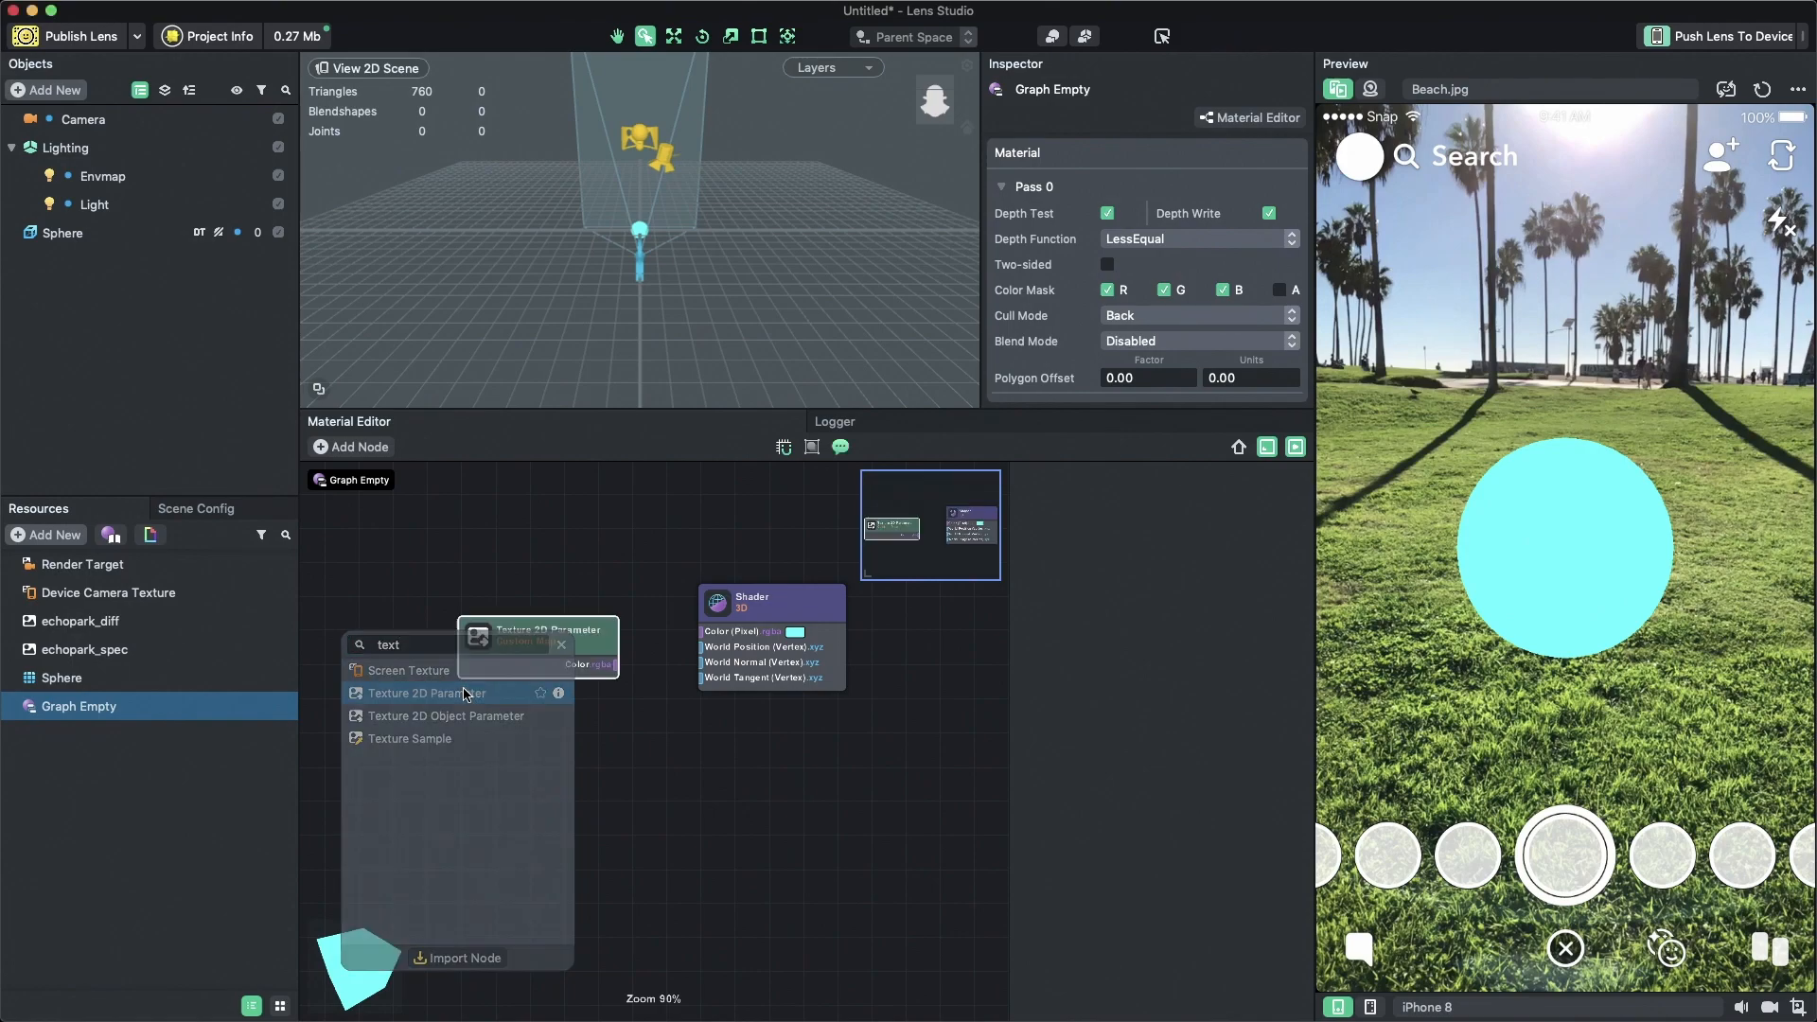
pyautogui.click(429, 692)
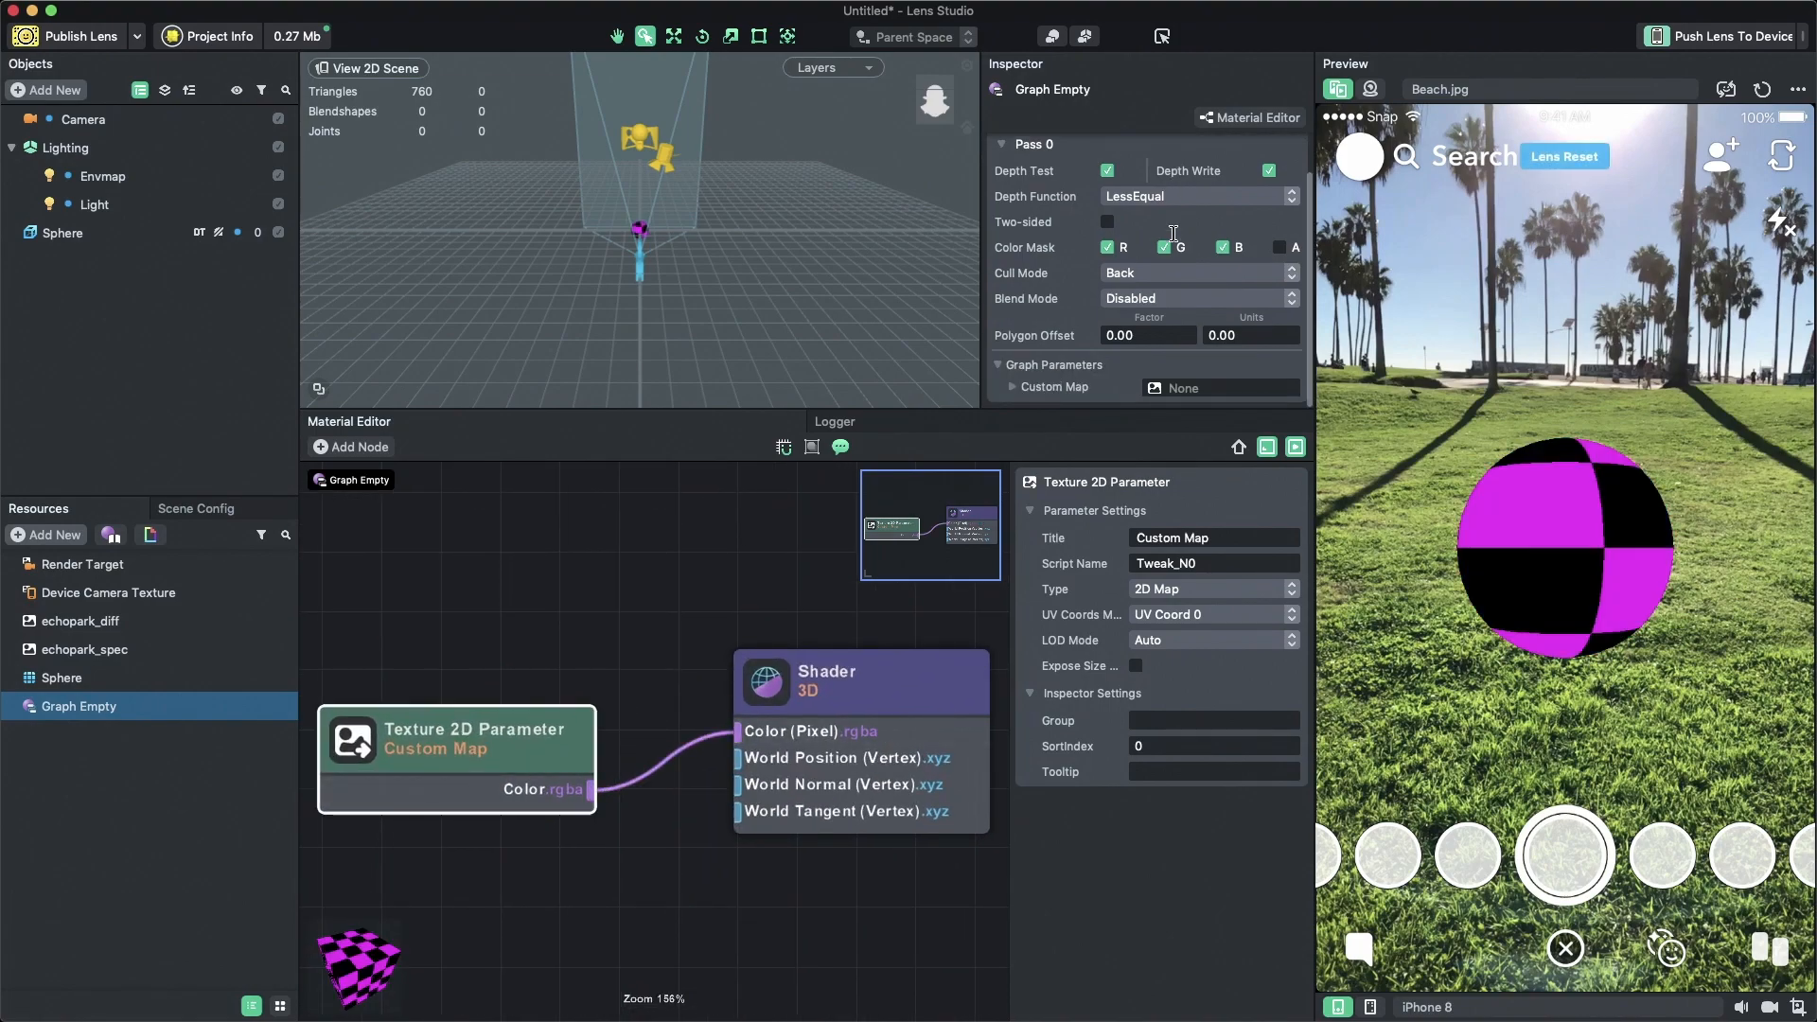
pyautogui.click(1205, 538)
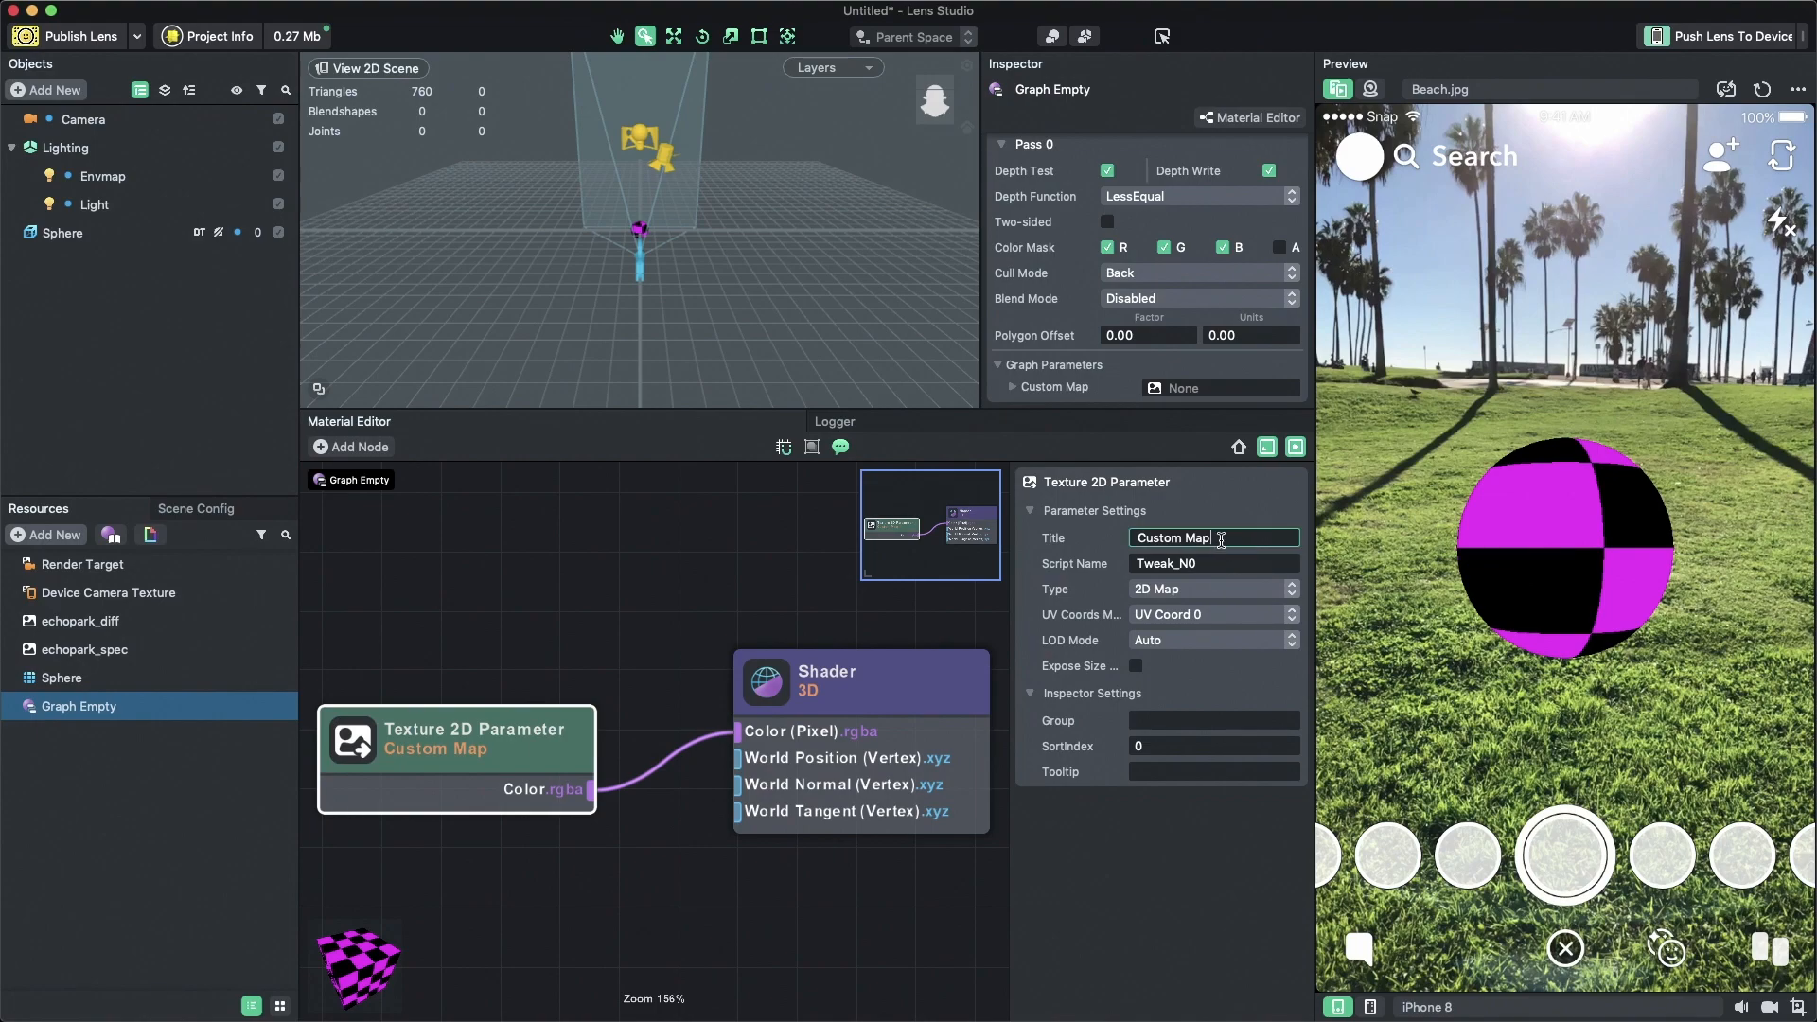
pyautogui.write('Texture A')
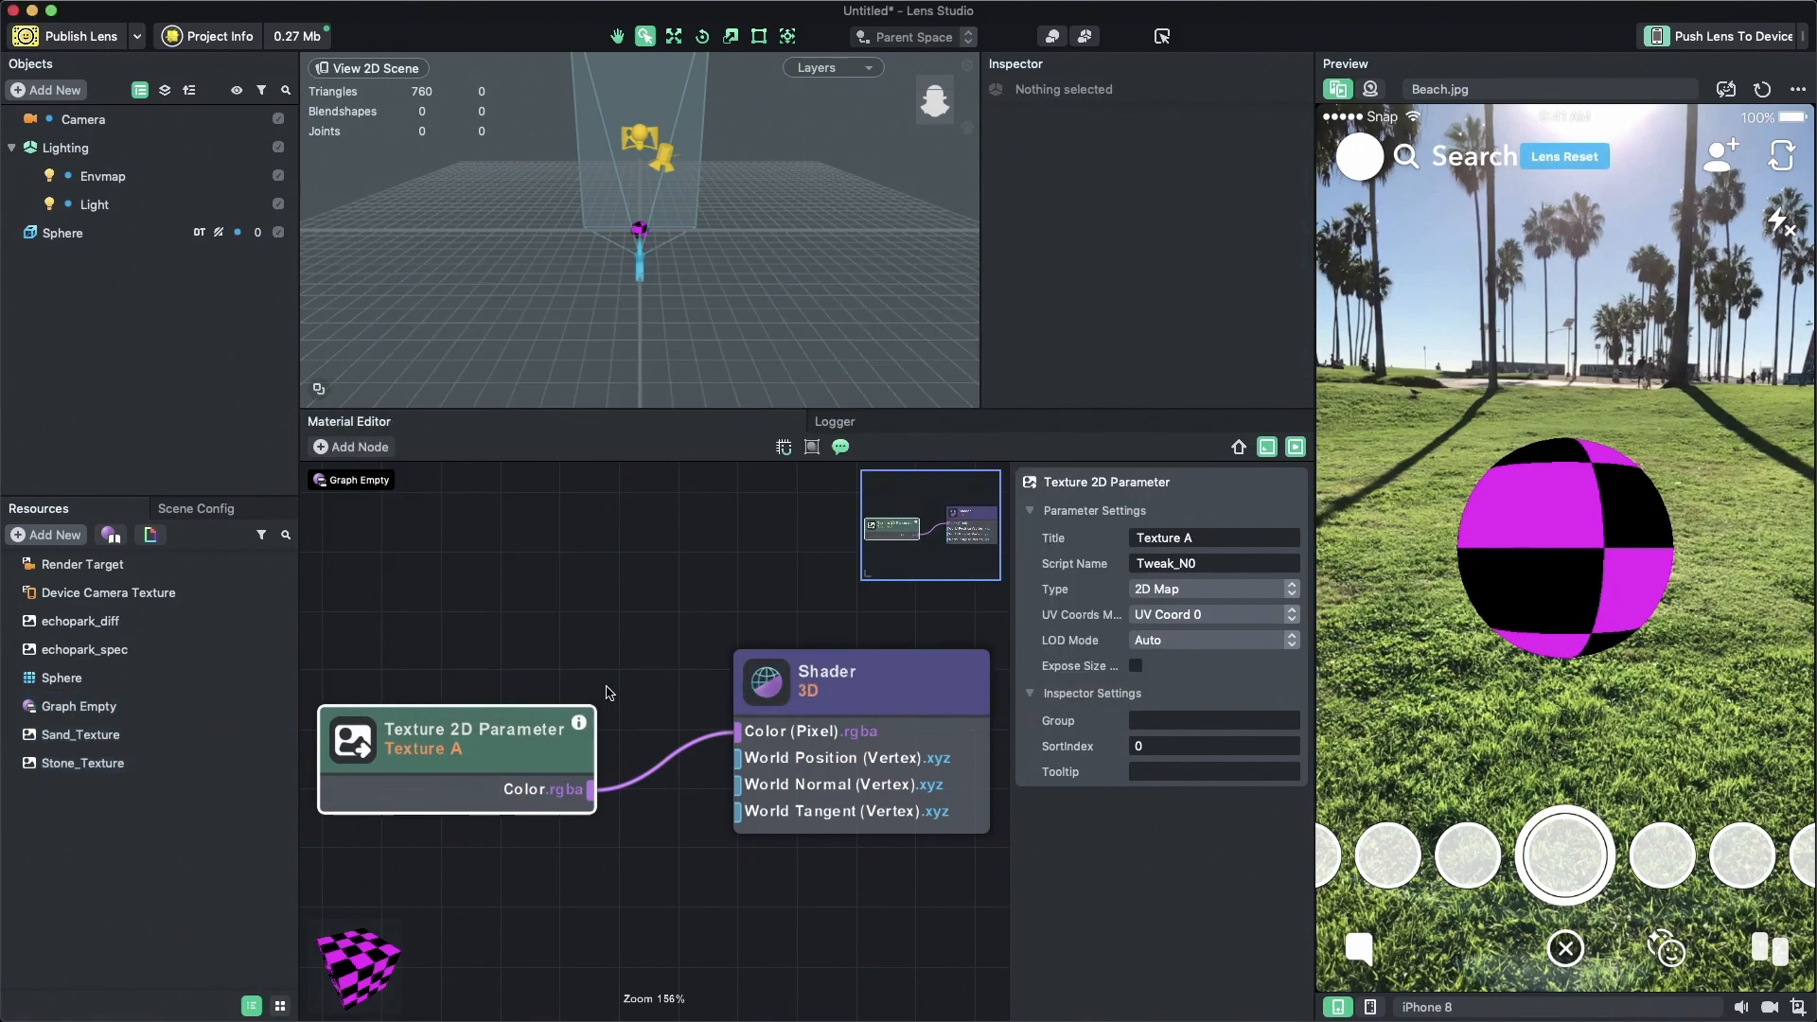
# - Set the Graph Empty material's Texture A parameter to Sand_Texture
pyautogui.click(77, 706)
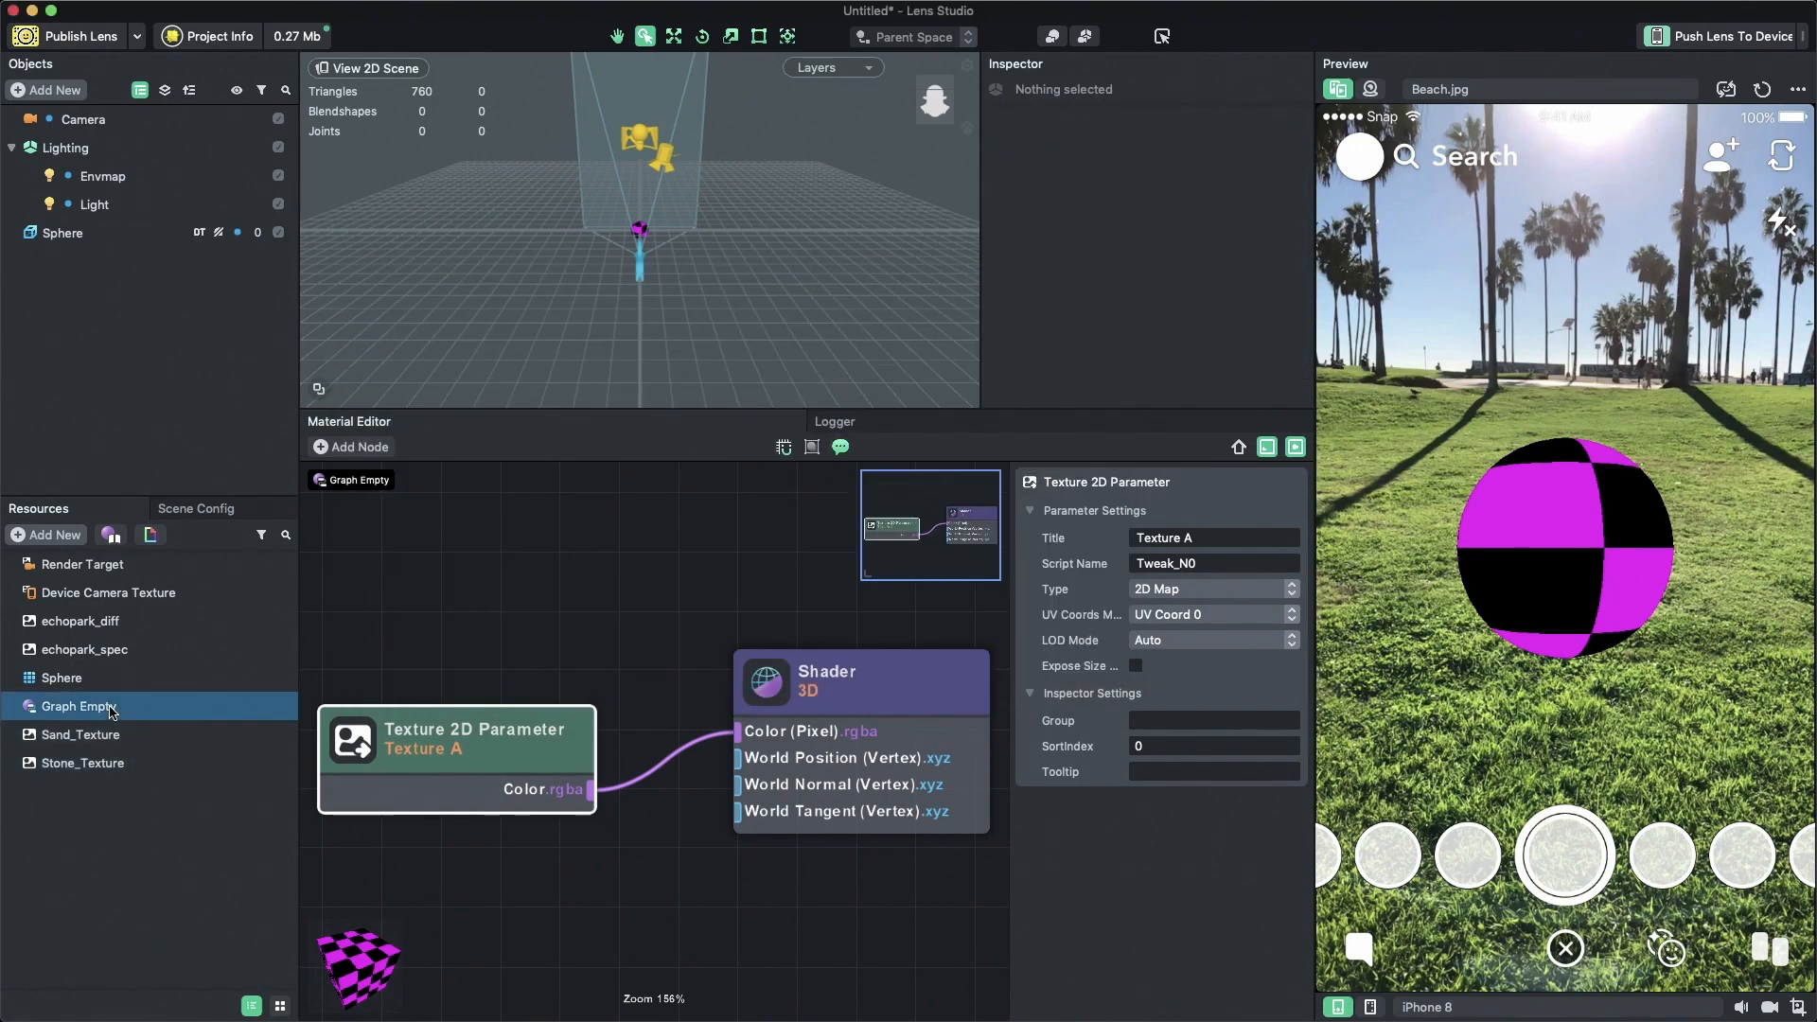
pyautogui.click(76, 707)
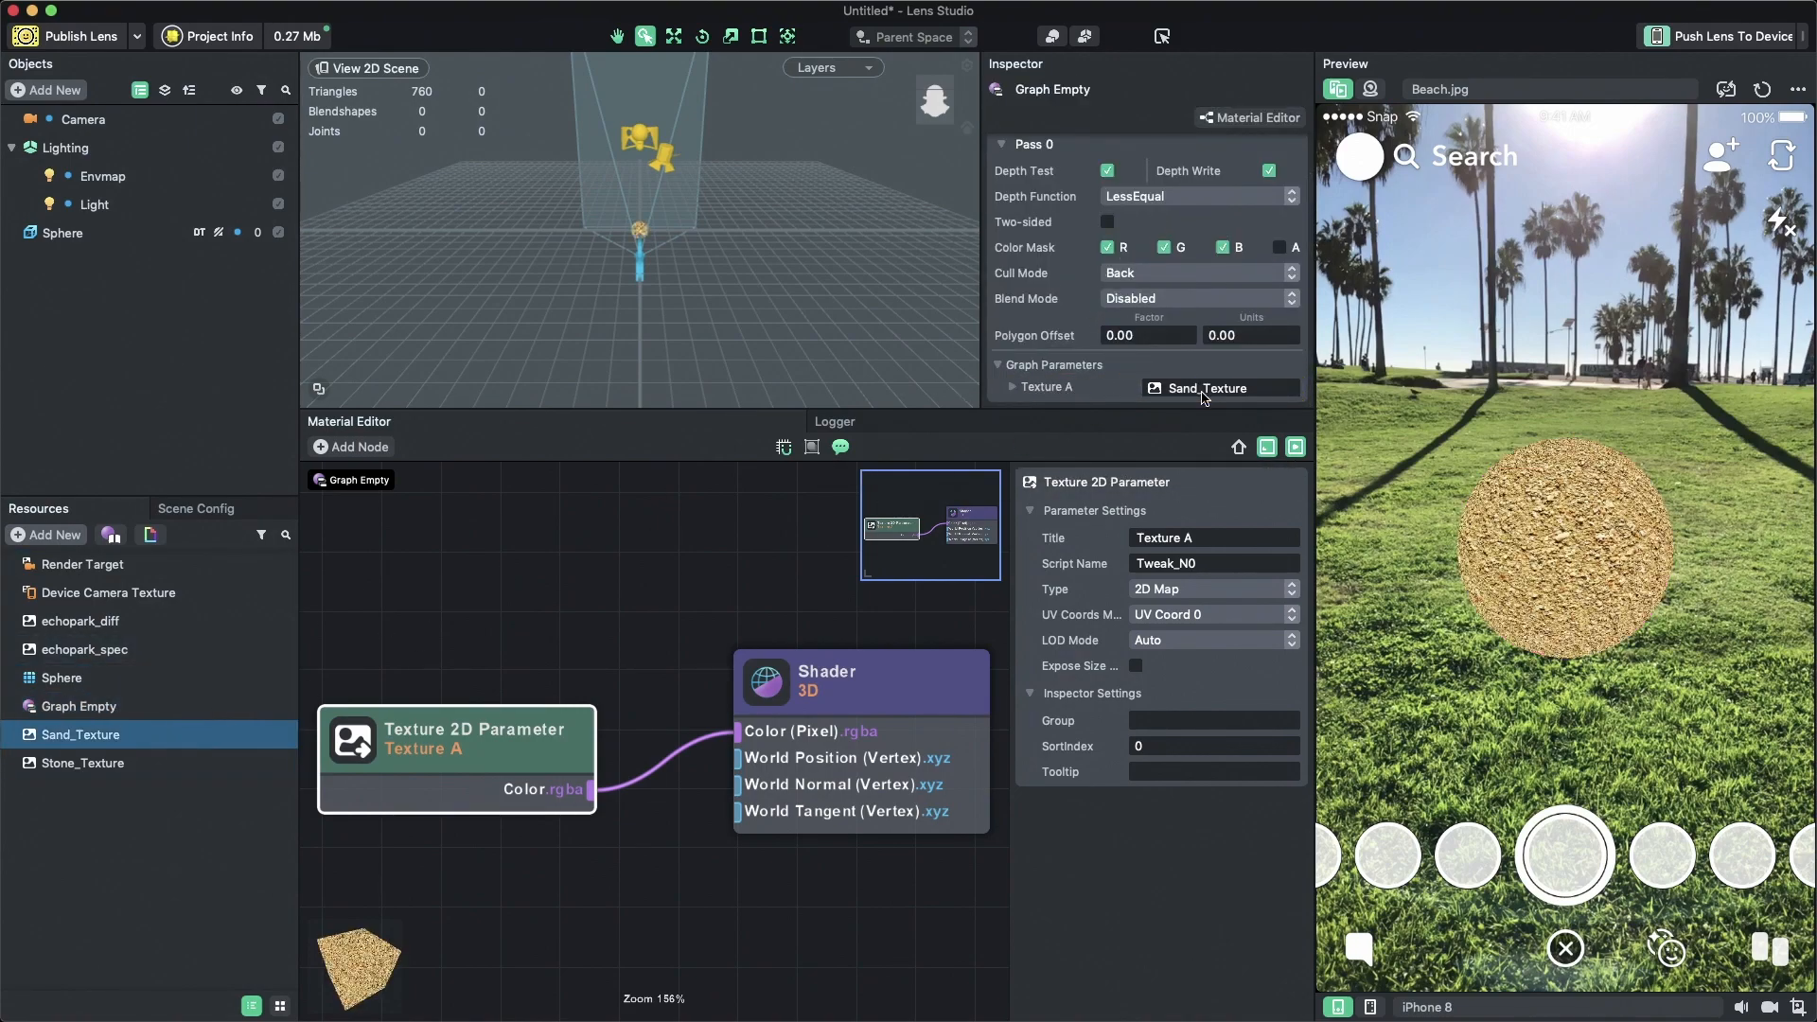
pyautogui.moveTo(672, 572)
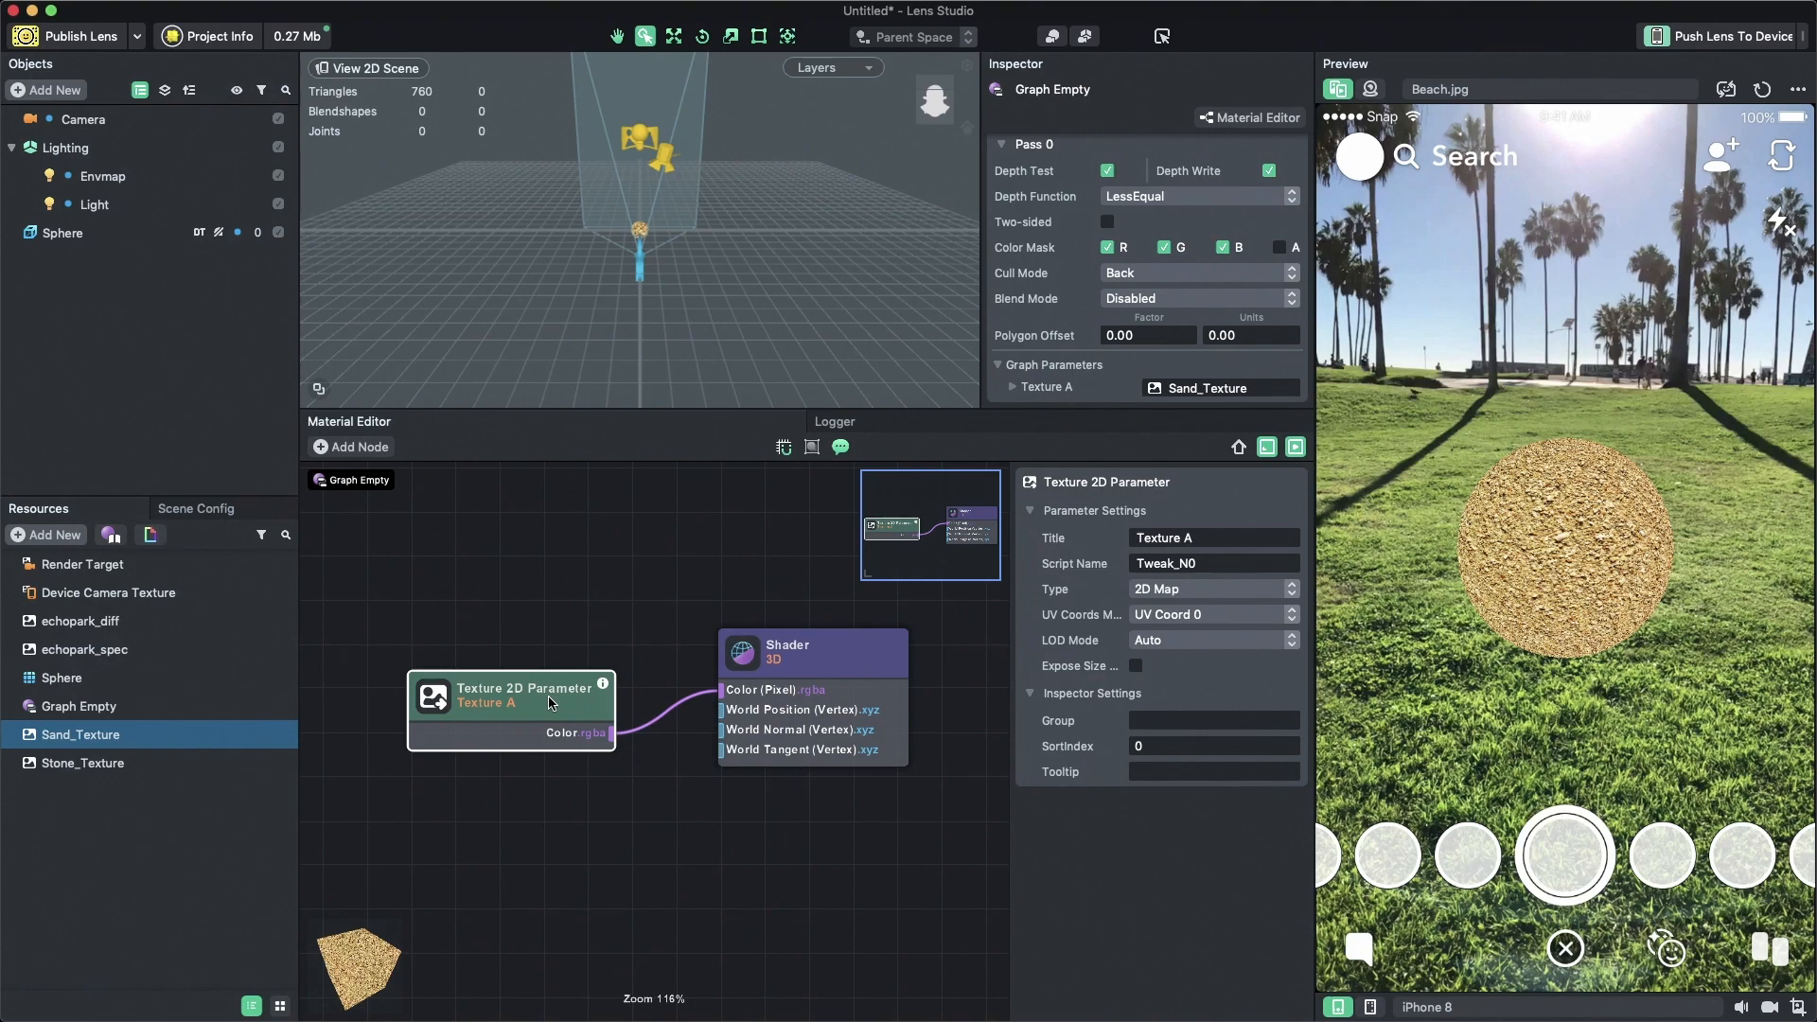
# - Duplicate the Texture A parameter node below the original and title the copy Texture B
pyautogui.moveTo(510, 702); pyautogui.dragTo(655, 725)
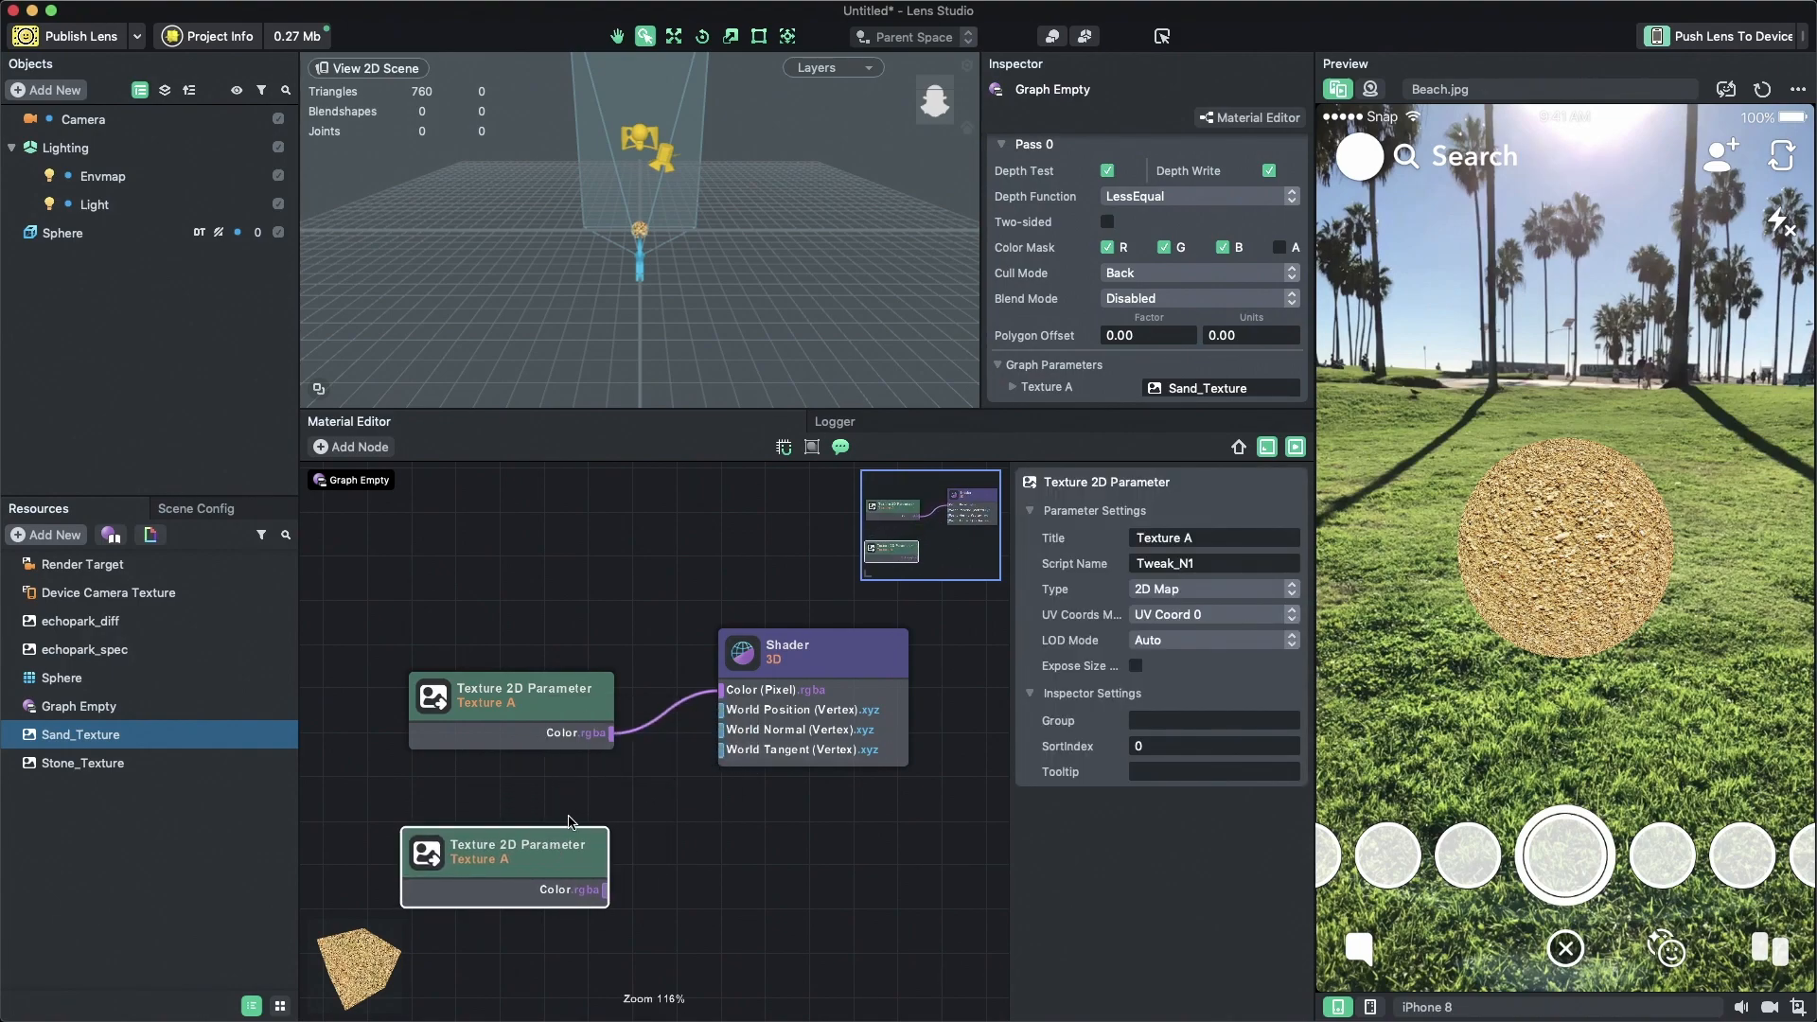
pyautogui.click(1211, 536)
pyautogui.write('B')
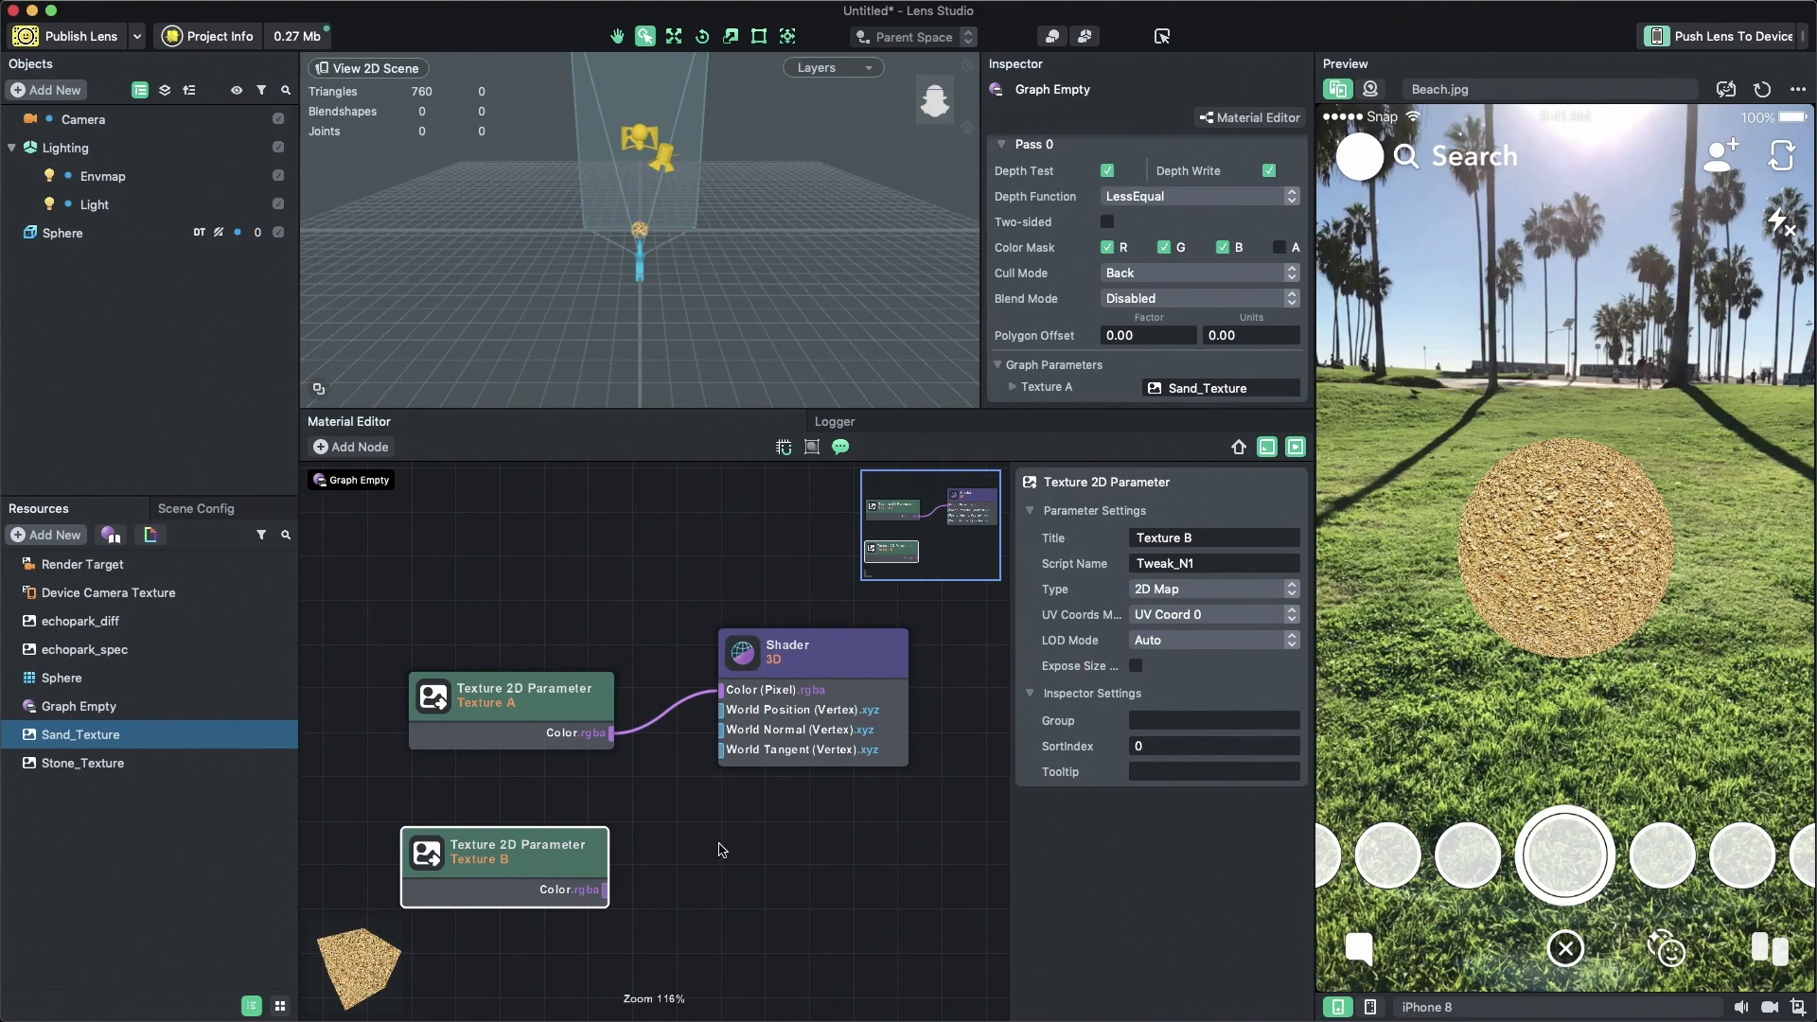
pyautogui.scroll(-3)
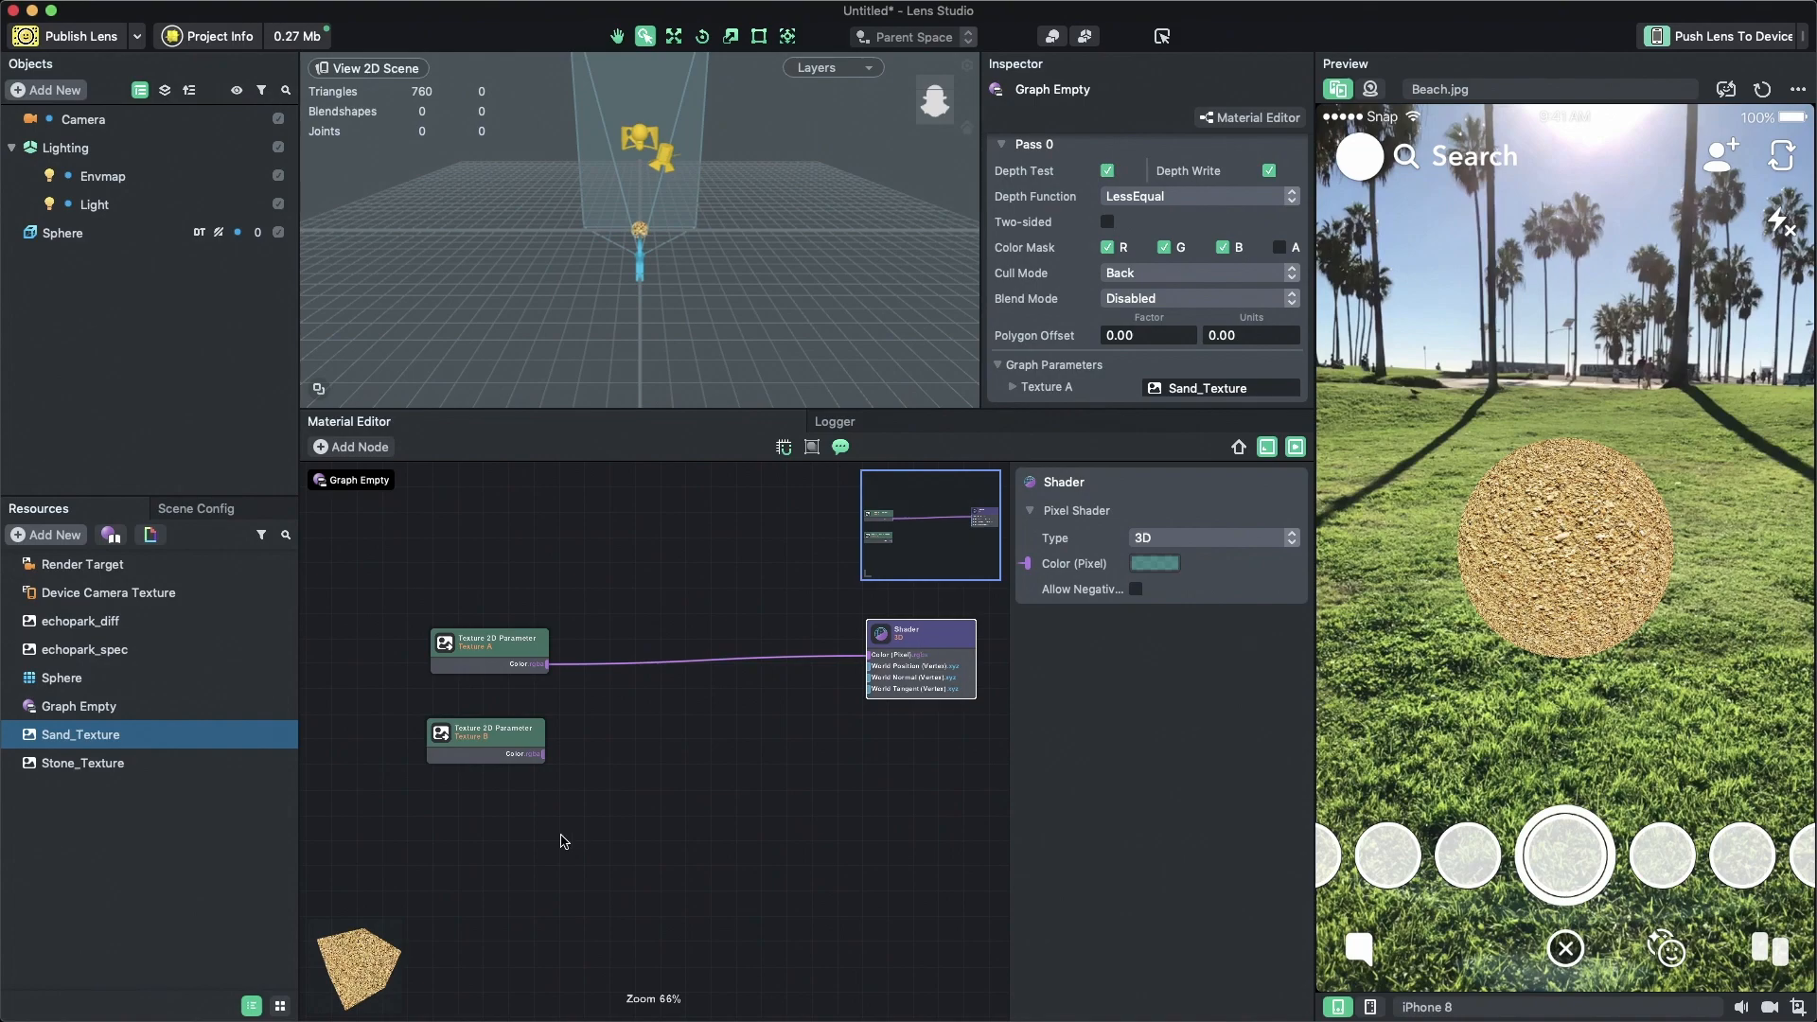
# - Add a Mix node beside the texture parameters and wire the texture outputs into it
pyautogui.click(350, 446)
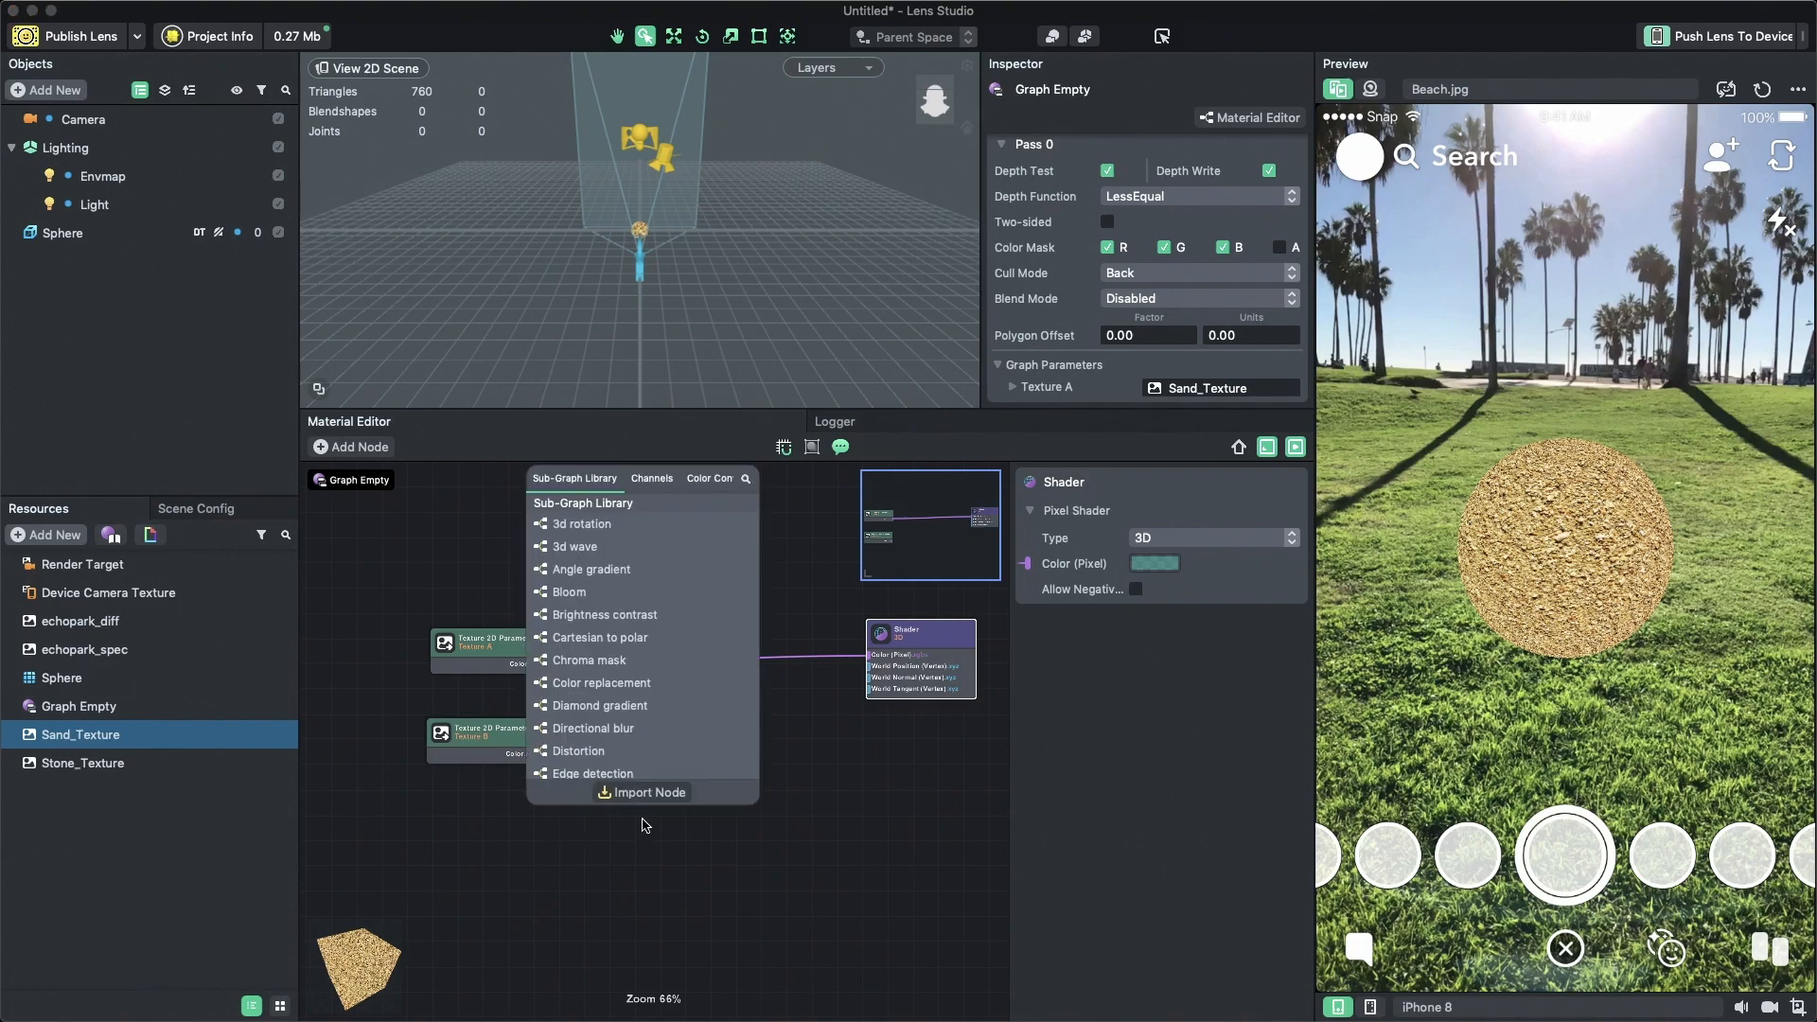
pyautogui.write('mix')
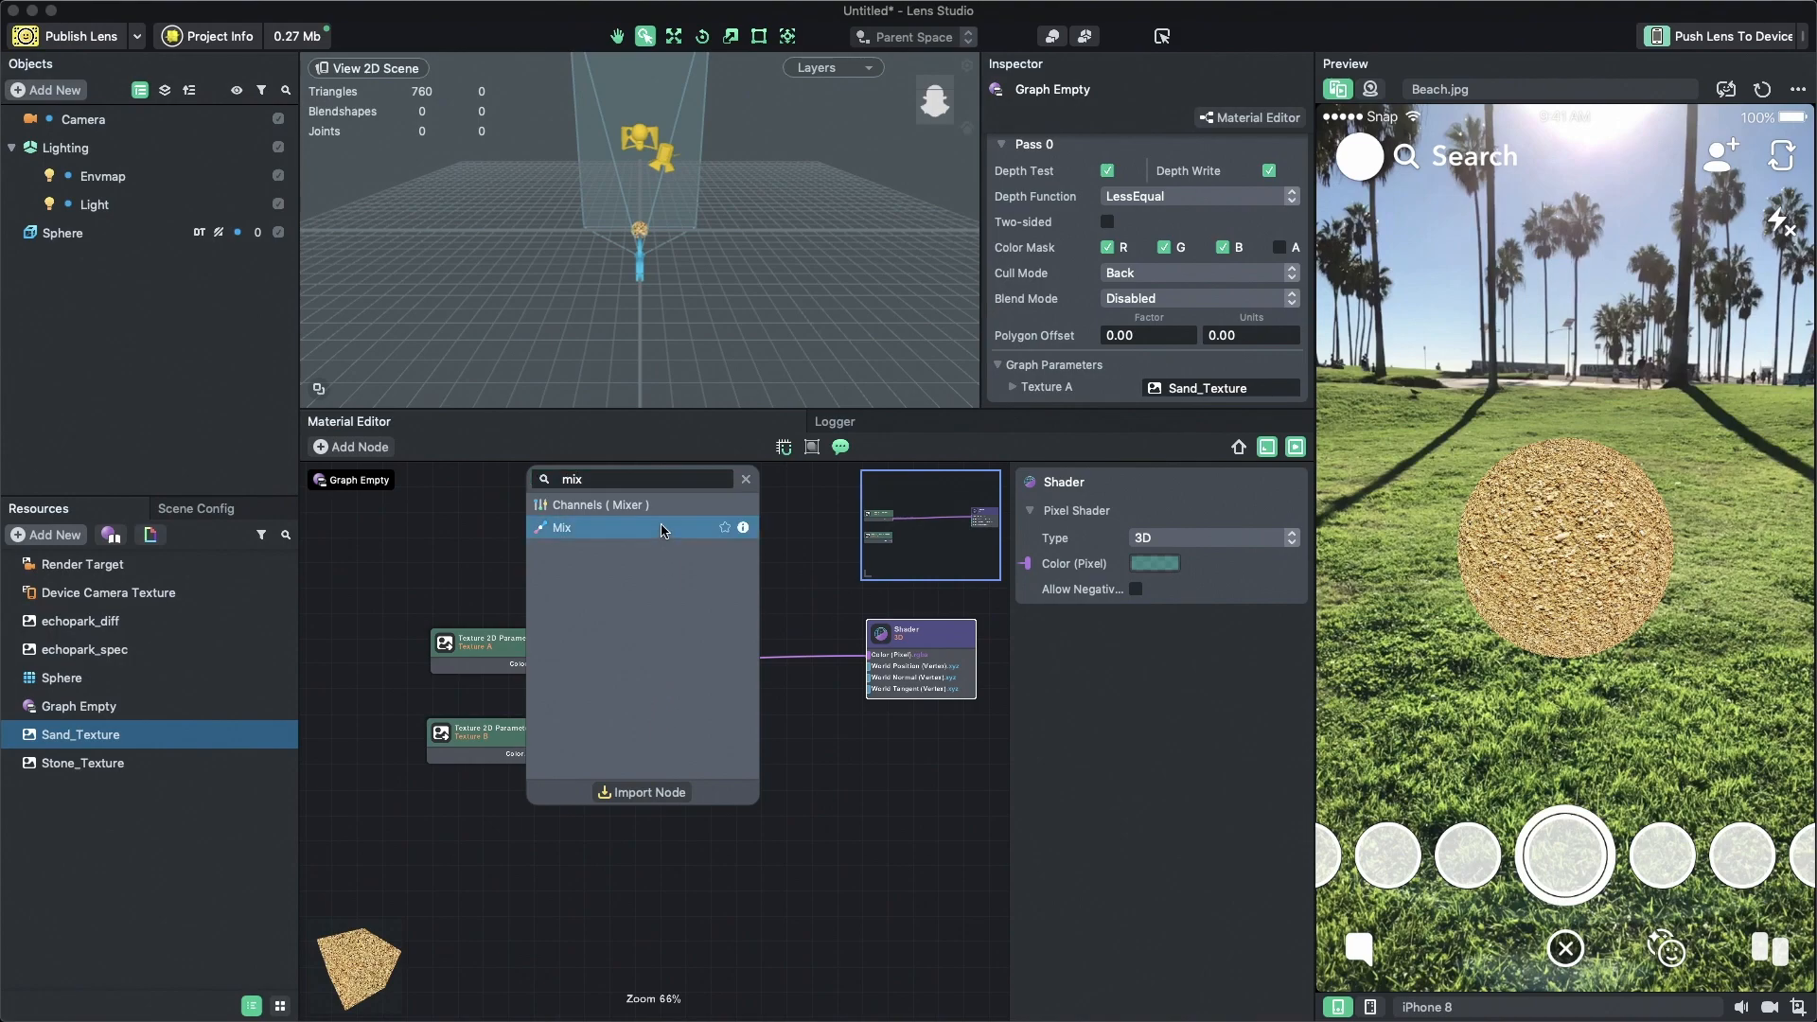
pyautogui.click(562, 528)
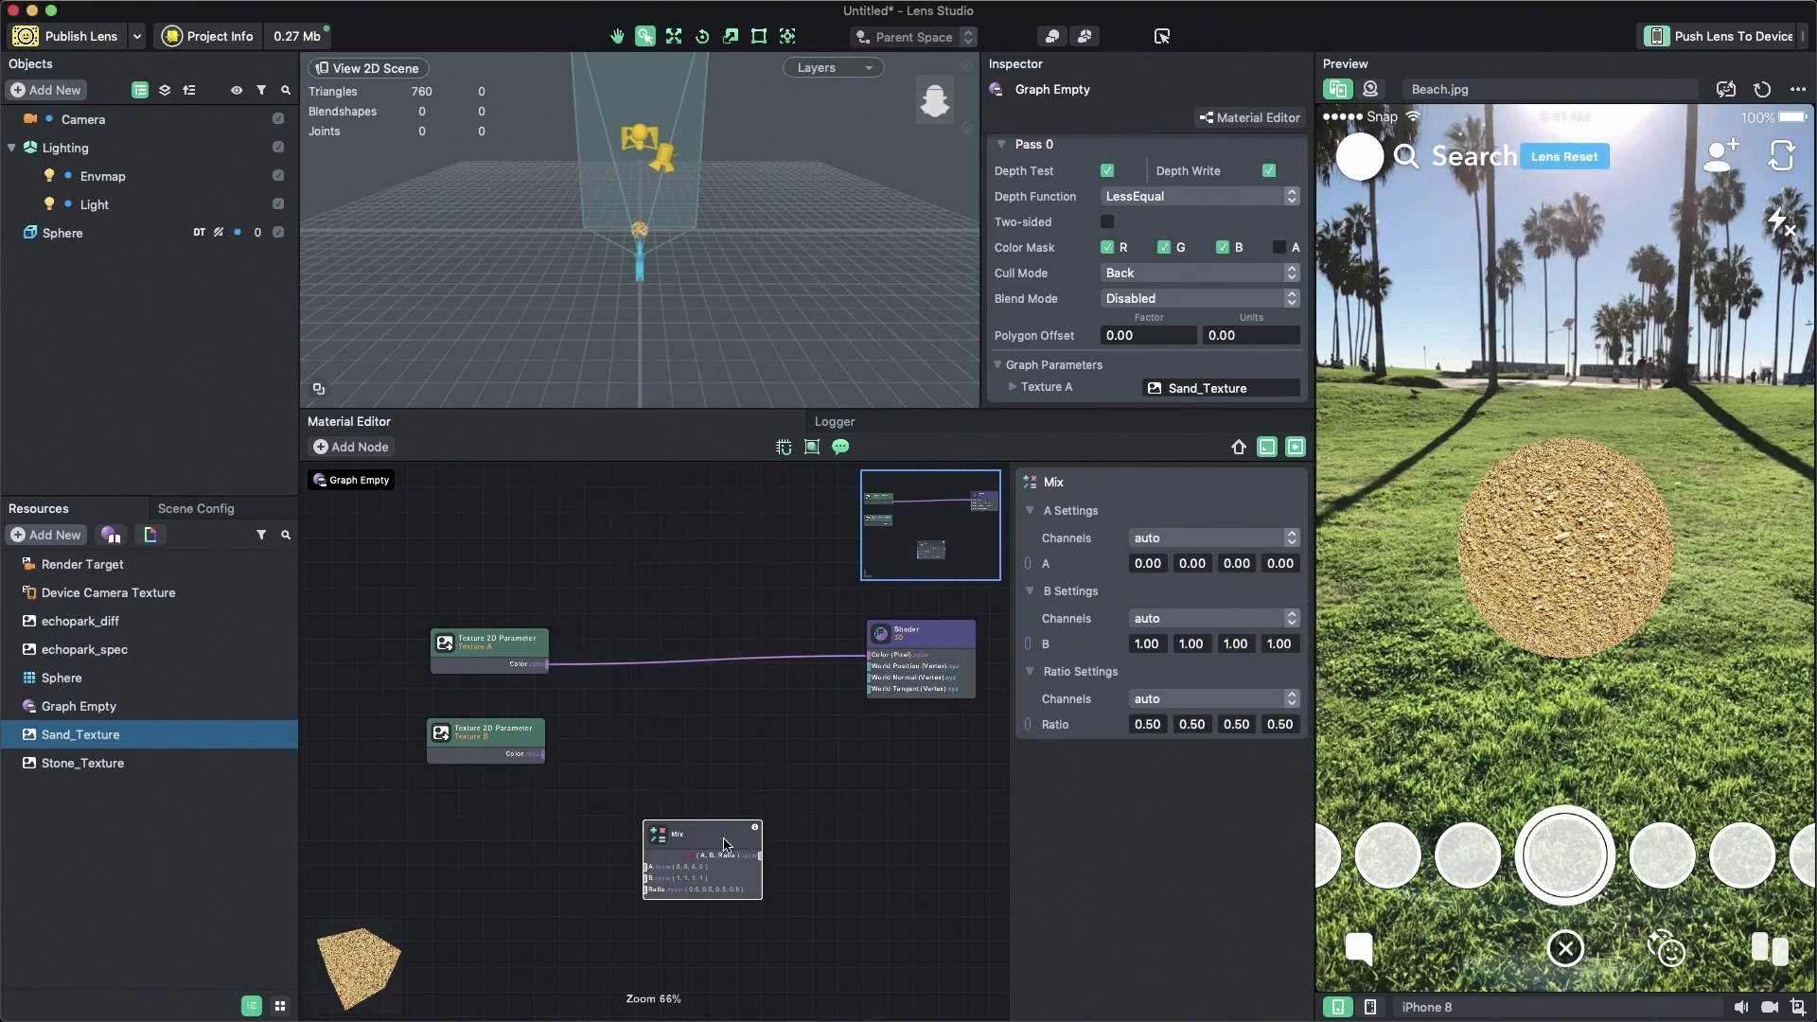
pyautogui.moveTo(701, 832); pyautogui.dragTo(717, 734)
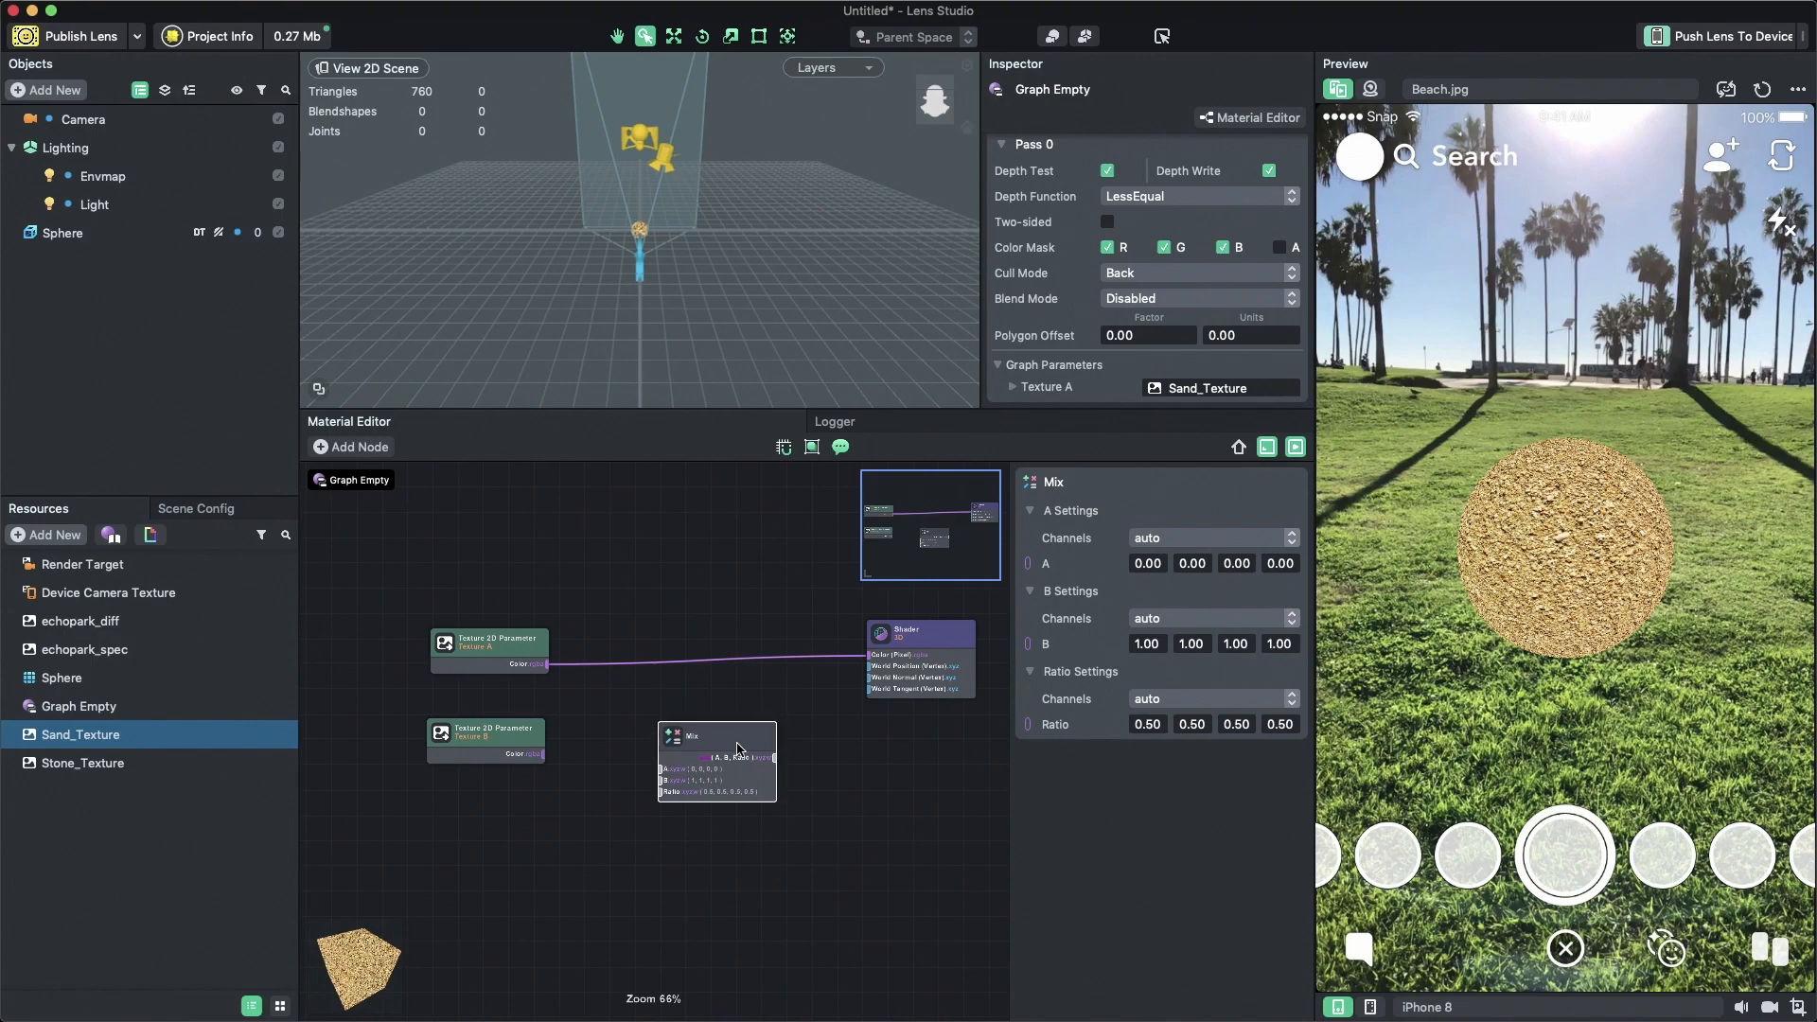
pyautogui.moveTo(716, 750); pyautogui.dragTo(736, 652)
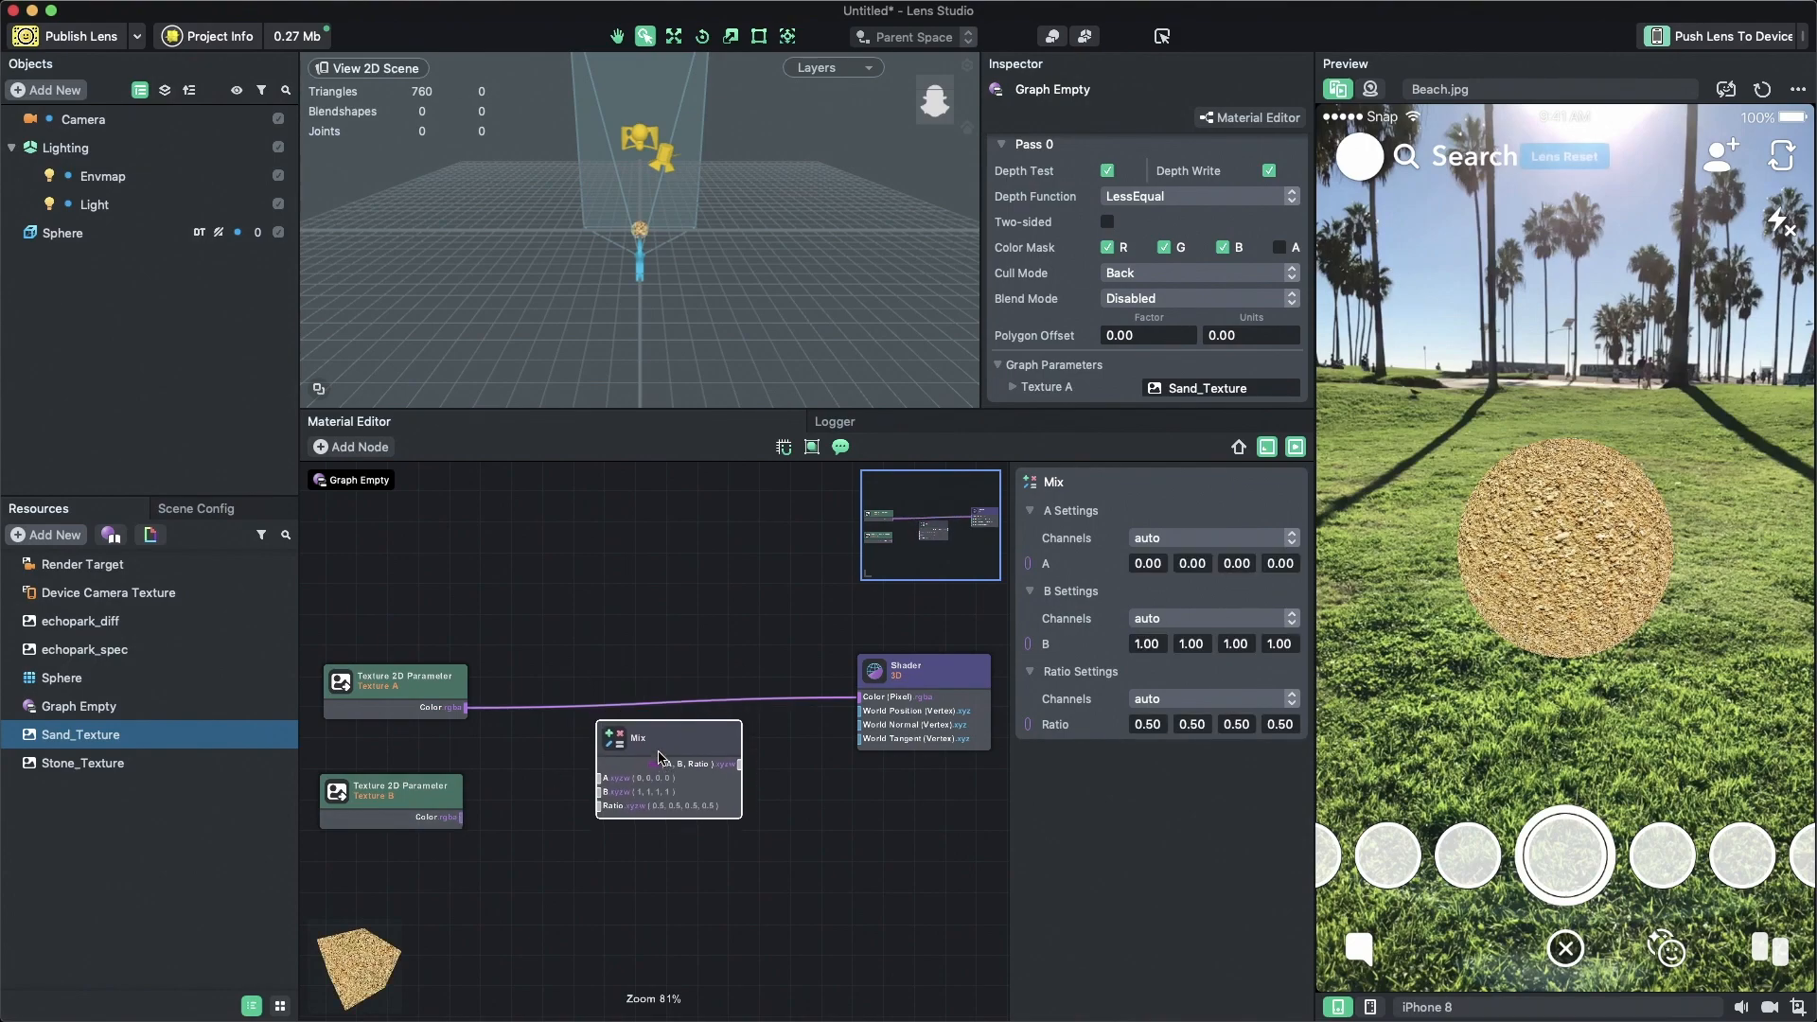
pyautogui.moveTo(640, 738); pyautogui.dragTo(636, 774)
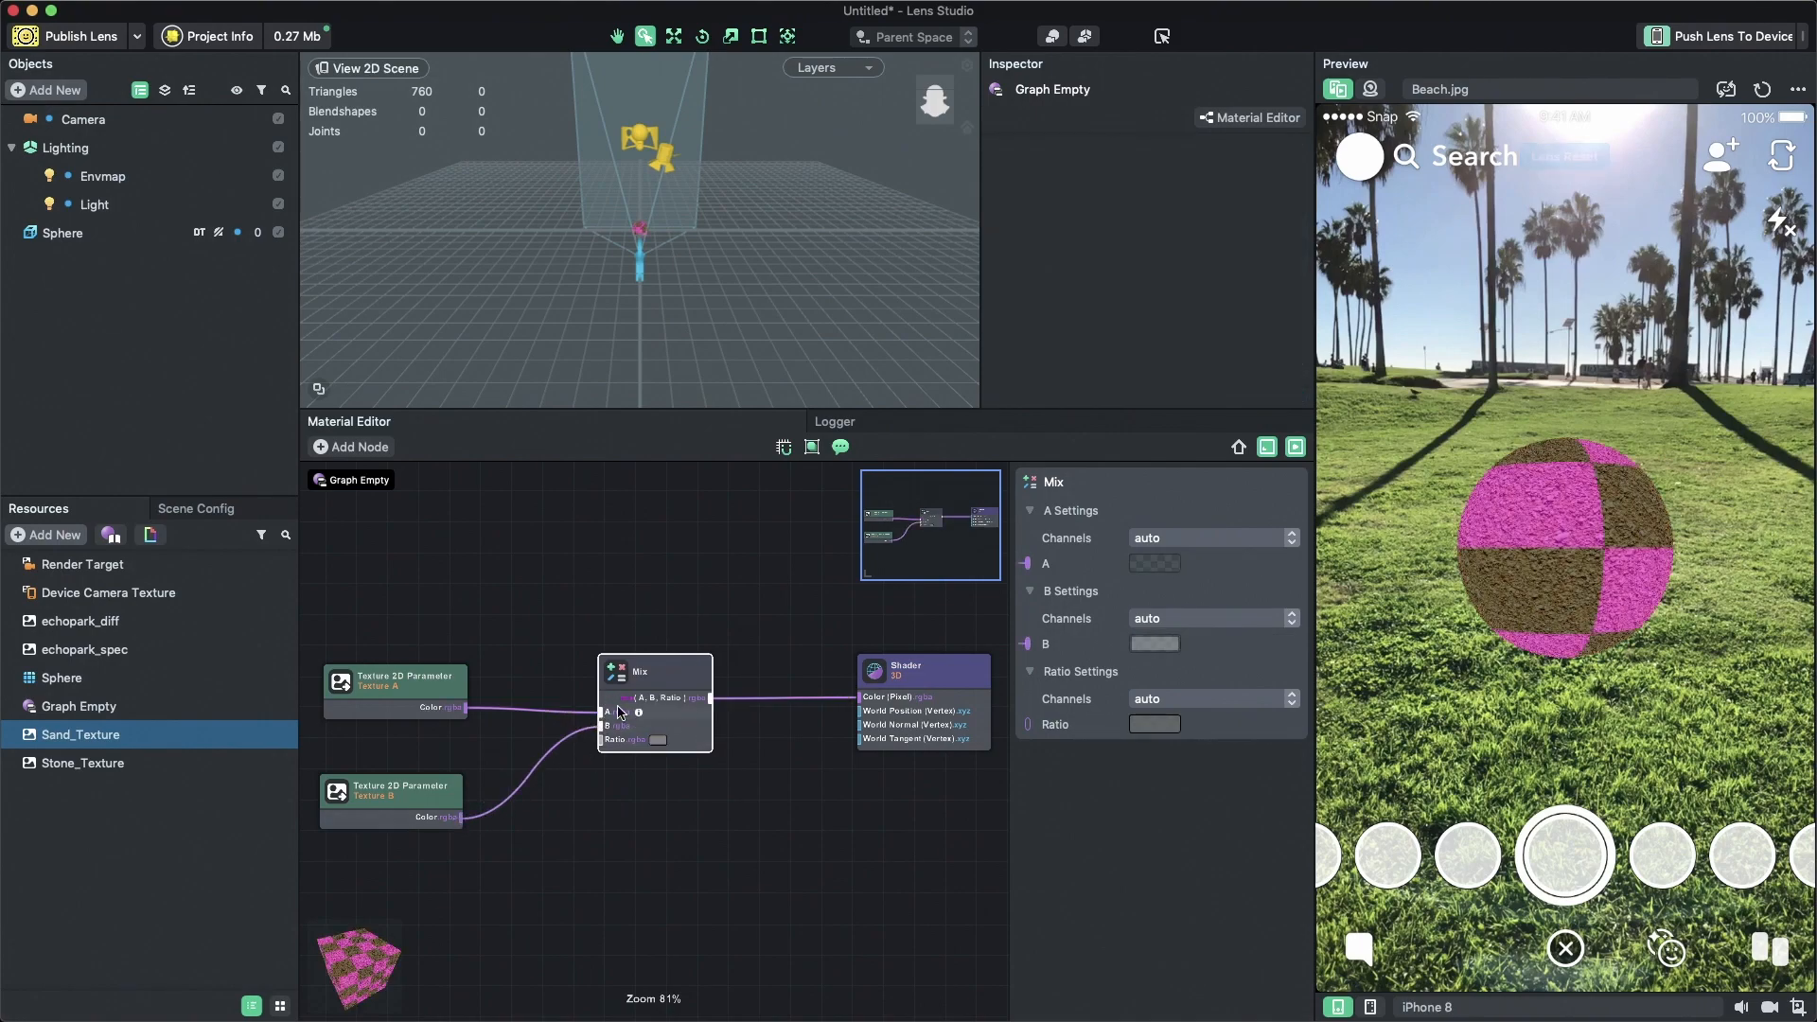
# - Assign Stone_Texture to the material's Texture B parameter, then clear the graph selection
pyautogui.click(83, 763)
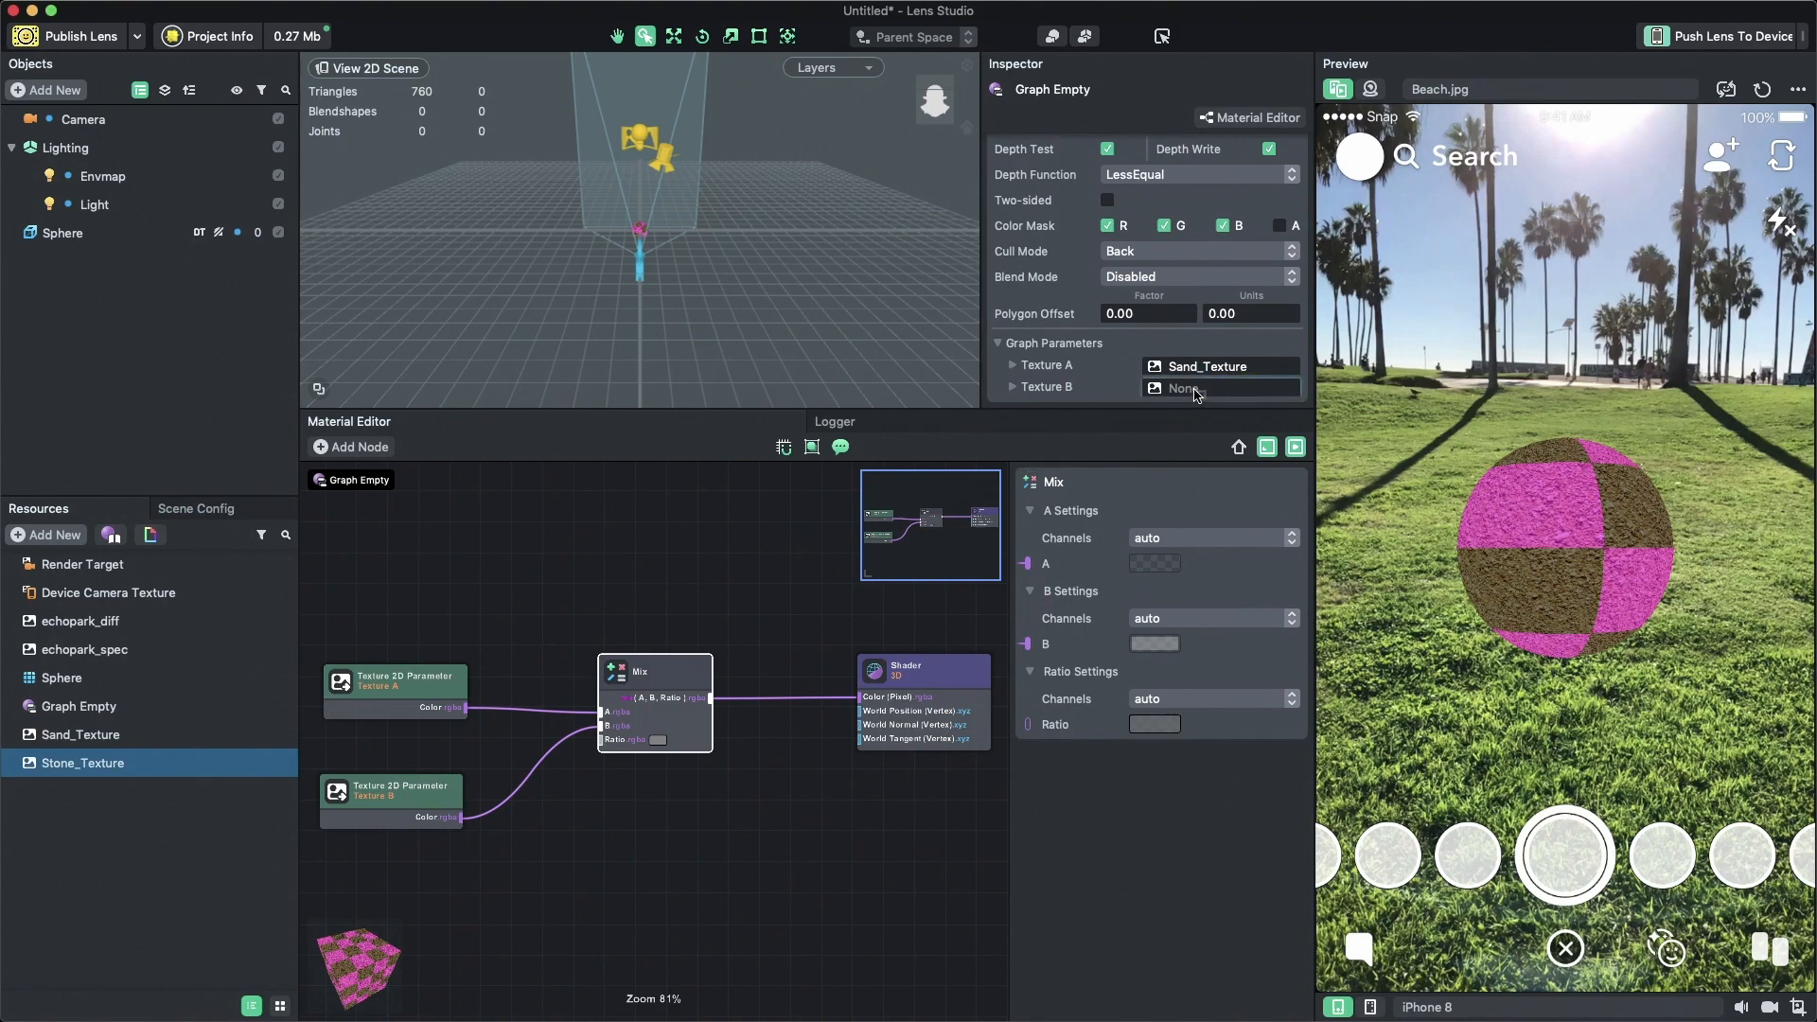
pyautogui.click(1217, 389)
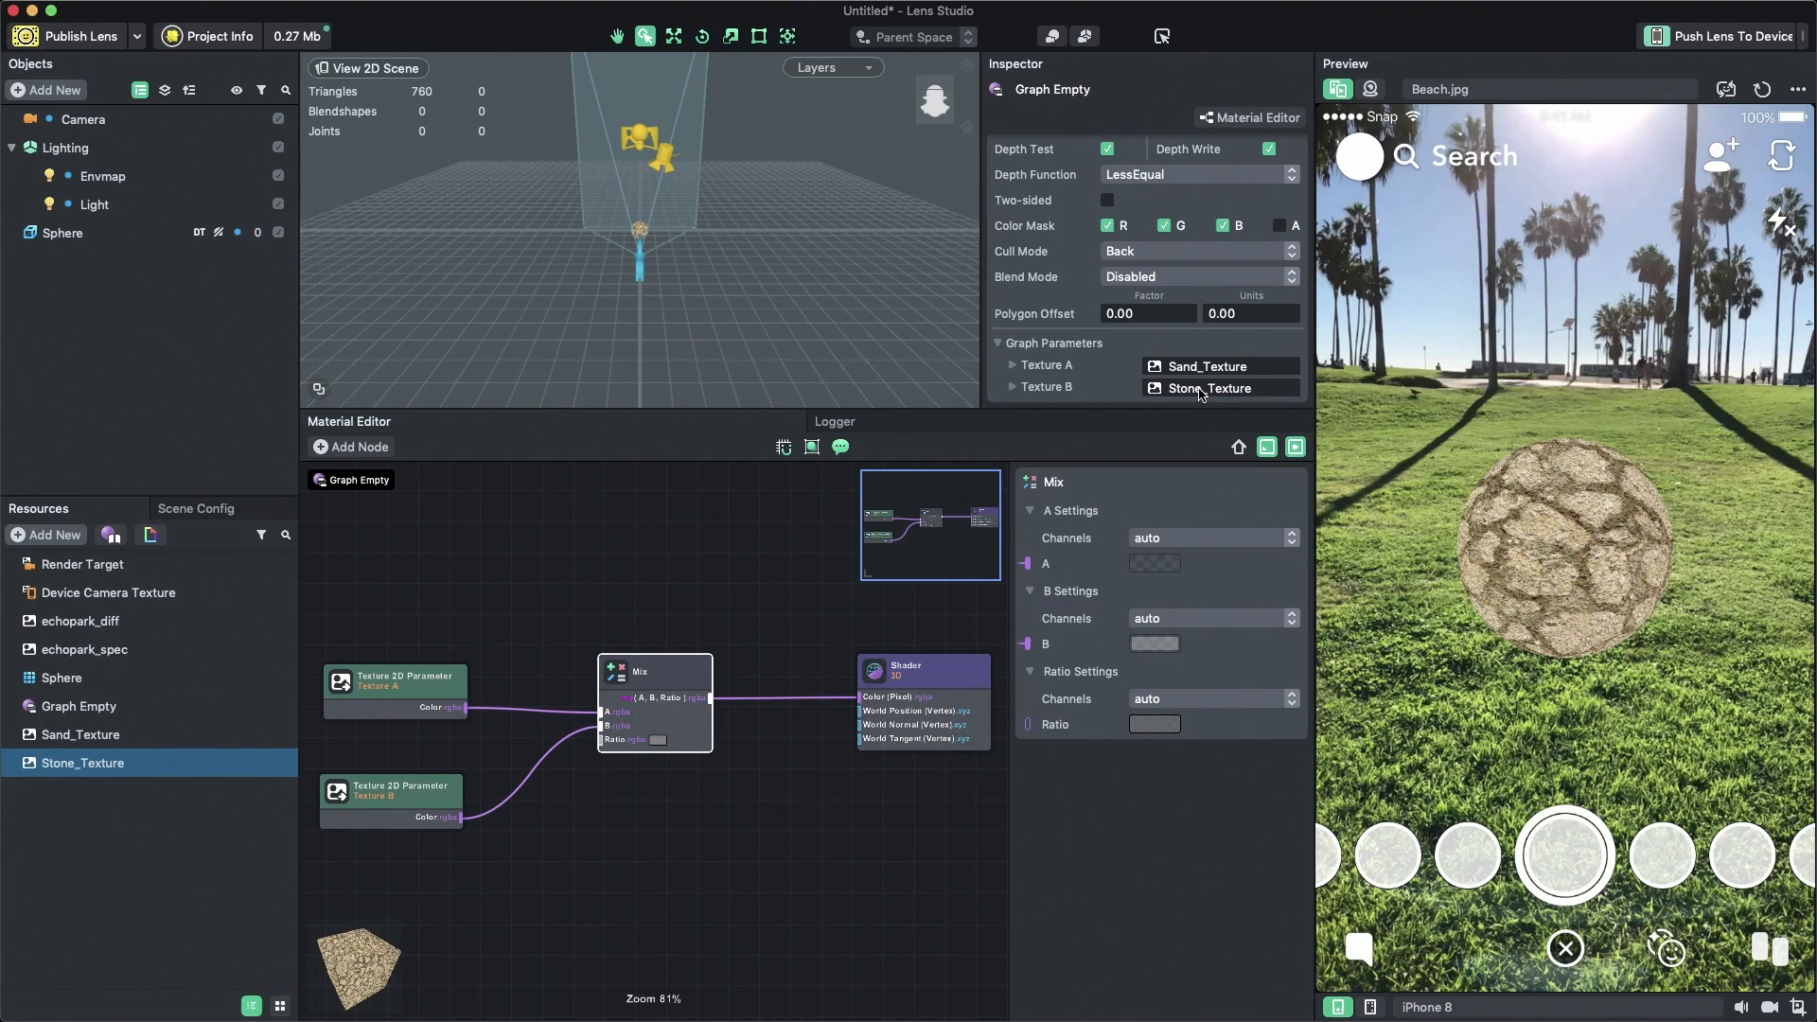
pyautogui.moveTo(839, 875)
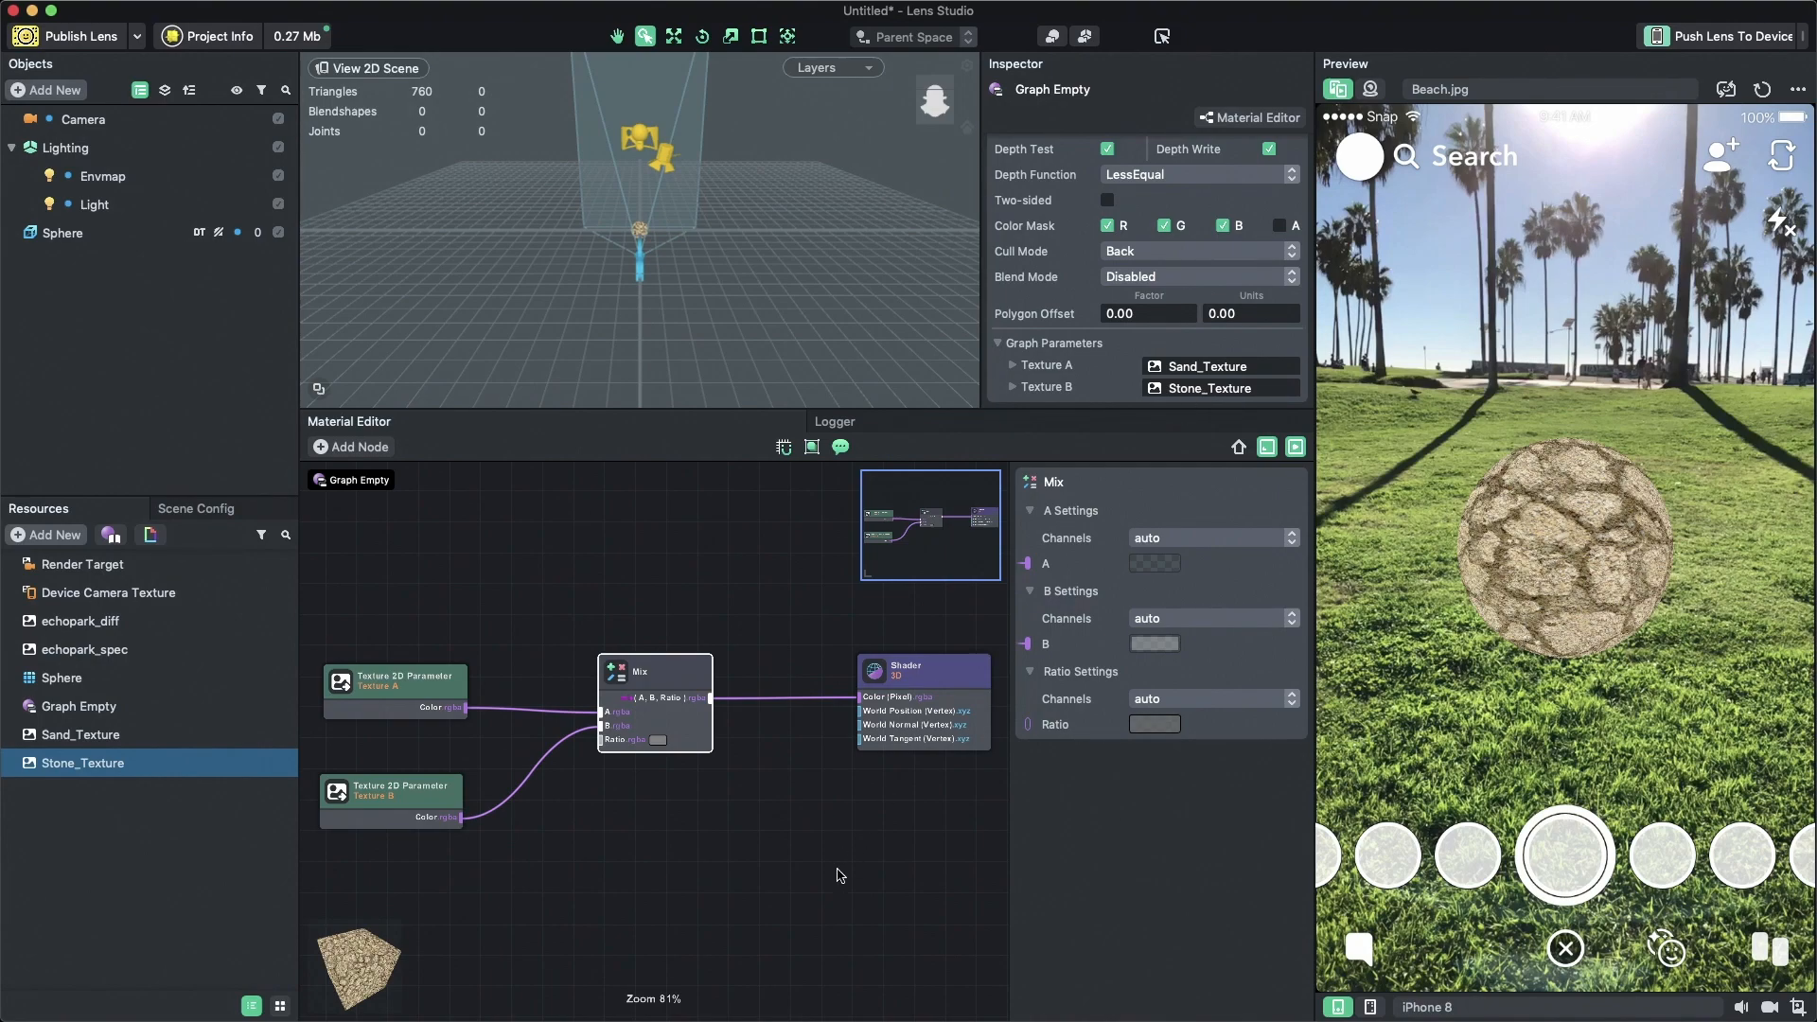
pyautogui.moveTo(657, 877)
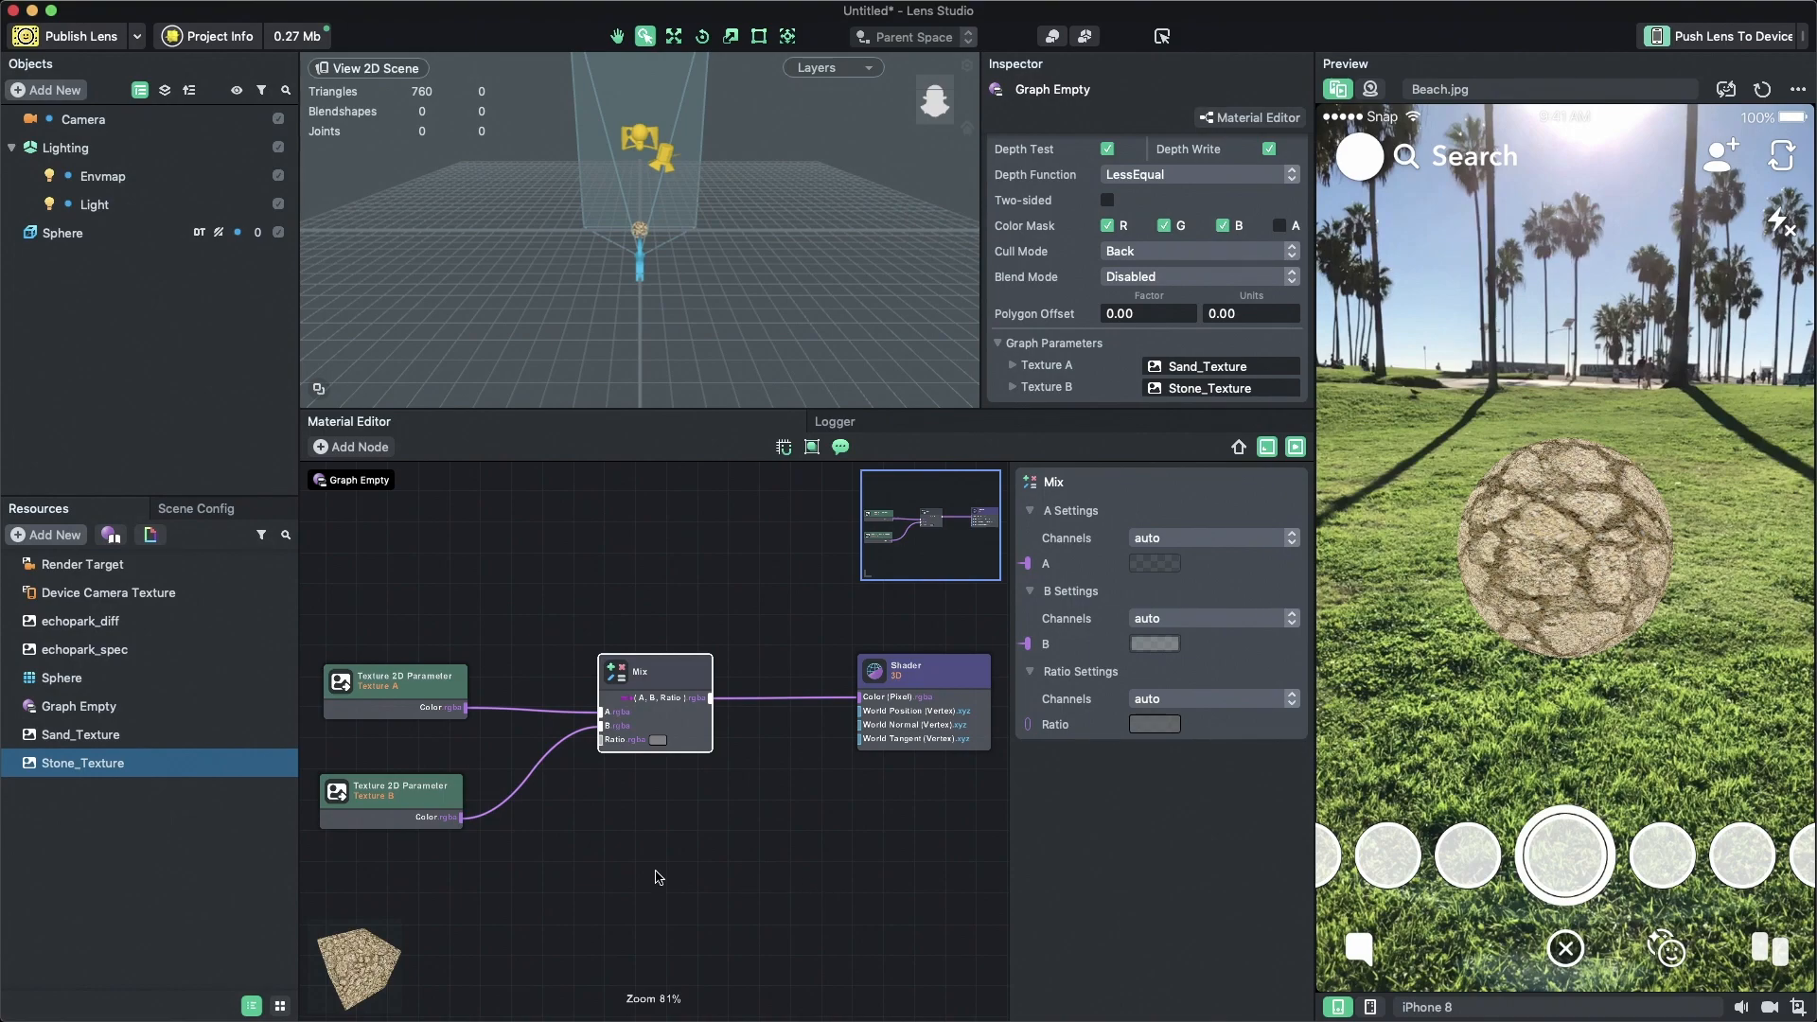
pyautogui.moveTo(650, 848)
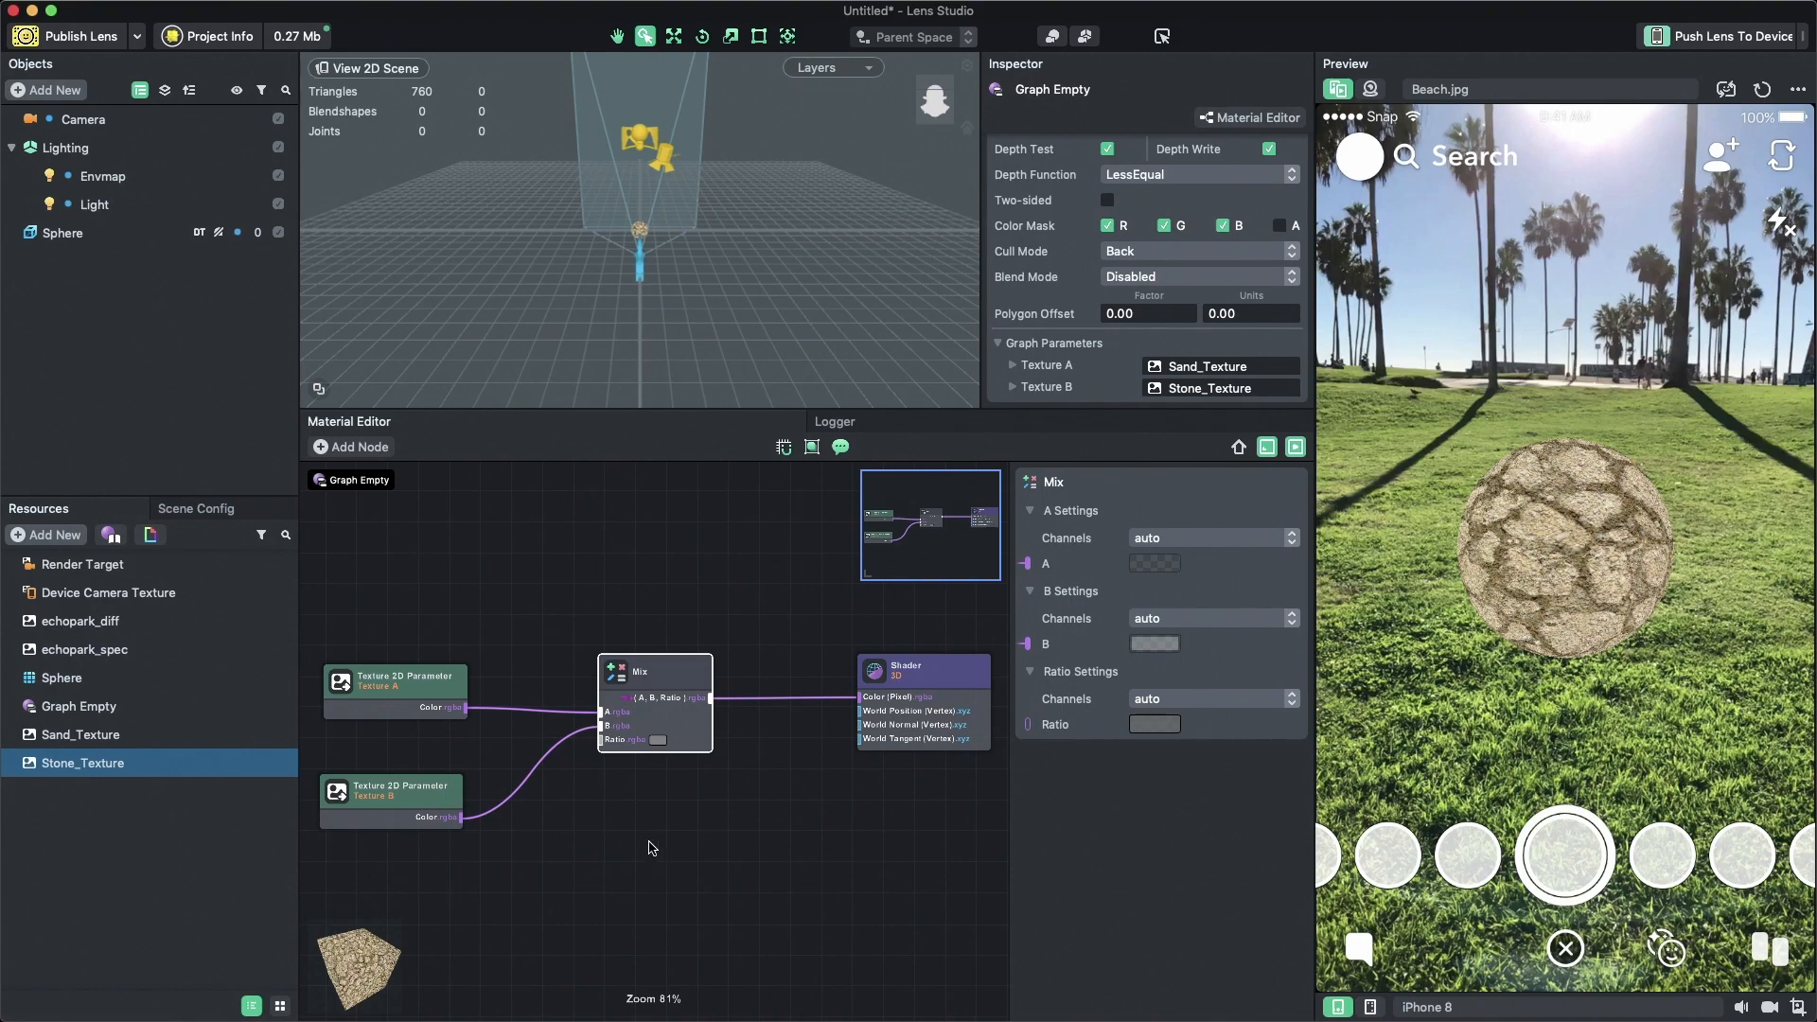
pyautogui.click(1156, 724)
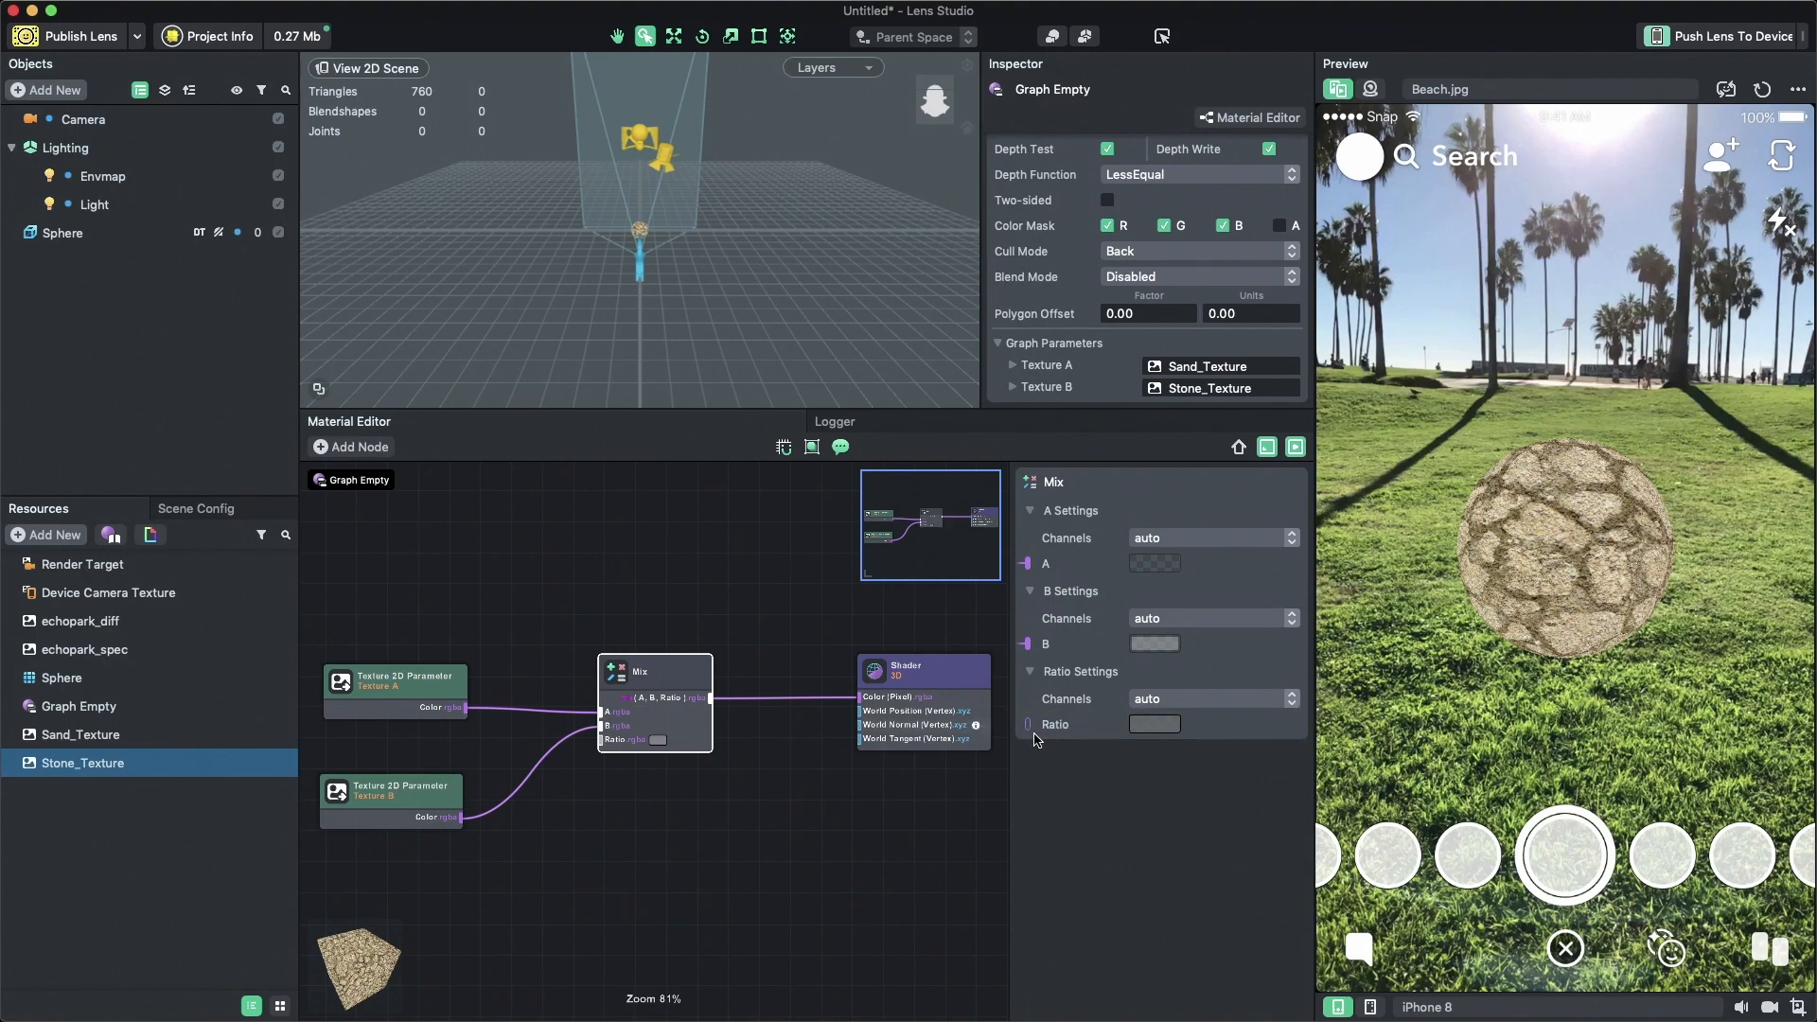
pyautogui.click(653, 859)
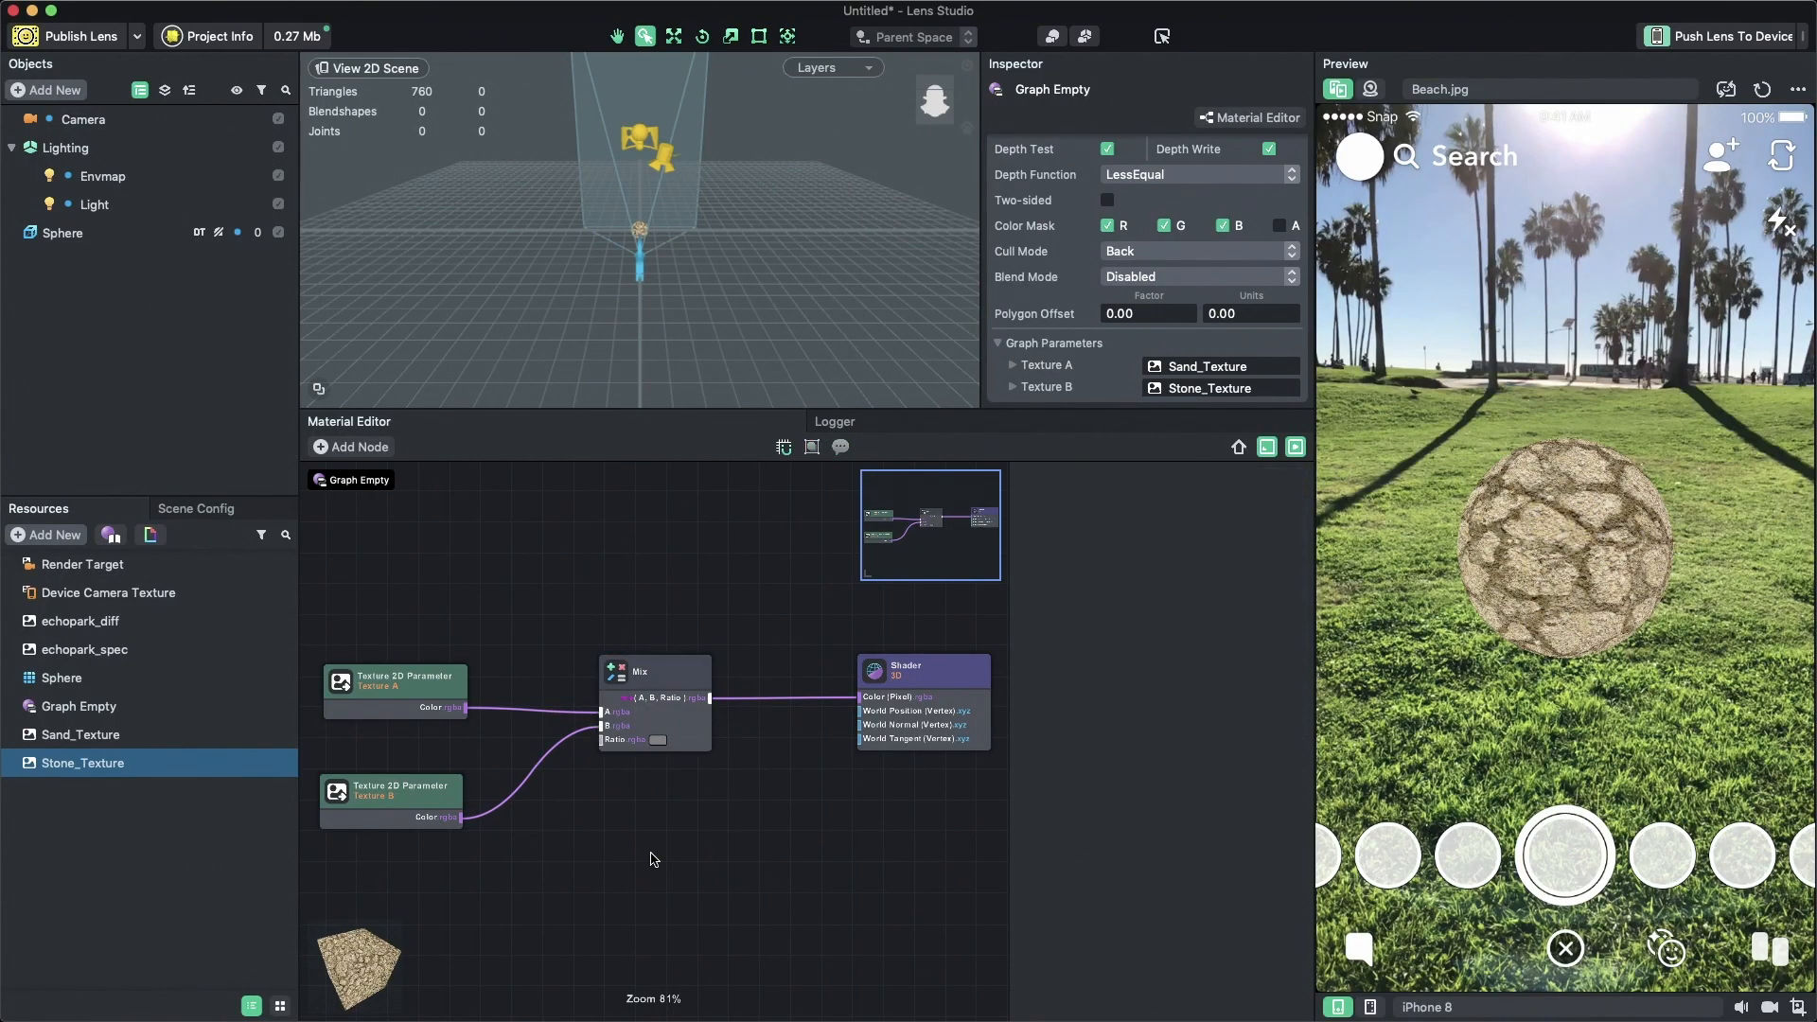
# - Add a Float Parameter node and title it Ratio
pyautogui.write('float')
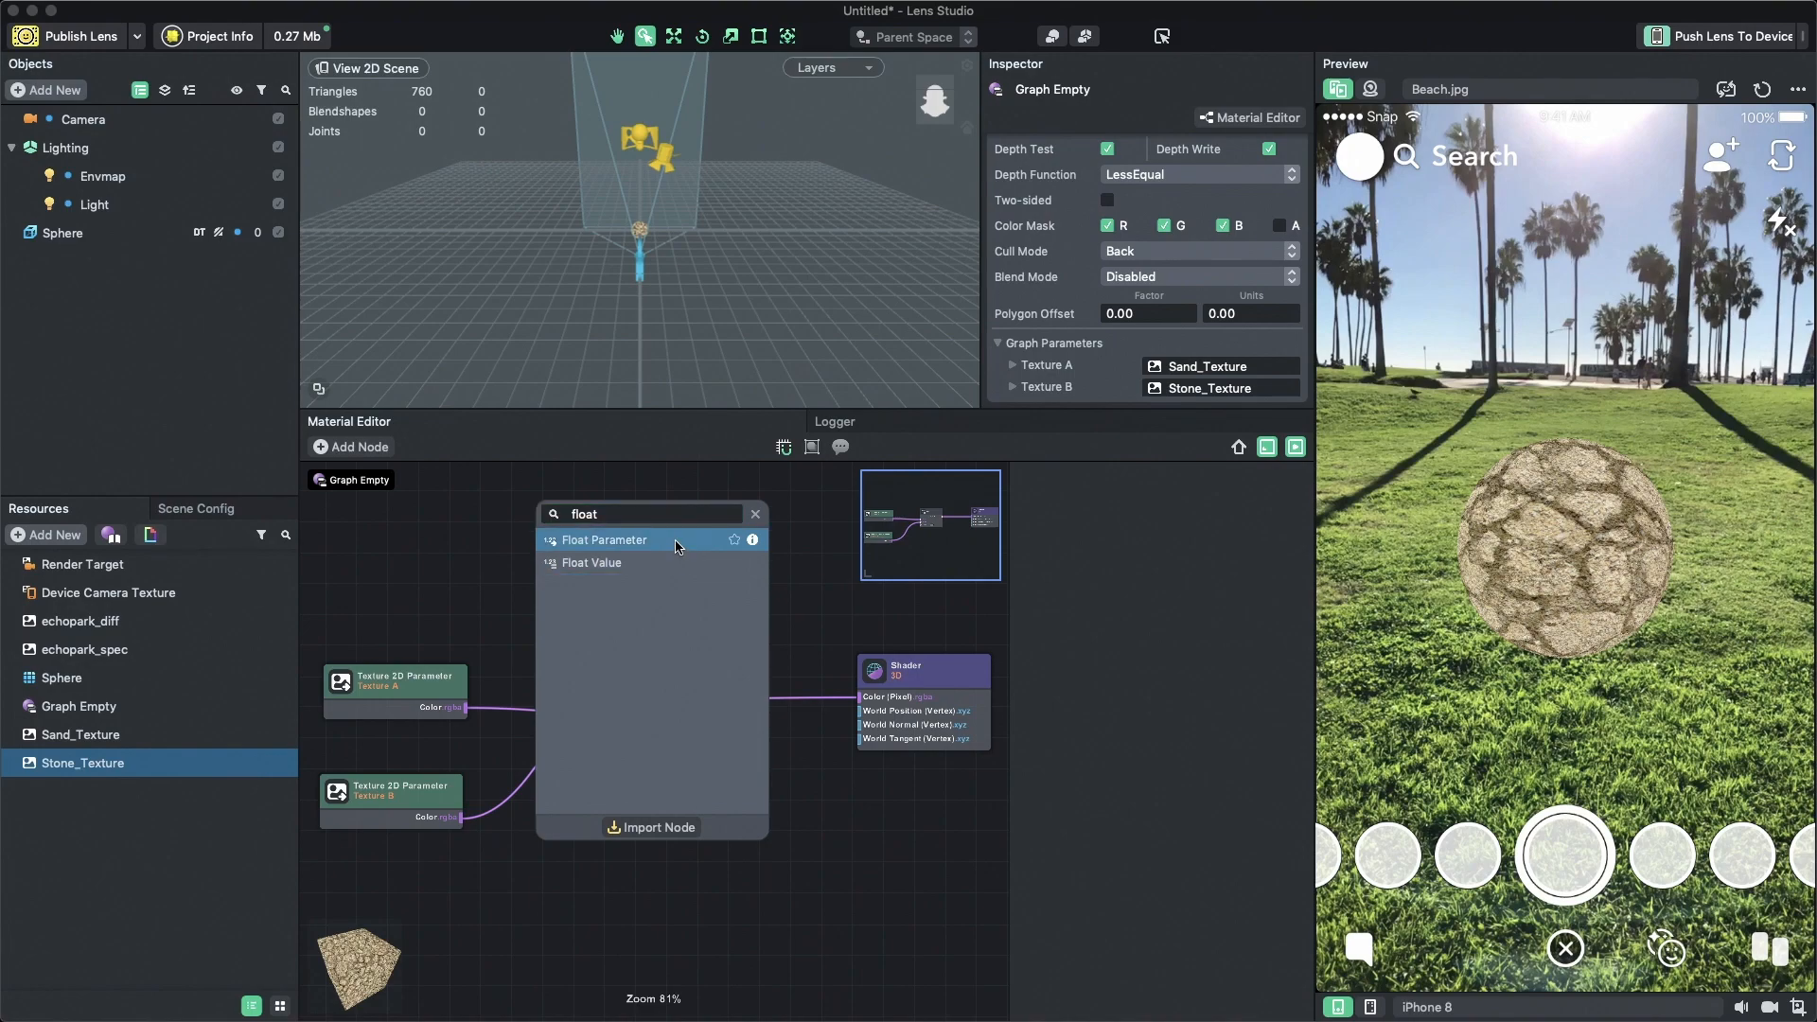
pyautogui.click(603, 538)
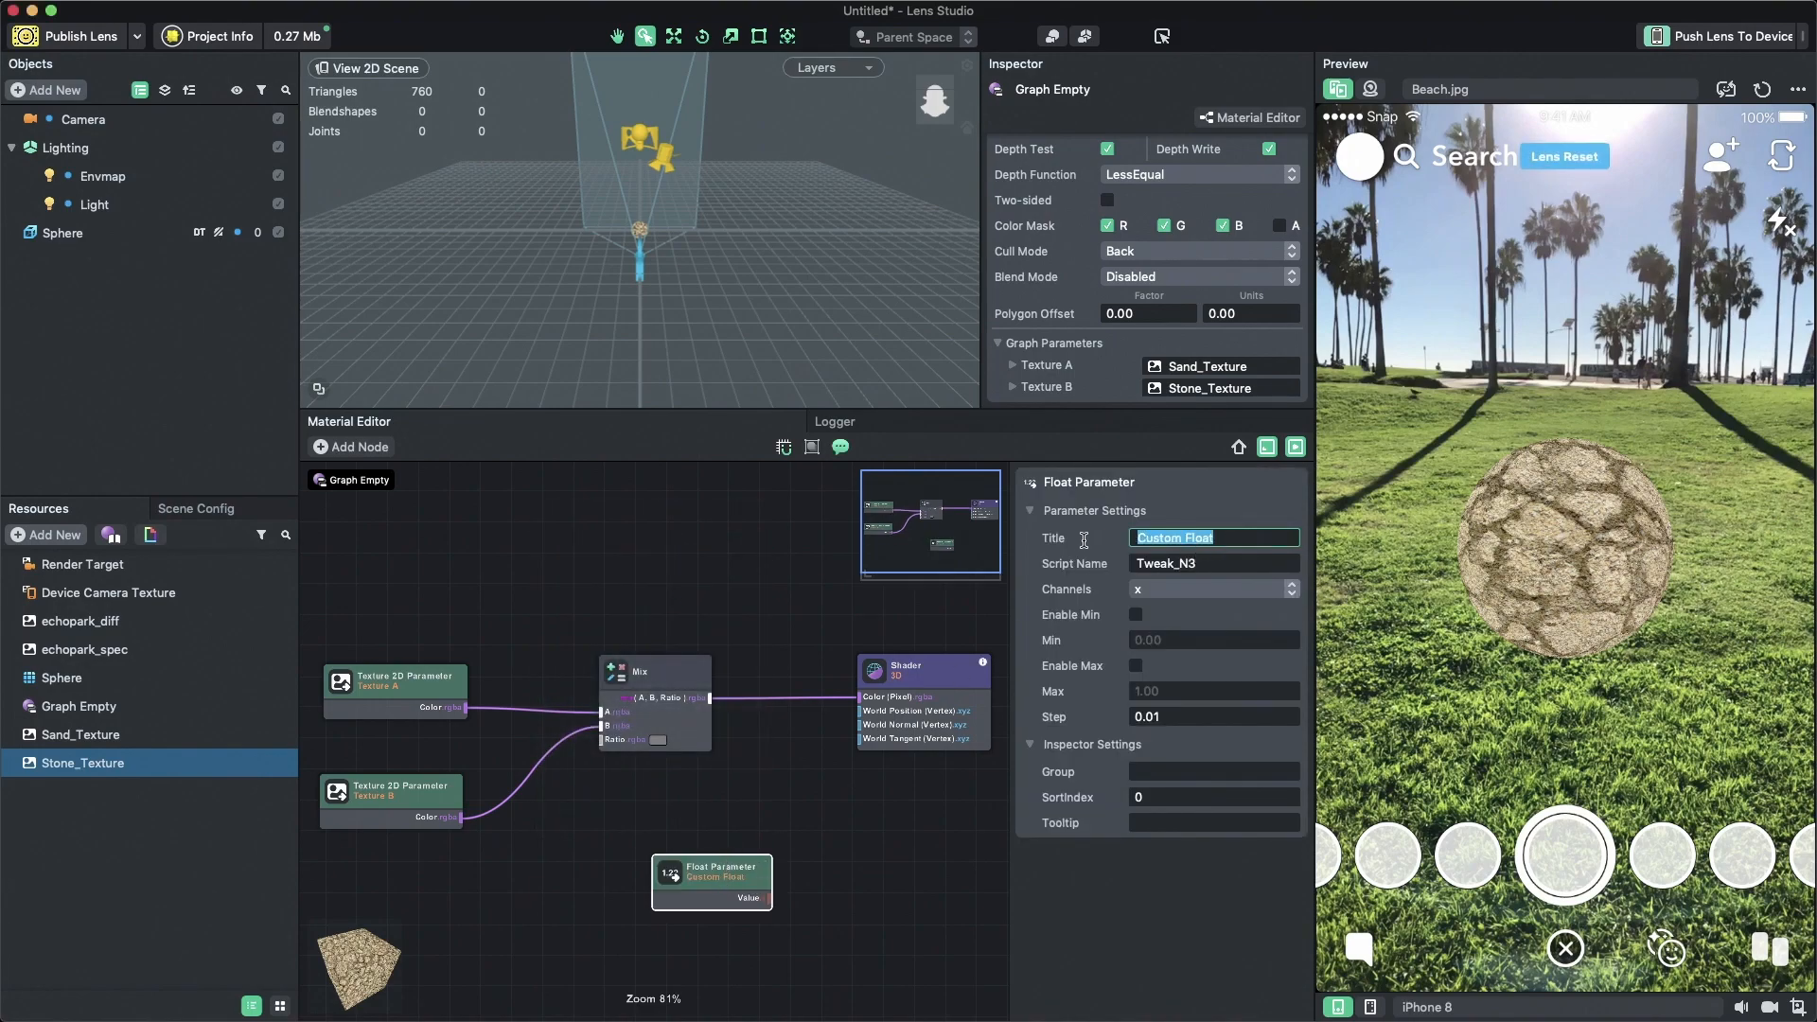
pyautogui.write('Ratio')
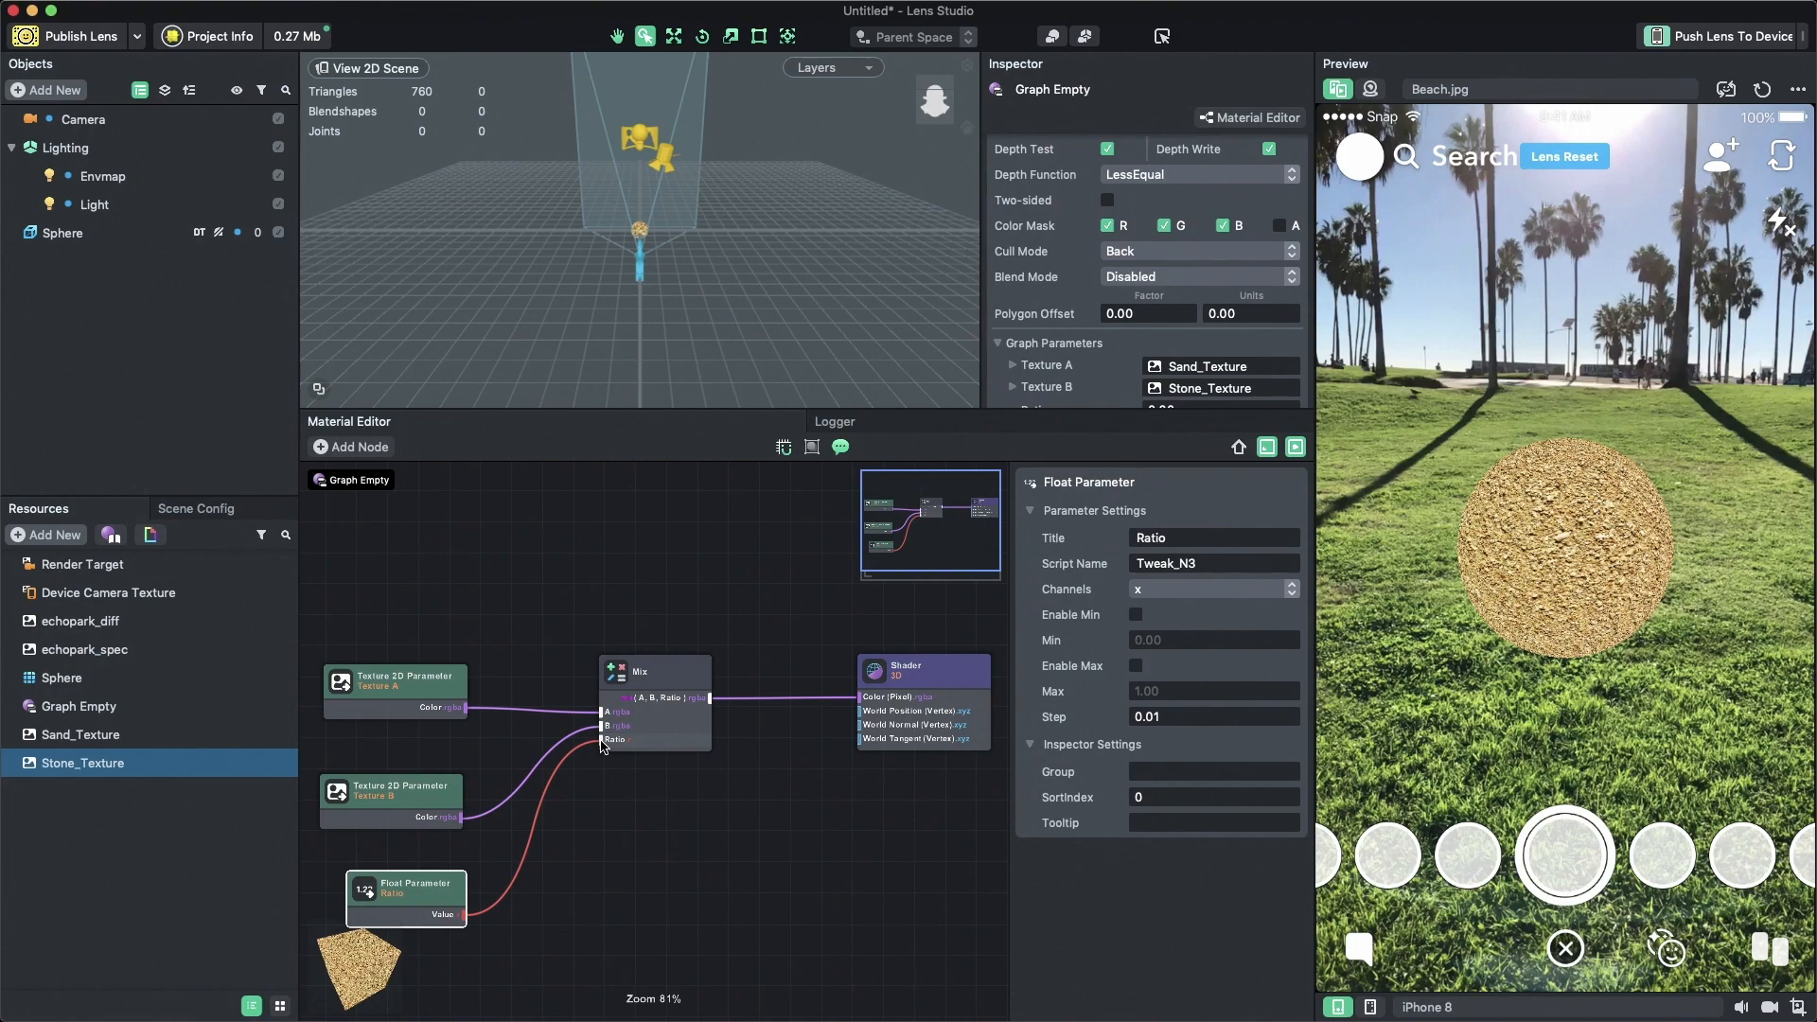
# - Try Ratio values 0.5, 7.00 and 1.00 on the material in the Inspector
pyautogui.scroll(-3)
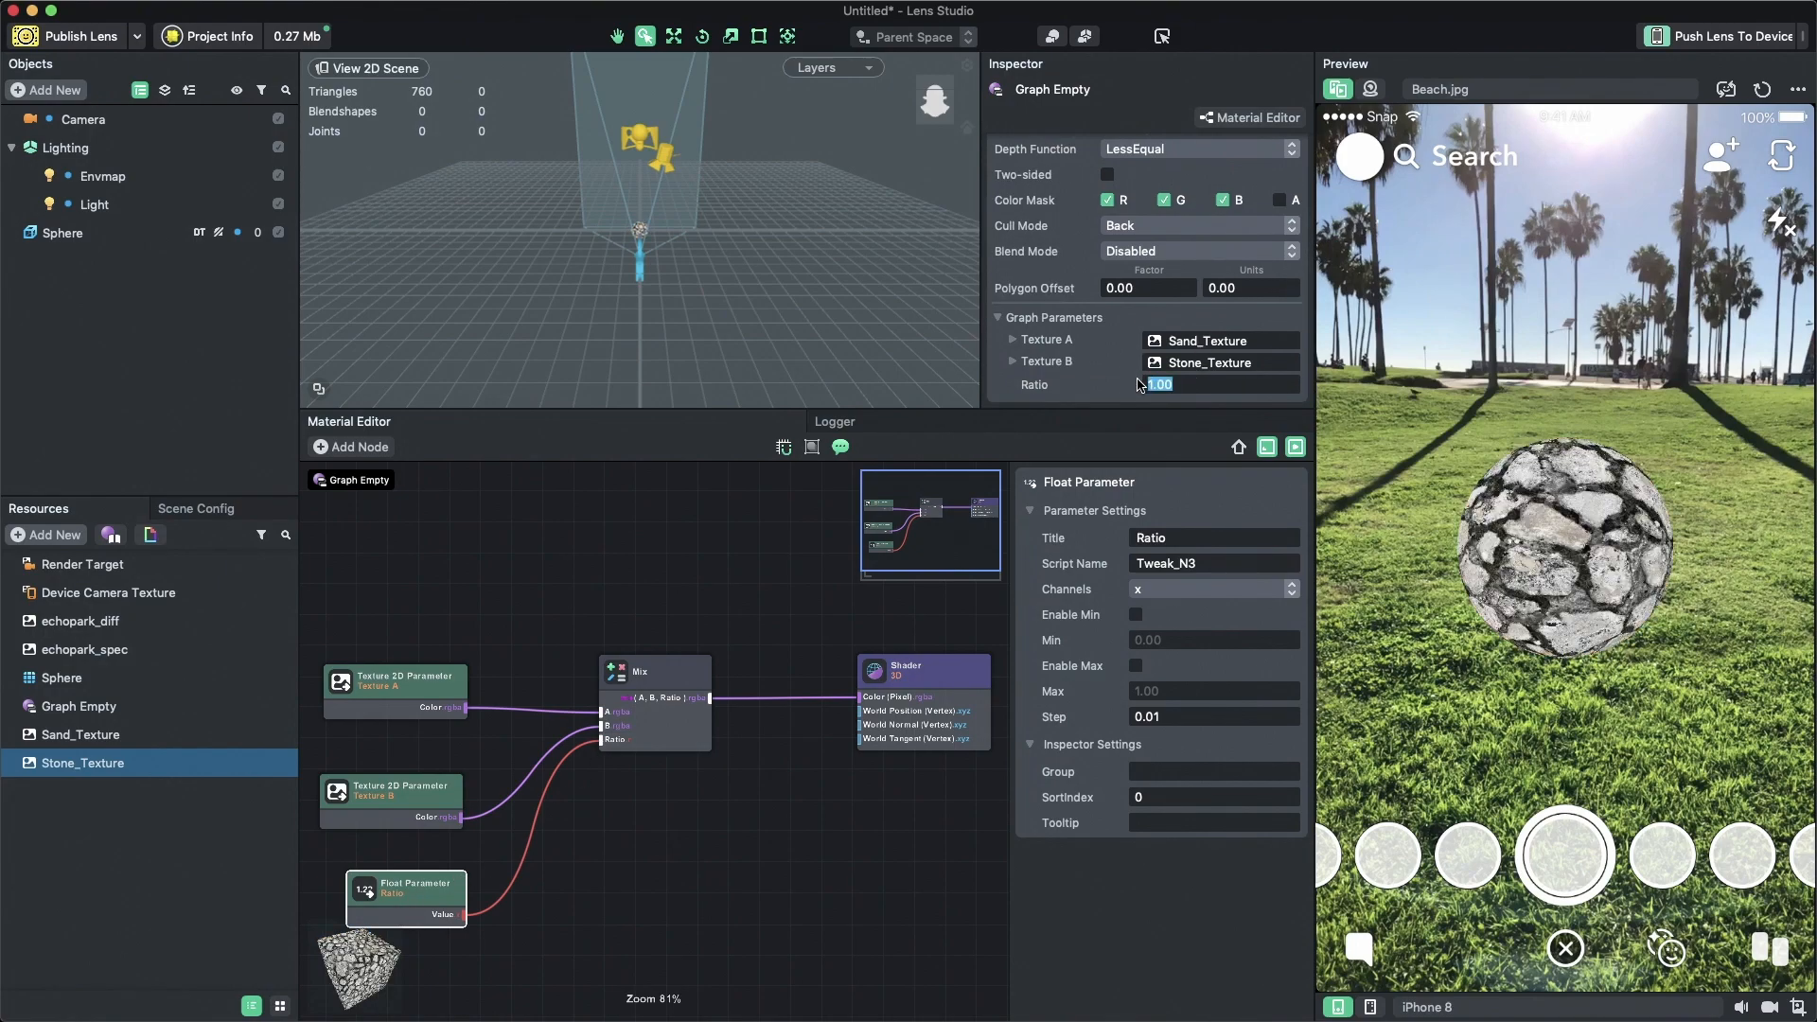
pyautogui.write('0.5')
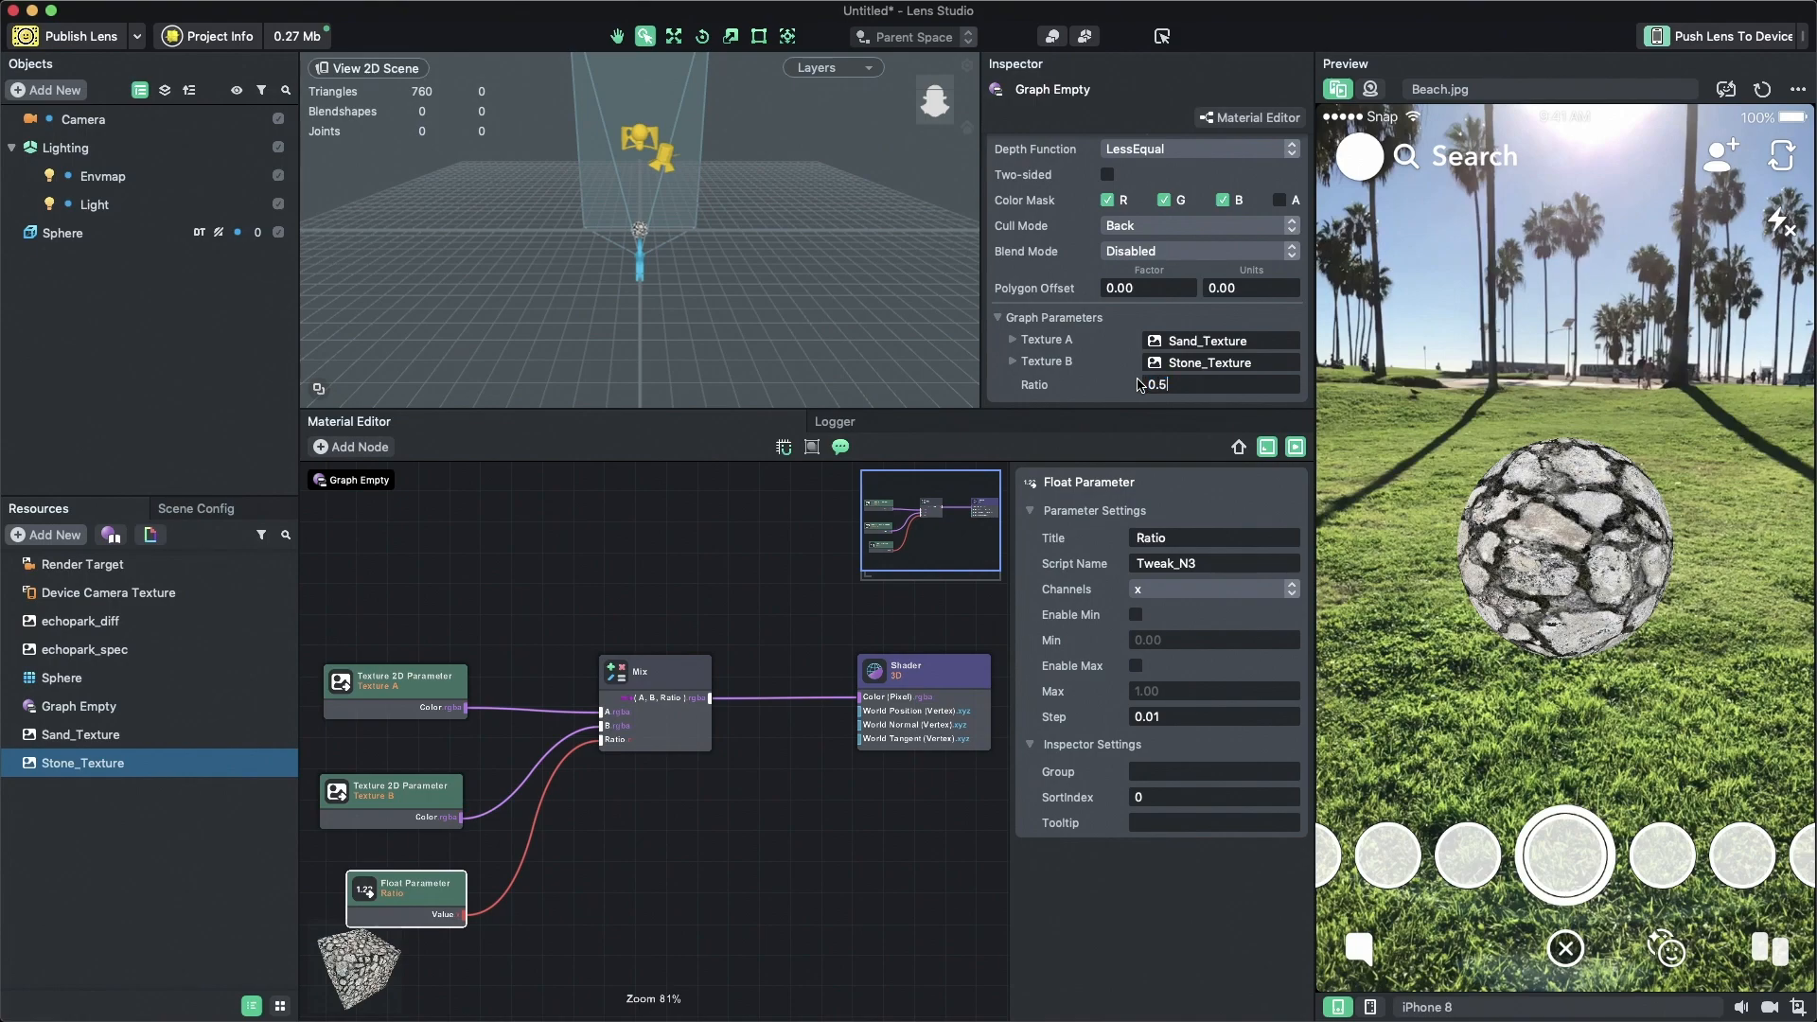
pyautogui.click(1205, 383)
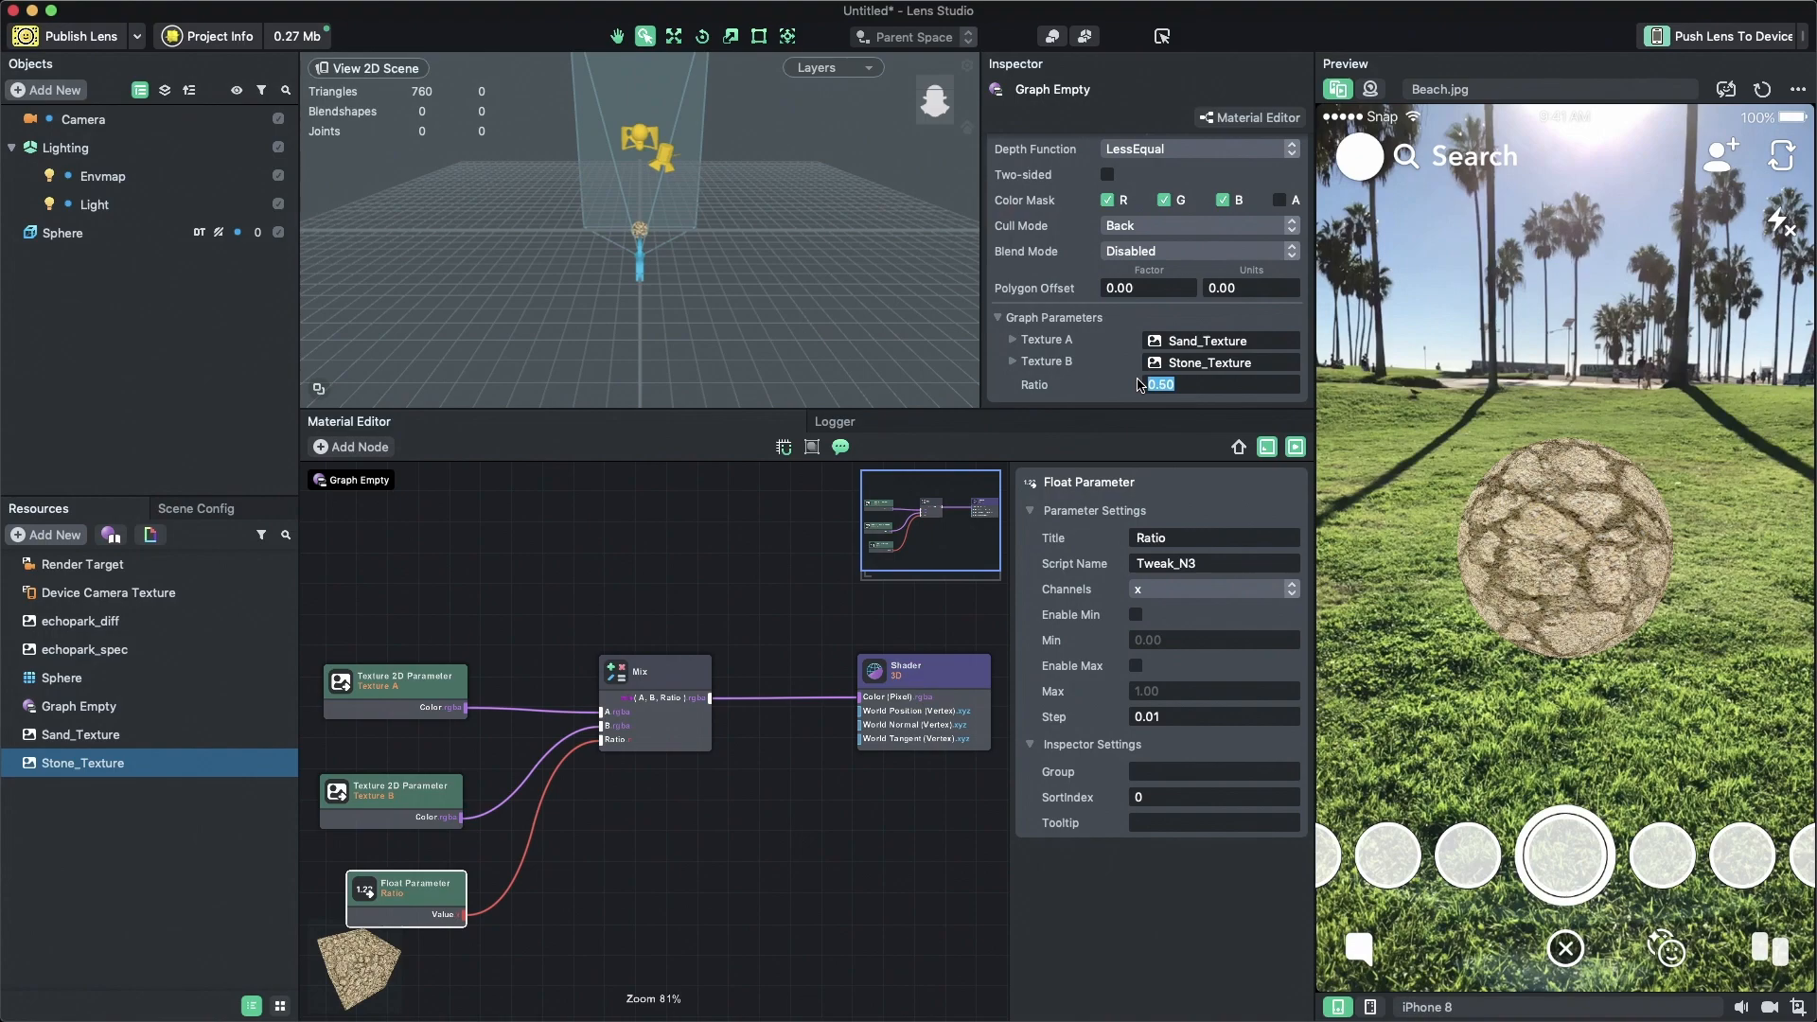
pyautogui.write('7.00')
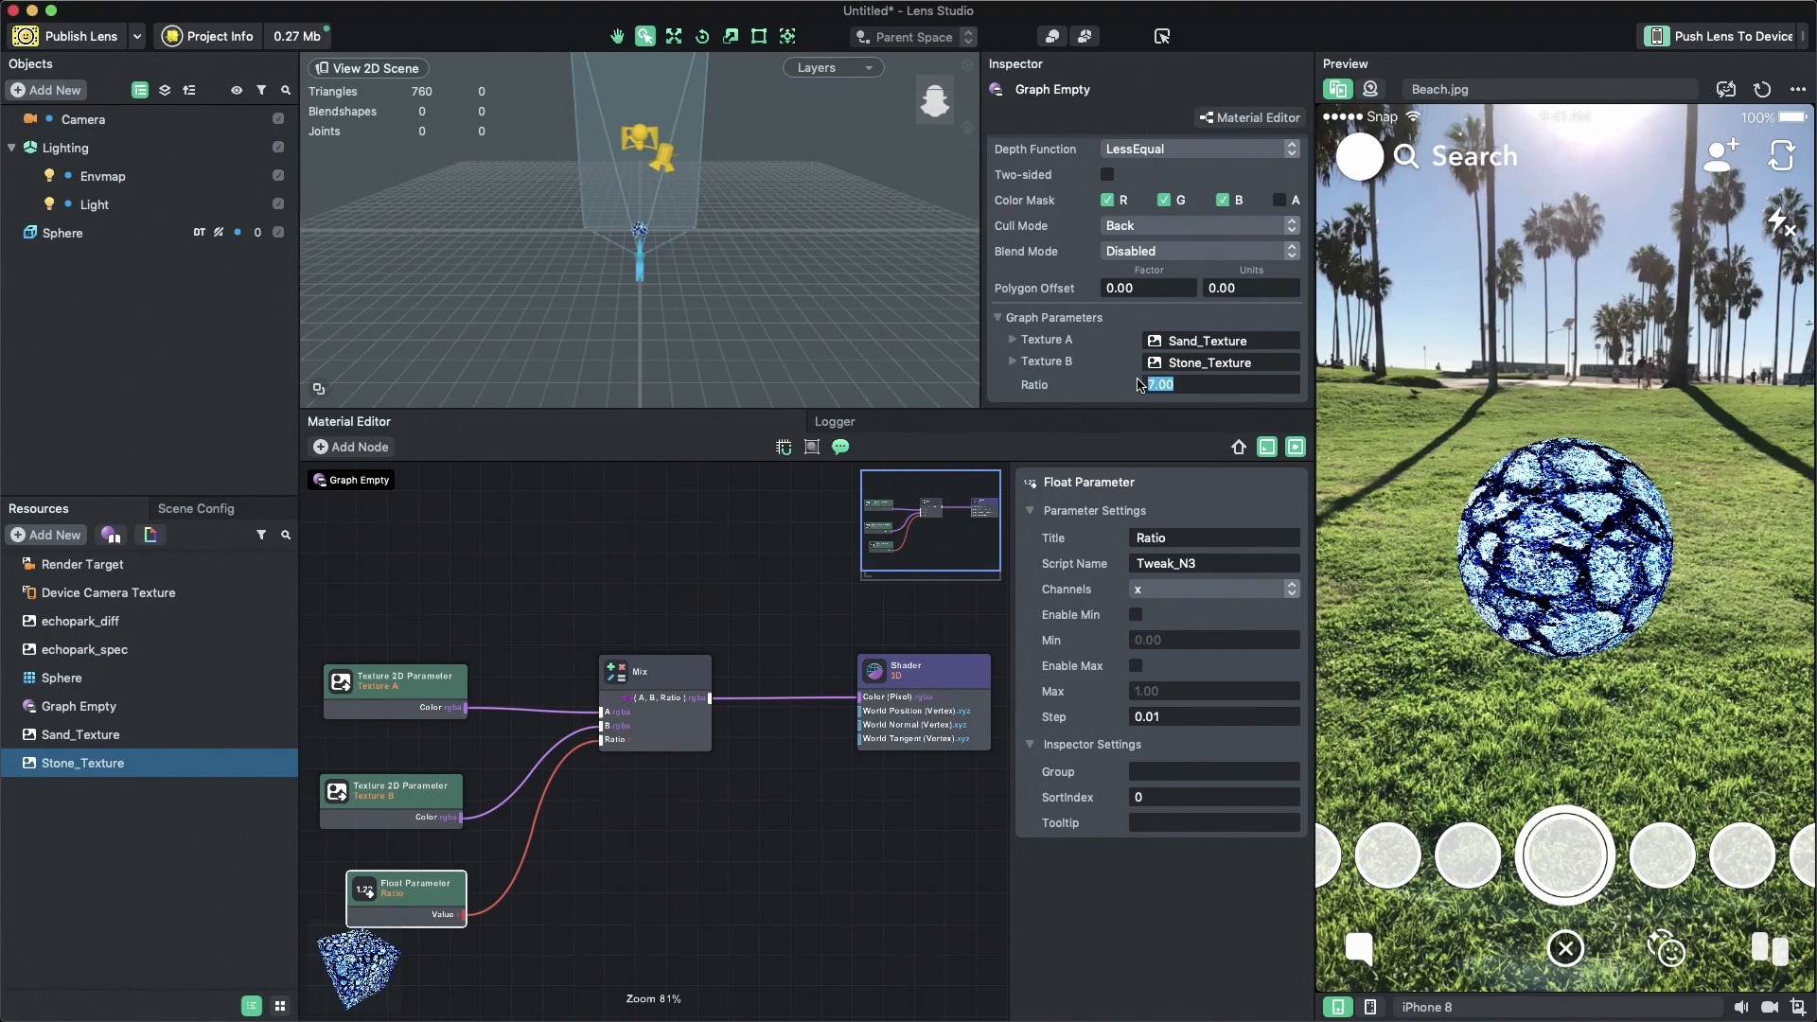
pyautogui.write('1.00')
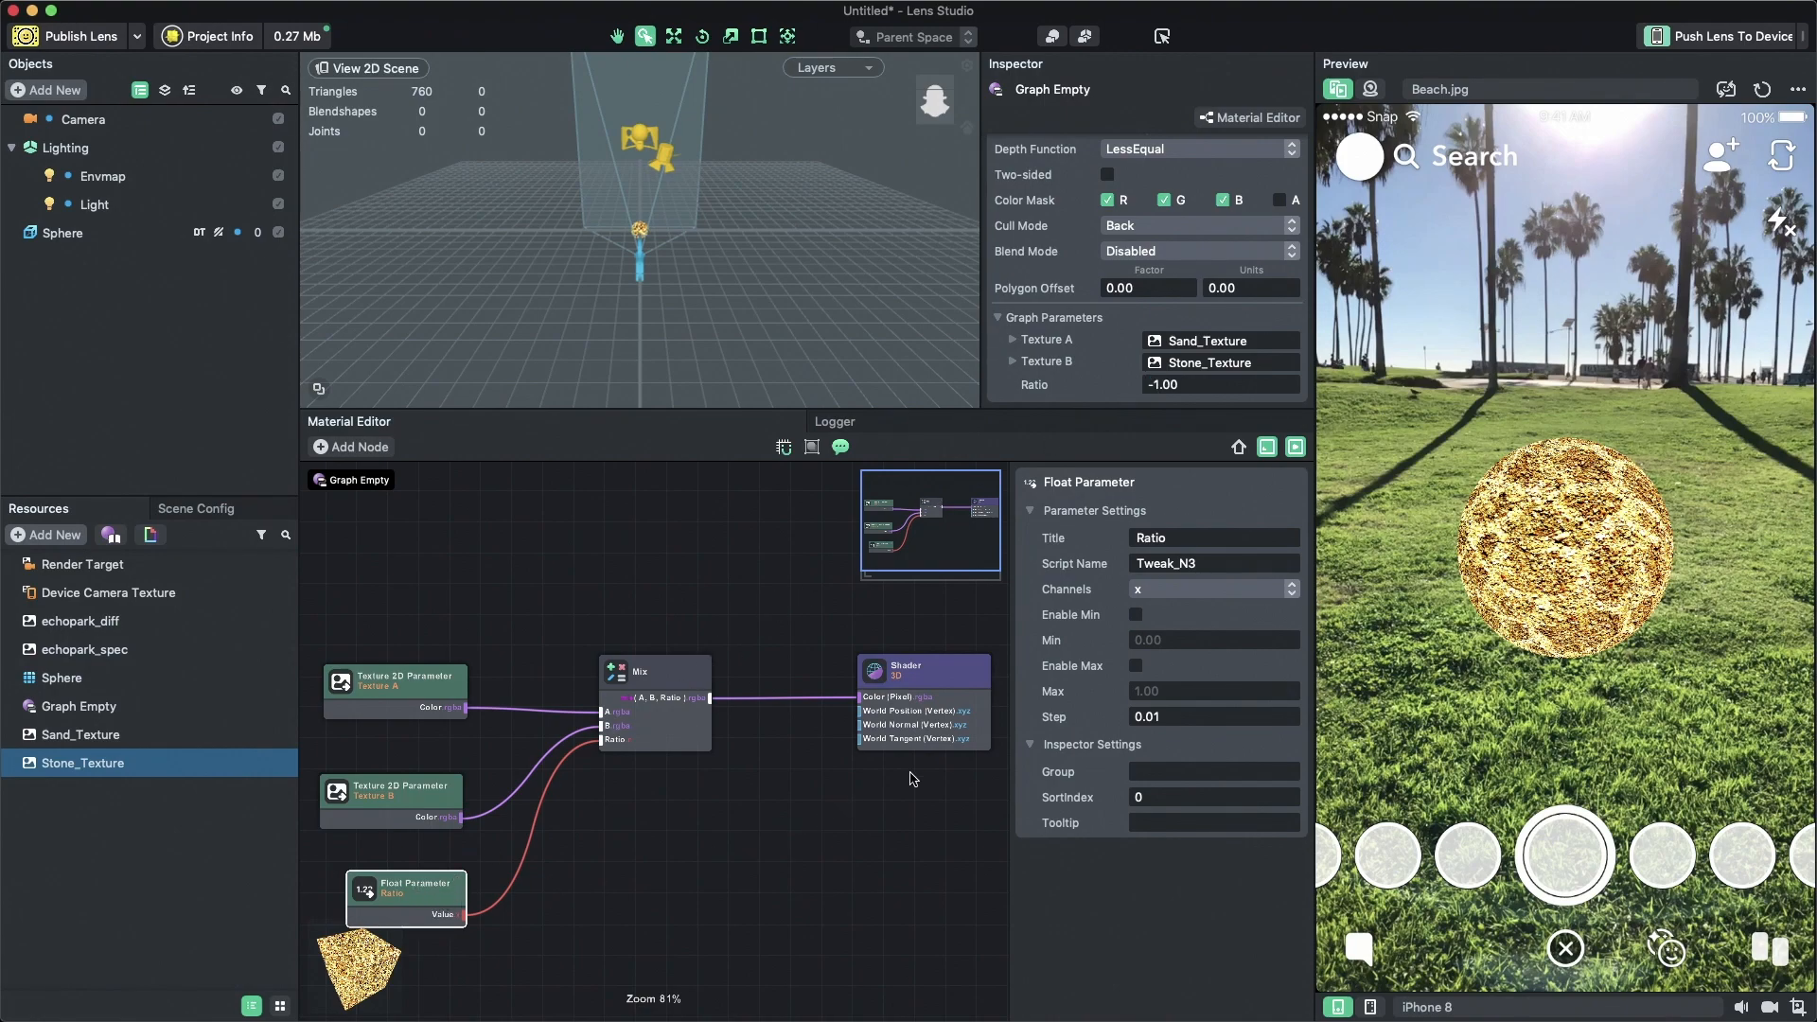
# - Enable the minimum and maximum limits on the Ratio Float Parameter
pyautogui.click(1158, 614)
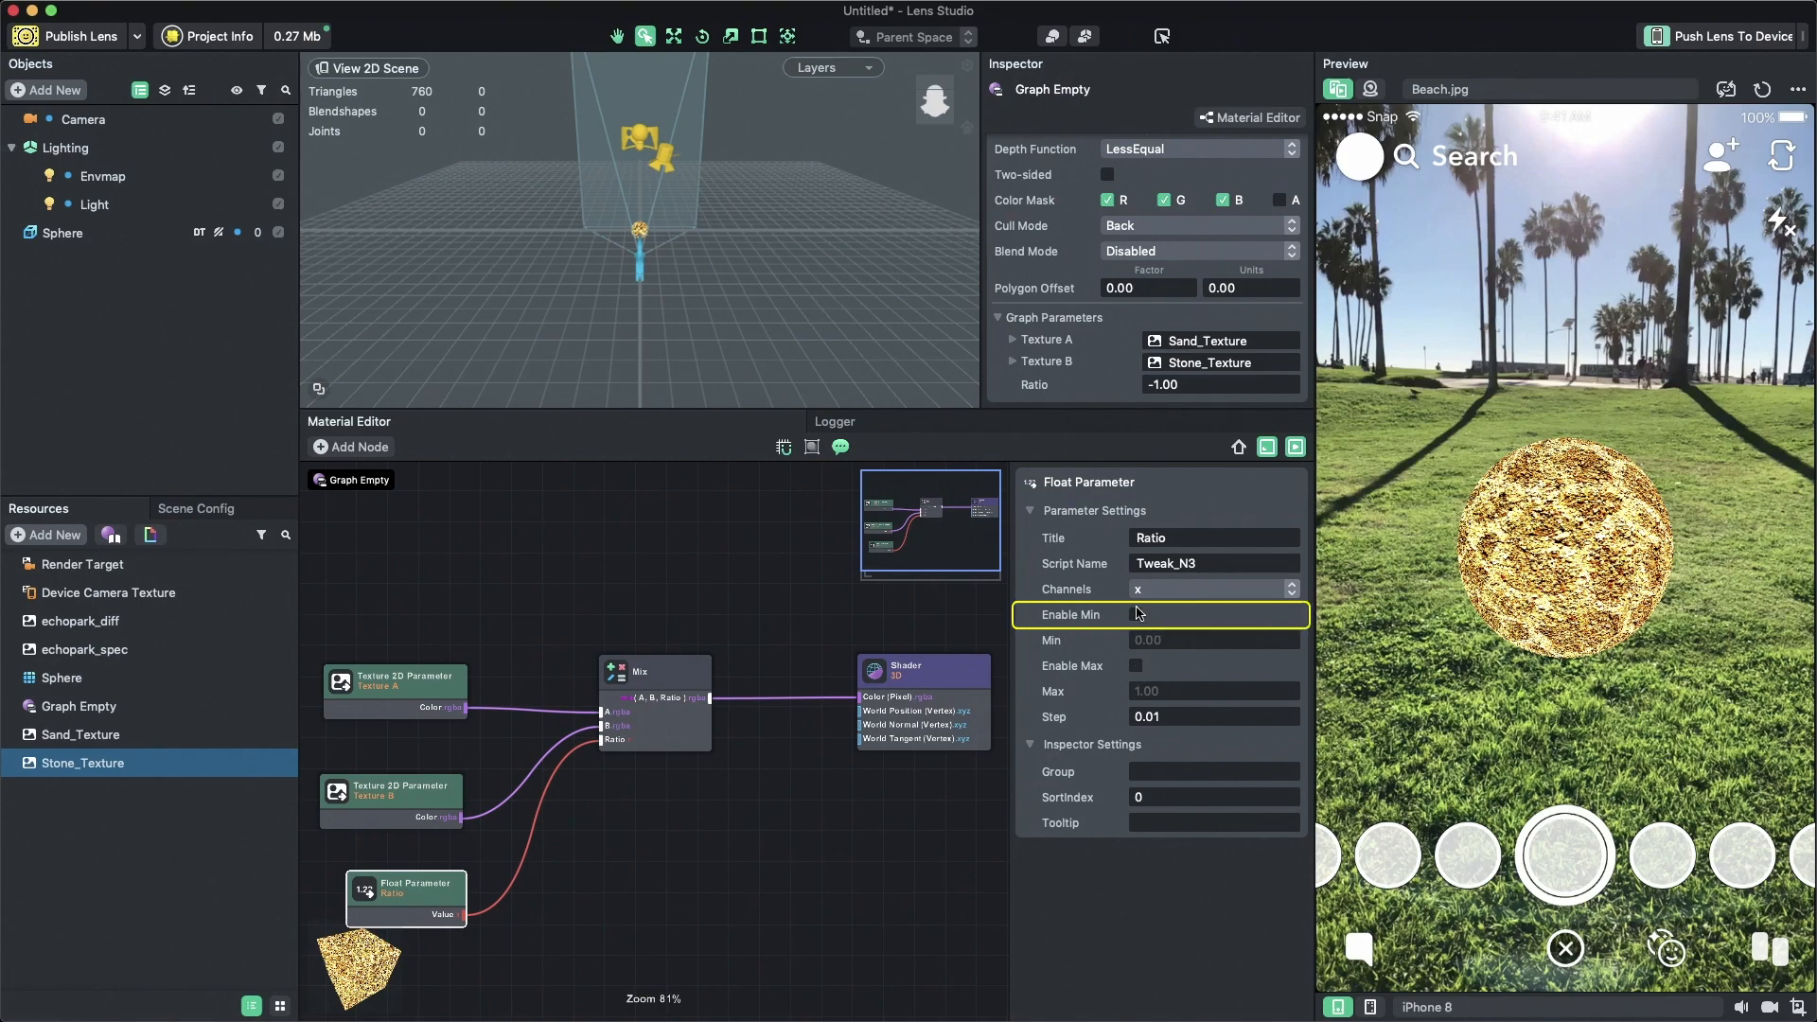
pyautogui.click(1135, 614)
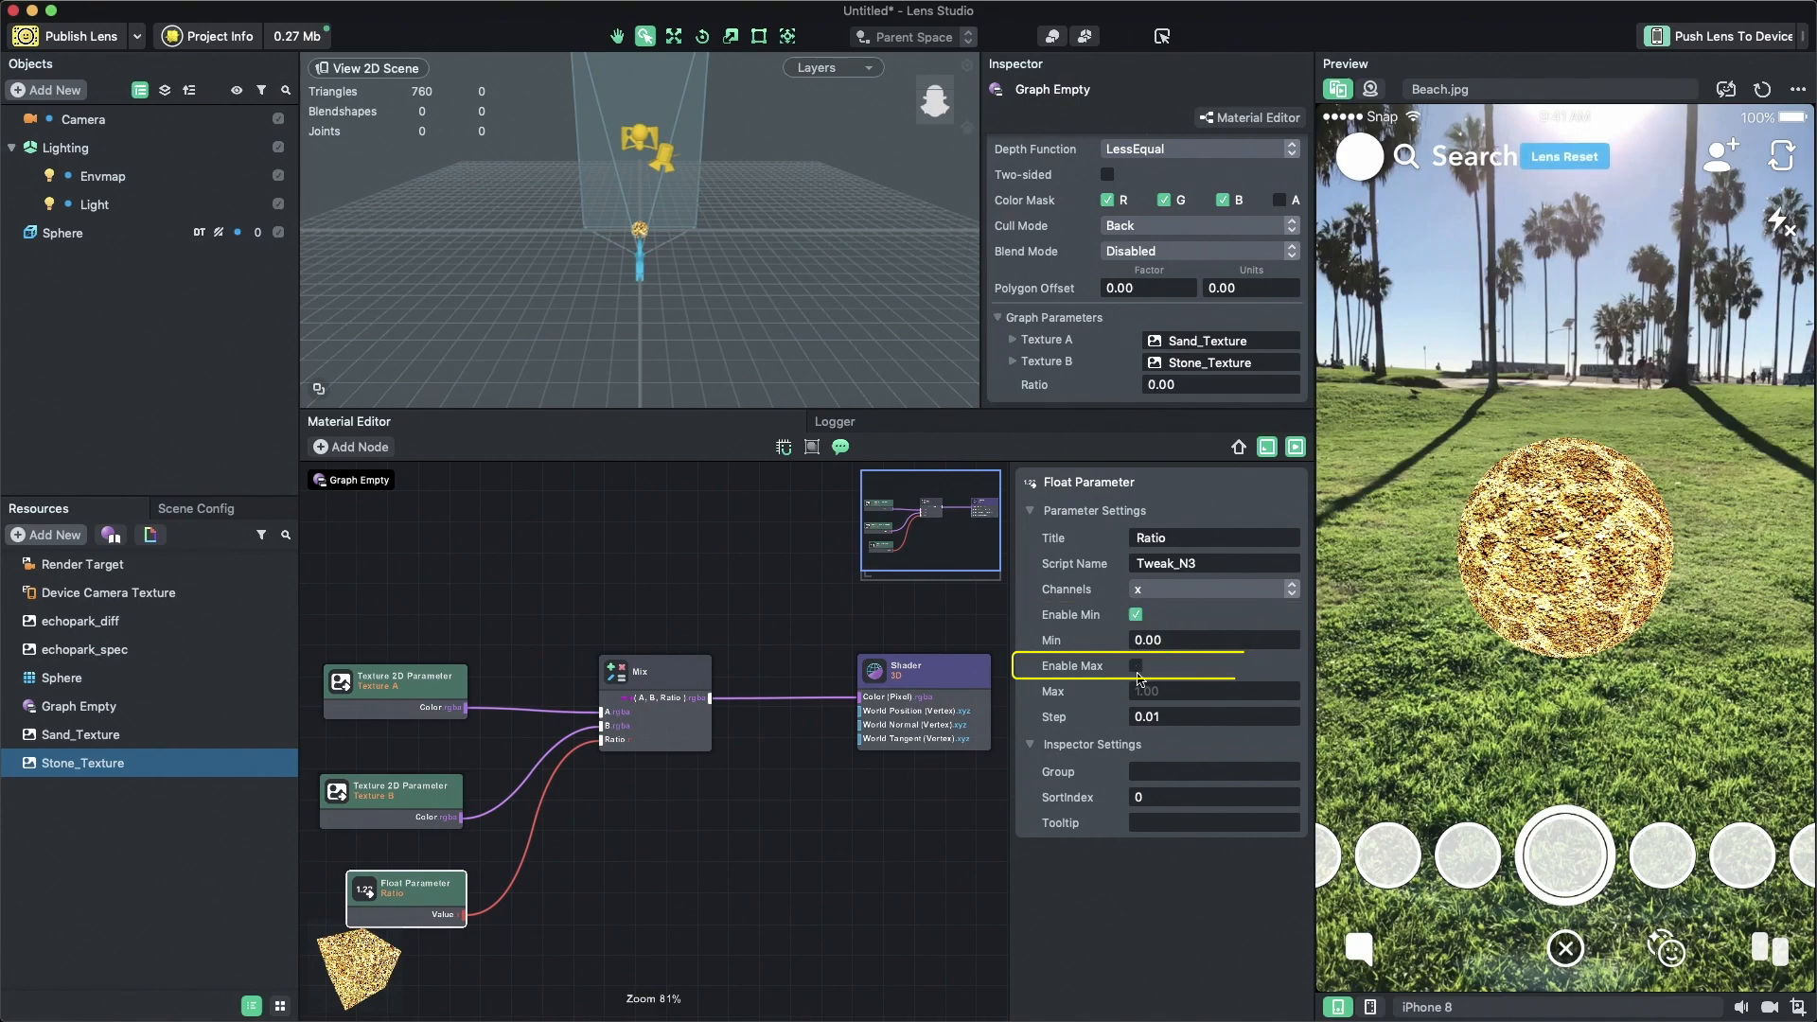
pyautogui.click(1136, 665)
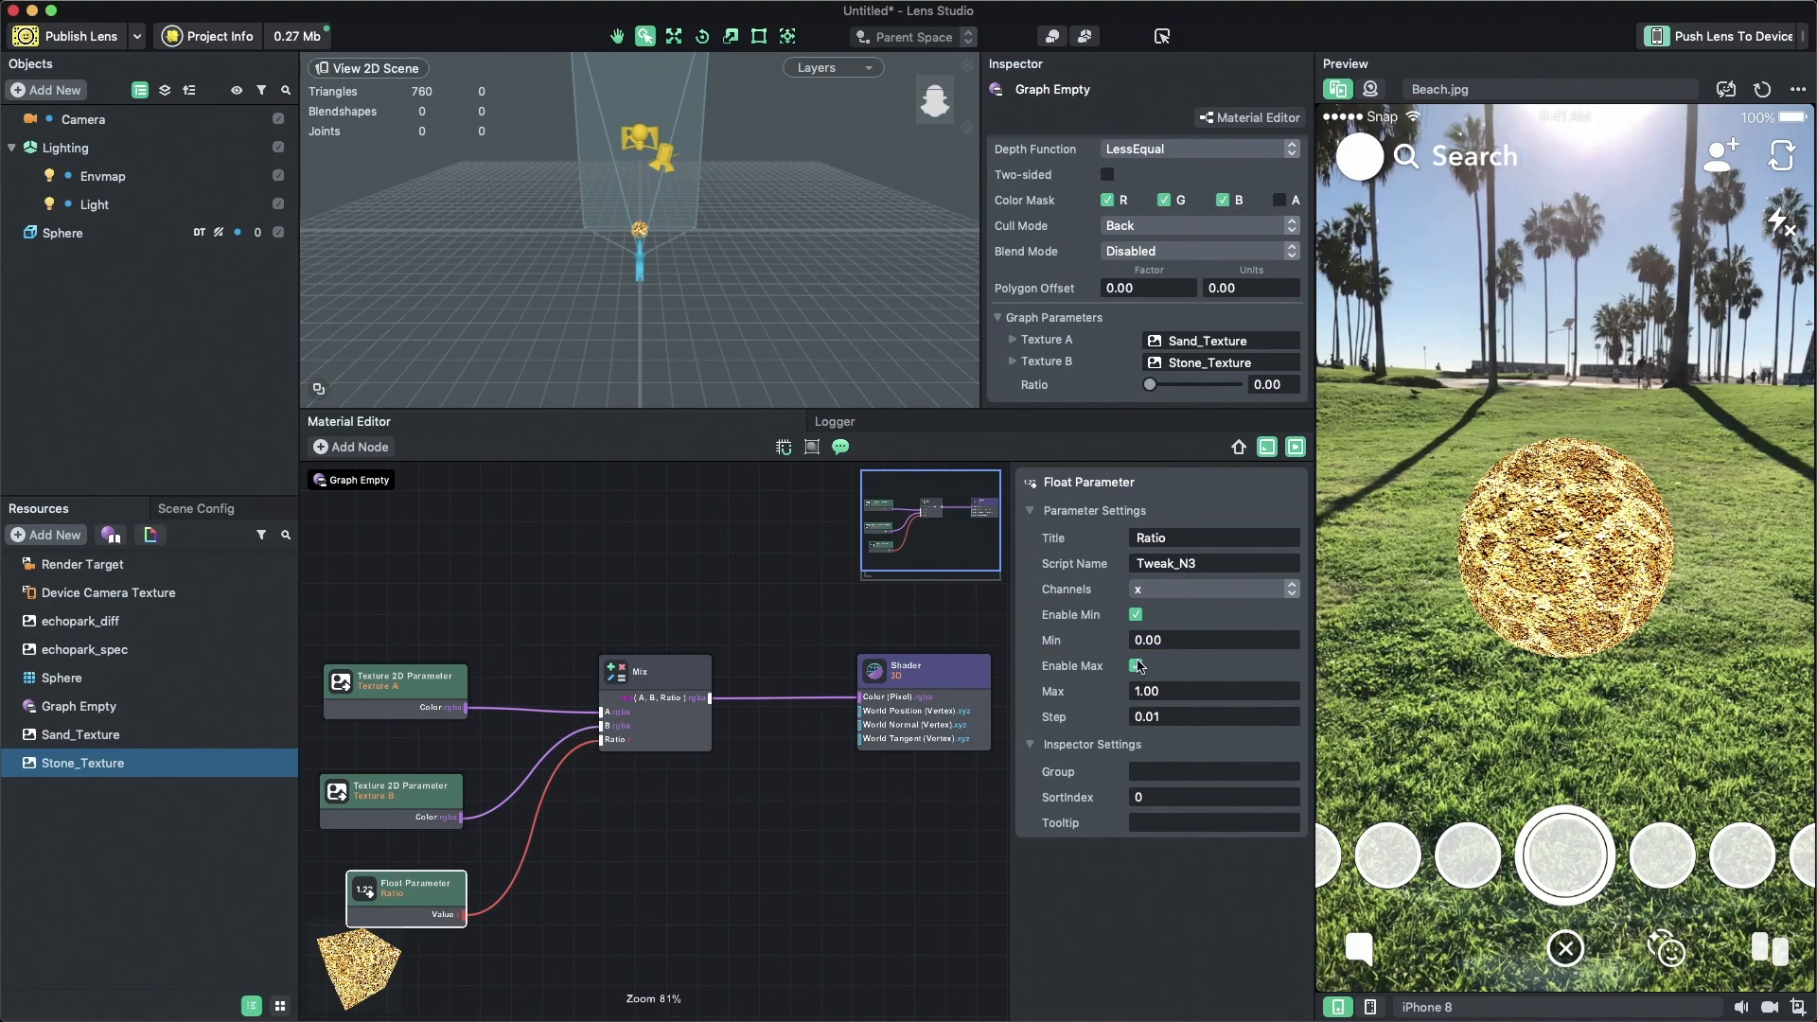
# - Slide Ratio to 1, about 0.16, 0 and about 0.5 to test the blend
pyautogui.moveTo(1148, 383); pyautogui.dragTo(1234, 383)
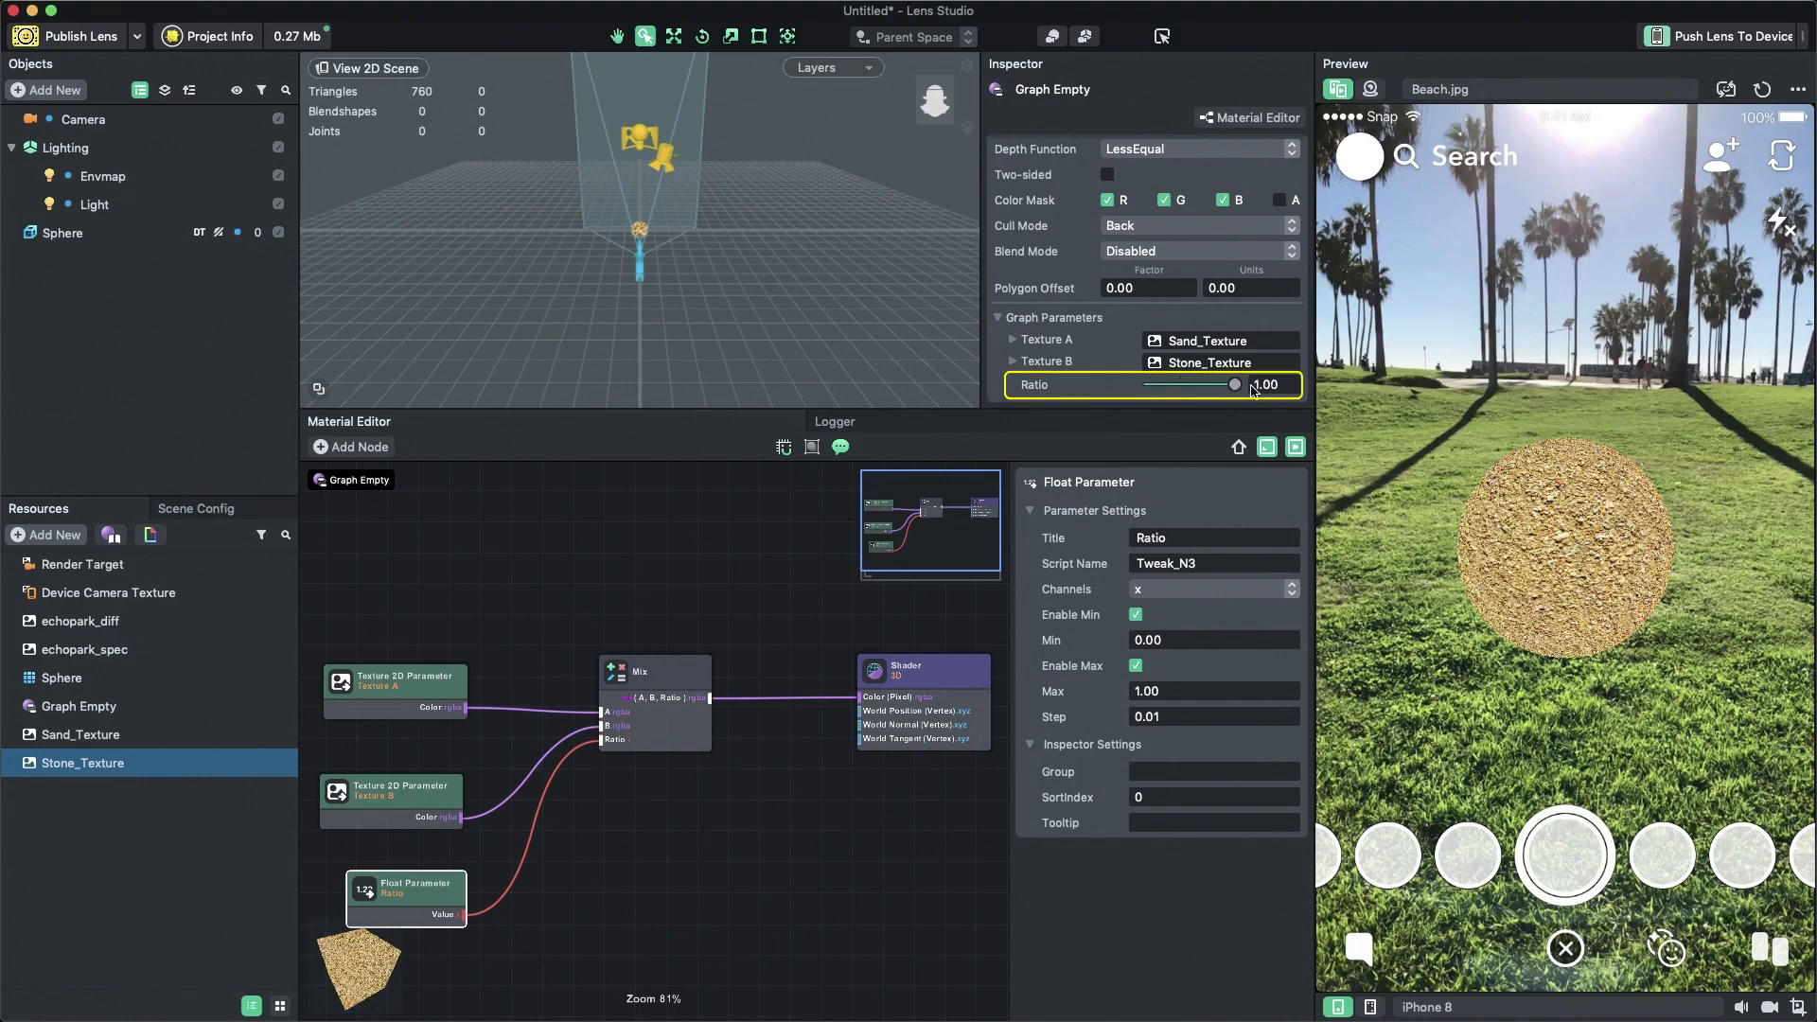
pyautogui.moveTo(1234, 383); pyautogui.dragTo(1163, 384)
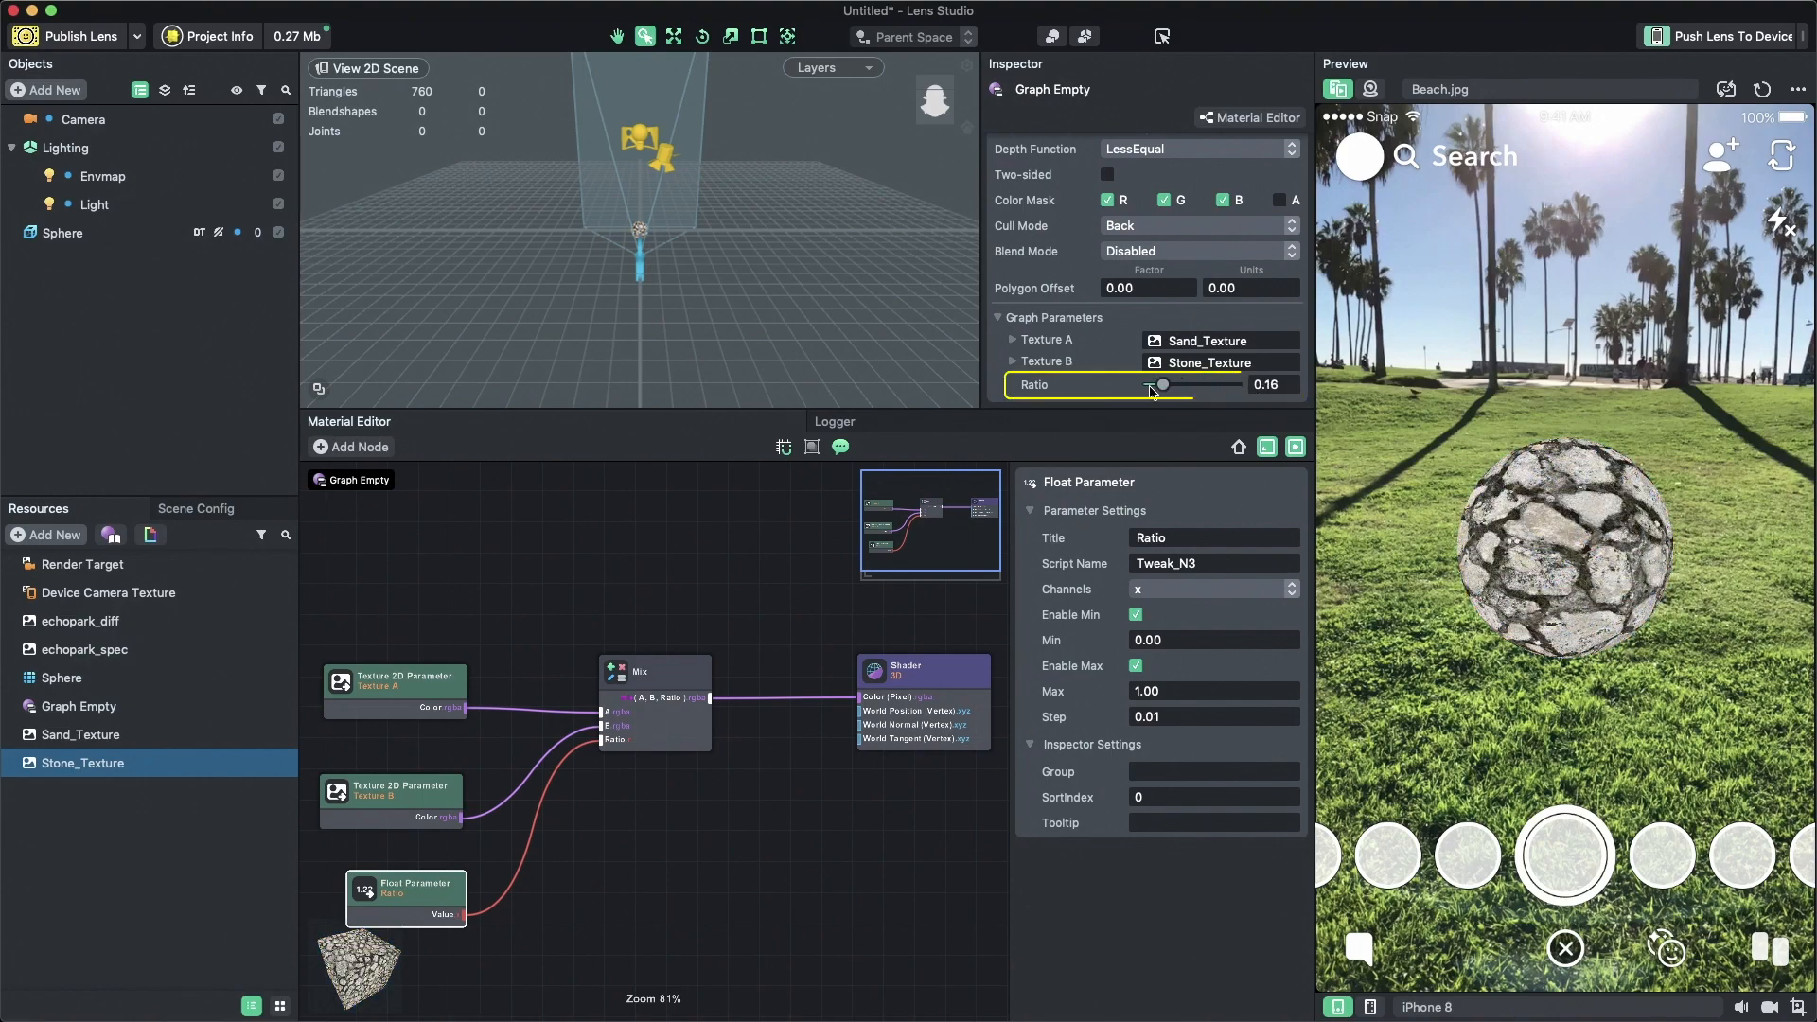
pyautogui.moveTo(1162, 383); pyautogui.dragTo(1147, 383)
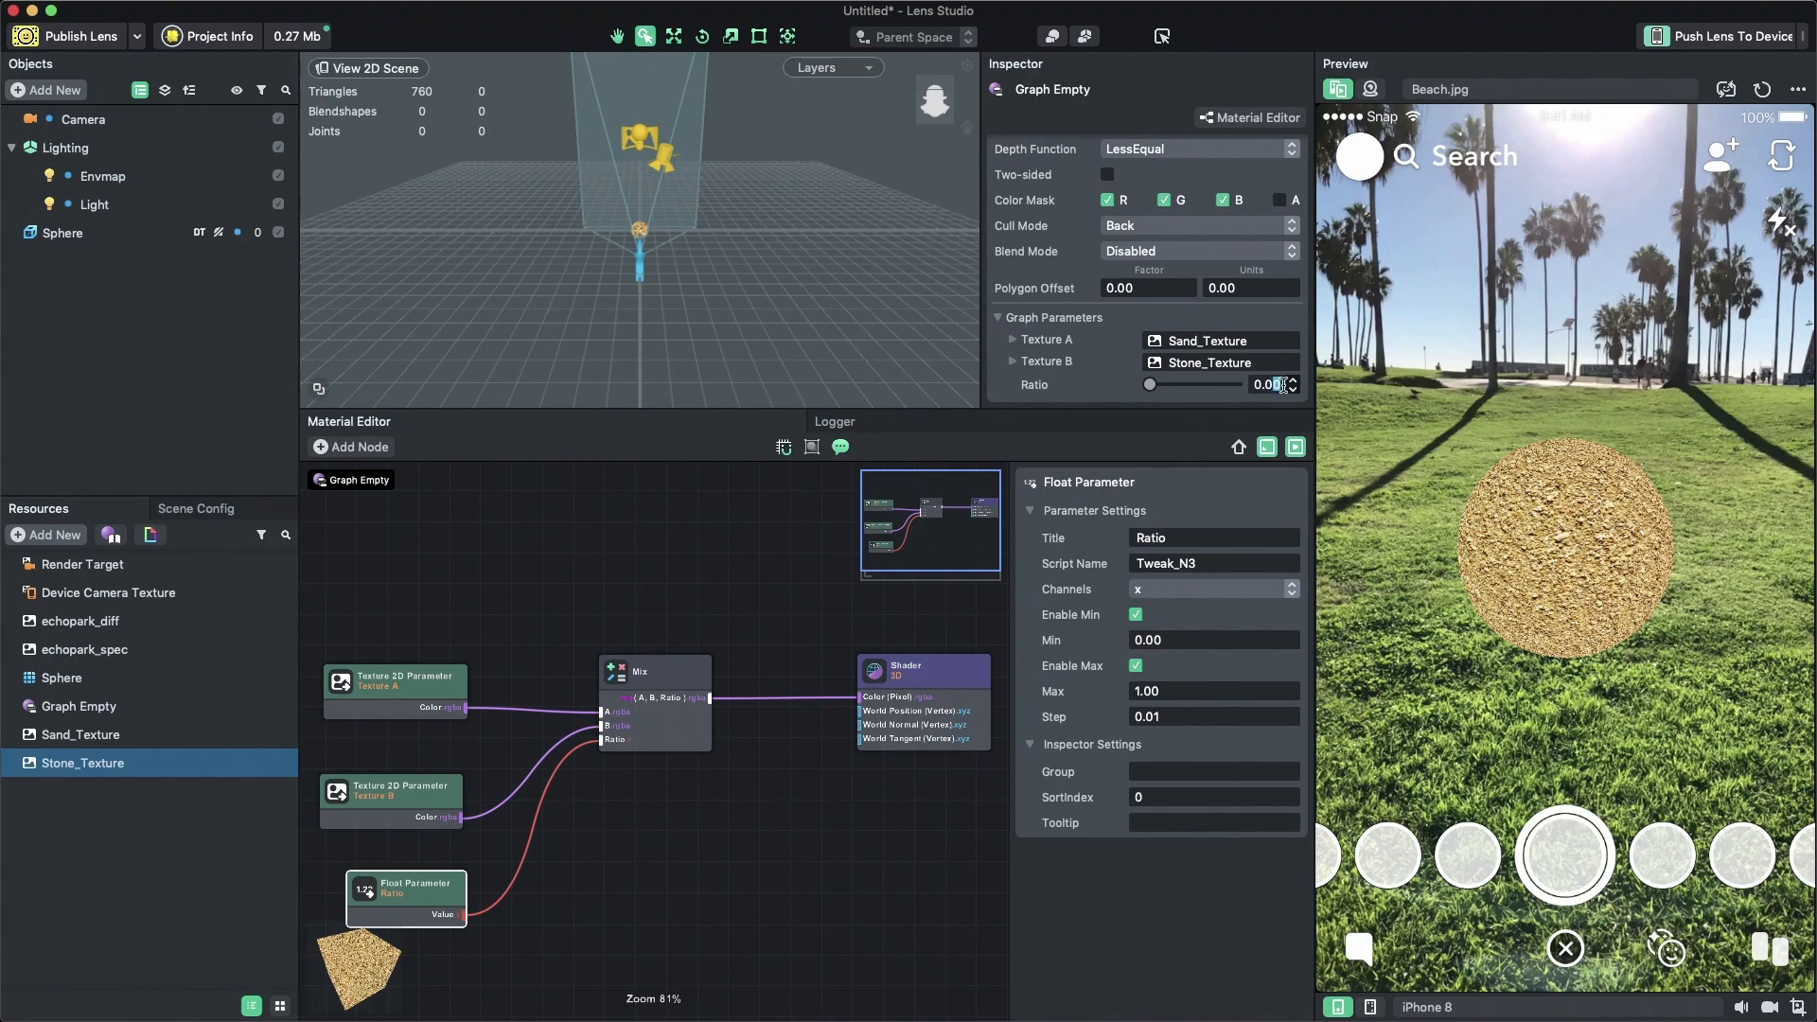
pyautogui.moveTo(1148, 384); pyautogui.dragTo(1193, 383)
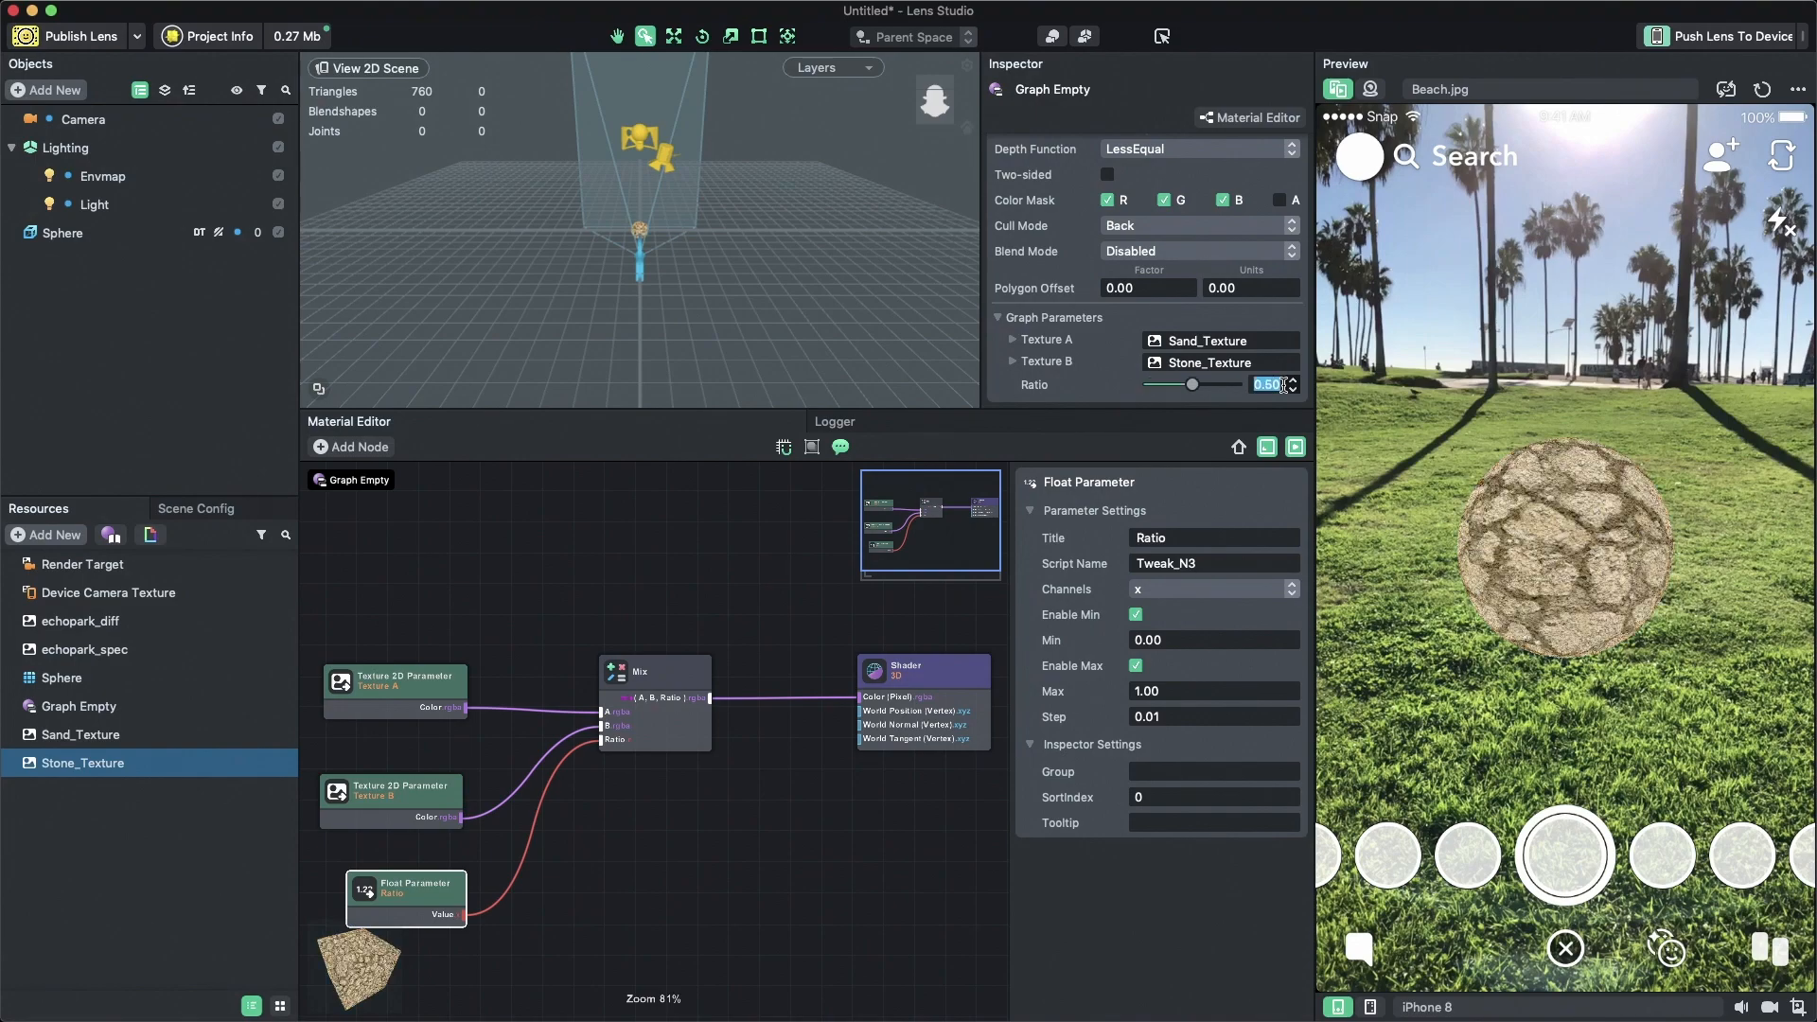